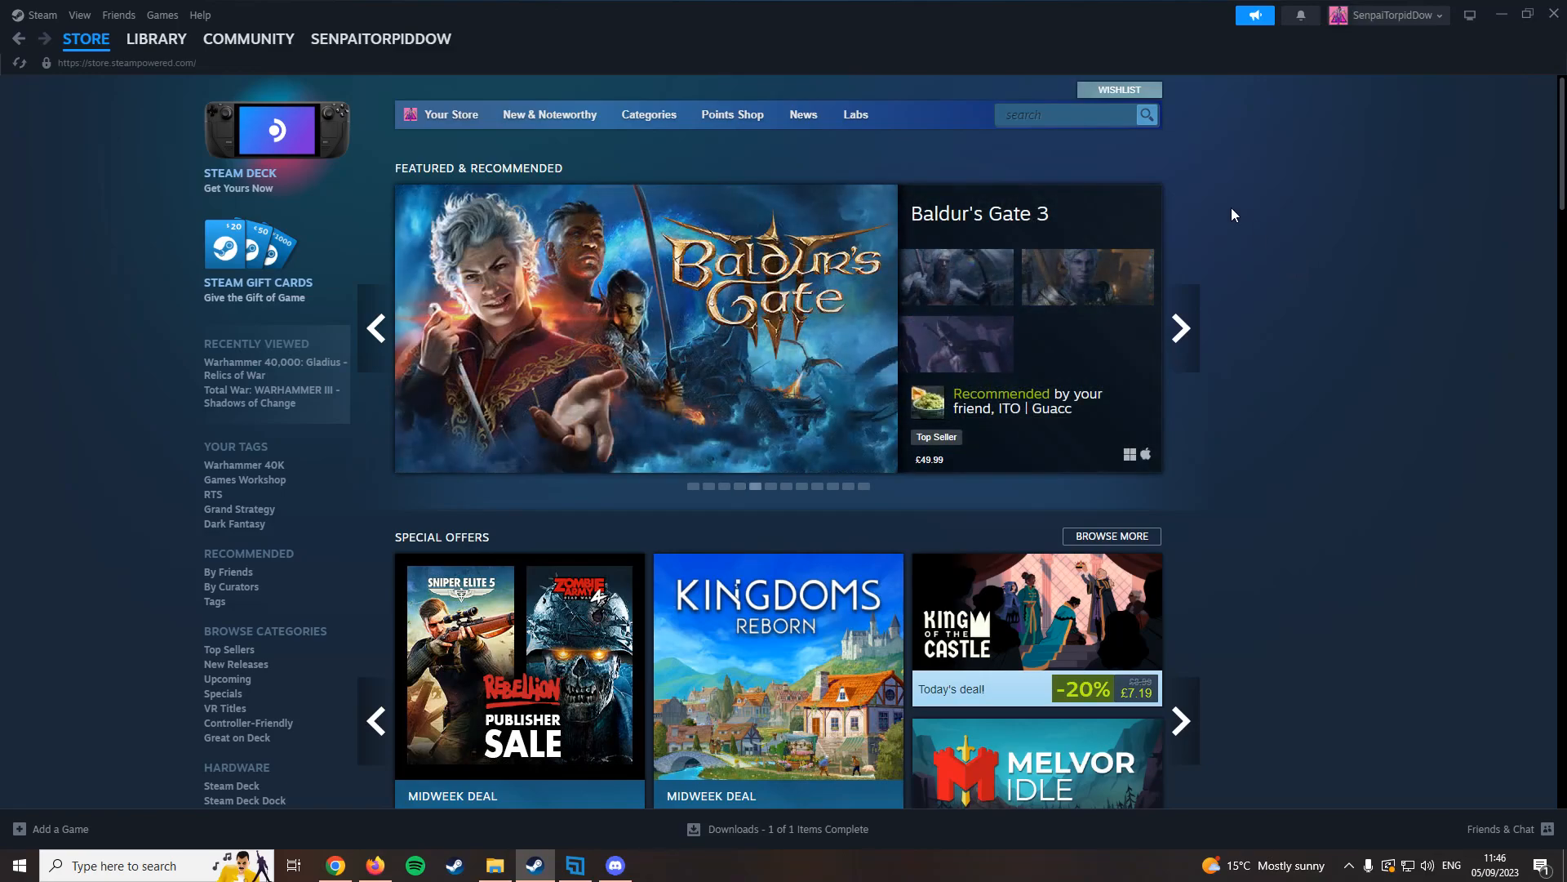
Search the Steam store for 'dawn of war 2'.
{"action": "left_click", "coordinate": [1065, 114]}
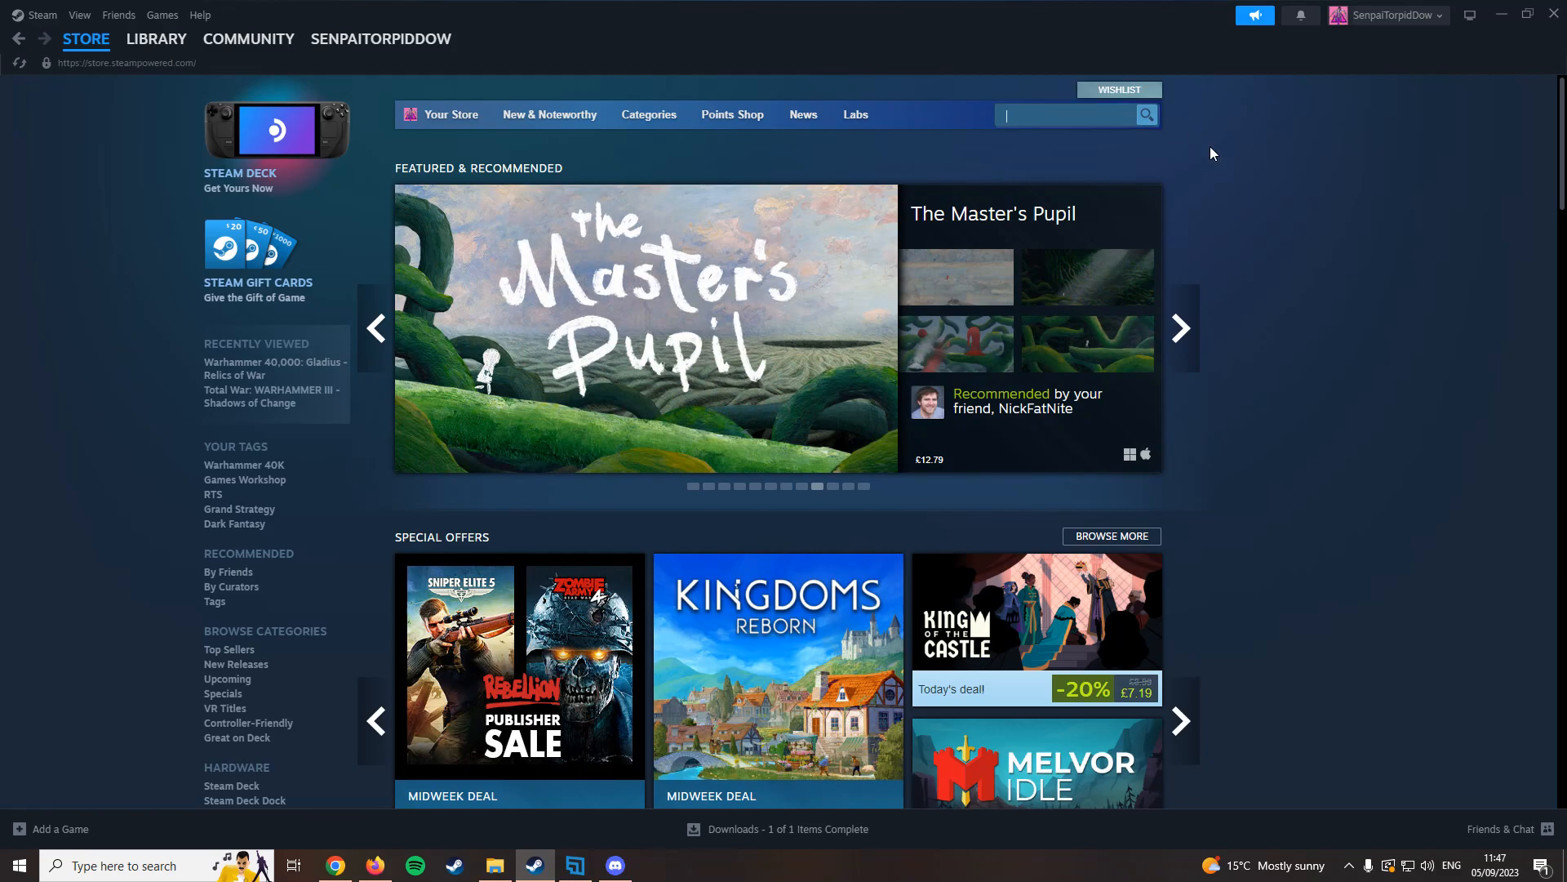
{"action": "type", "text": "dawn of war 2"}
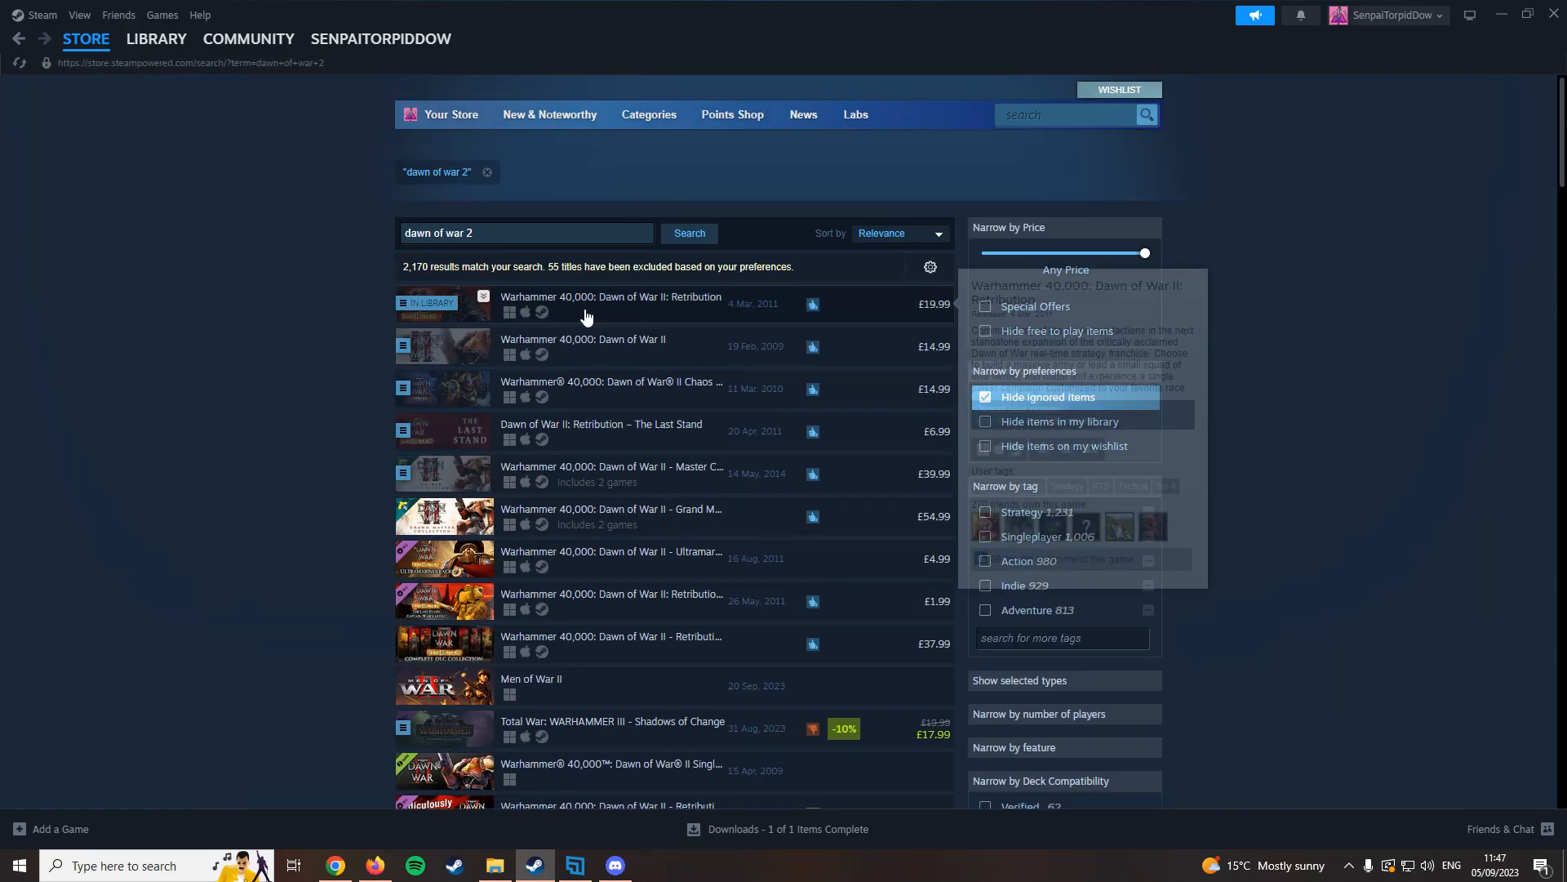
{"action": "mouse_move", "coordinate": [557, 306]}
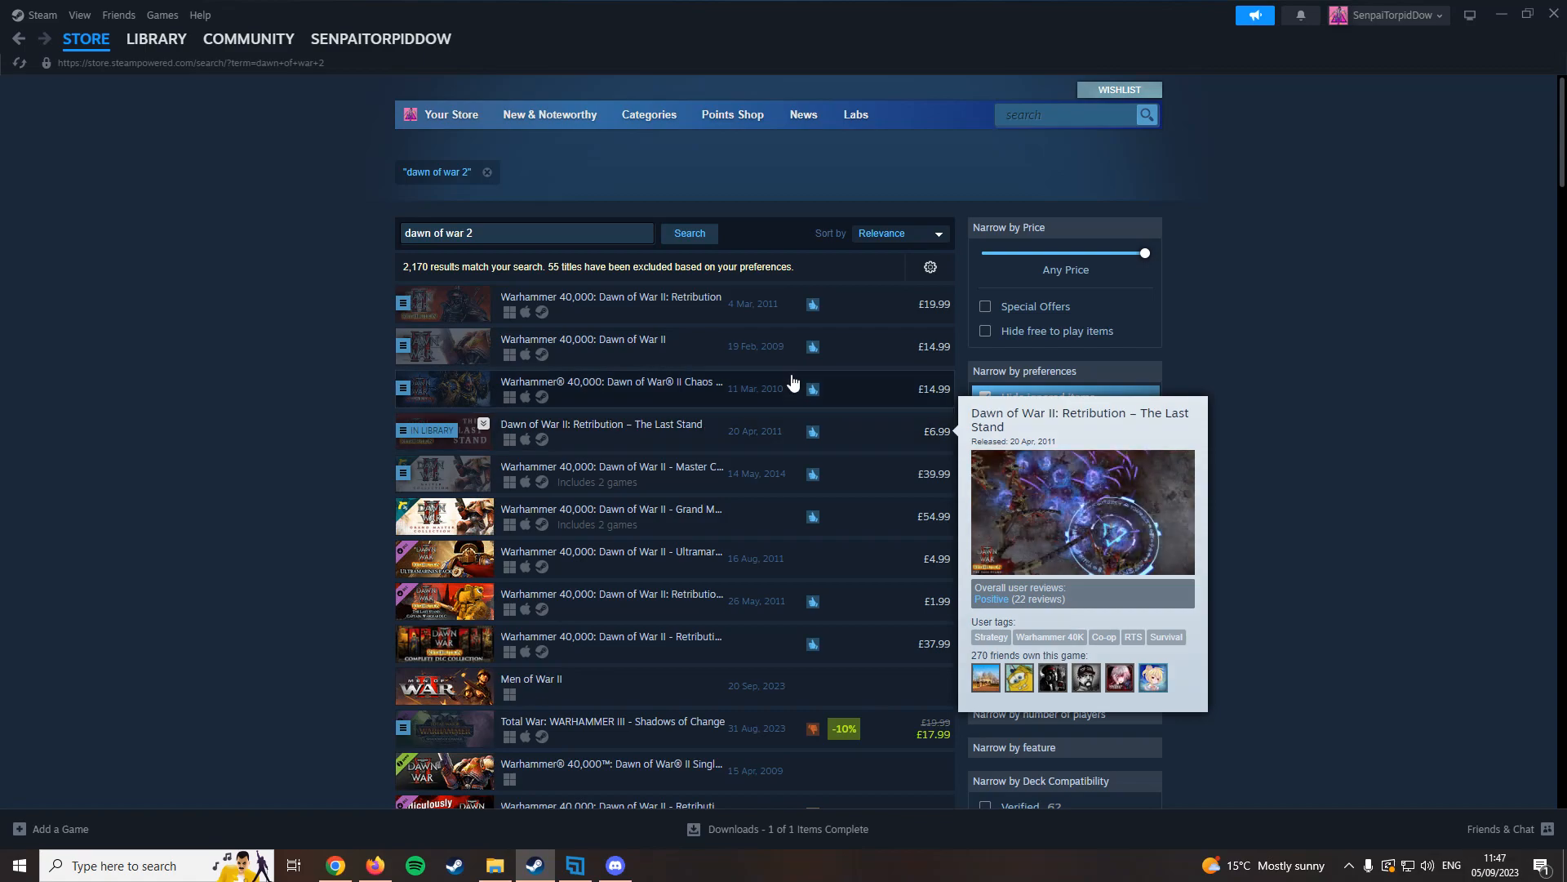
{"action": "mouse_move", "coordinate": [695, 305]}
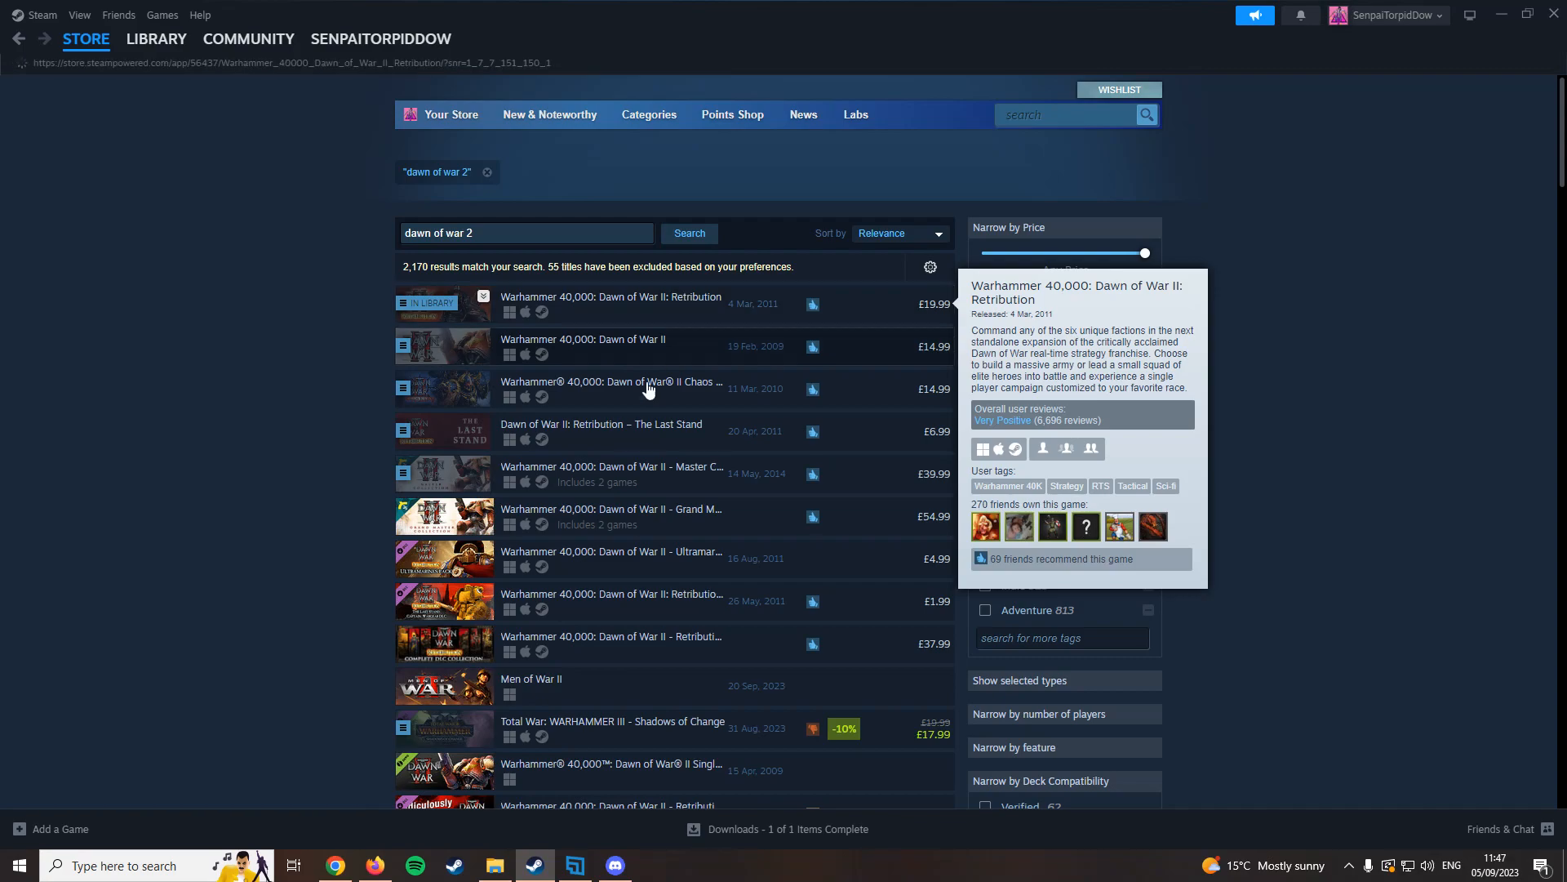
Open the Dawn of War II: Retribution result and scroll down to its DLC list.
{"action": "left_click", "coordinate": [611, 296]}
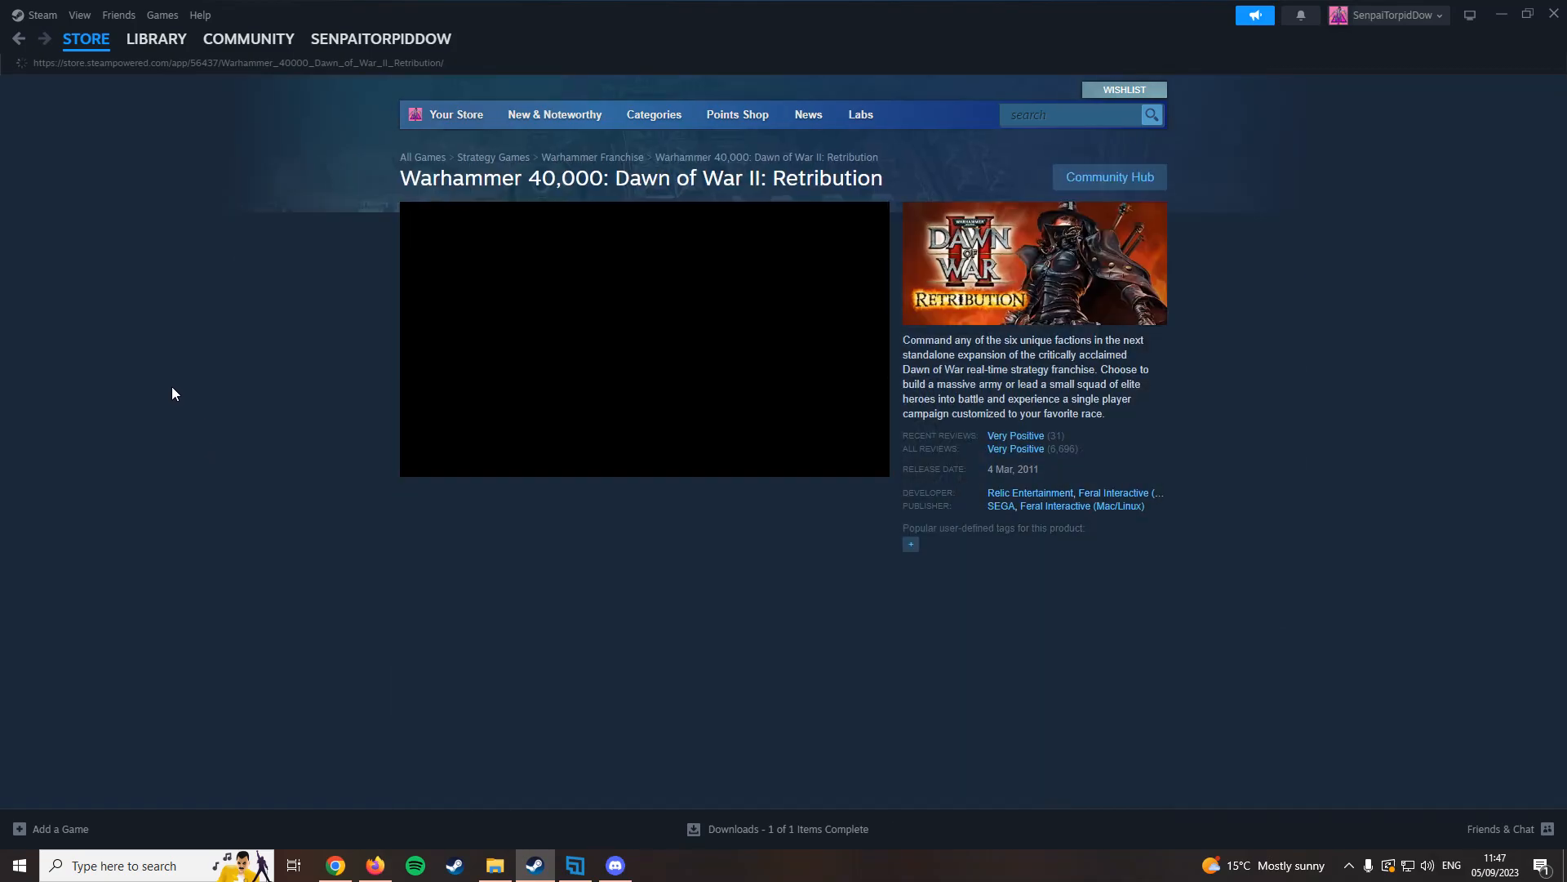
{"action": "scroll", "scroll_direction": "down", "scroll_amount": 3}
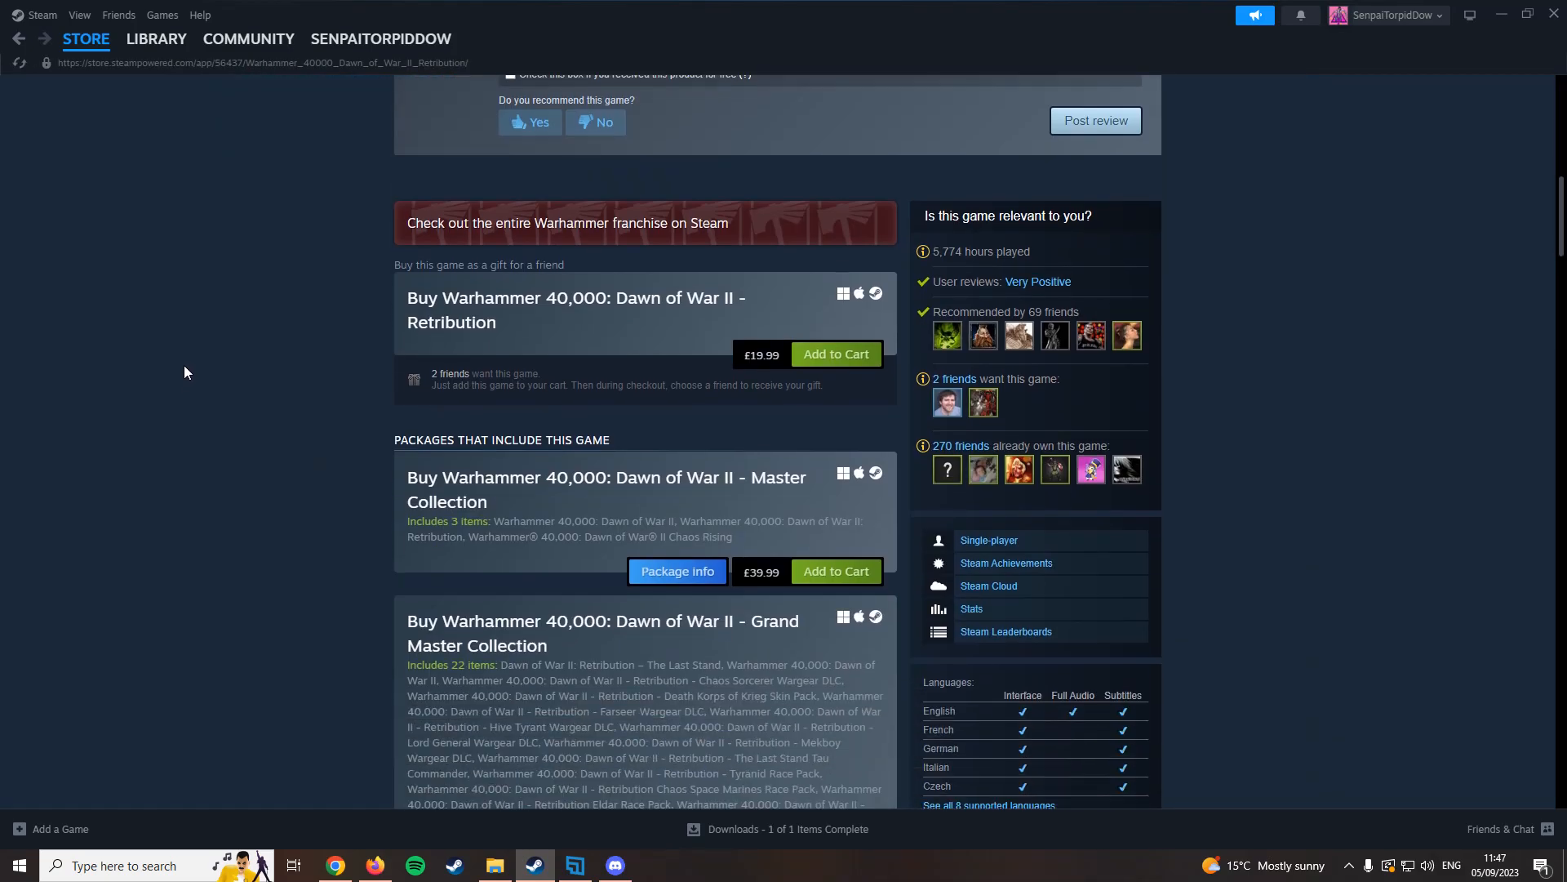
{"action": "scroll", "scroll_direction": "down", "scroll_amount": 3}
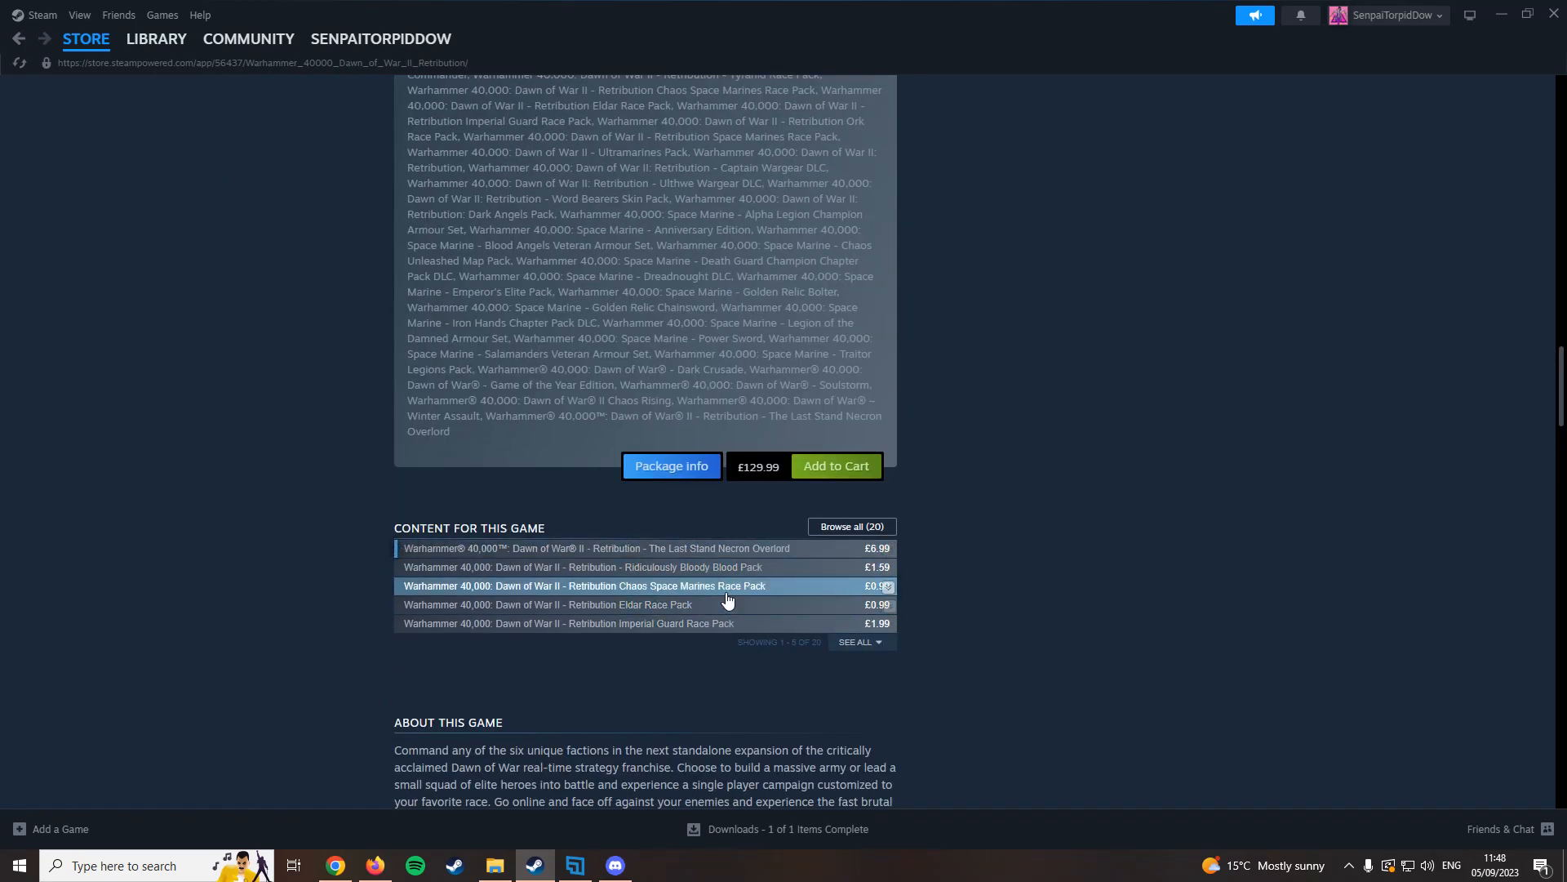
{"action": "scroll", "scroll_direction": "down", "scroll_amount": 3}
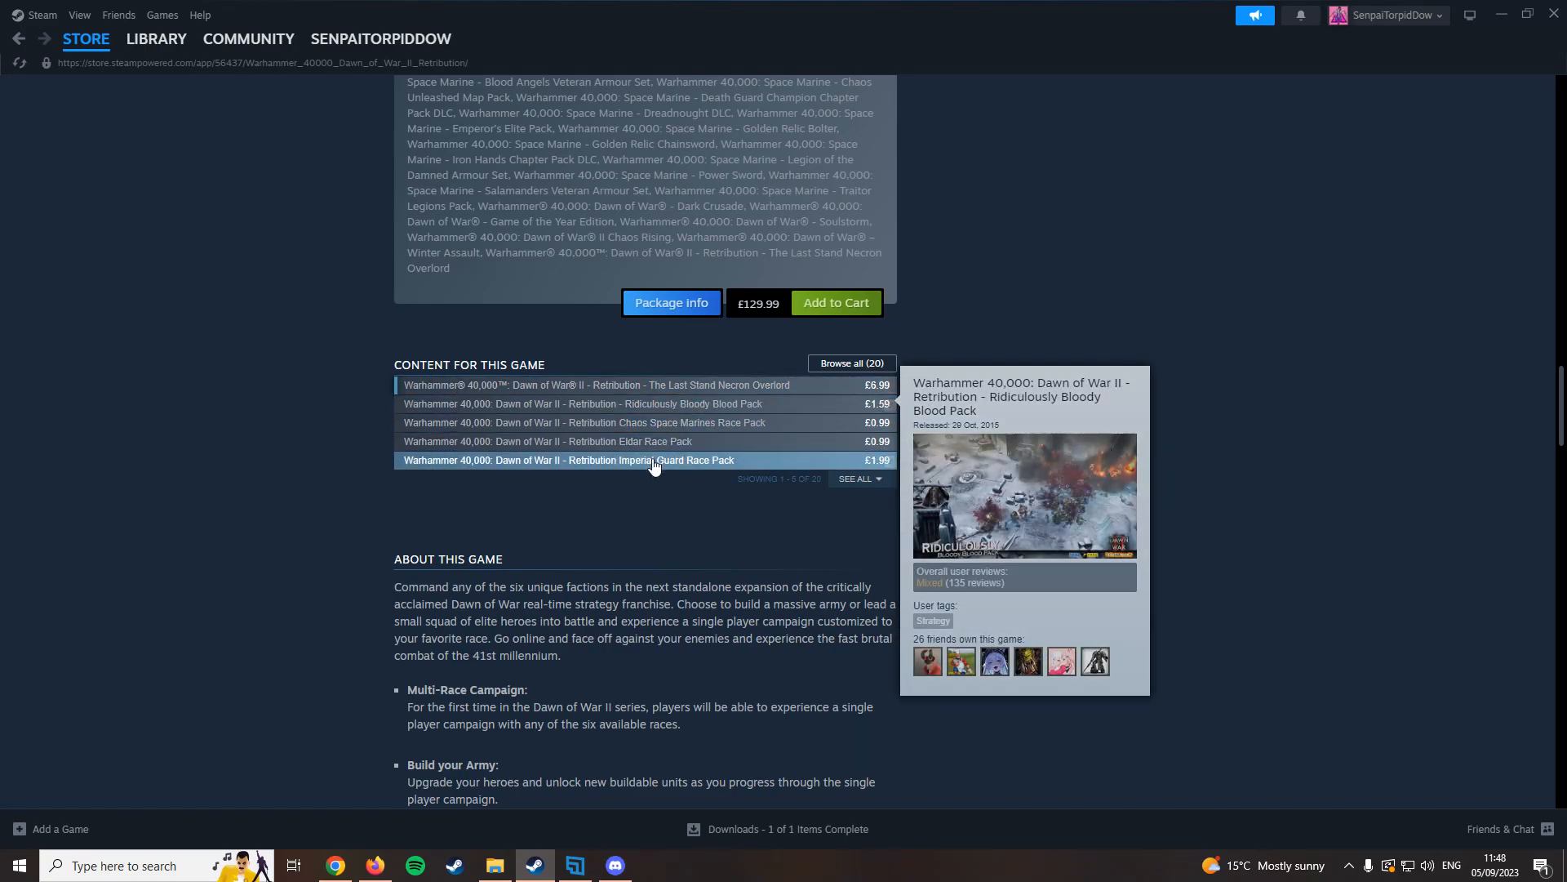
{"action": "mouse_move", "coordinate": [277, 436]}
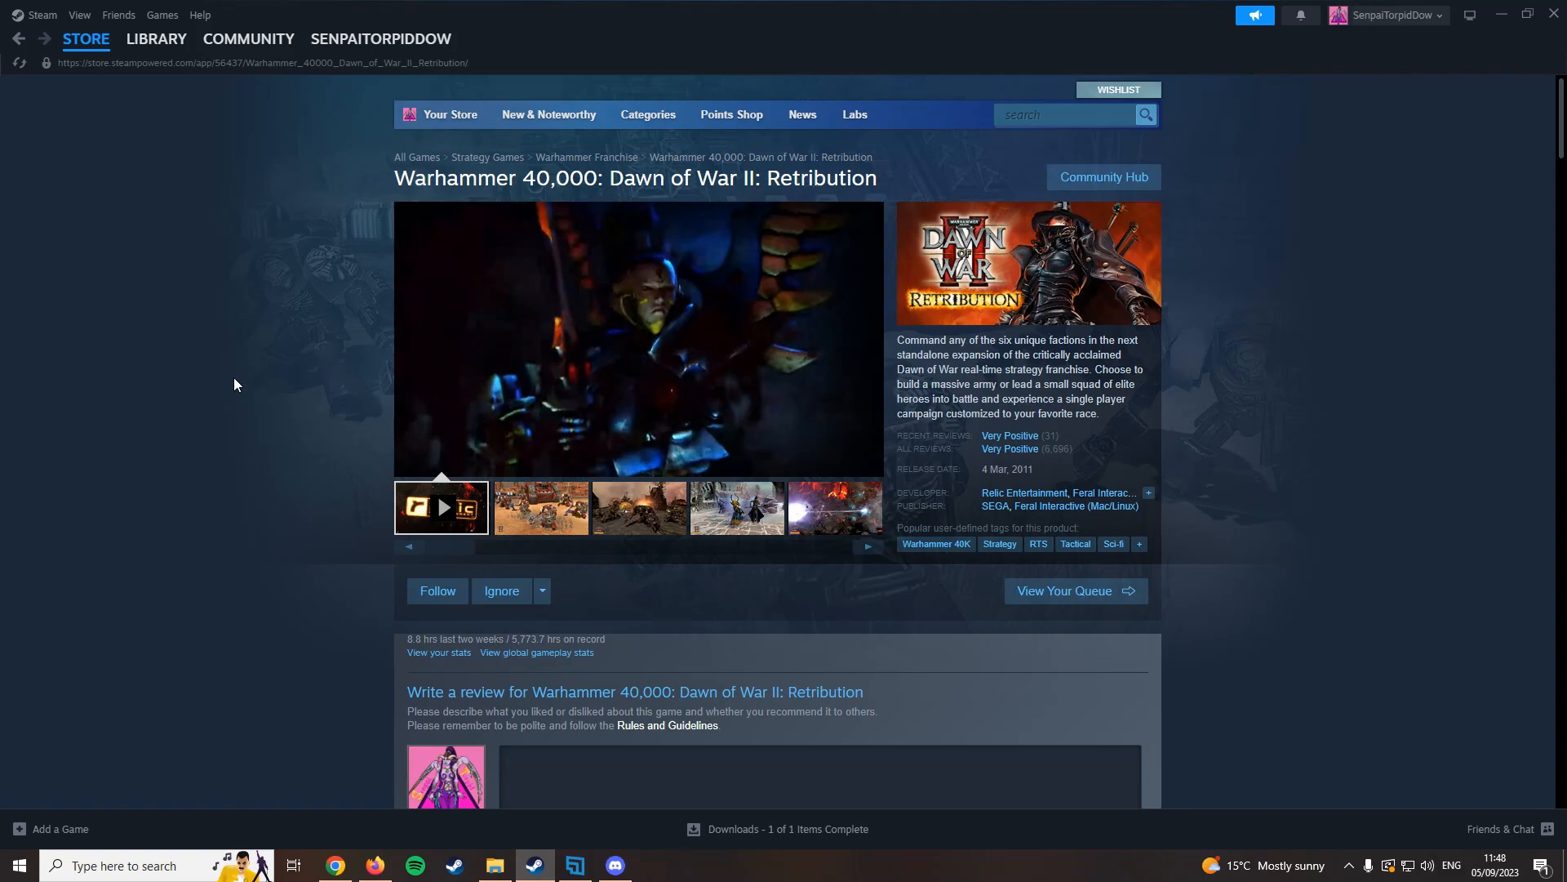
{"action": "mouse_move", "coordinate": [225, 360]}
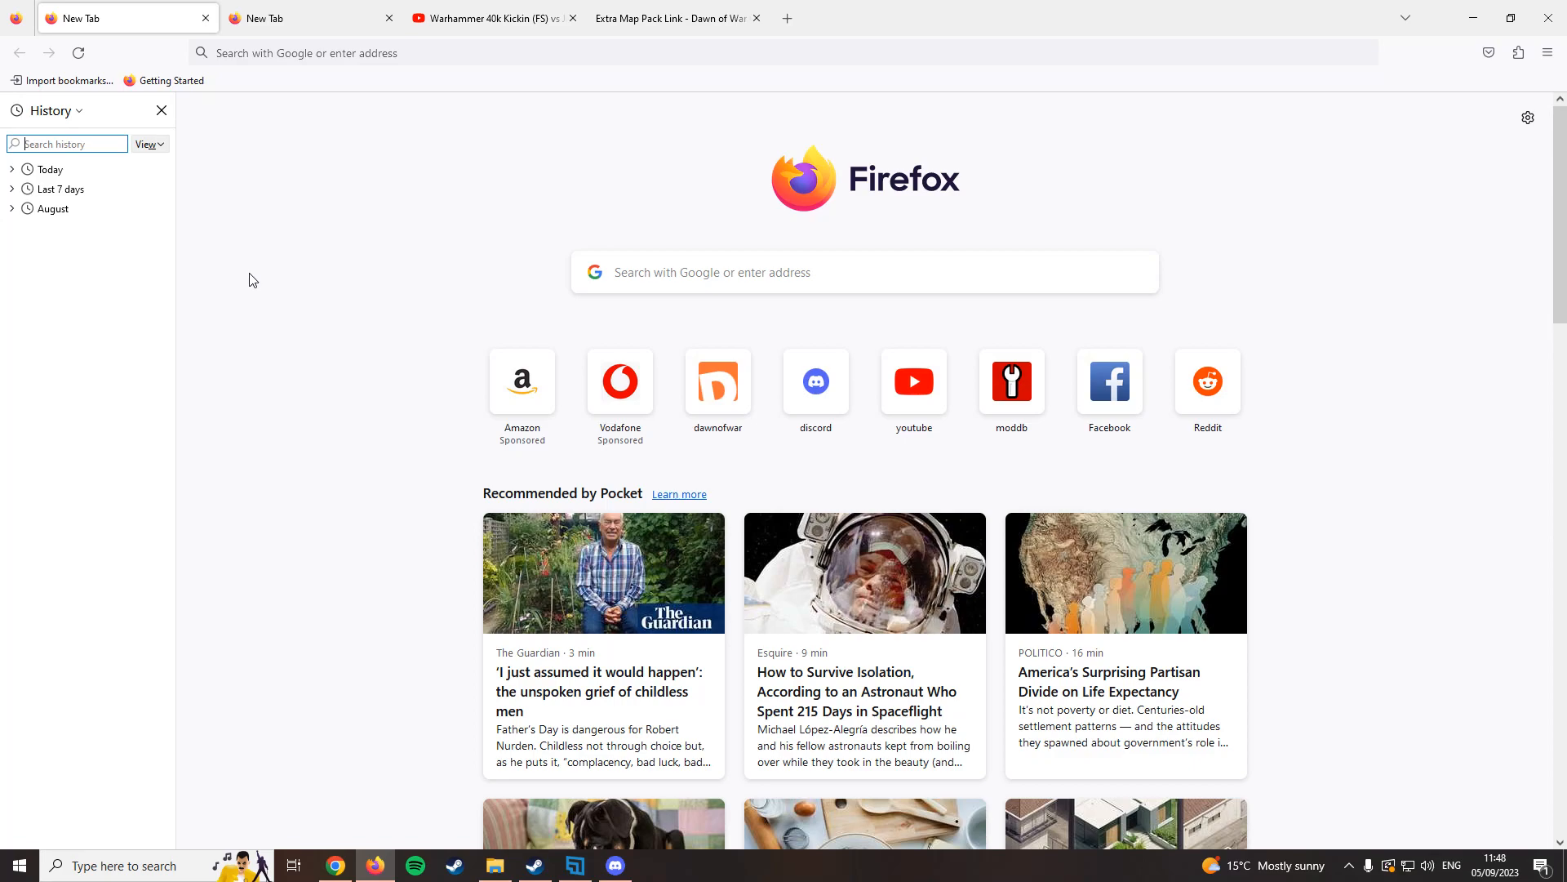
{"action": "mouse_move", "coordinate": [278, 39]}
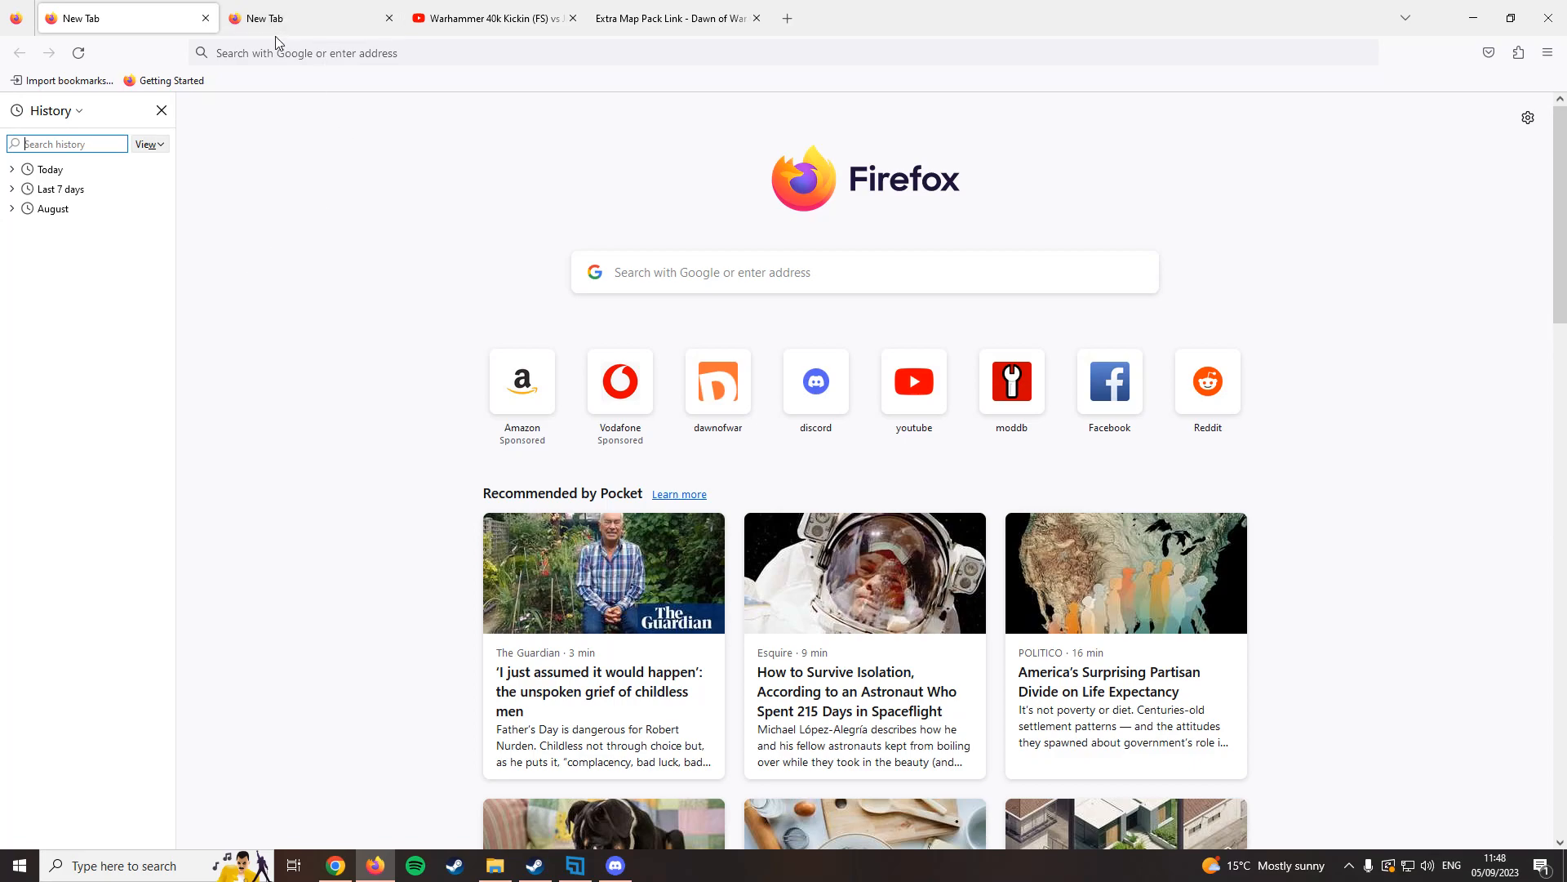
Go to dawnofwar.info and open the forum's Releases board.
{"action": "type", "text": "dfaw"}
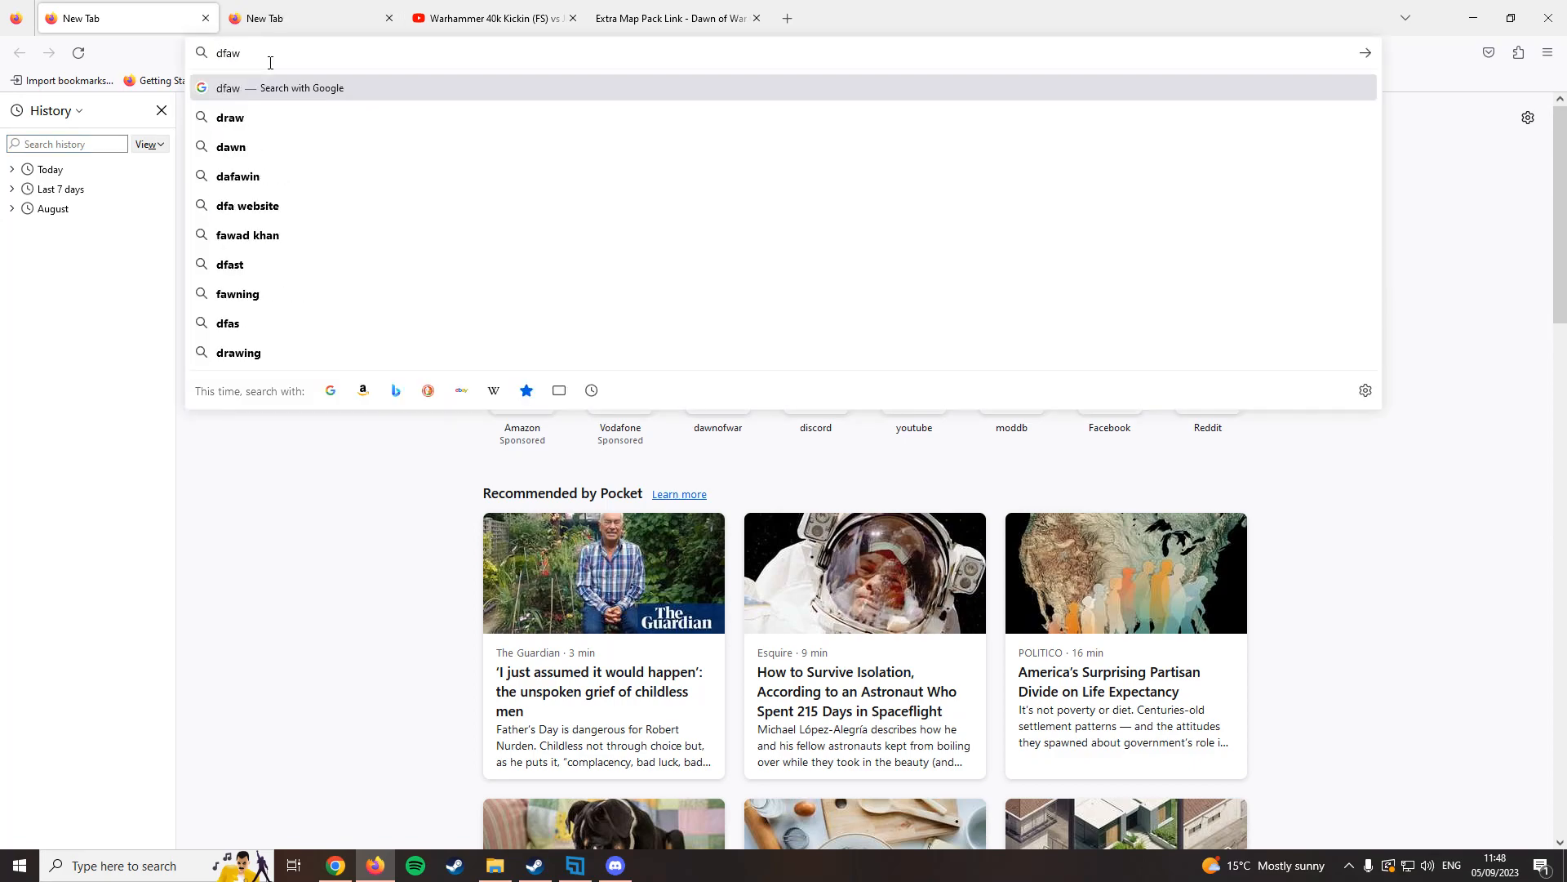
{"action": "type", "text": "dawnofwar.info"}
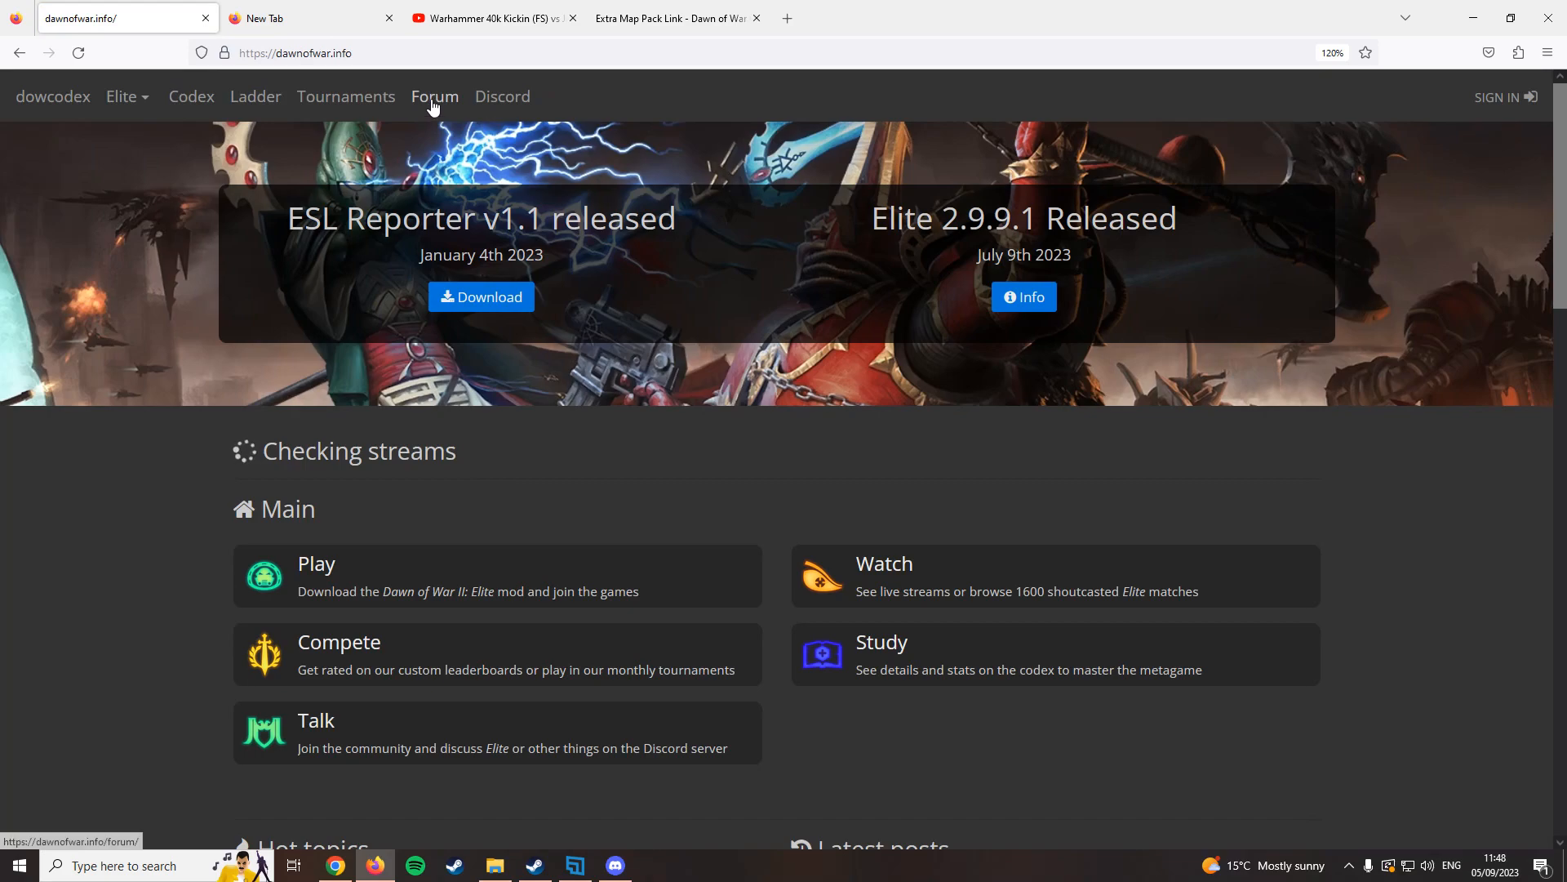
{"action": "left_click", "coordinate": [434, 96]}
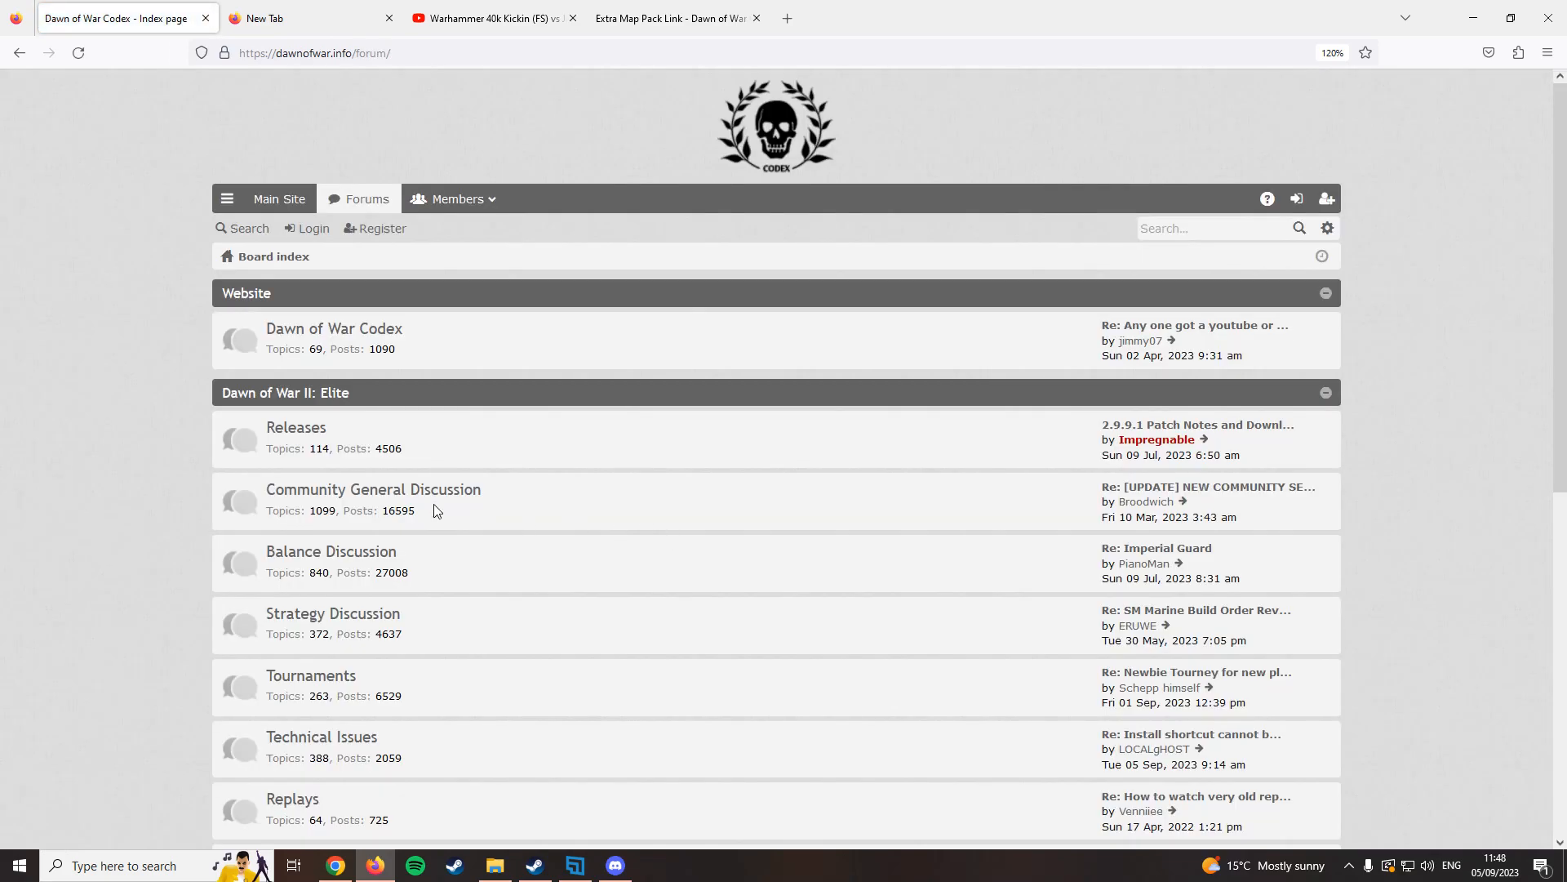
{"action": "left_click", "coordinate": [295, 427]}
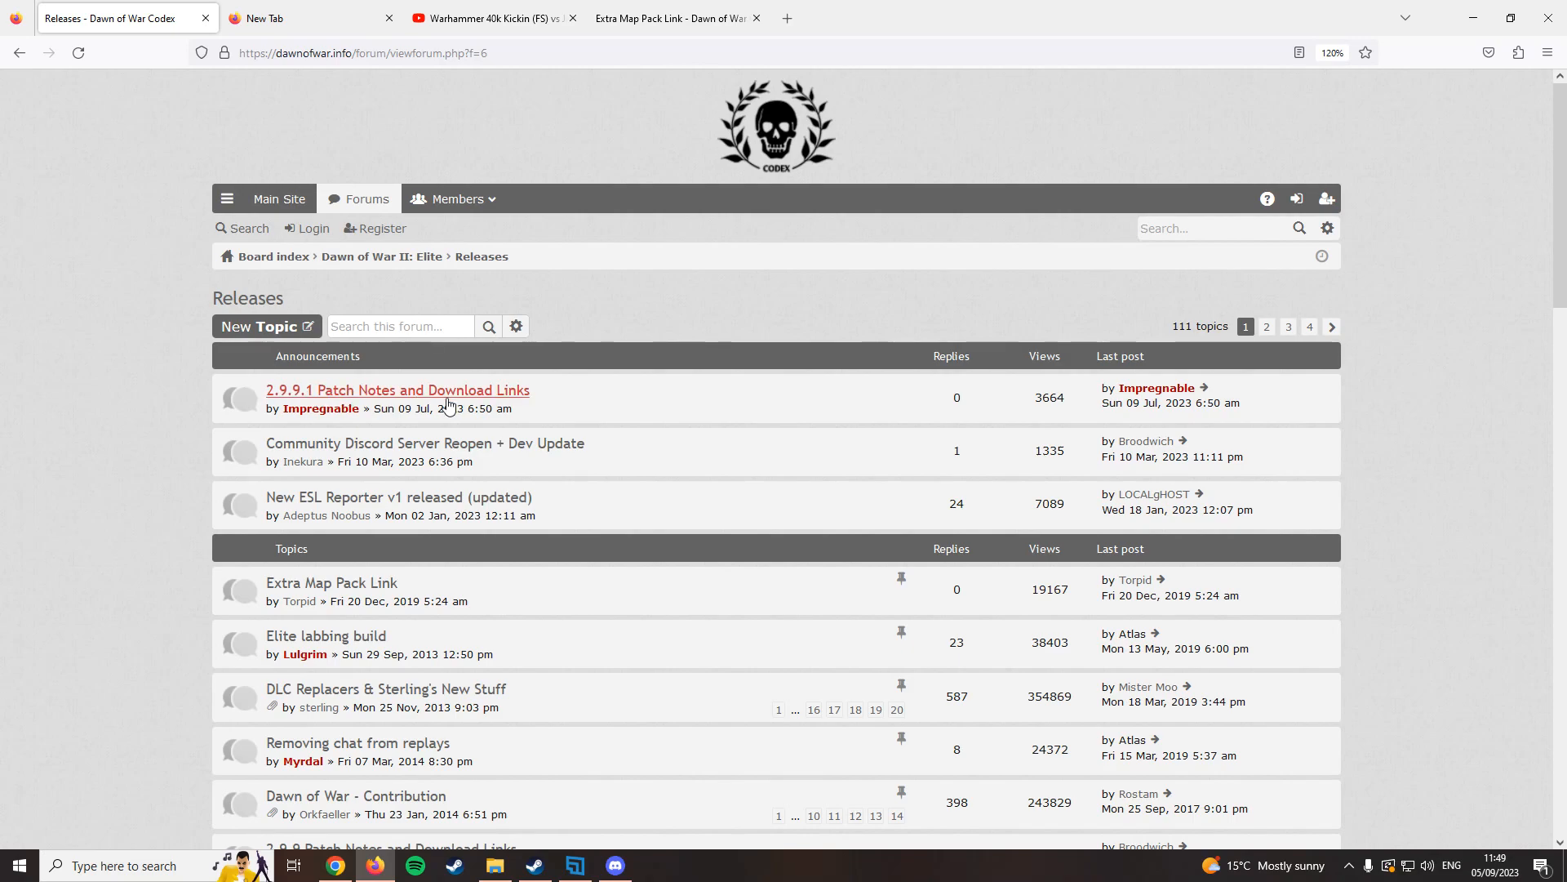
{"action": "mouse_move", "coordinate": [441, 393]}
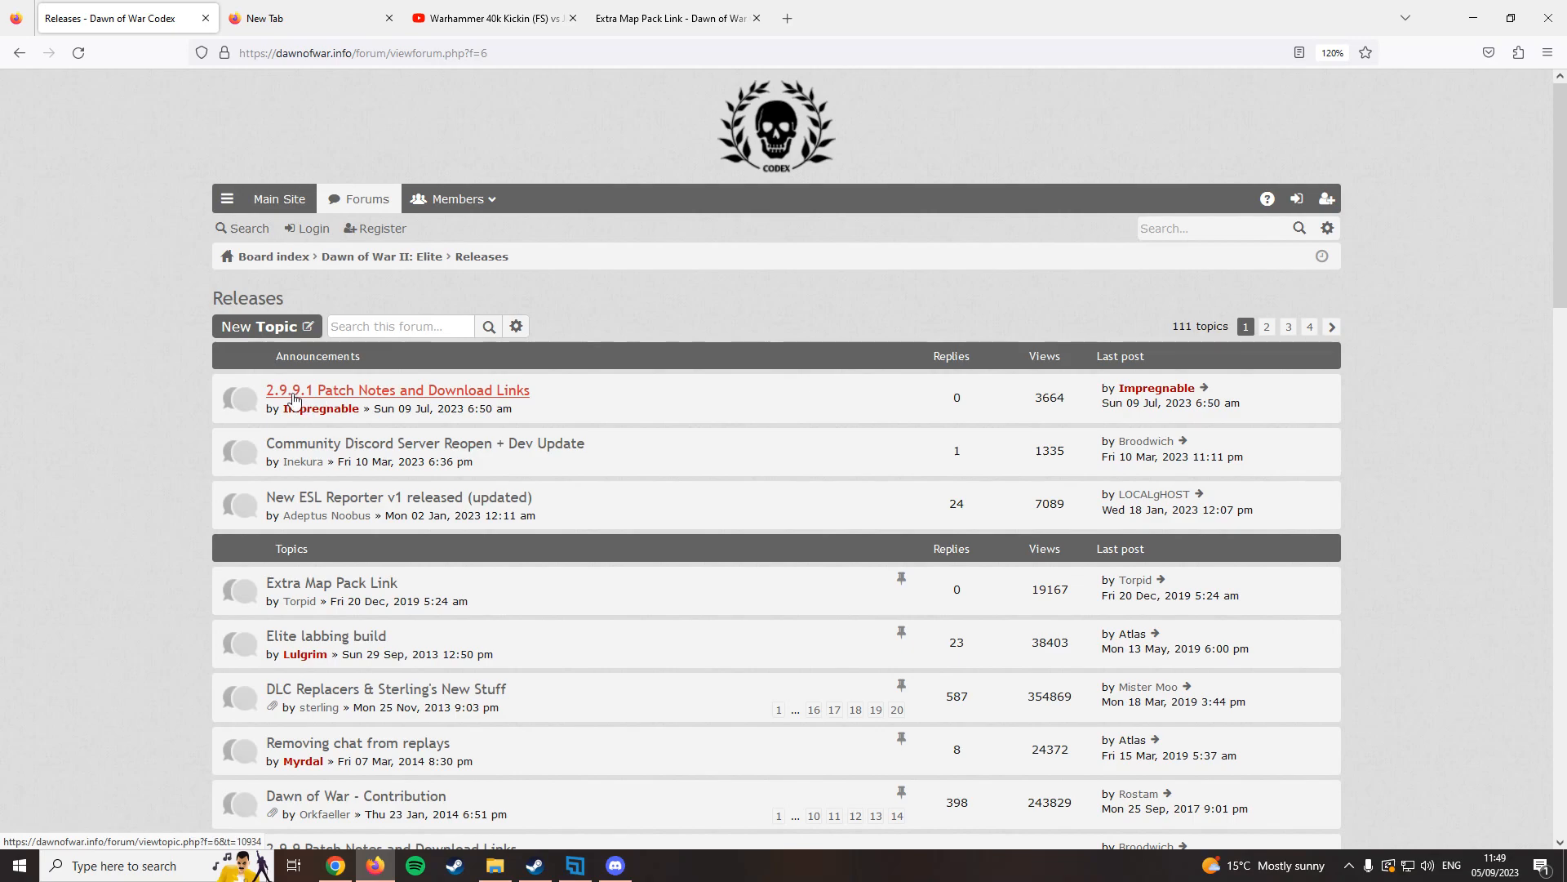
Open the '2.9.9.1 Patch Notes and Download Links' topic and scroll to the links.
{"action": "left_click", "coordinate": [397, 390]}
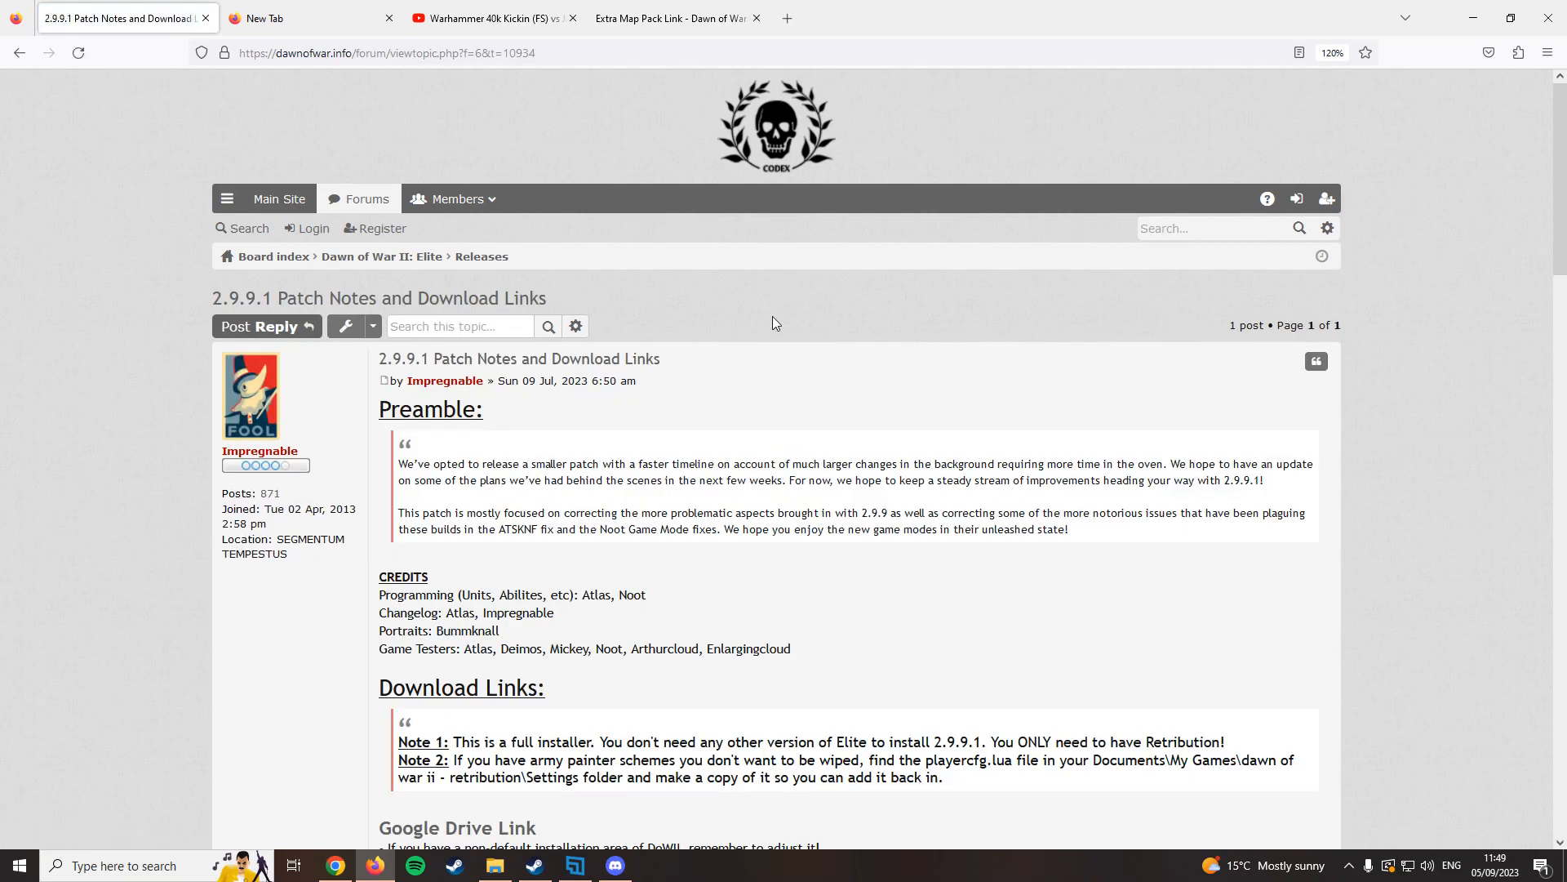
{"action": "mouse_move", "coordinate": [770, 364]}
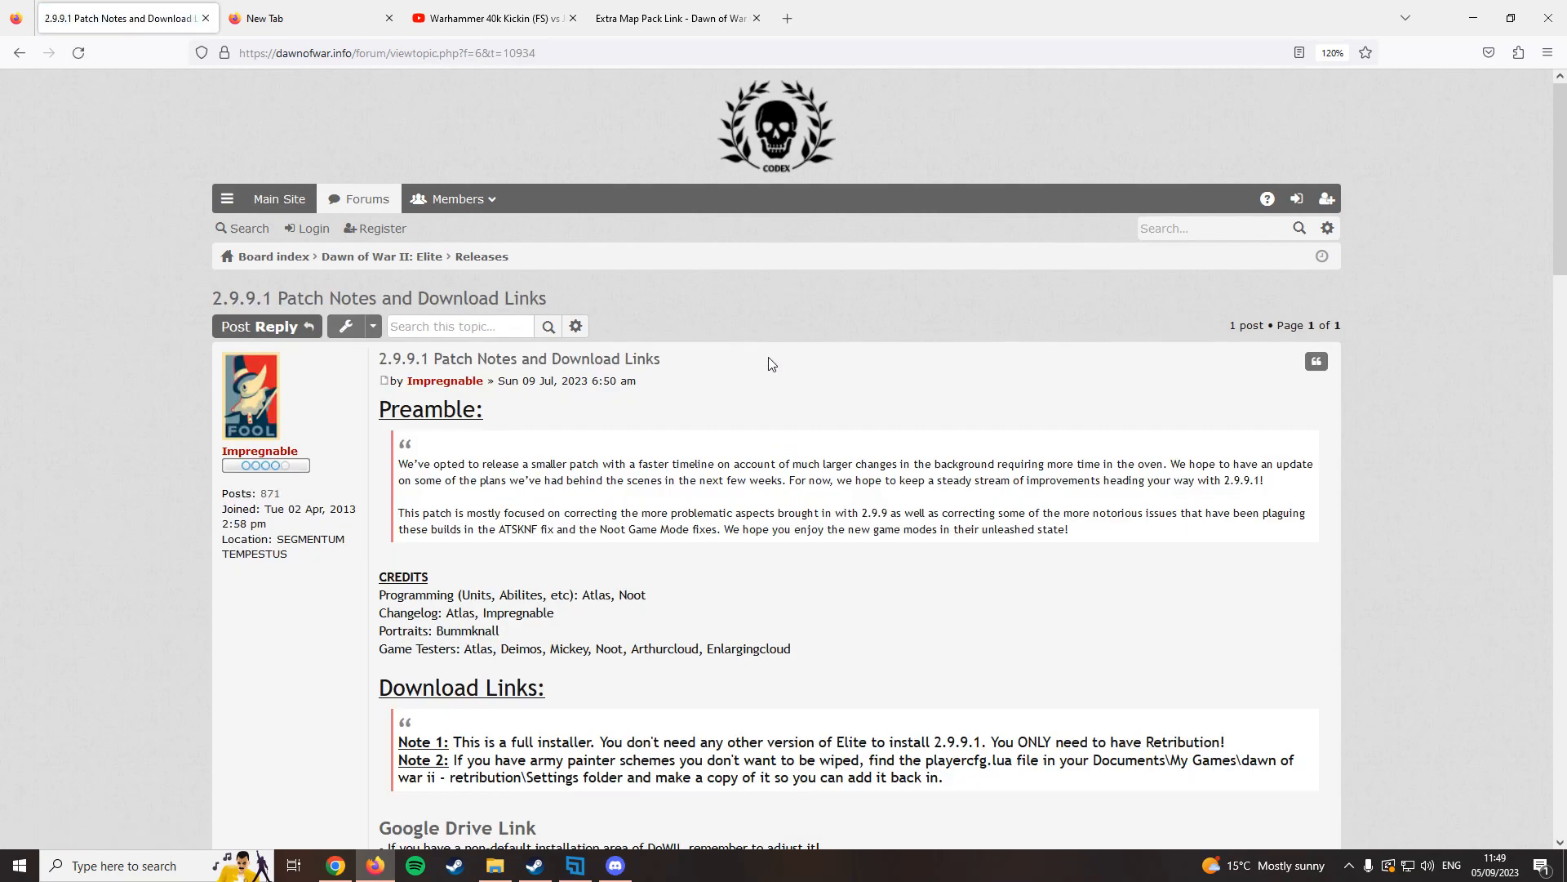
{"action": "scroll", "scroll_direction": "down", "scroll_amount": 3}
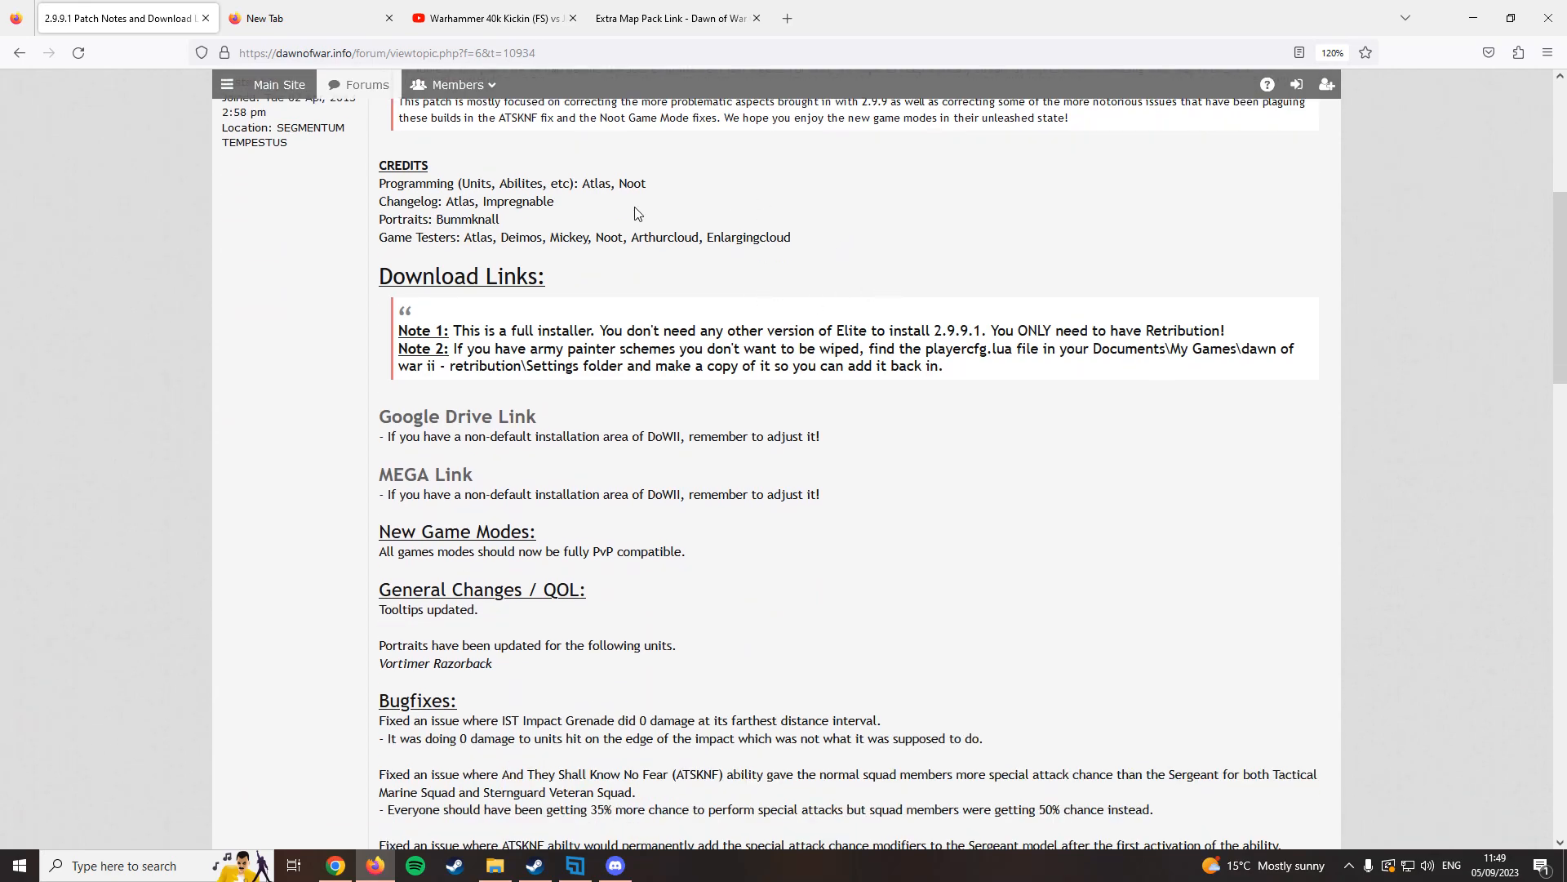
{"action": "mouse_move", "coordinate": [466, 430]}
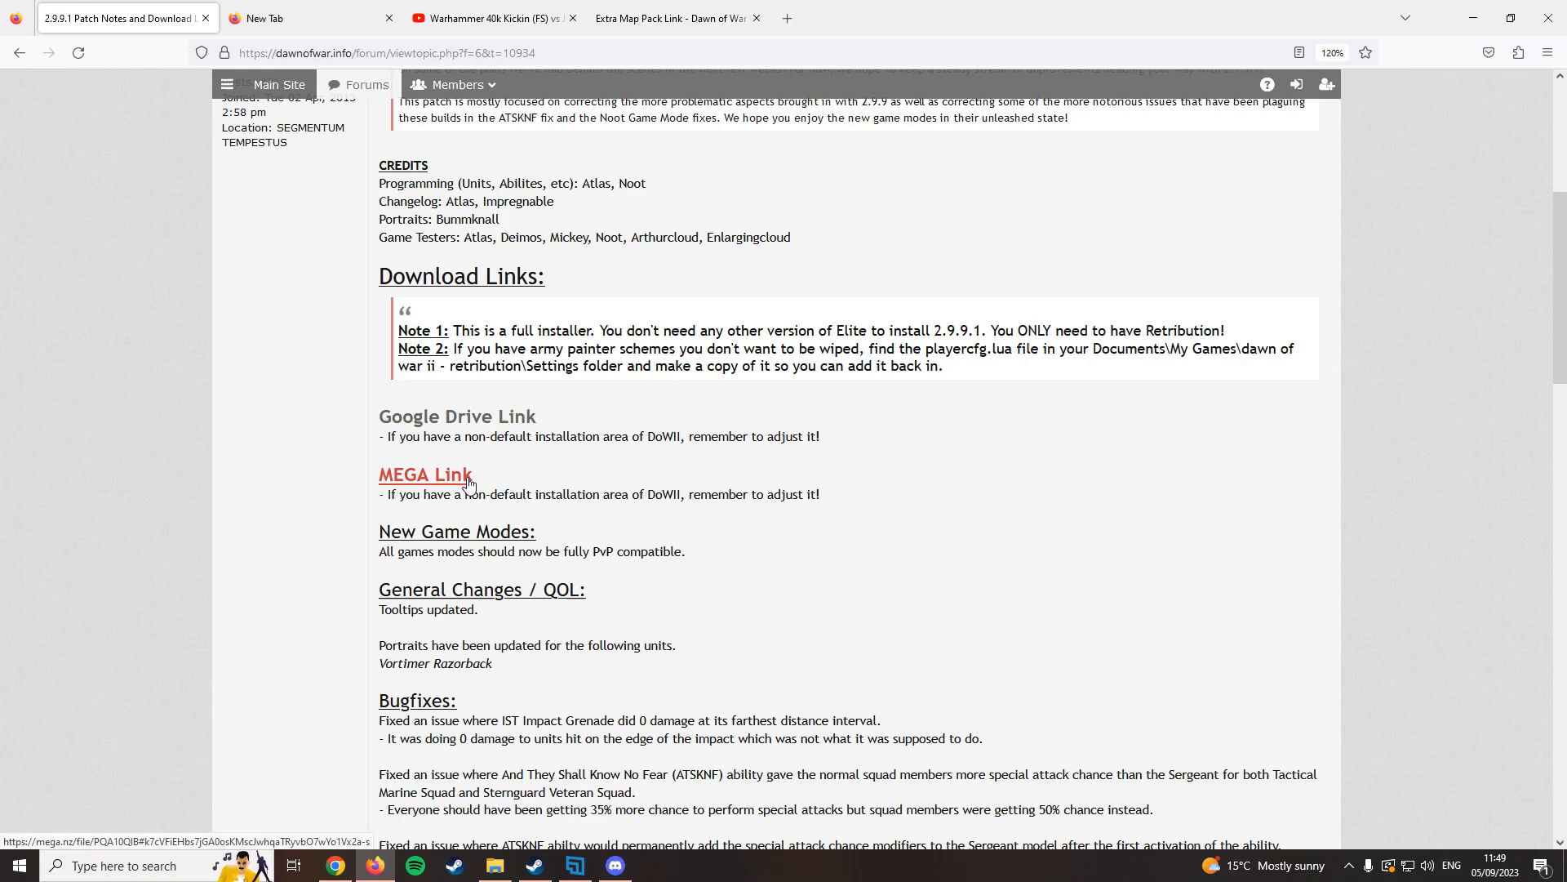
{"action": "mouse_move", "coordinate": [474, 411]}
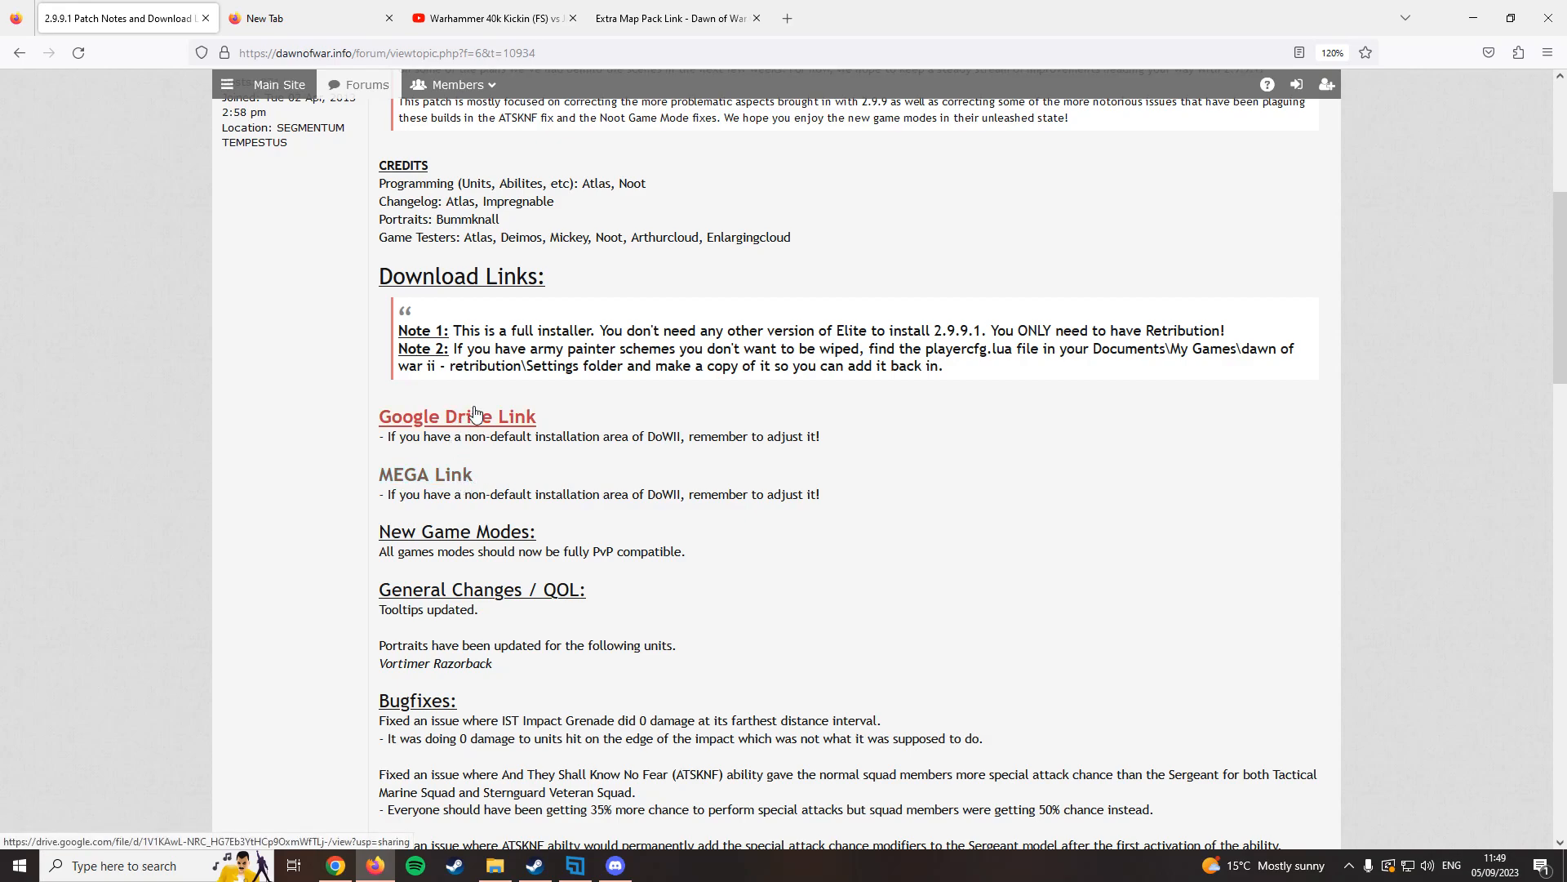
Follow the post's Google Drive link to the dow2-elite-2.9.9.1-installer.exe page.
{"action": "left_click", "coordinate": [457, 416]}
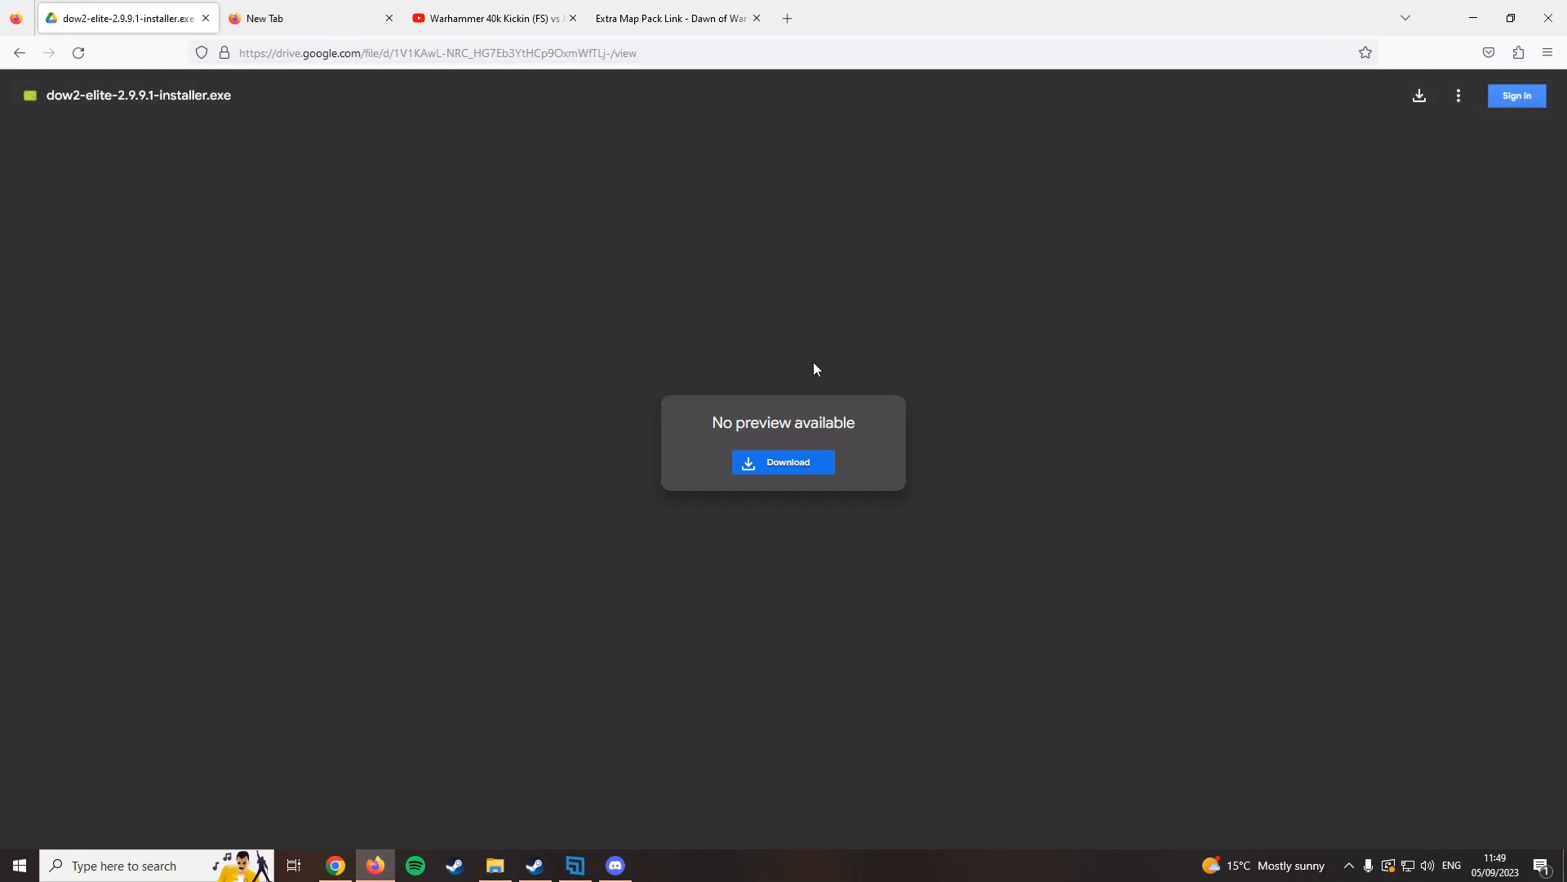
{"action": "mouse_move", "coordinate": [816, 467]}
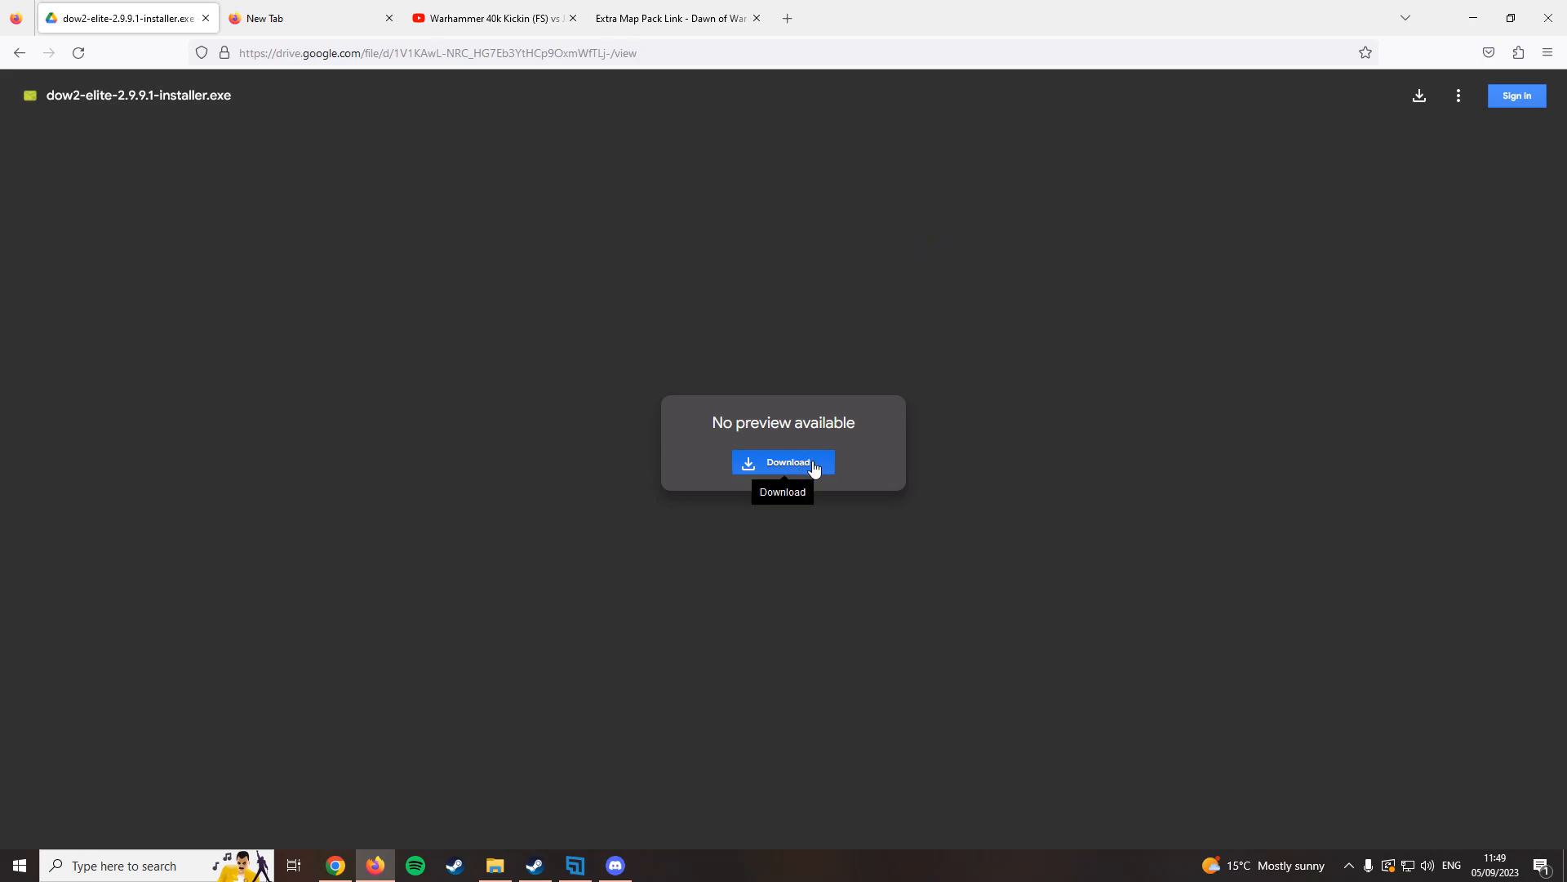
{"action": "mouse_move", "coordinate": [1064, 294]}
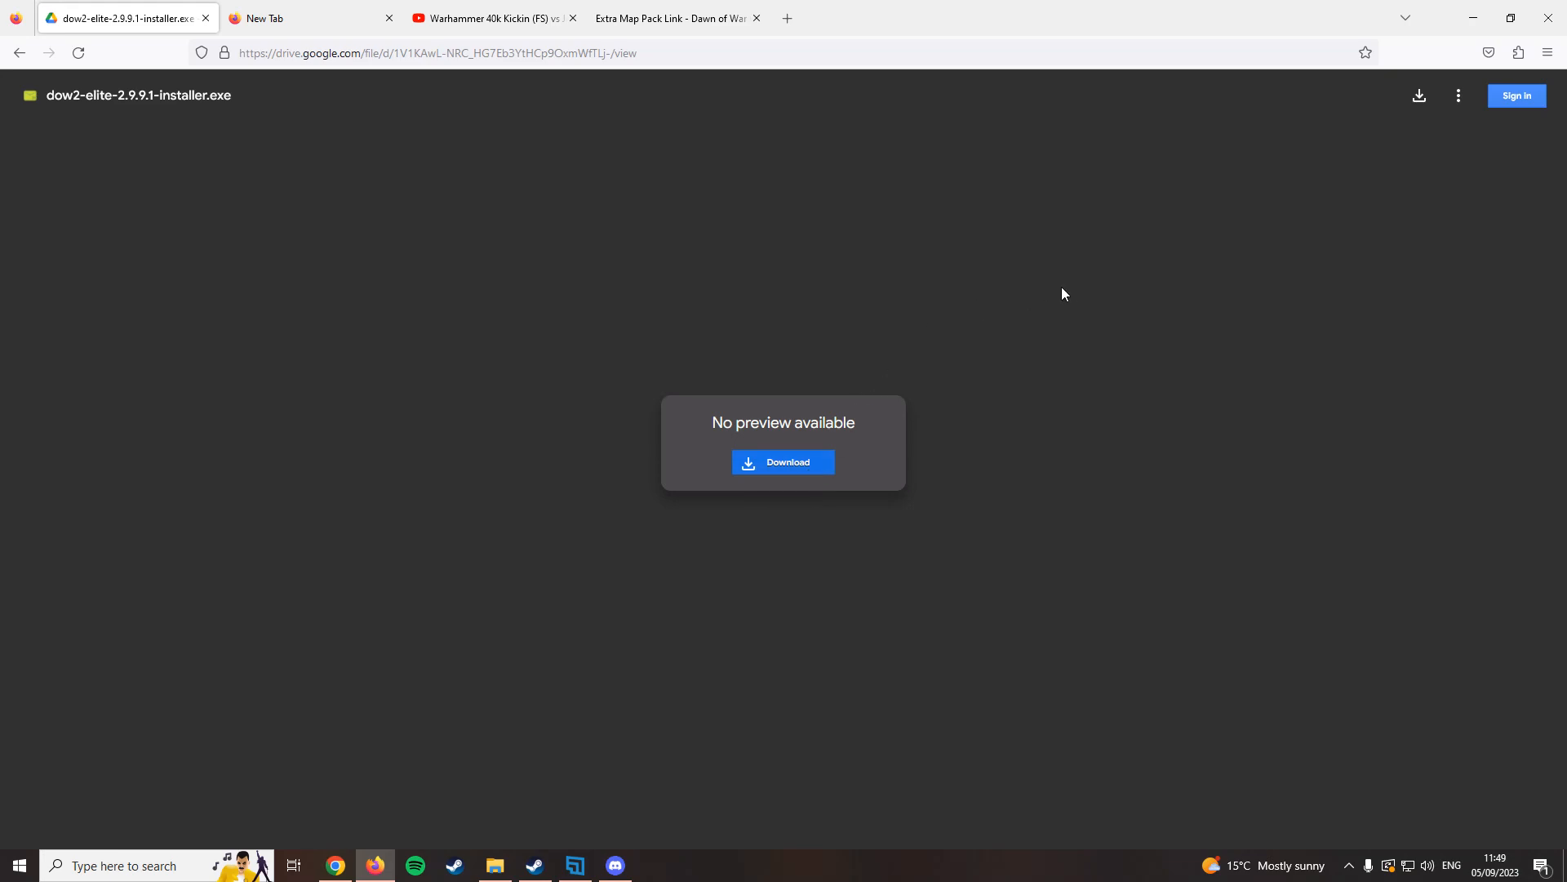
{"action": "mouse_move", "coordinate": [991, 287]}
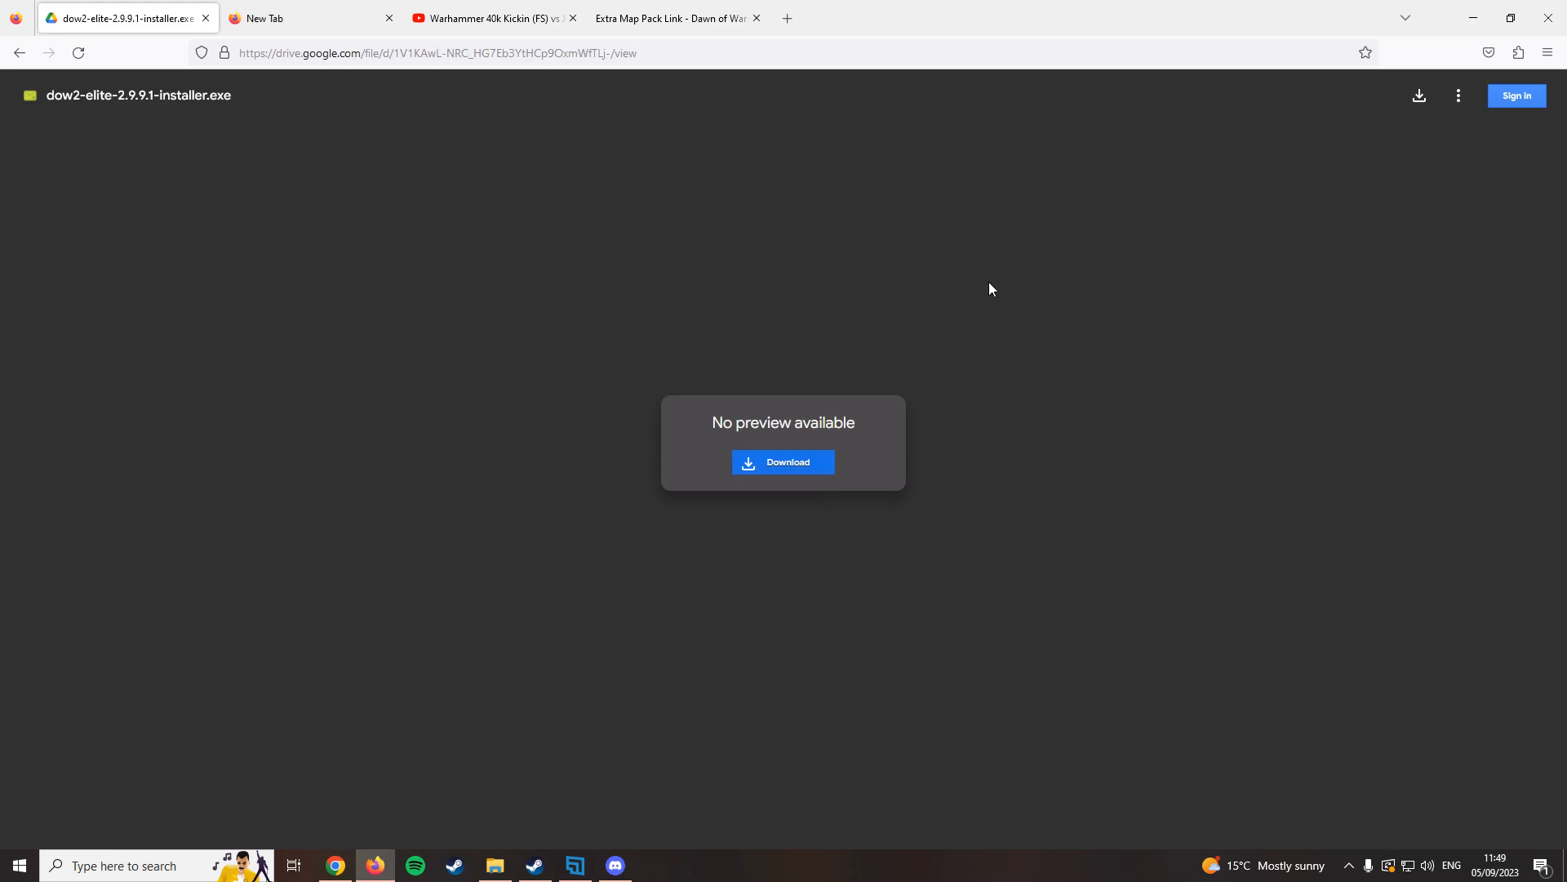
{"action": "mouse_move", "coordinate": [1048, 319]}
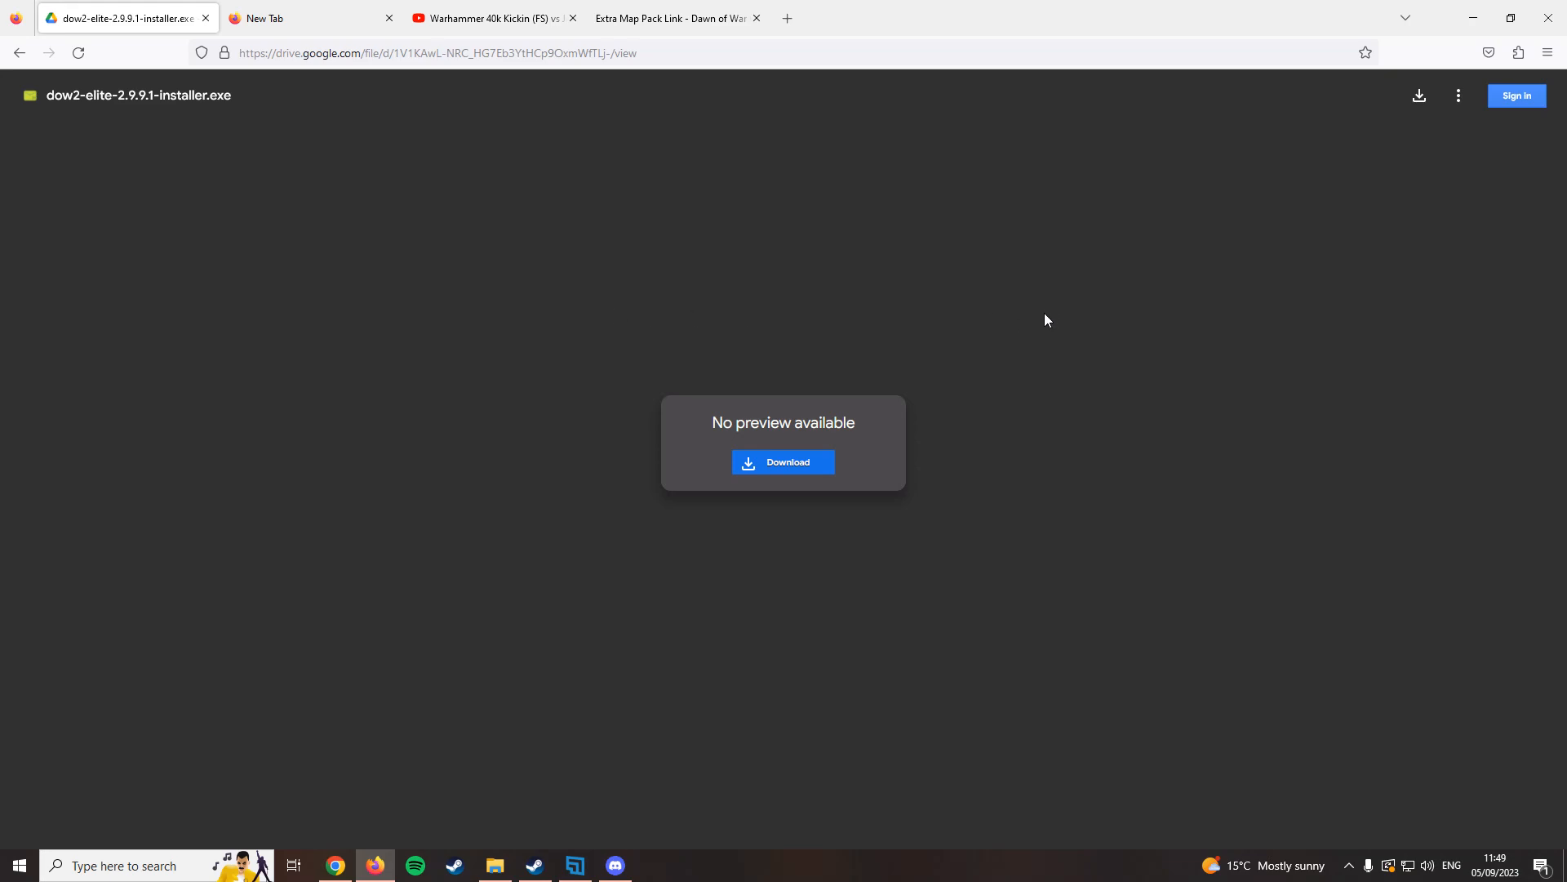
{"action": "mouse_move", "coordinate": [18, 48]}
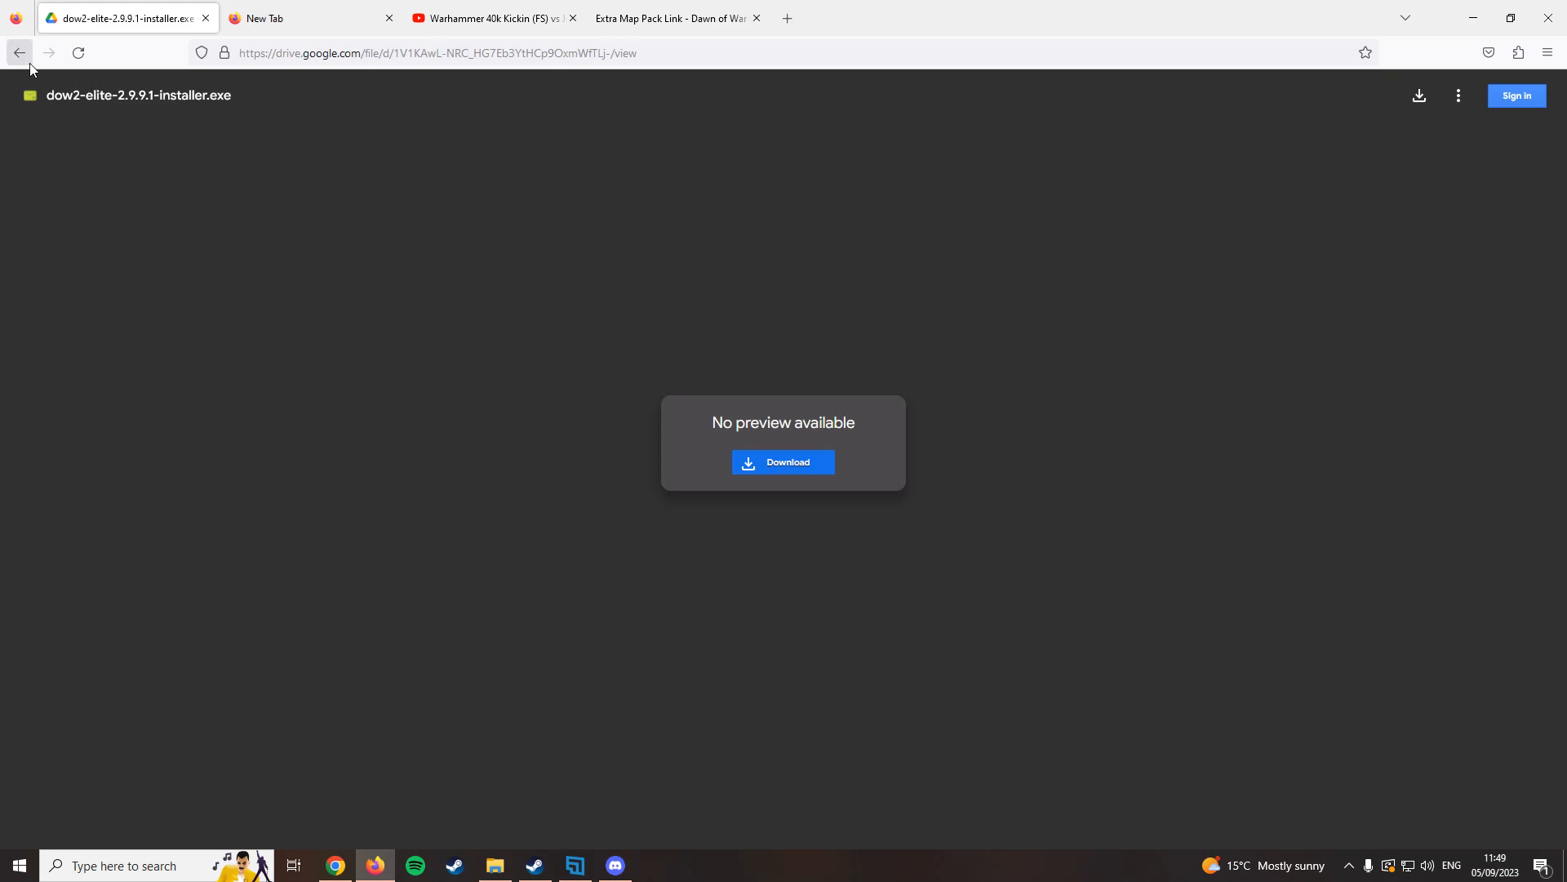
{"action": "left_click", "coordinate": [18, 51]}
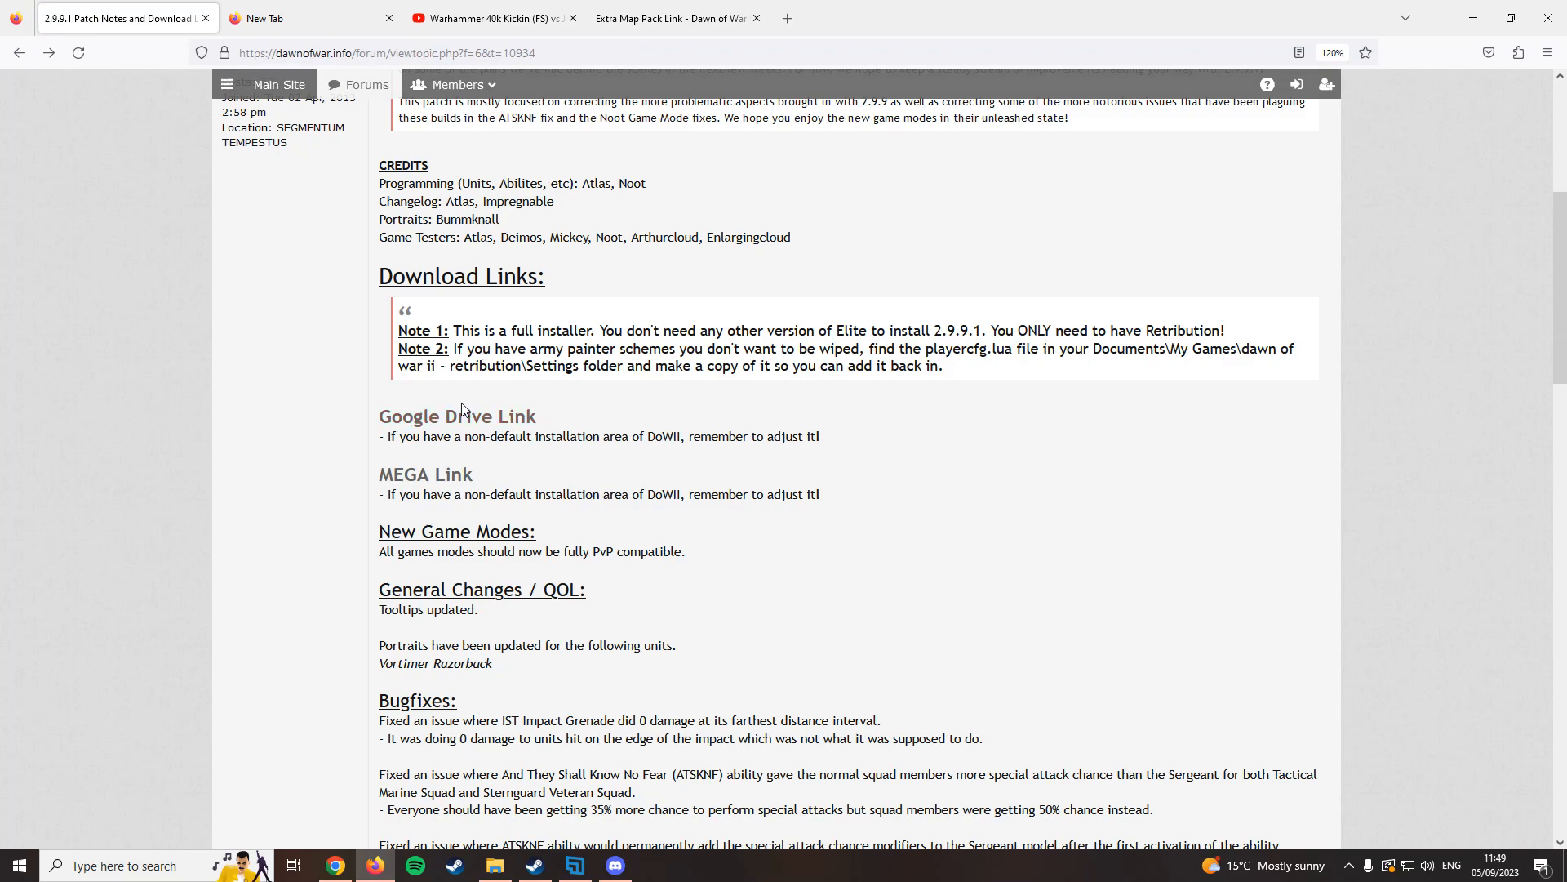
{"action": "mouse_move", "coordinate": [493, 425]}
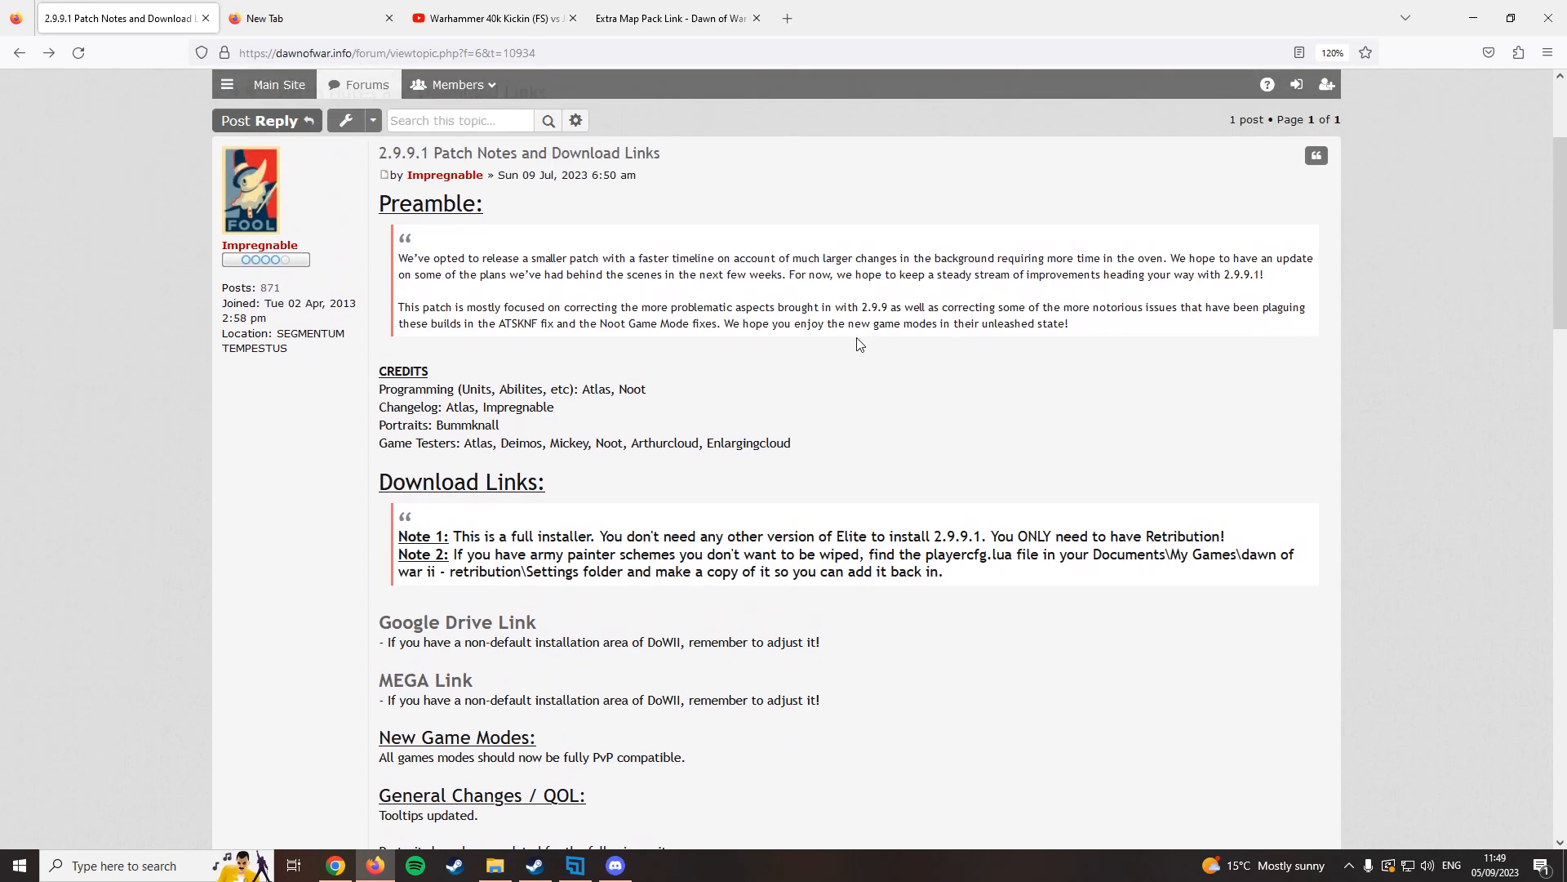
{"action": "scroll", "scroll_direction": "down", "scroll_amount": 3}
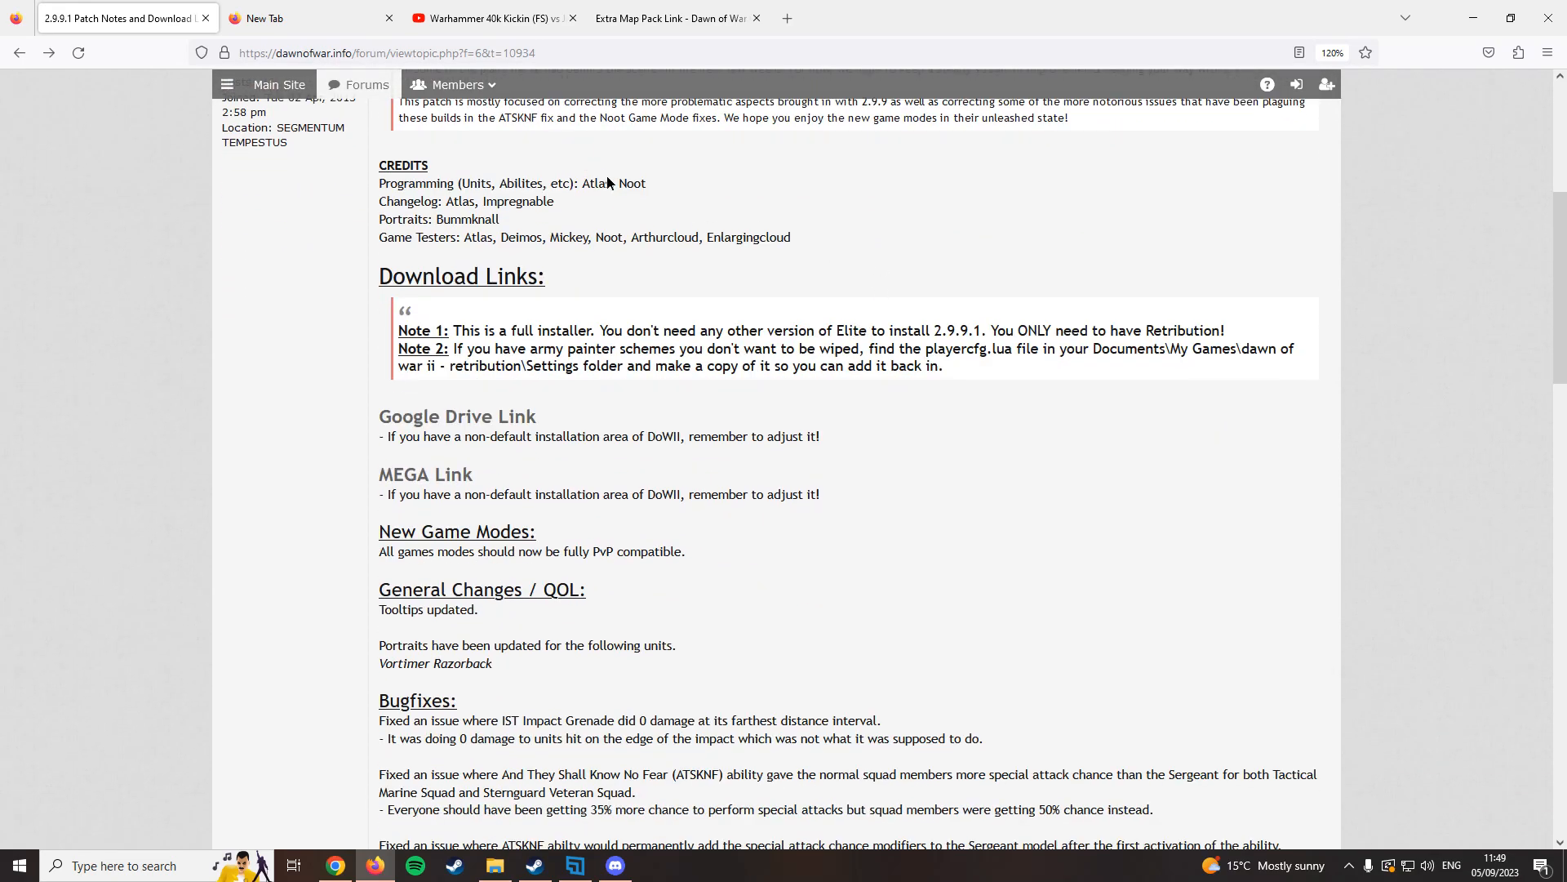
{"action": "left_click", "coordinate": [457, 416]}
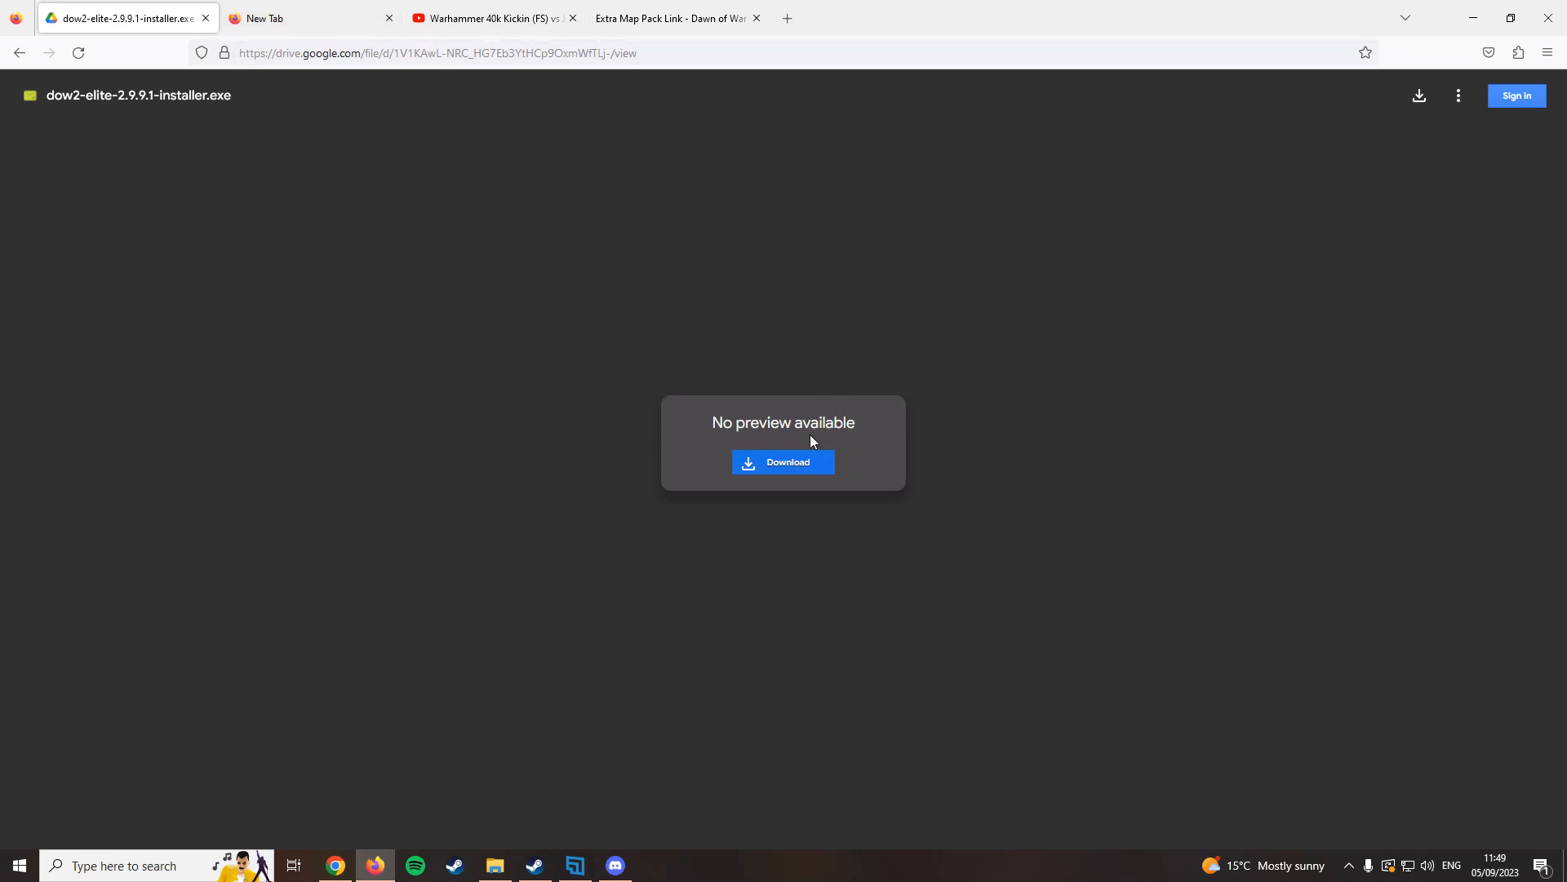
In a new tab, go to moddb and search for 'elite mod'.
{"action": "left_click", "coordinate": [270, 18]}
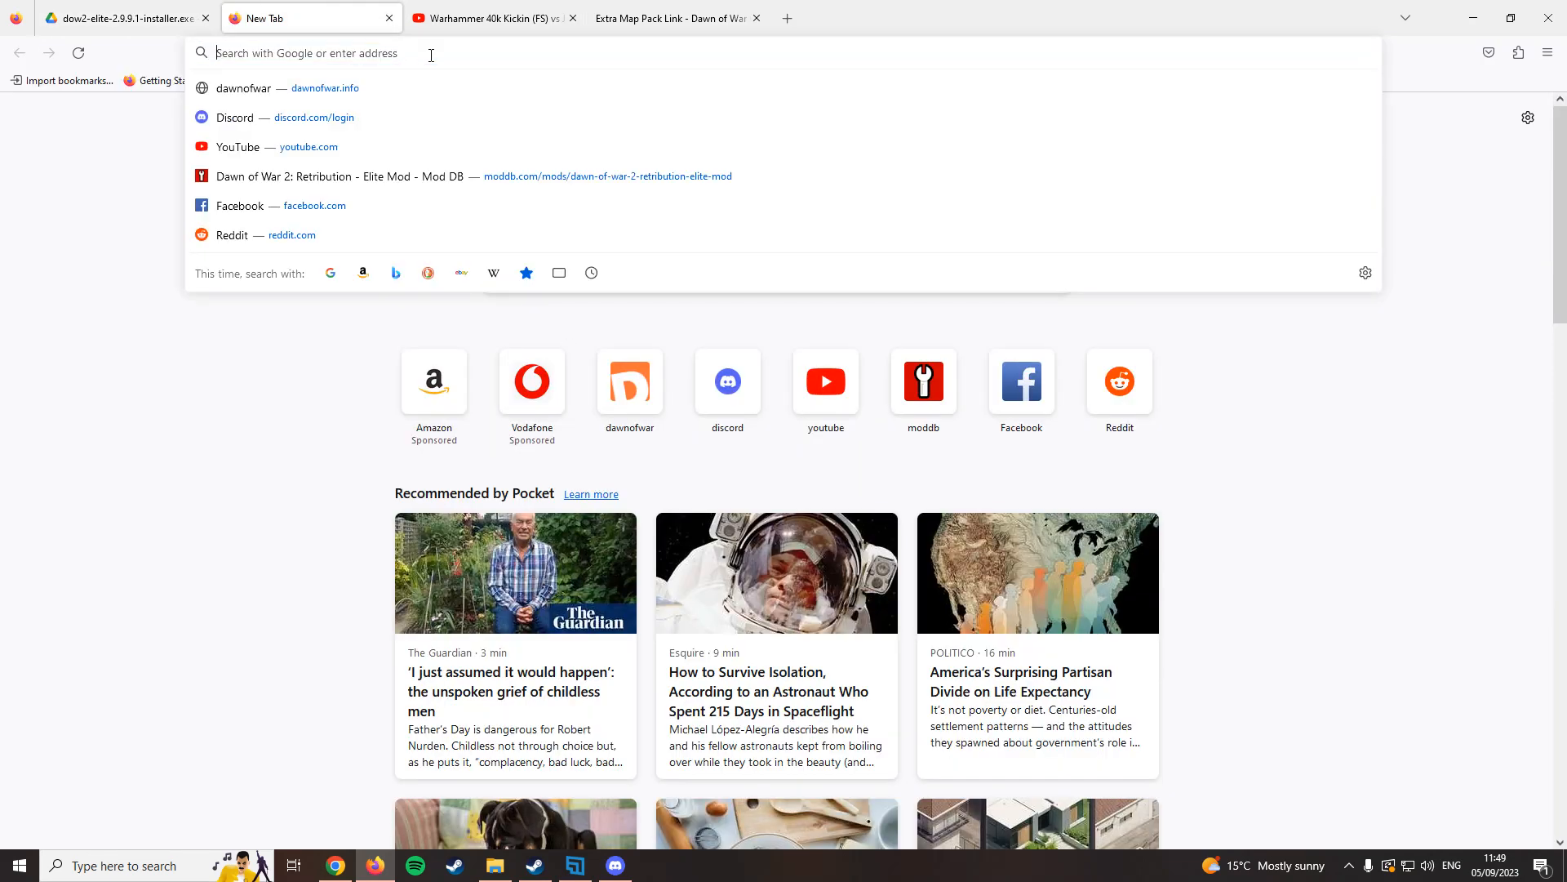
{"action": "type", "text": "moddb.com"}
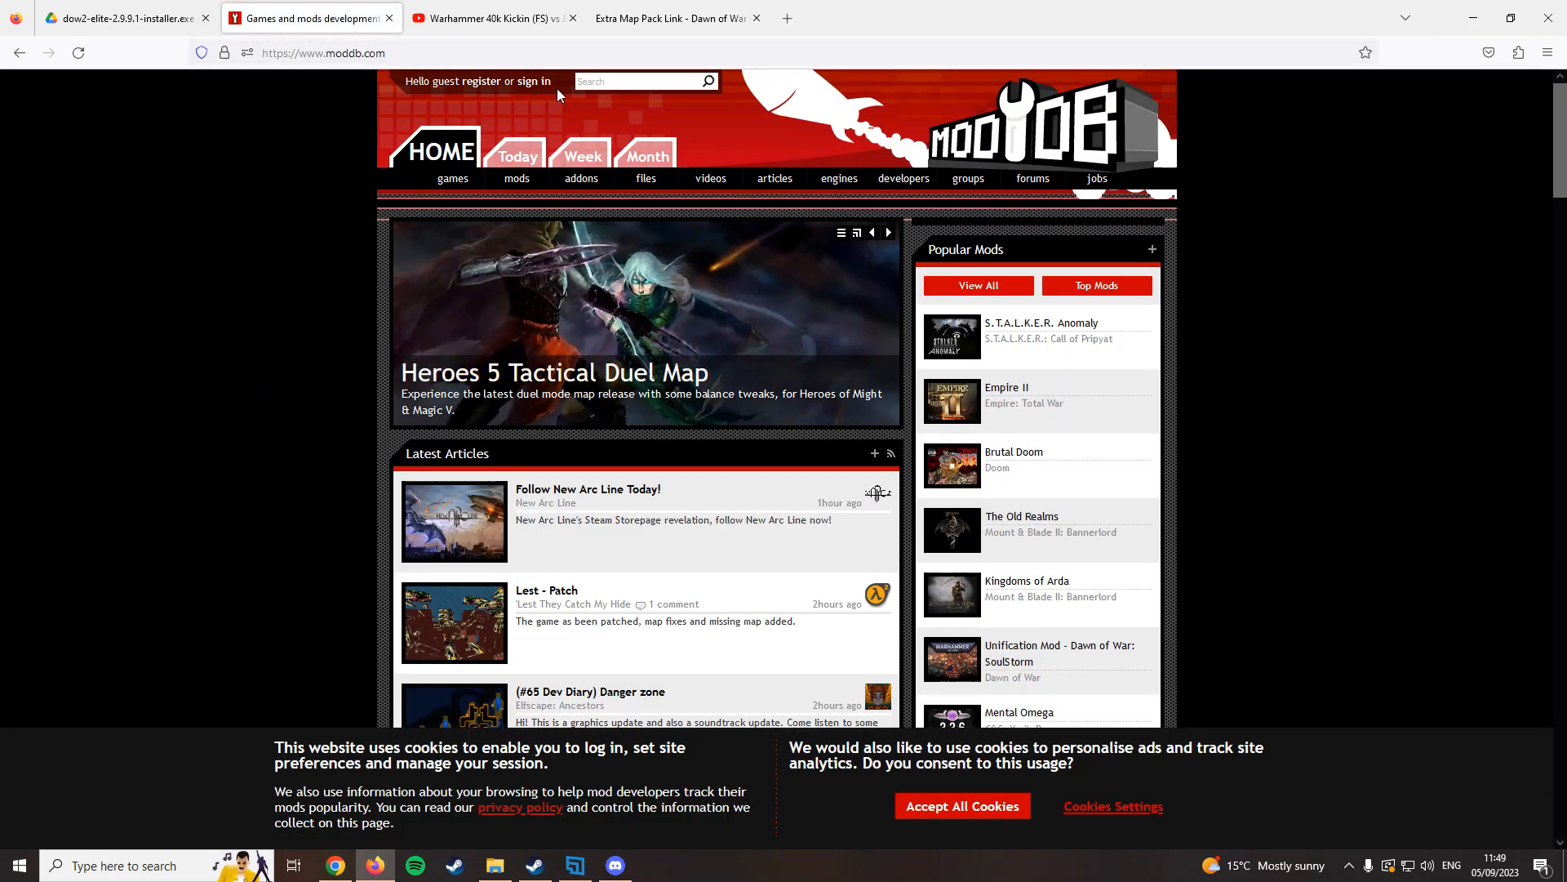
{"action": "type", "text": "elitemod"}
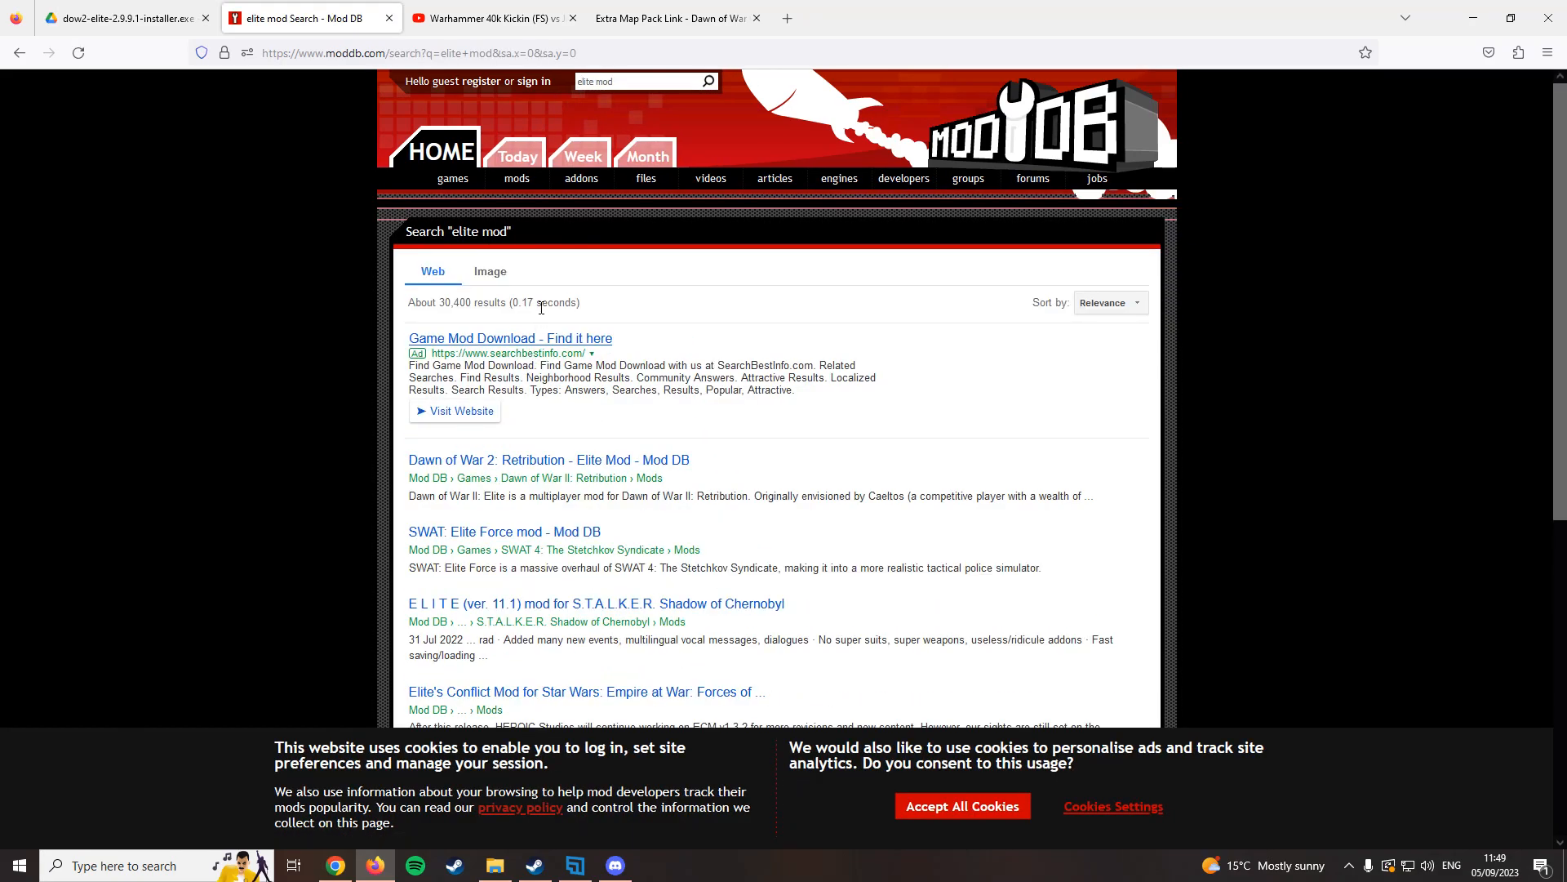
{"action": "scroll", "scroll_direction": "down", "scroll_amount": 3}
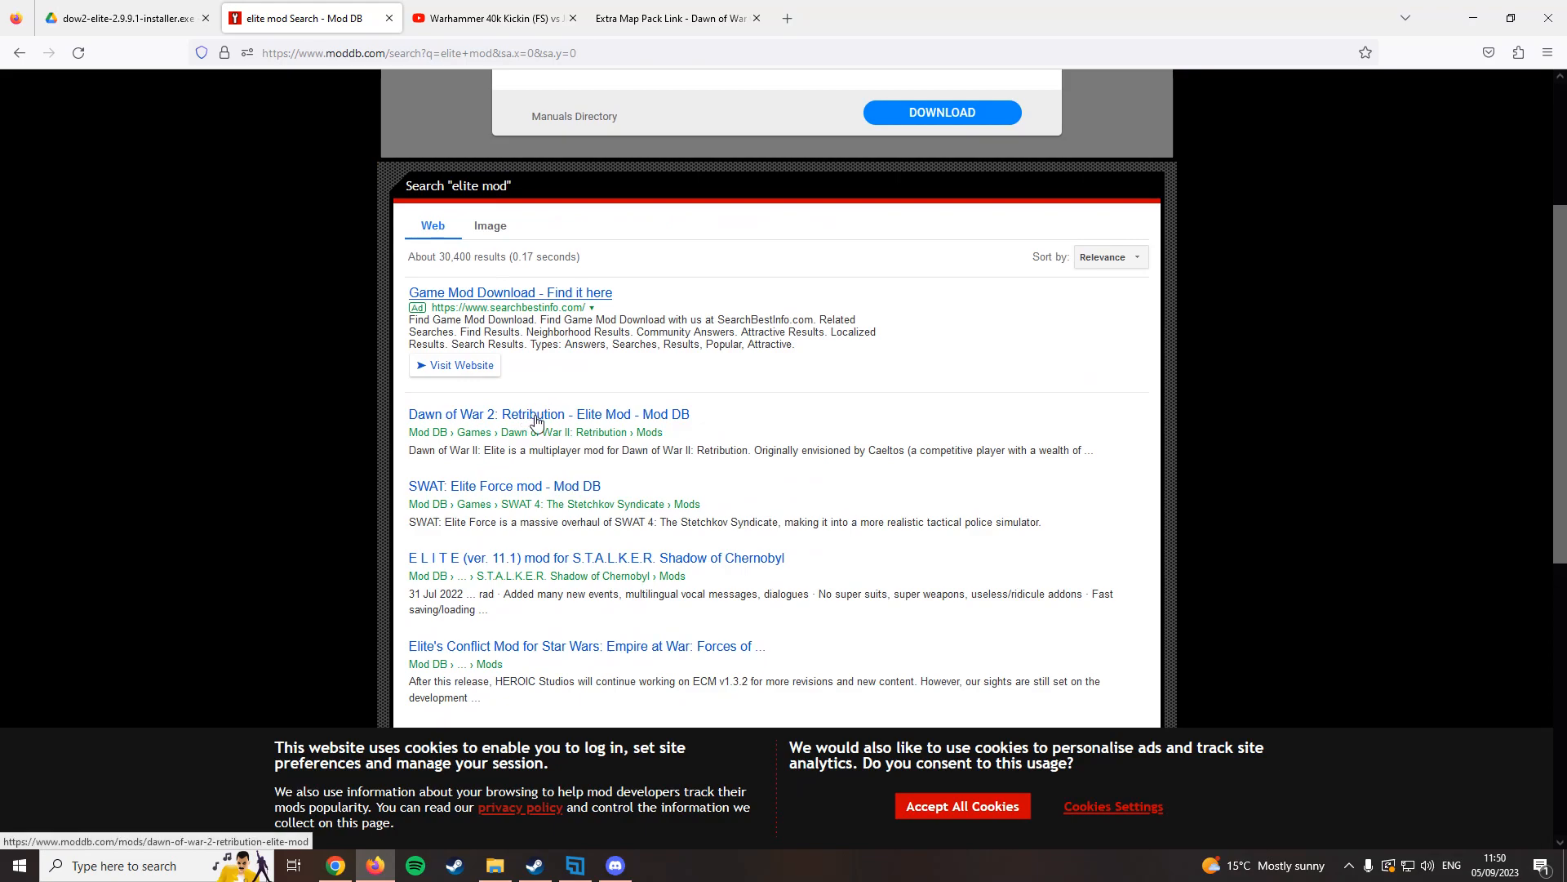
Open the Retribution Elite Mod page, then its Elite Mod Hotfix Patch 2.9.9.1 file.
{"action": "left_click", "coordinate": [535, 414]}
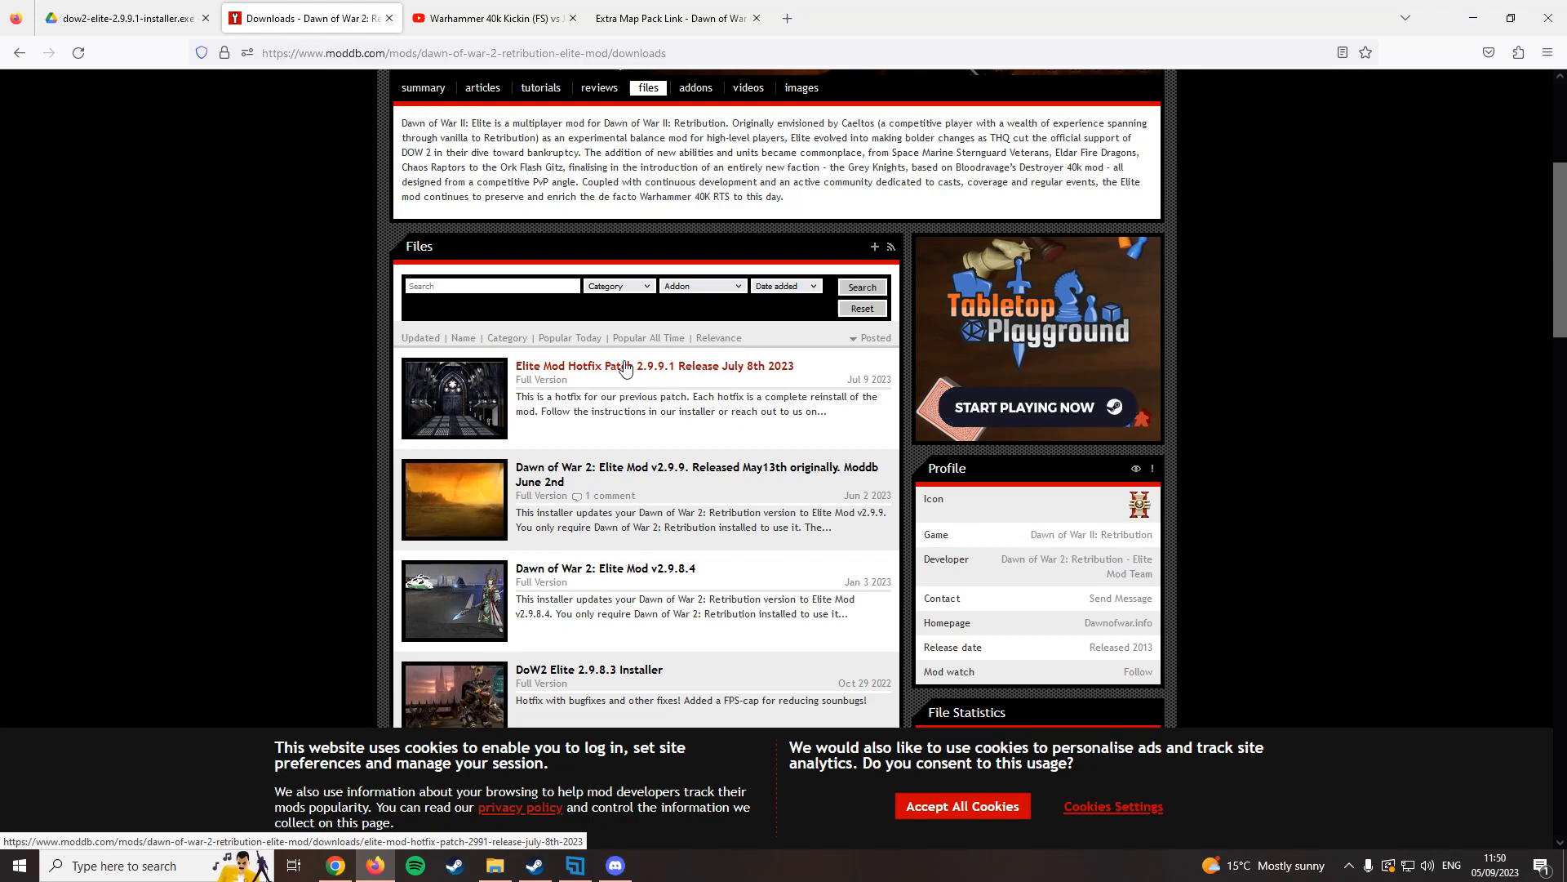
{"action": "left_click", "coordinate": [614, 366]}
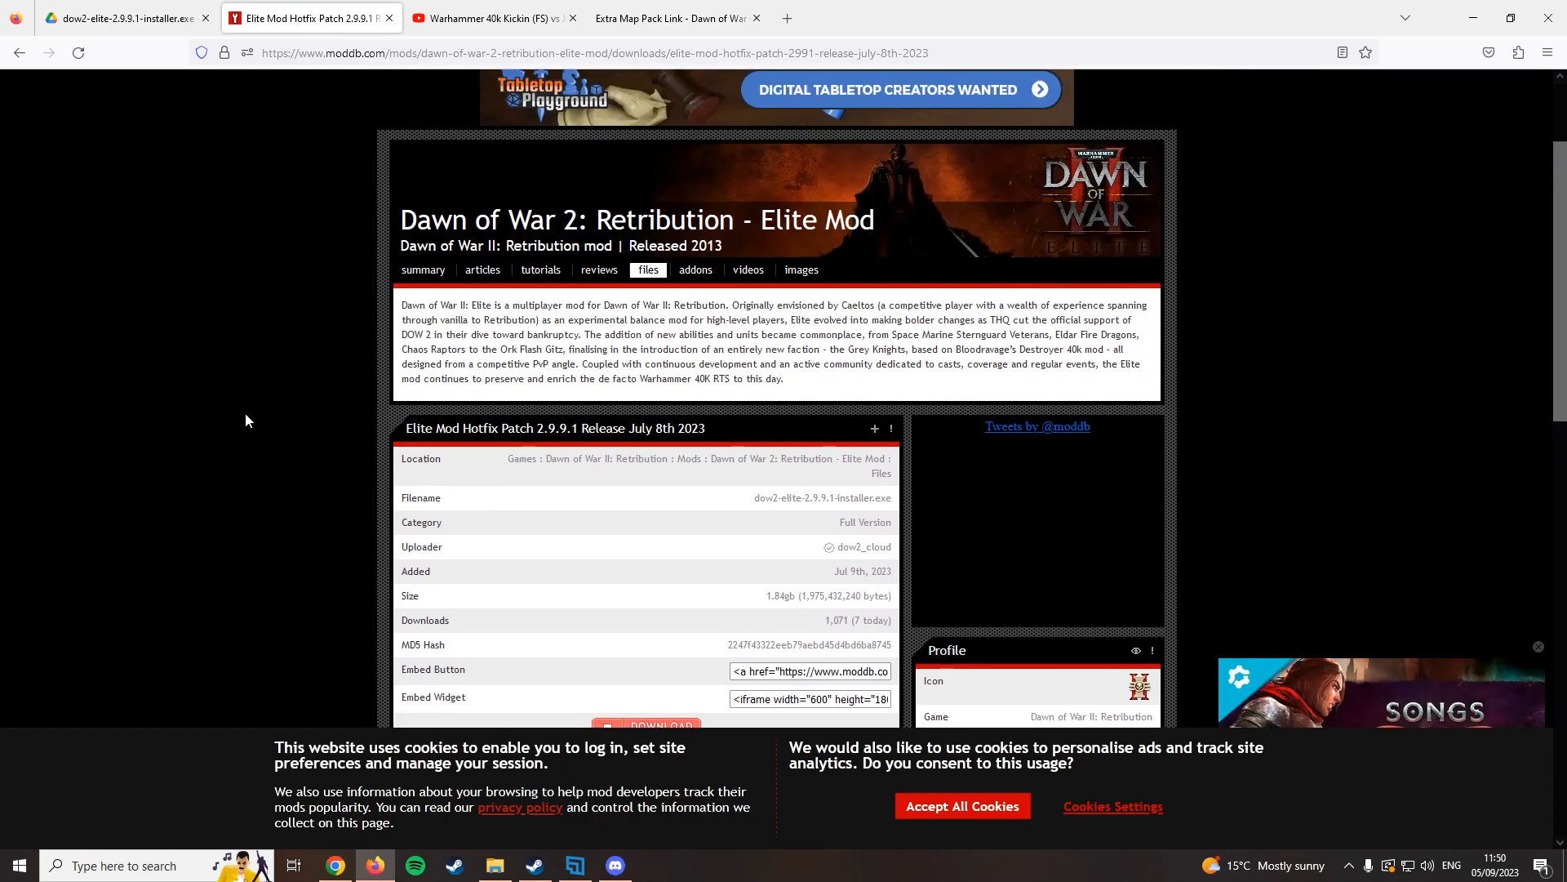
{"action": "scroll", "scroll_direction": "up", "scroll_amount": 3}
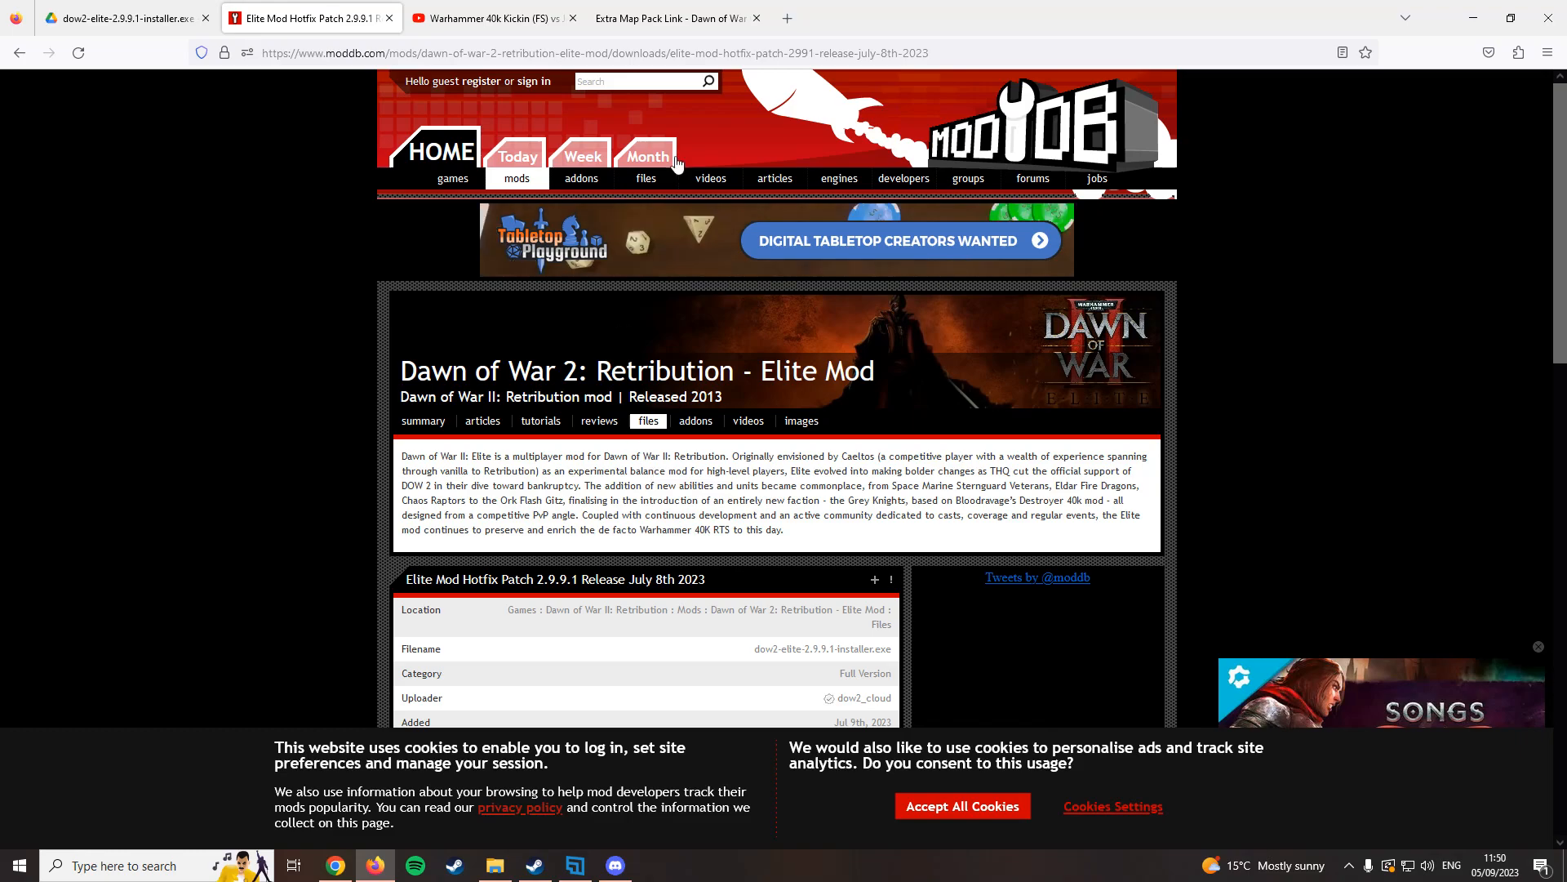
Switch to the Dawn of War 2 video and follow its discord.gg invite link.
{"action": "left_click", "coordinate": [492, 17]}
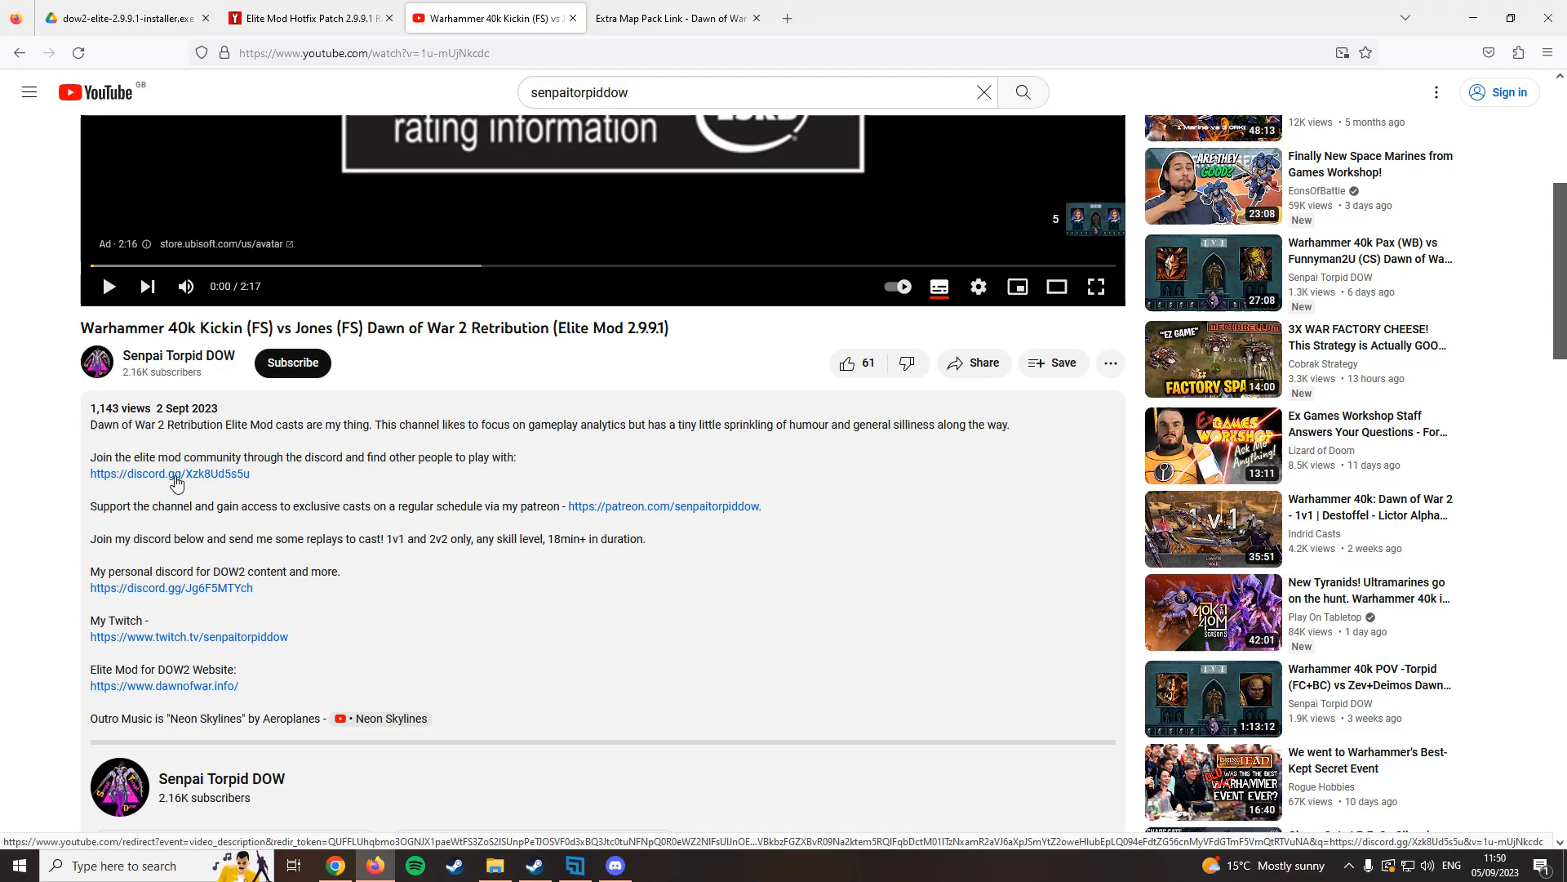
{"action": "left_click", "coordinate": [611, 866]}
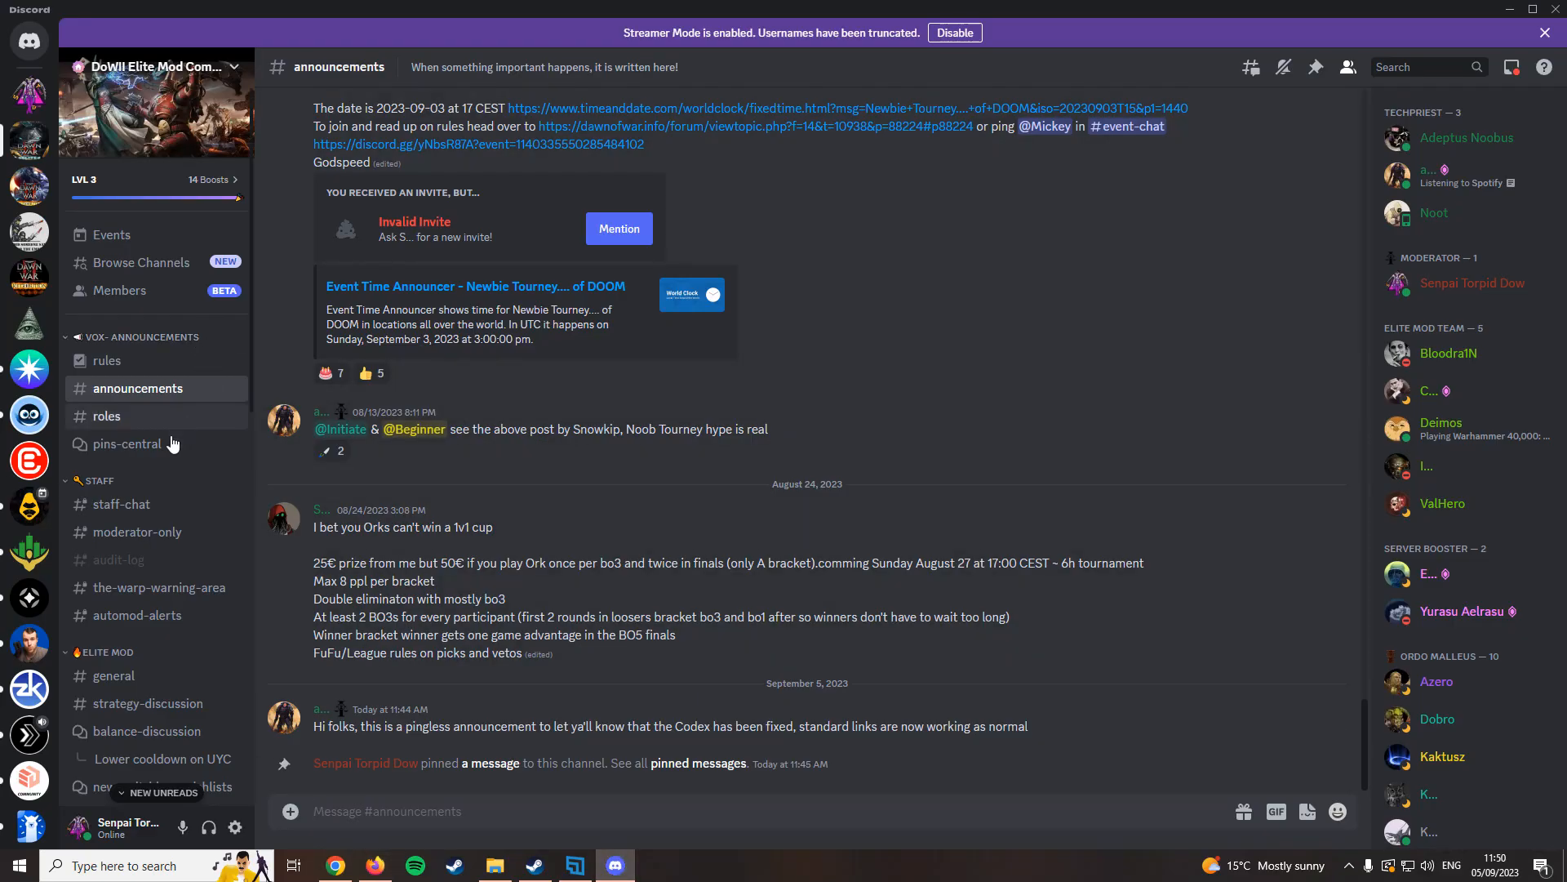
{"action": "mouse_move", "coordinate": [28, 146]}
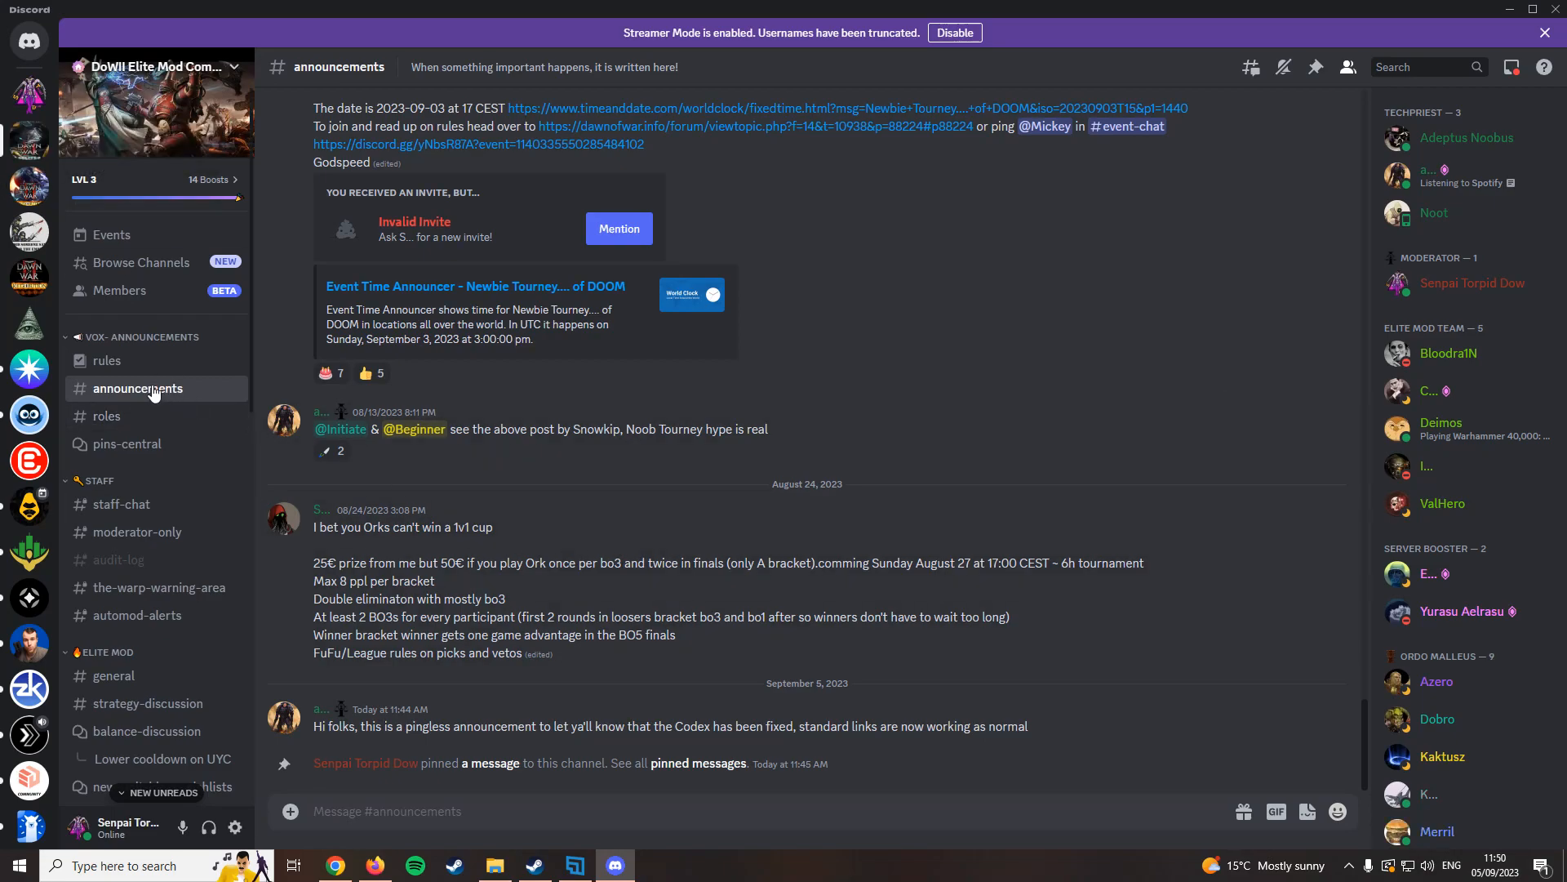
{"action": "mouse_move", "coordinate": [1316, 67]}
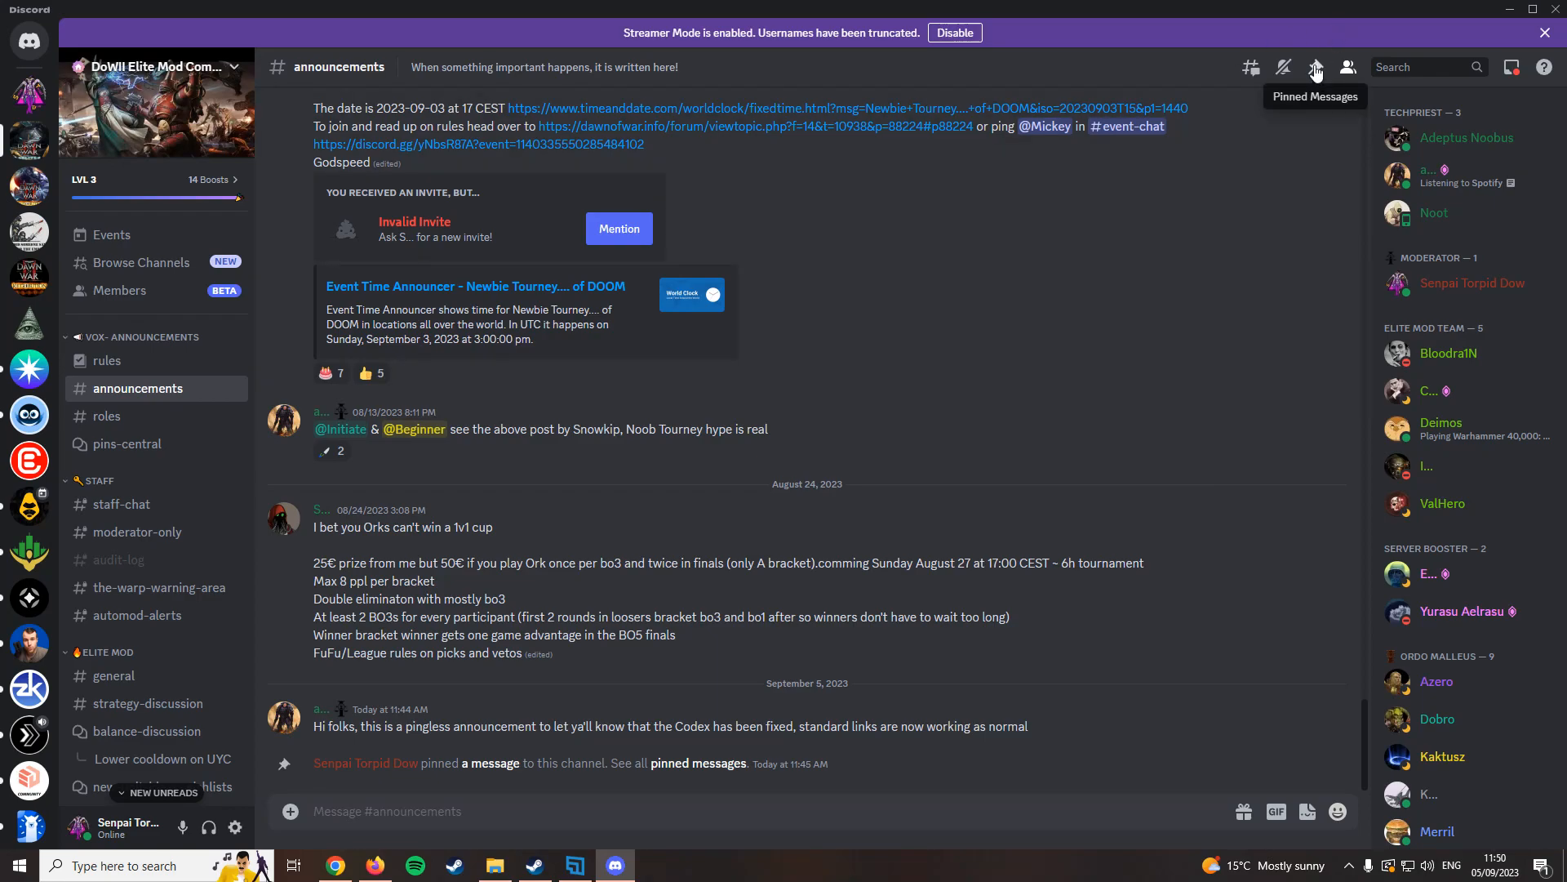
{"action": "left_click", "coordinate": [1316, 67]}
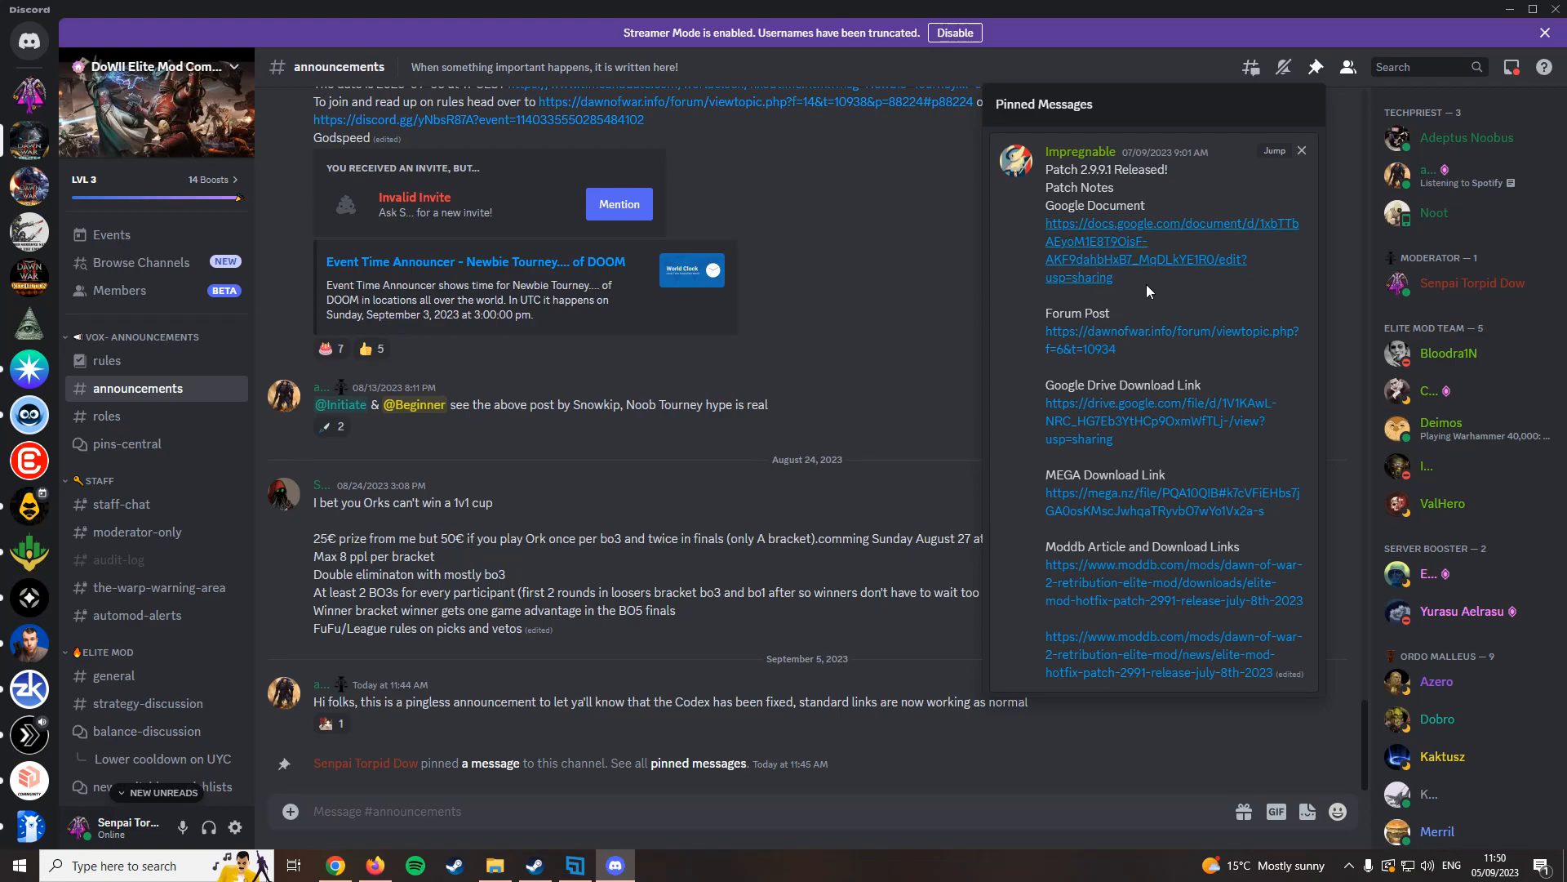
{"action": "mouse_move", "coordinate": [1172, 376]}
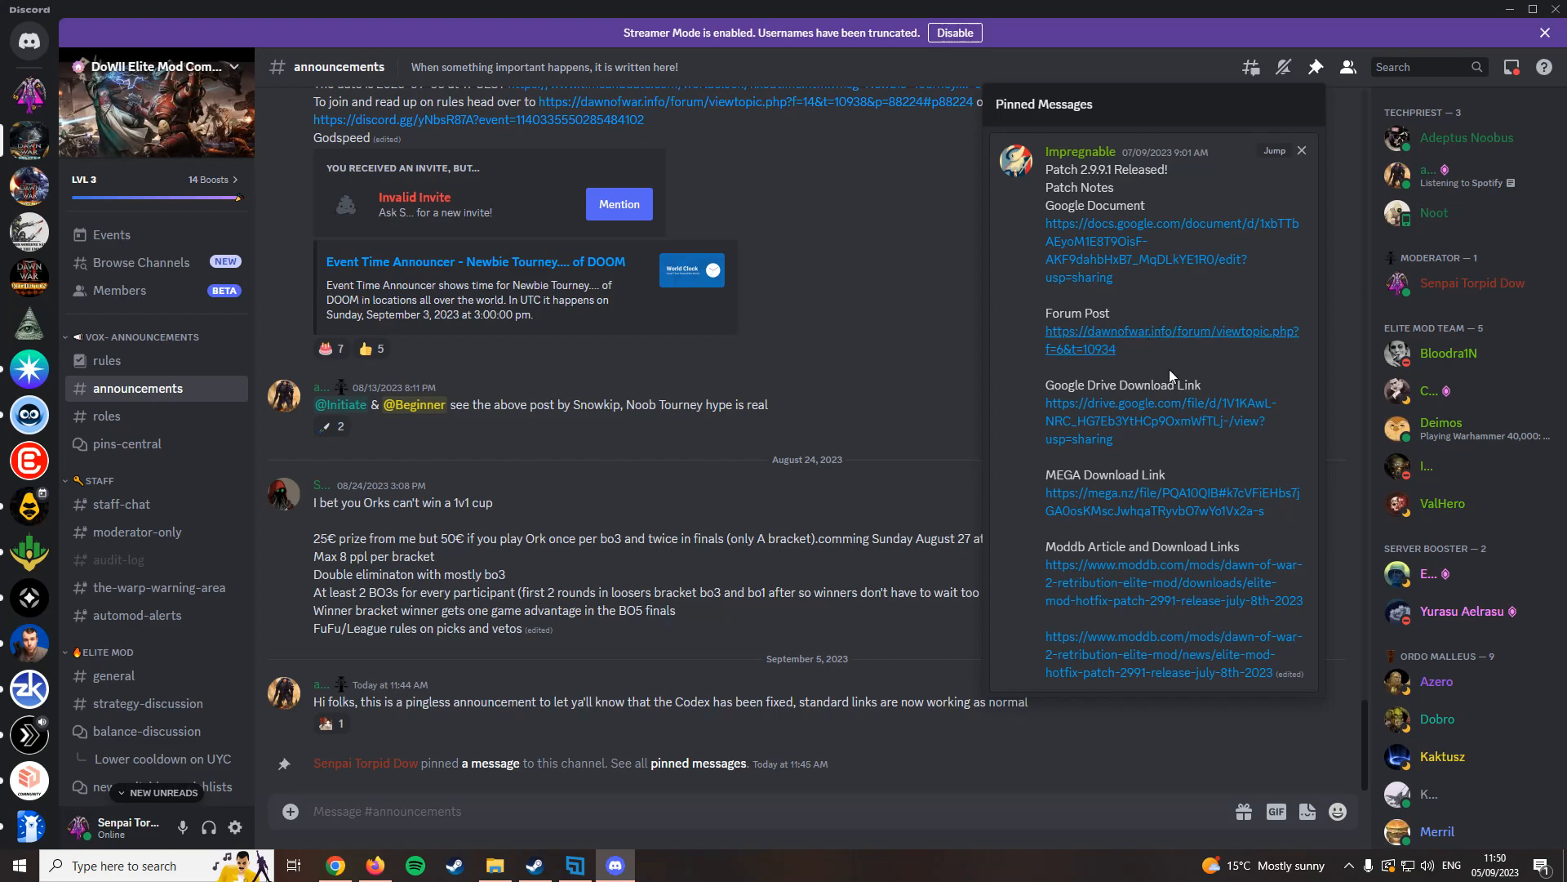
{"action": "mouse_move", "coordinate": [1141, 511]}
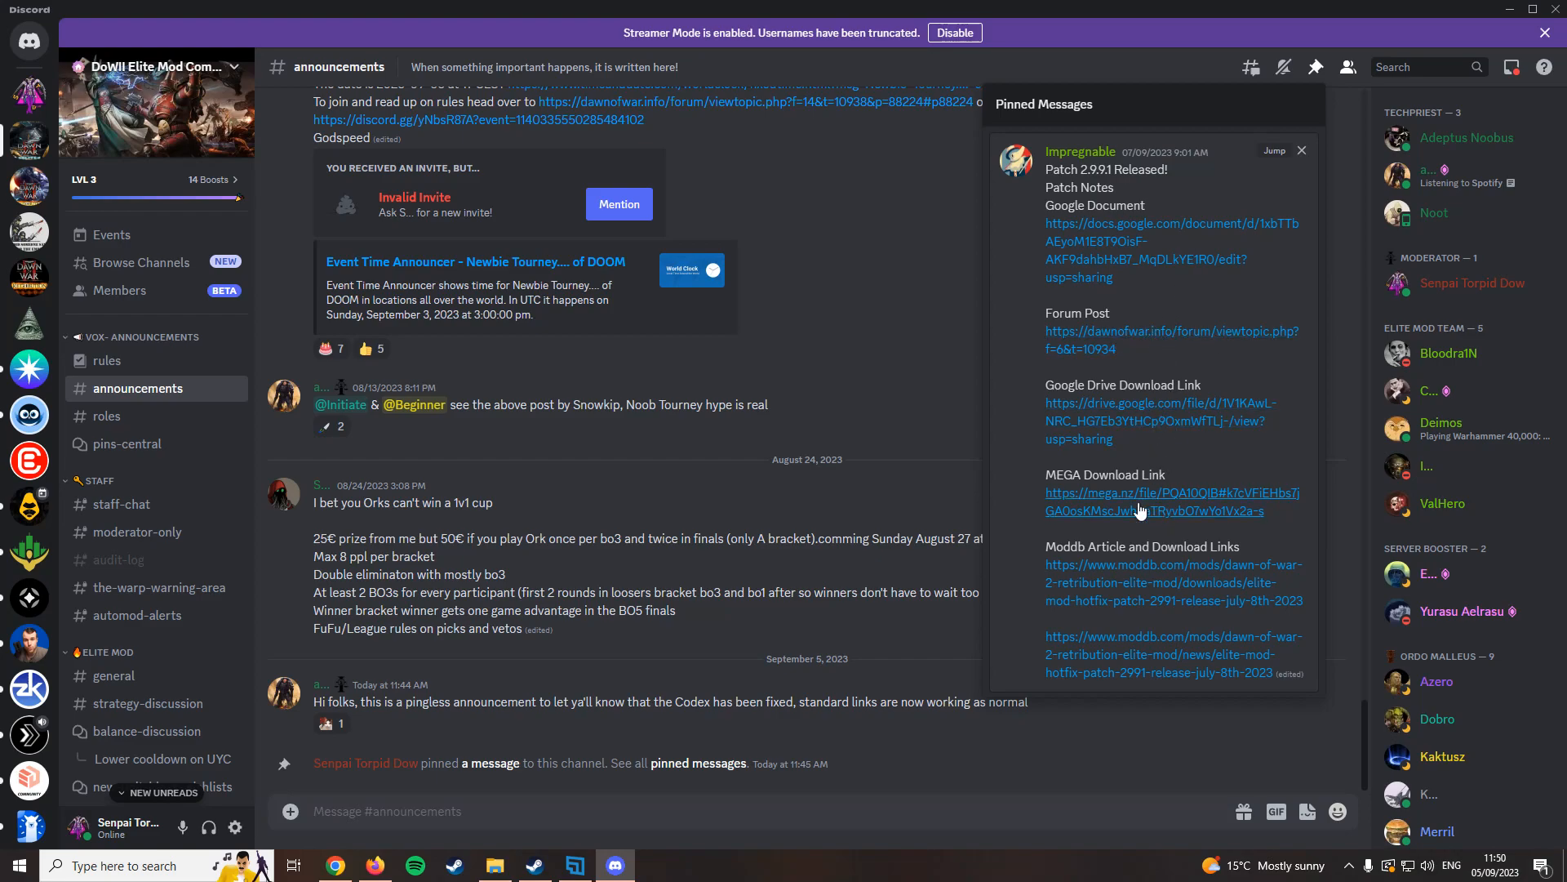
{"action": "mouse_move", "coordinate": [844, 301]}
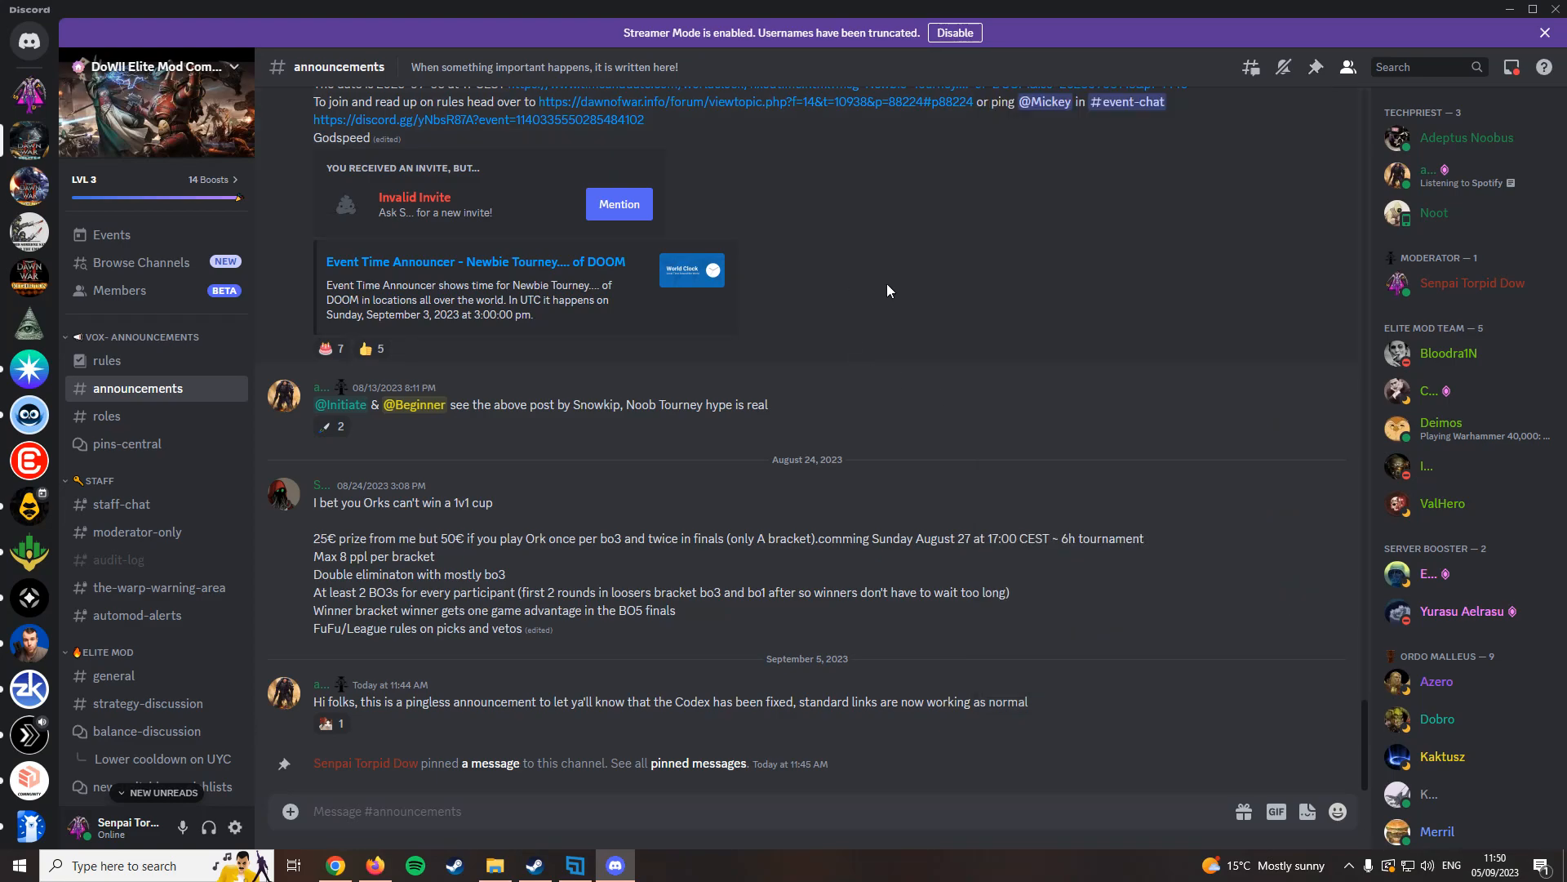
{"action": "mouse_move", "coordinate": [925, 306]}
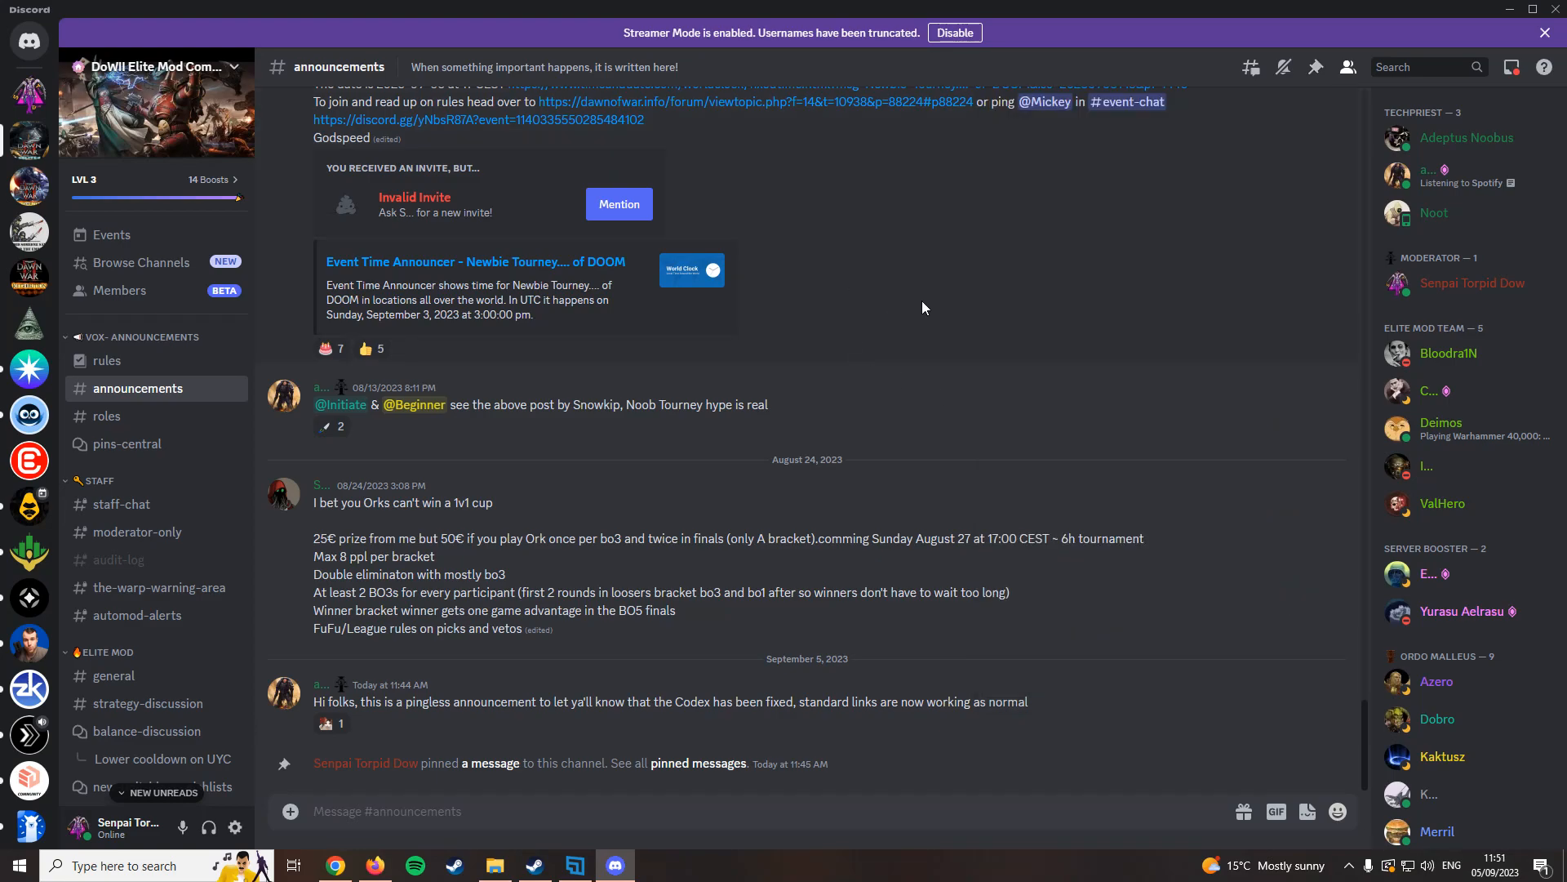
{"action": "mouse_move", "coordinate": [902, 282]}
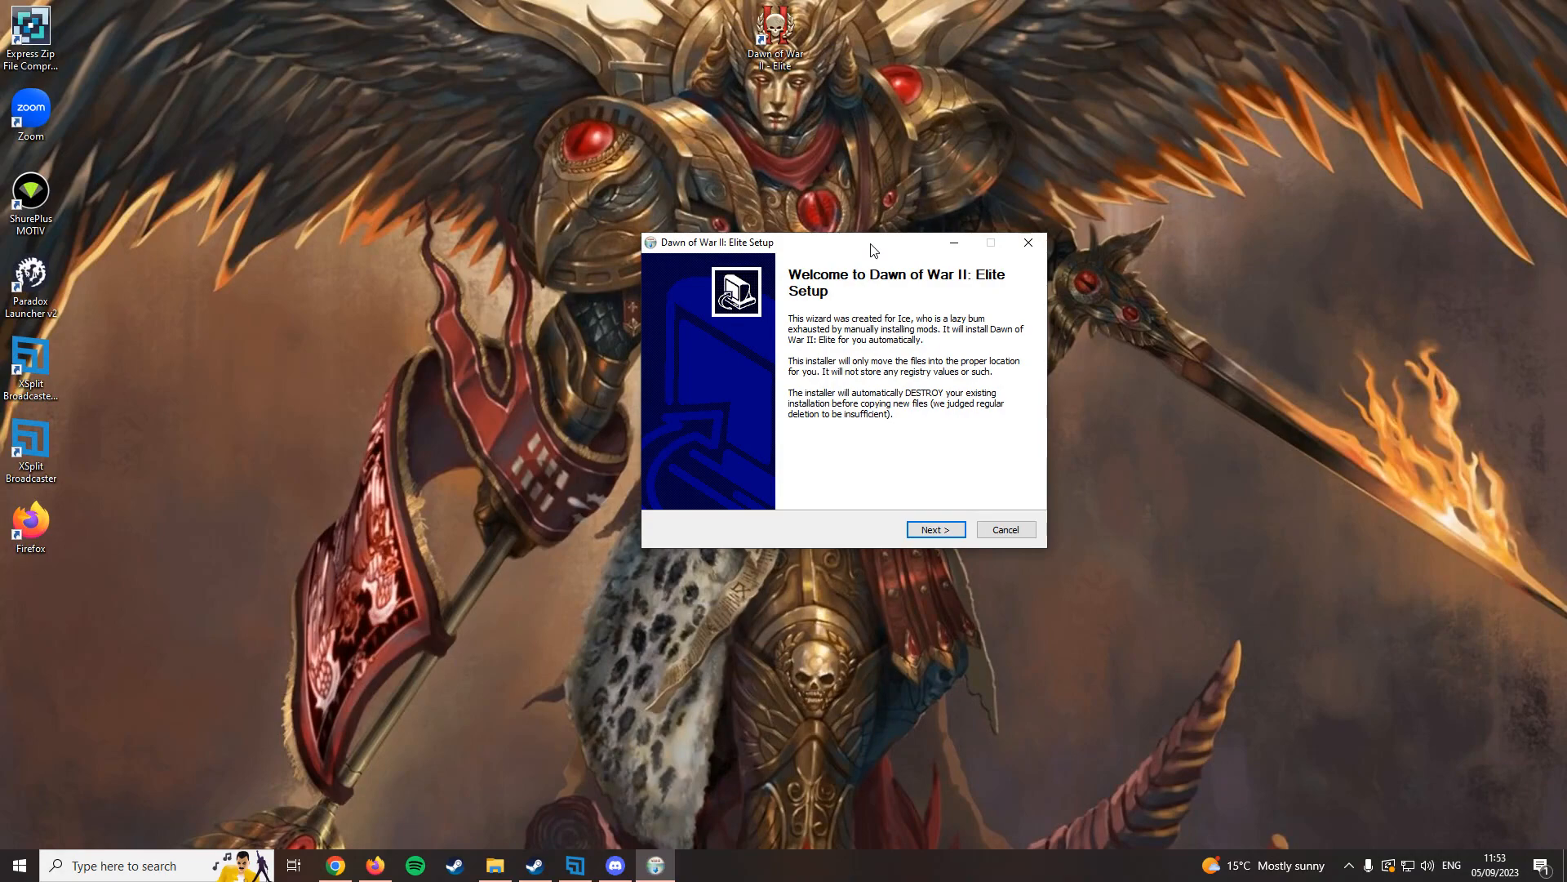
{"action": "mouse_move", "coordinate": [849, 258]}
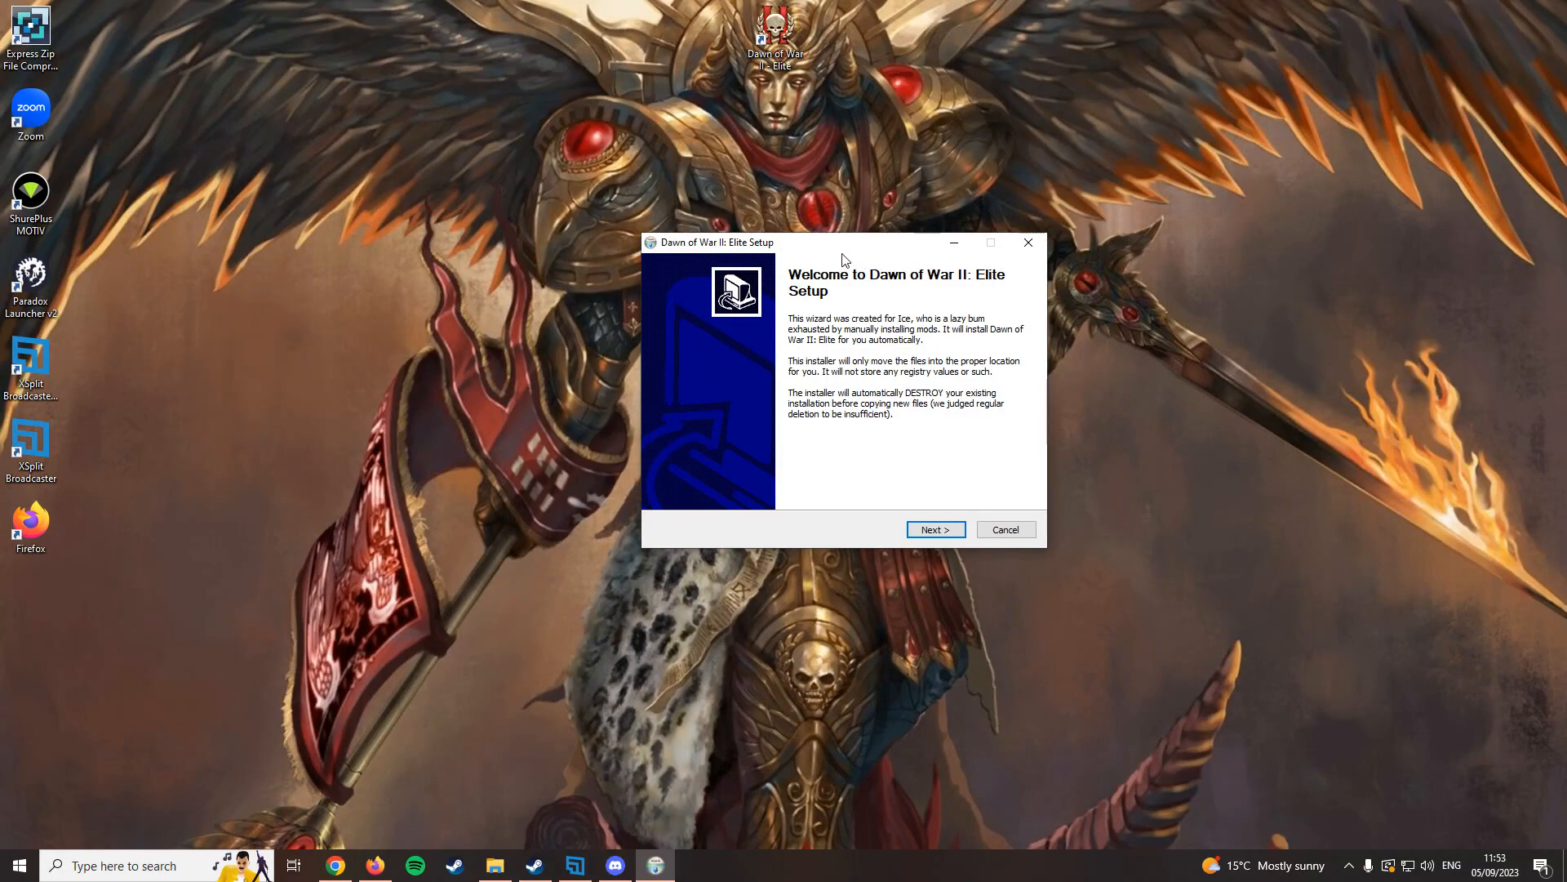
{"action": "mouse_move", "coordinate": [939, 355]}
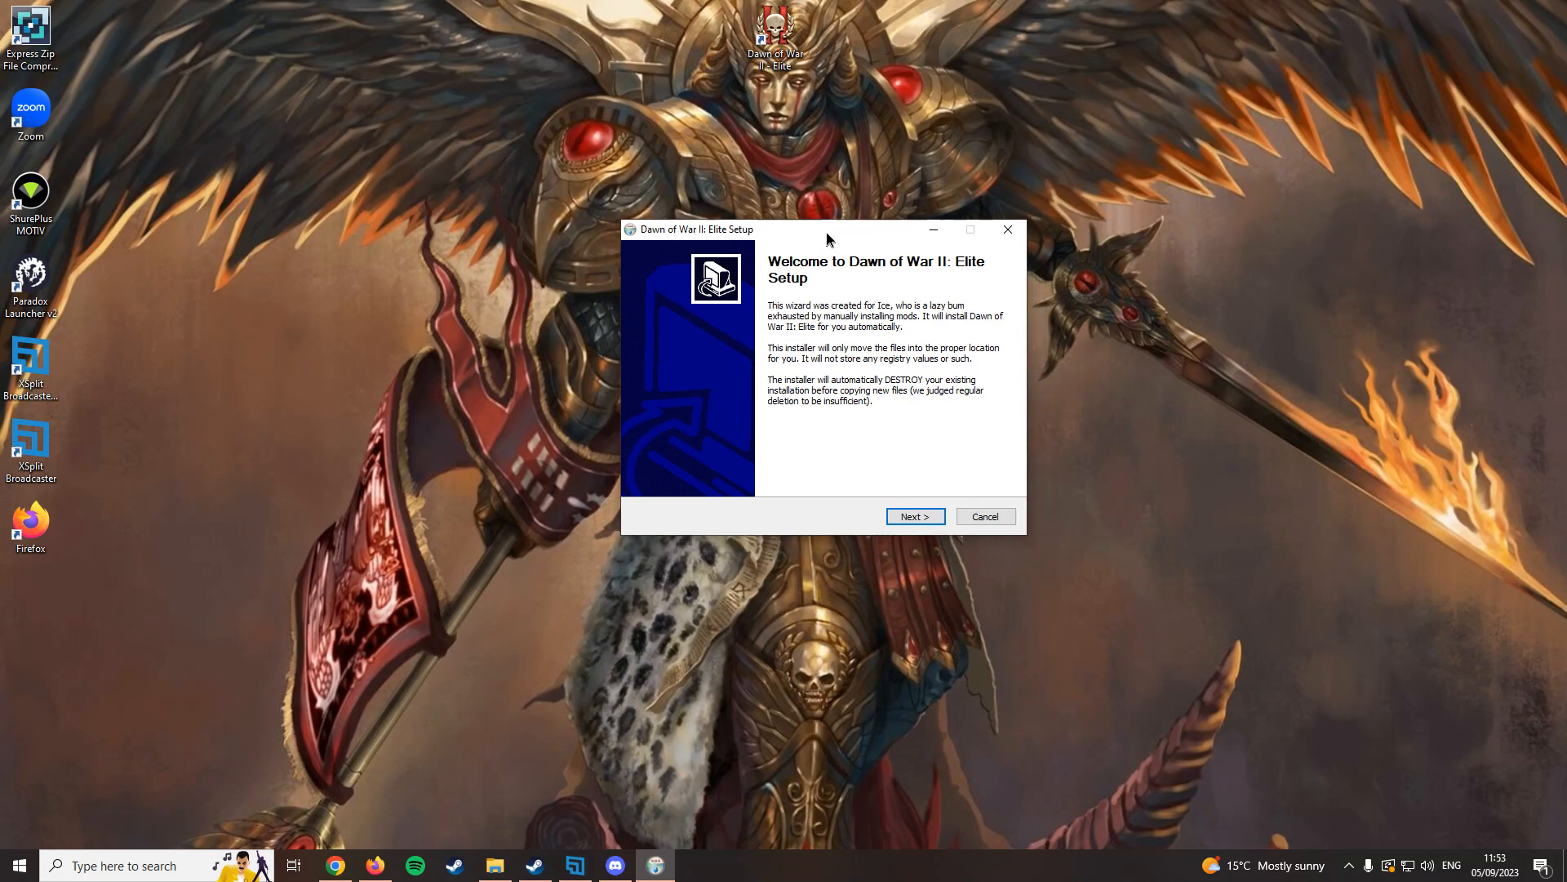
Reposition the setup window and advance past the welcome page and 2.9.9.1 changelog.
{"action": "left_click_drag", "start_coordinate": [828, 229], "coordinate": [852, 197]}
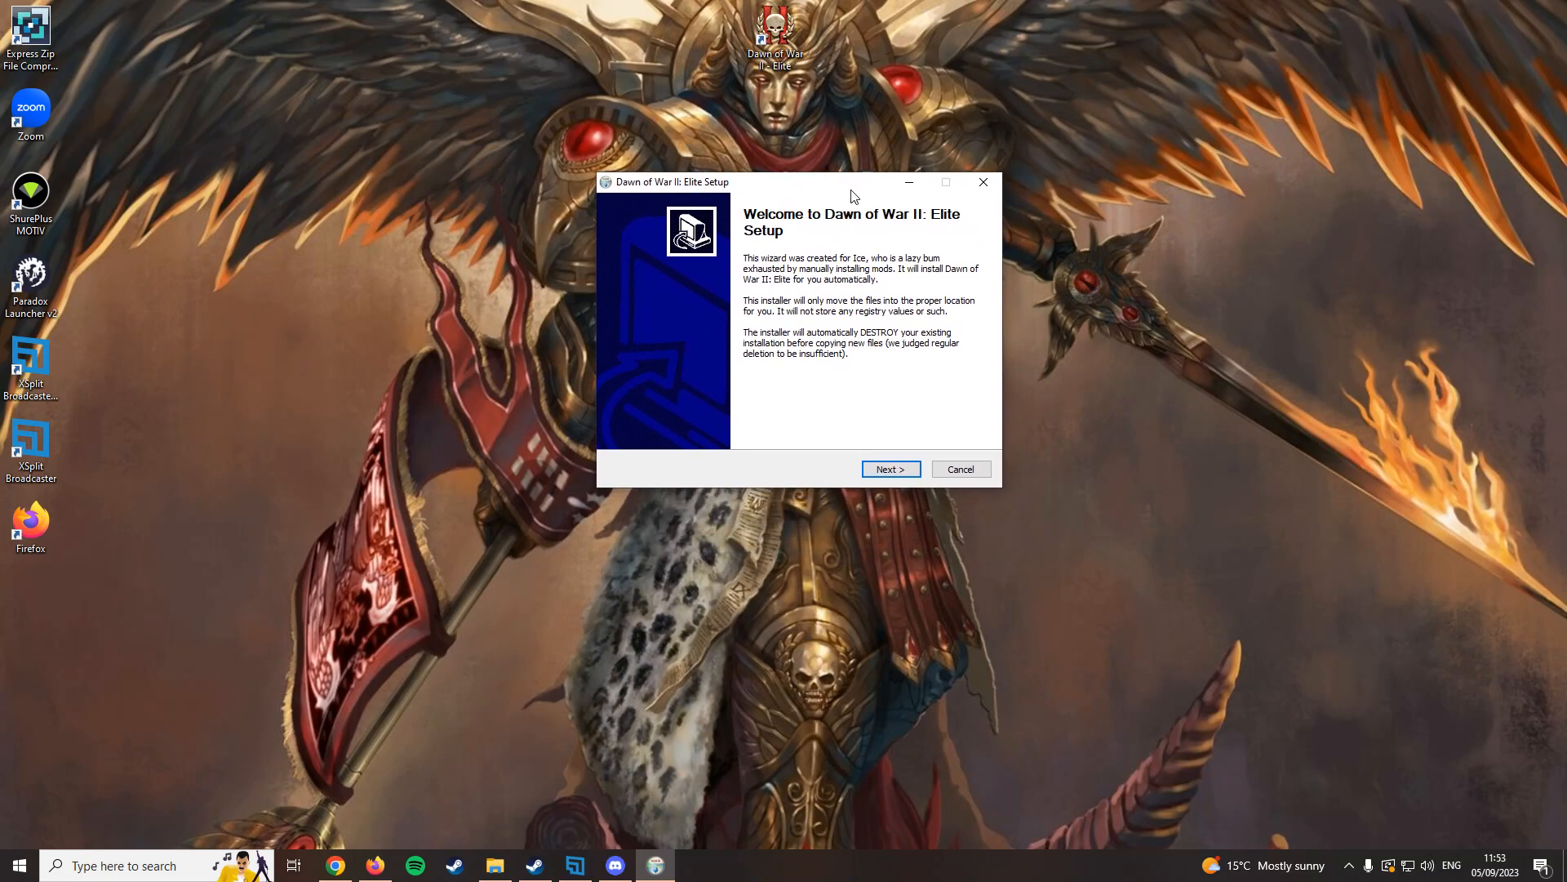
{"action": "mouse_move", "coordinate": [822, 190]}
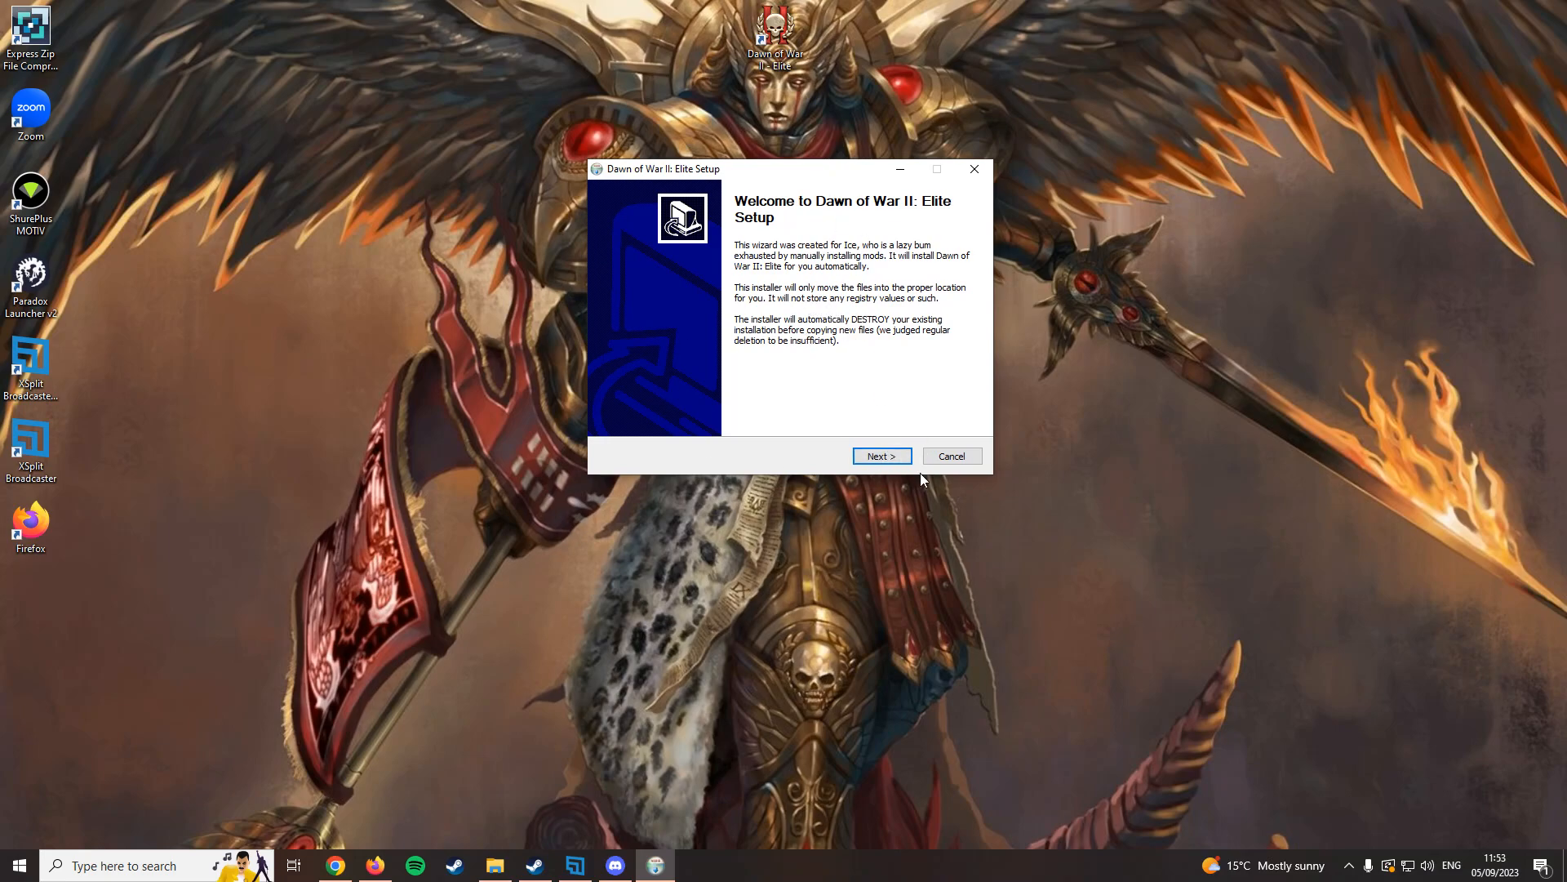
{"action": "left_click", "coordinate": [881, 456]}
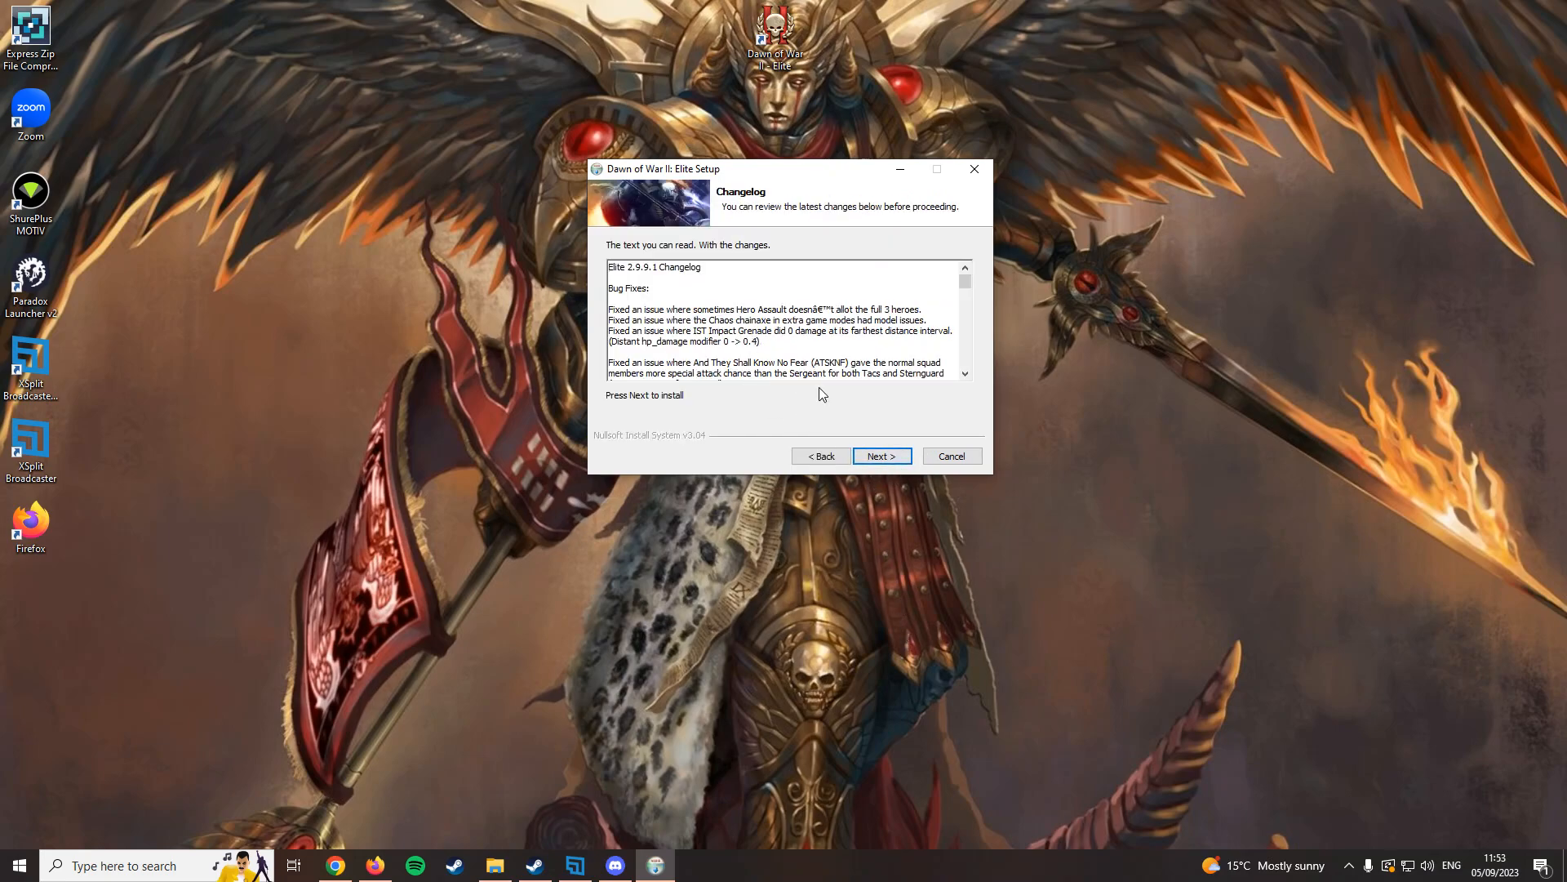
{"action": "left_click_drag", "start_coordinate": [963, 290], "coordinate": [962, 350]}
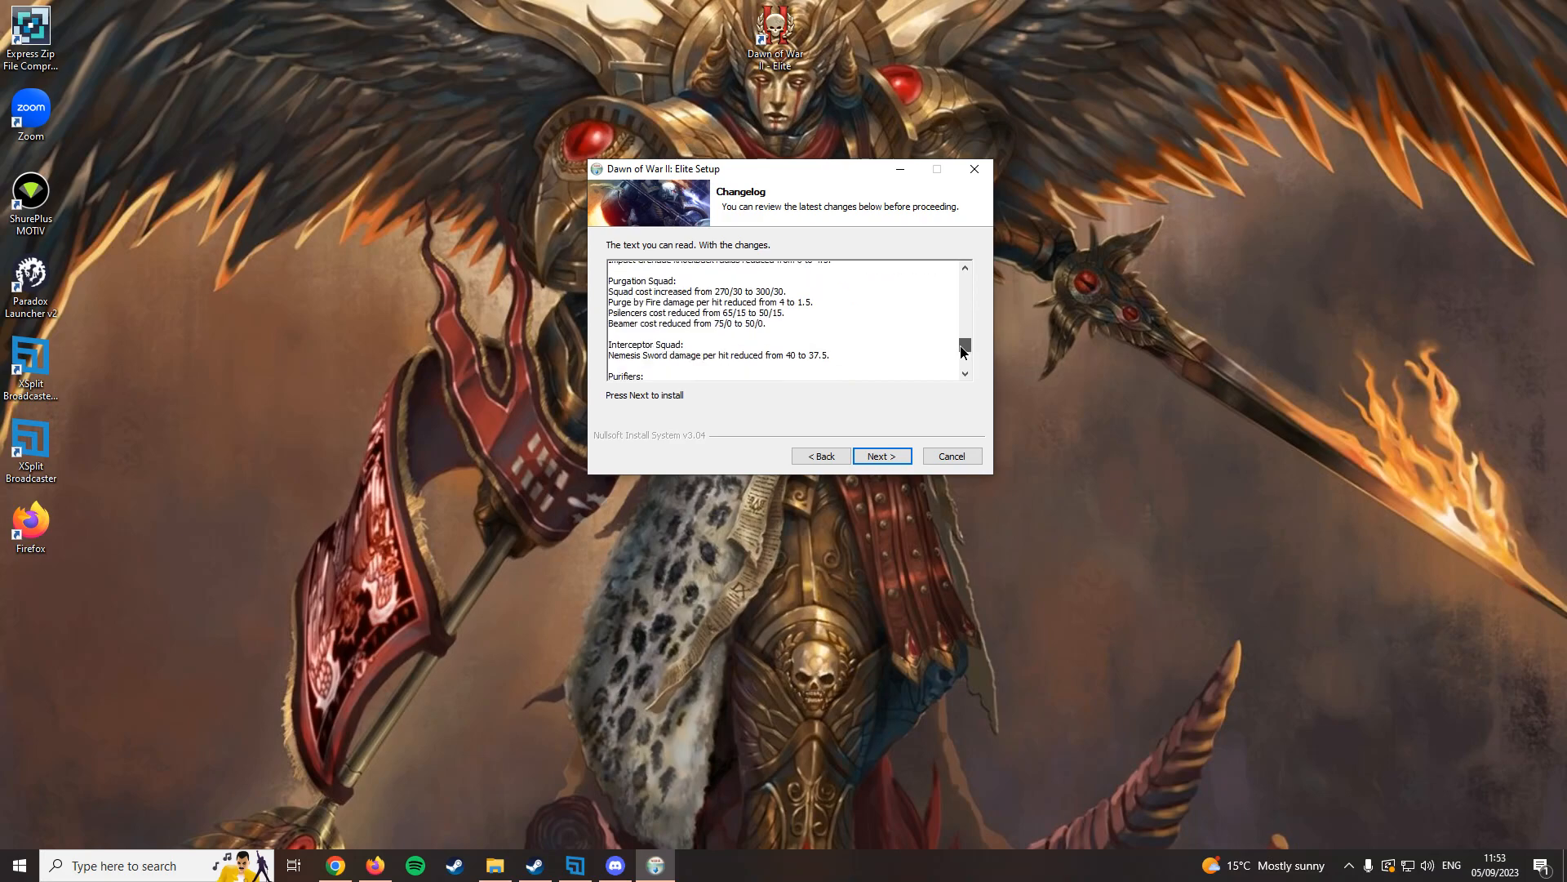
{"action": "scroll", "scroll_direction": "down", "scroll_amount": 3}
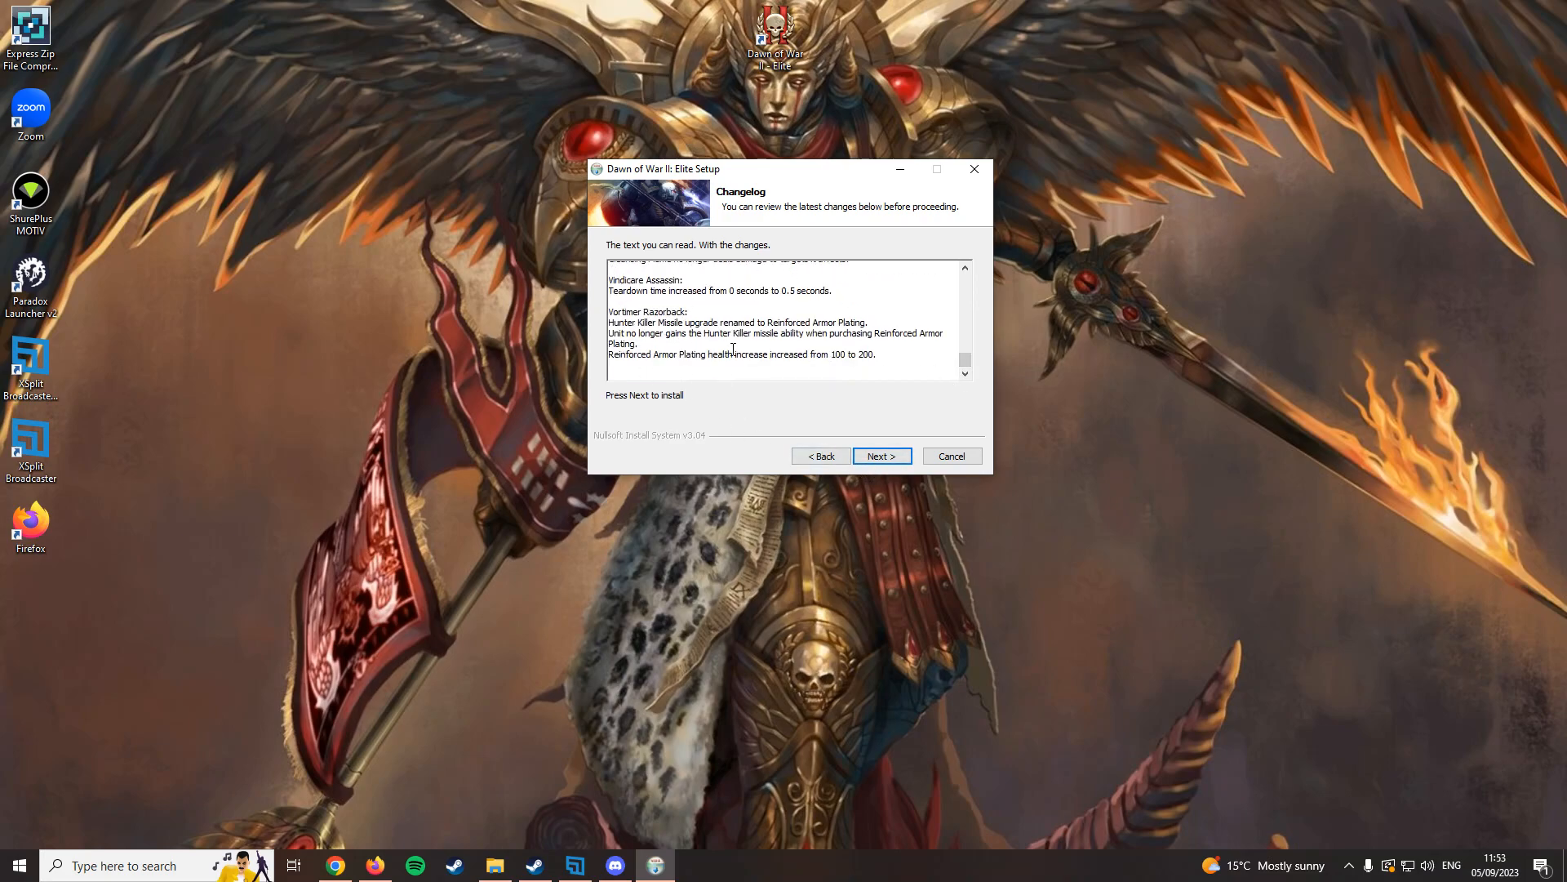
{"action": "left_click", "coordinate": [883, 455]}
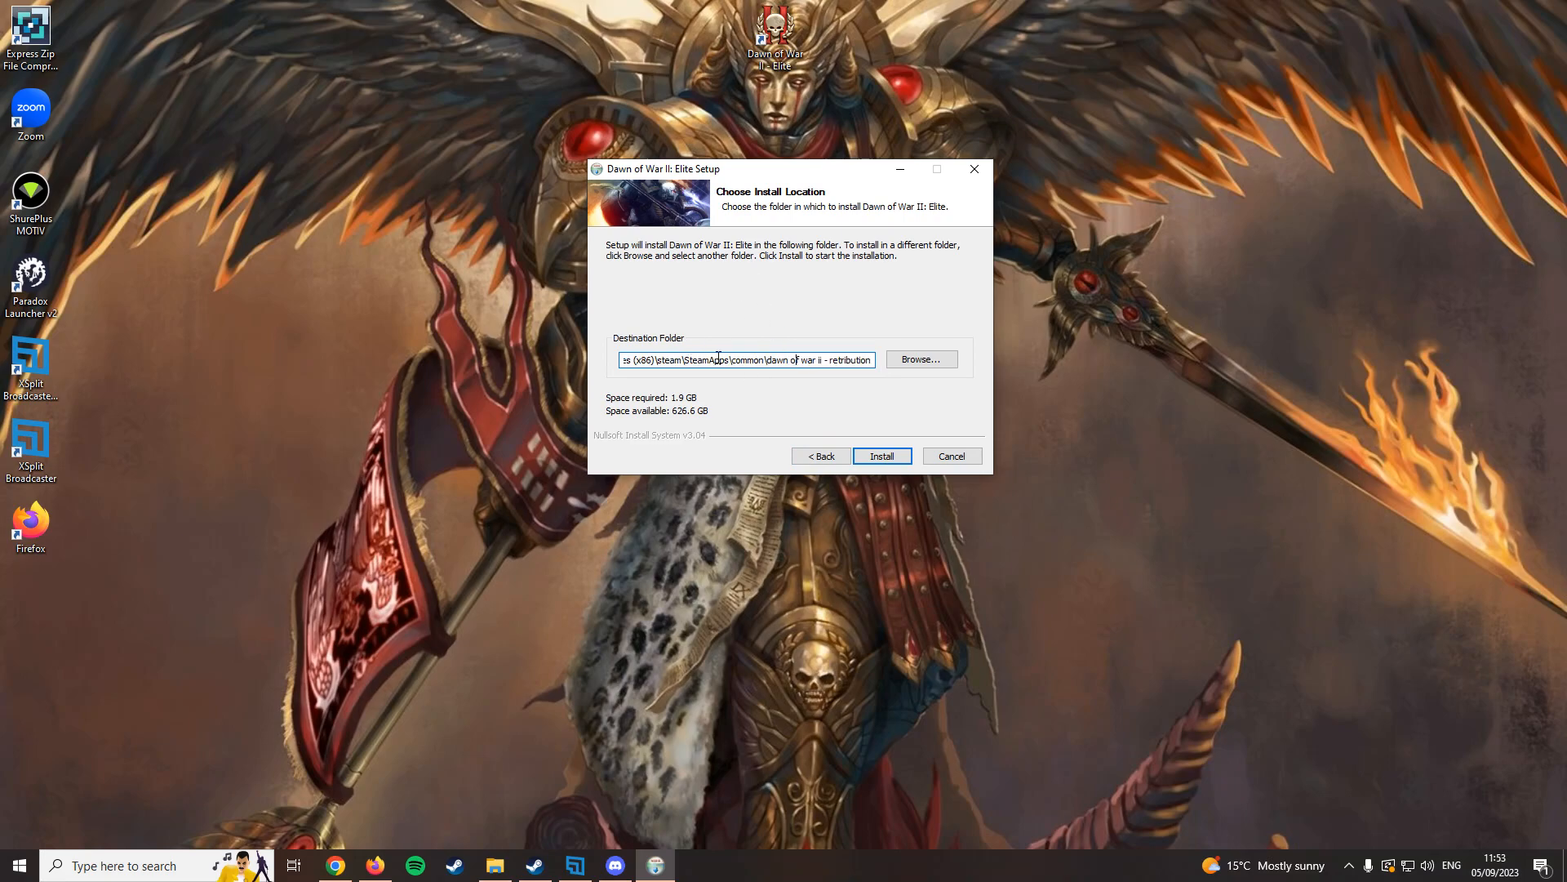
{"action": "mouse_move", "coordinate": [835, 160]}
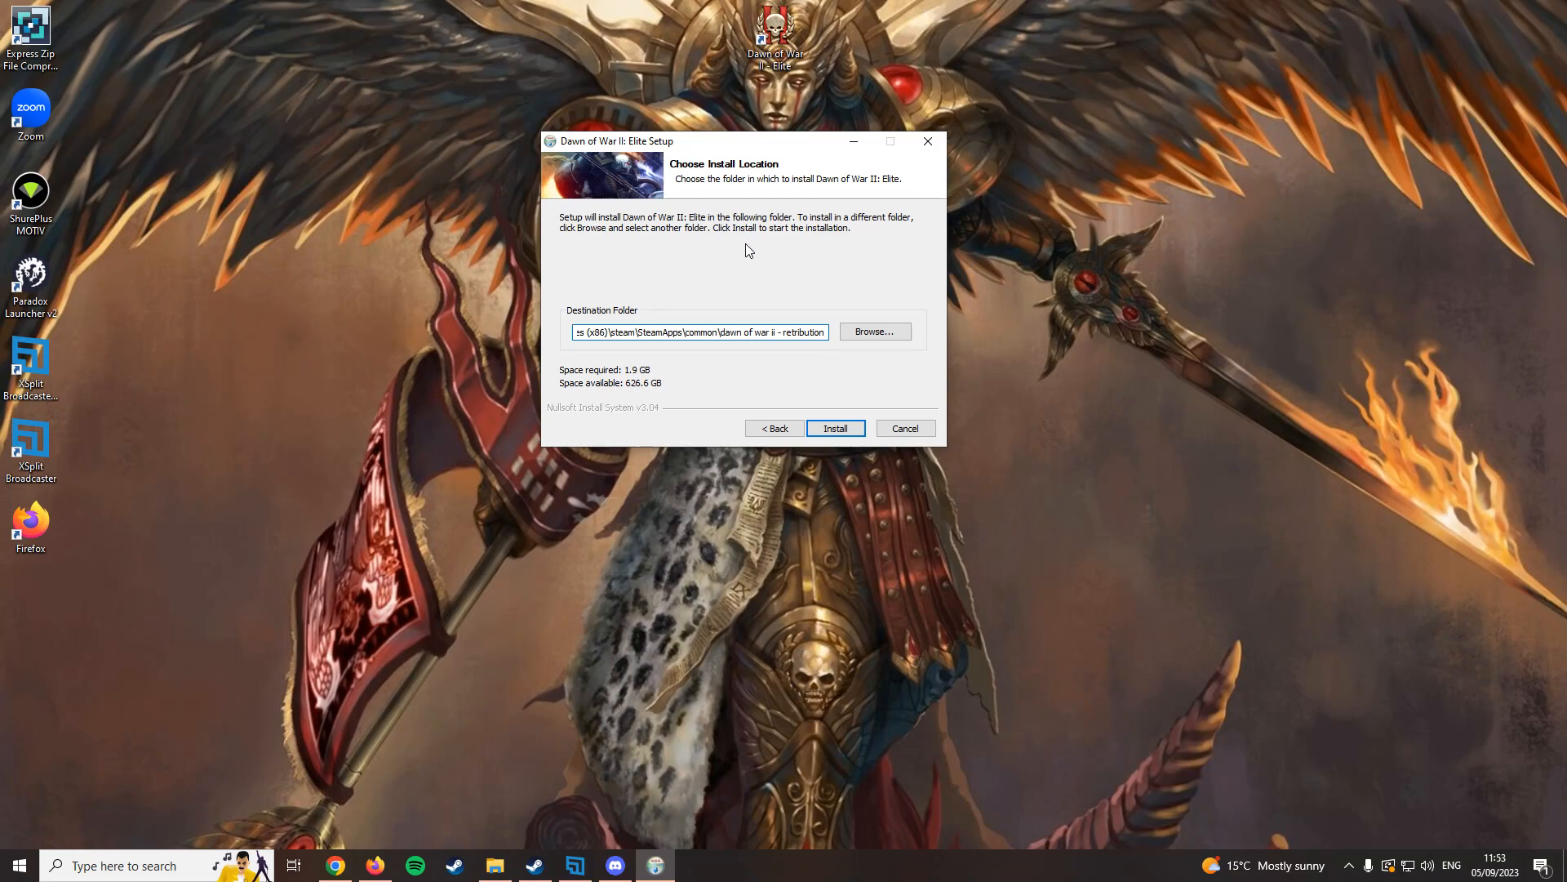
Select the Destination Folder path text for editing.
{"action": "left_click", "coordinate": [643, 331]}
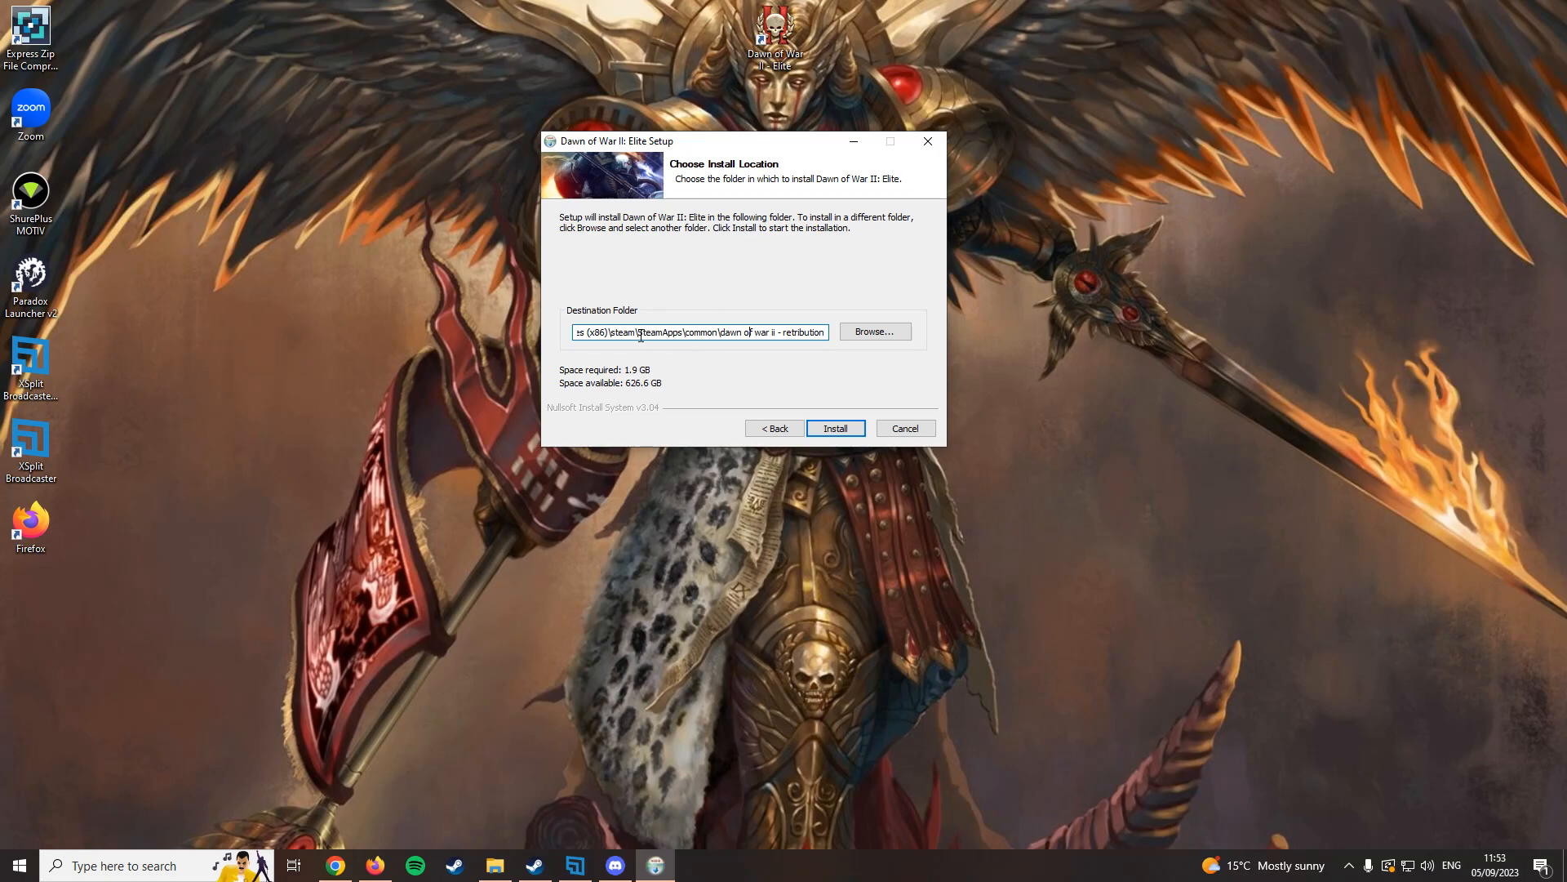
{"action": "left_click_drag", "start_coordinate": [744, 139], "coordinate": [675, 127]}
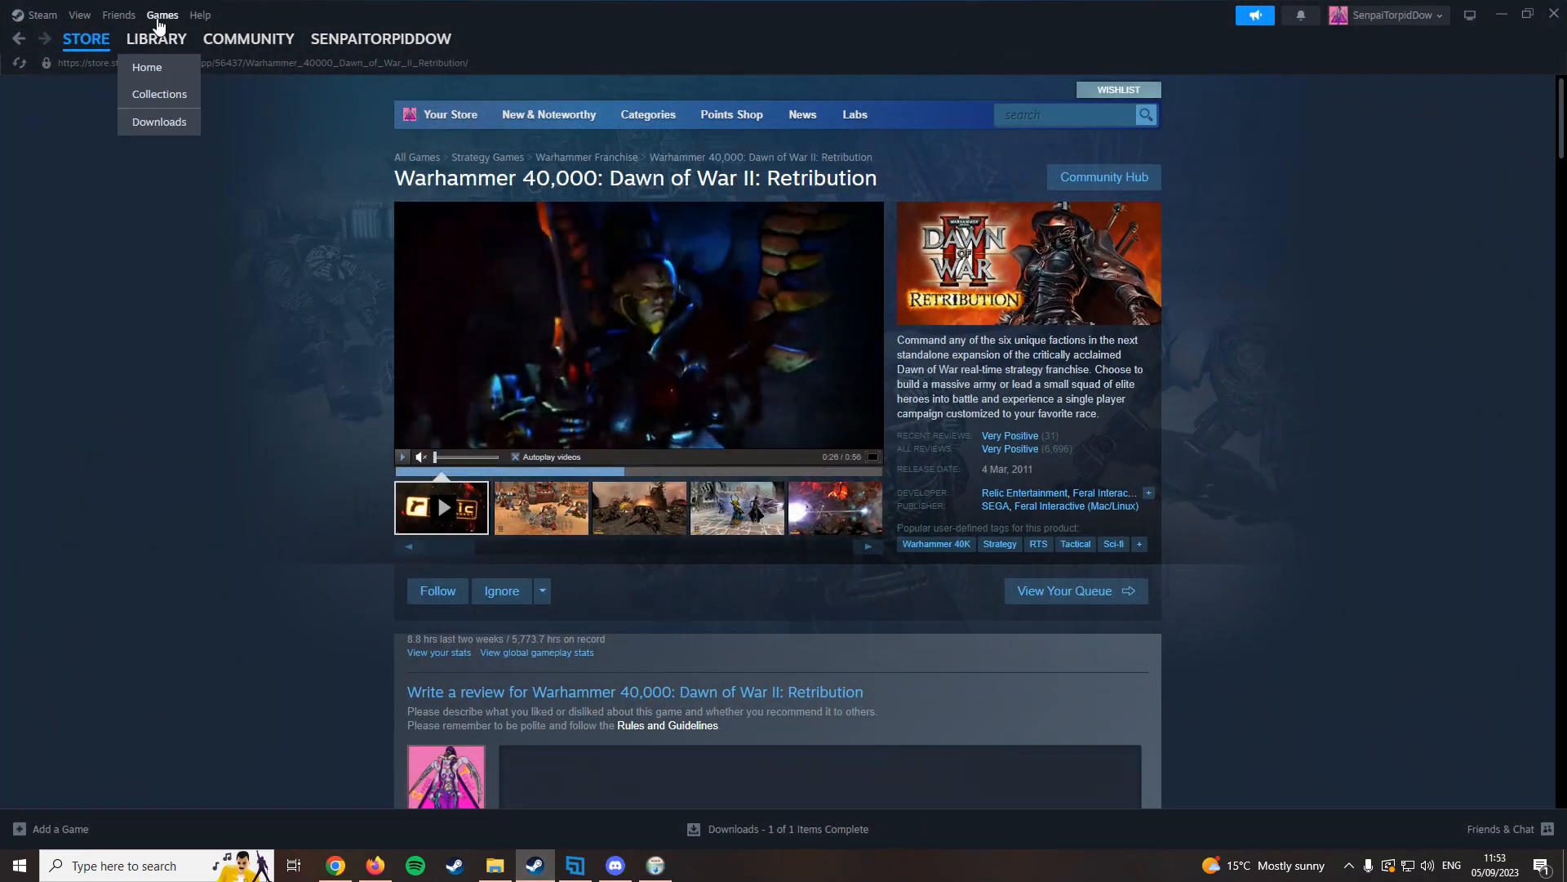
Browse Retribution's local files from its Steam Properties > Installed Files page.
{"action": "left_click", "coordinate": [156, 38]}
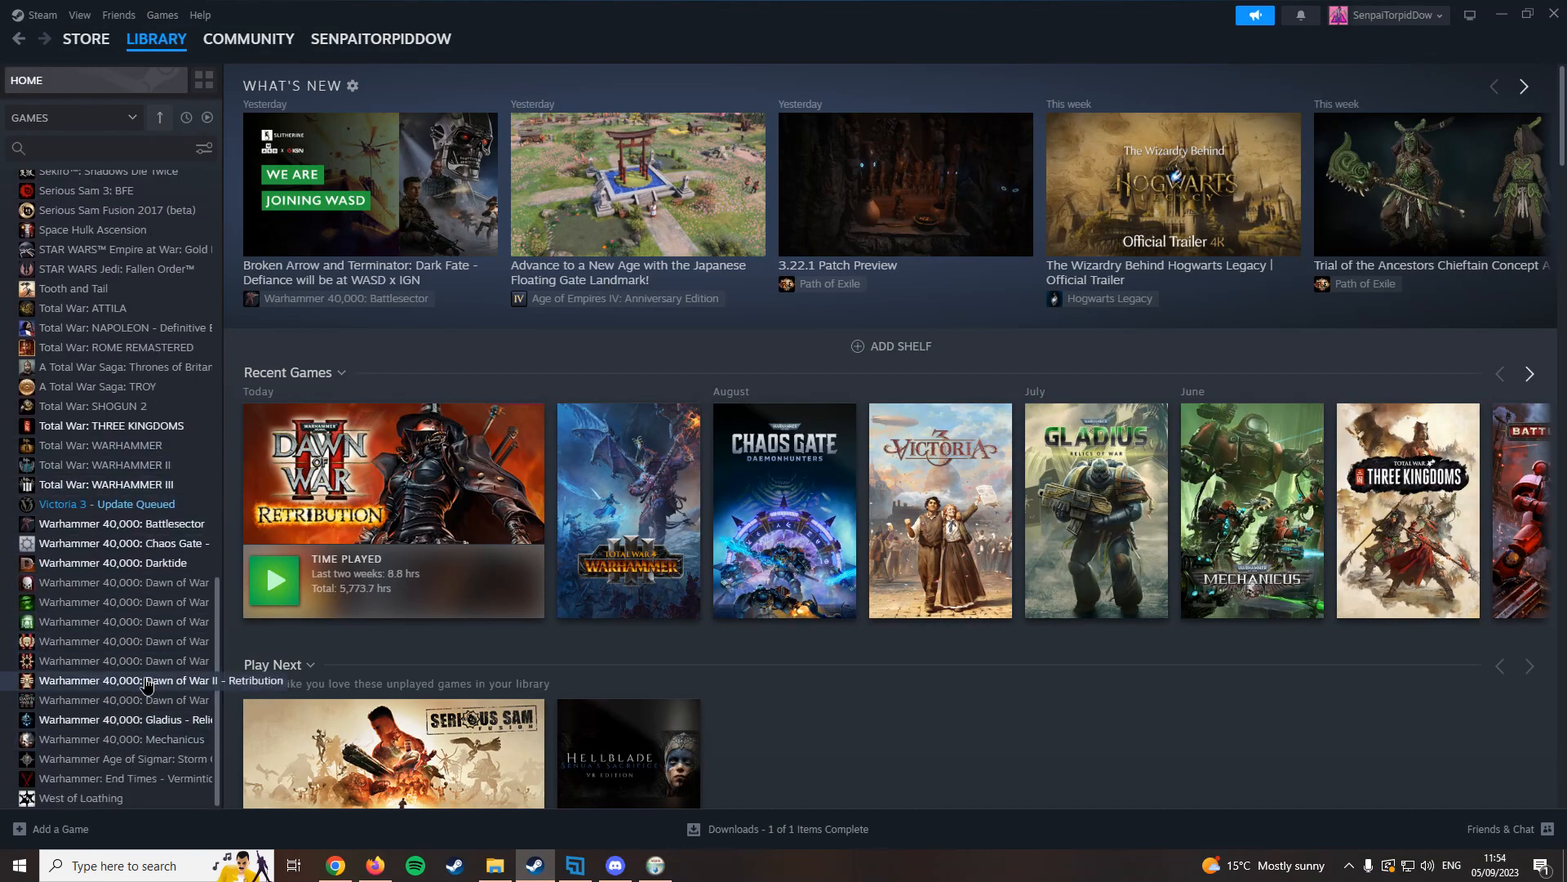
{"action": "left_click", "coordinate": [147, 680]}
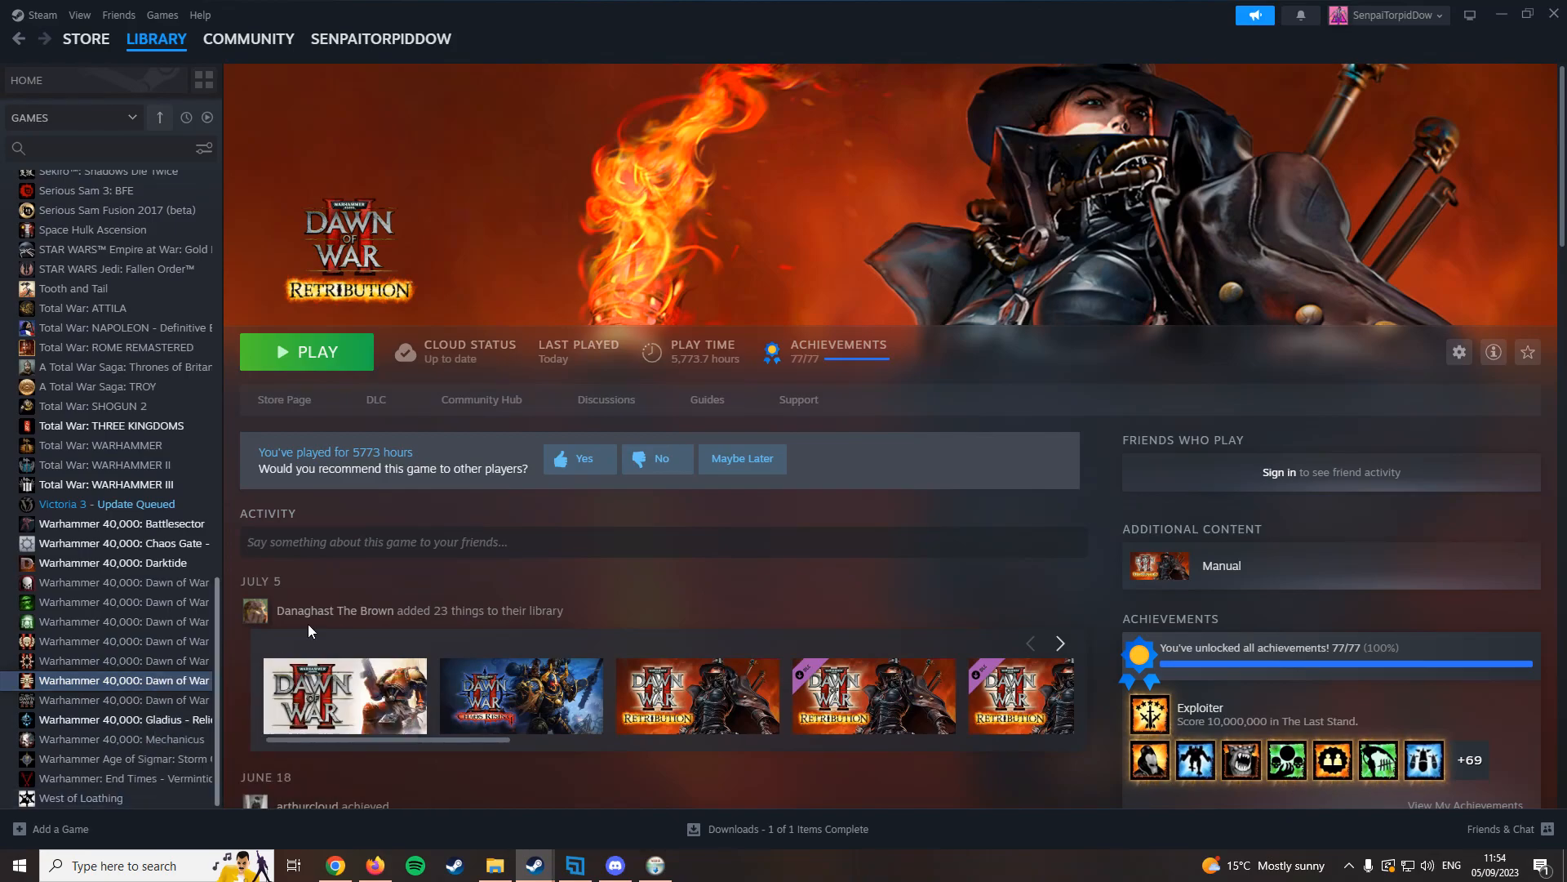
{"action": "left_click", "coordinate": [1458, 351]}
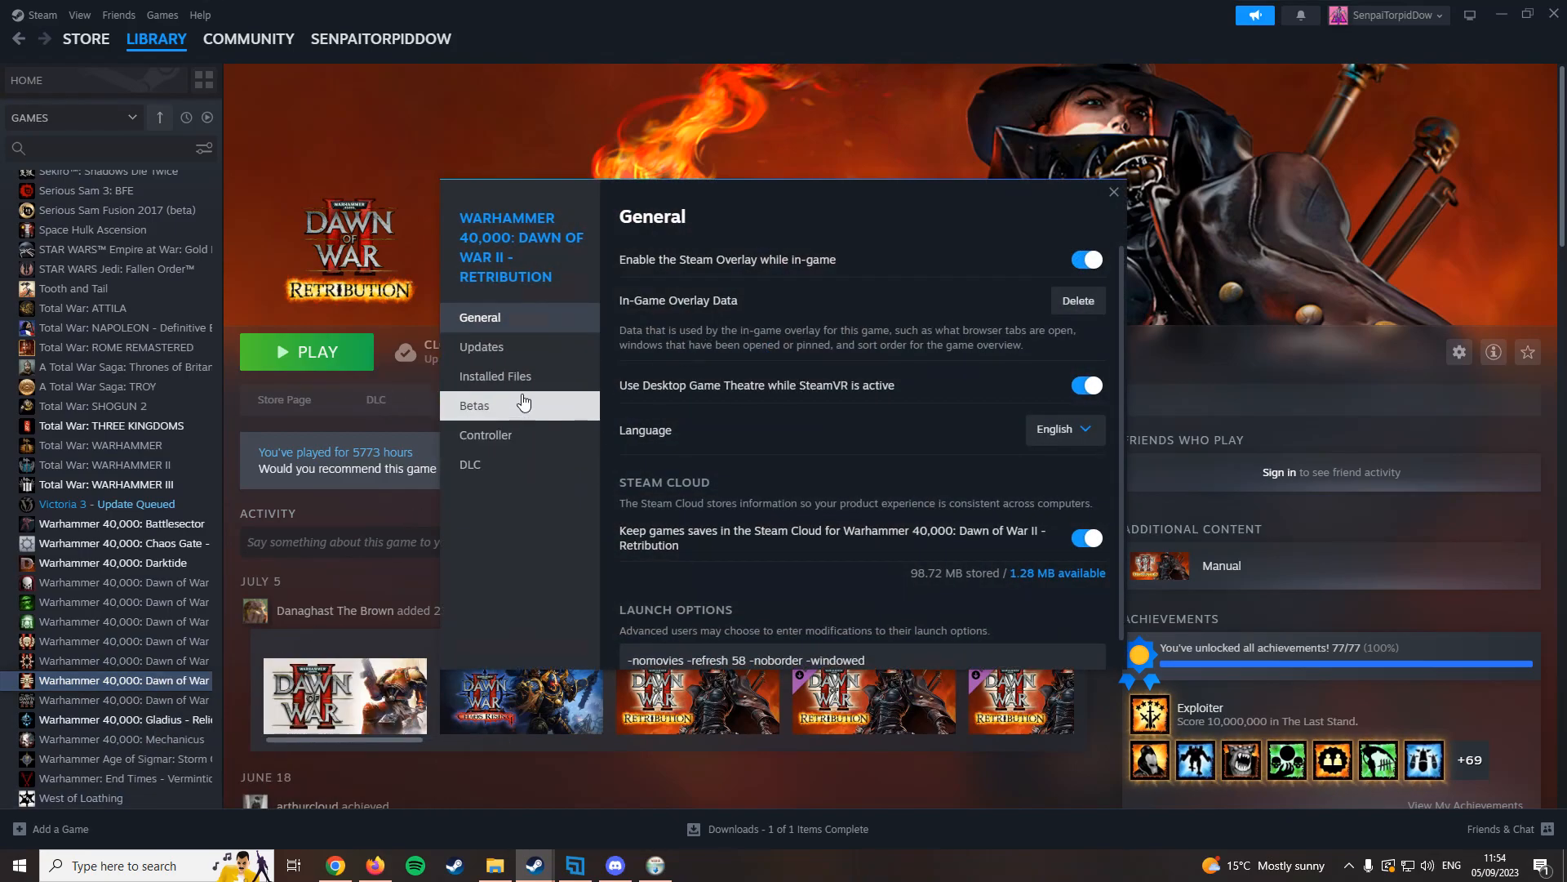
{"action": "left_click", "coordinate": [495, 375]}
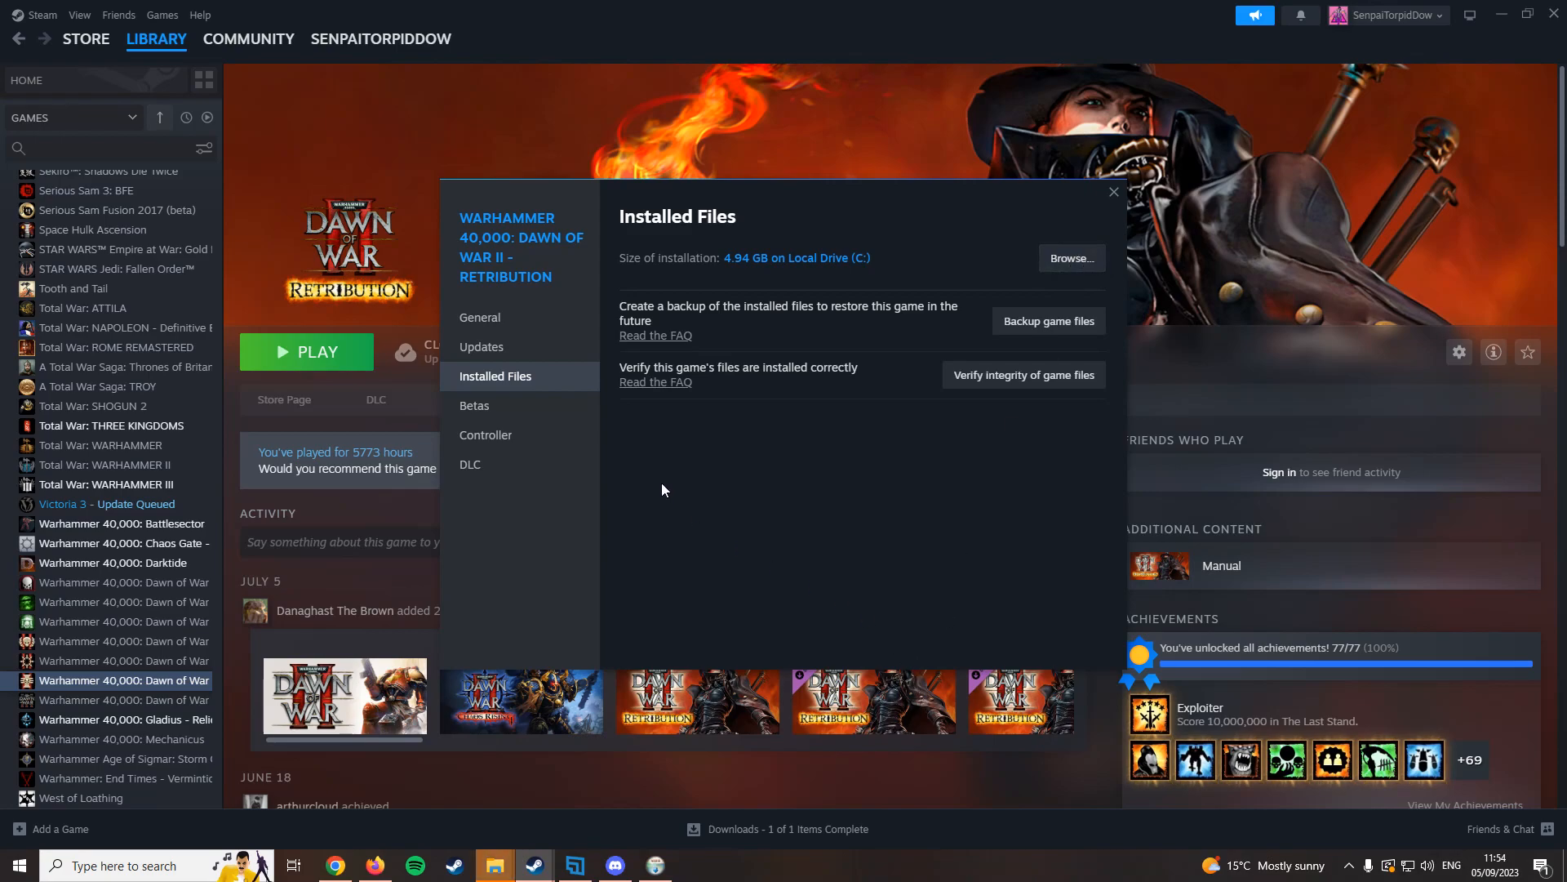
{"action": "left_click", "coordinate": [1071, 257]}
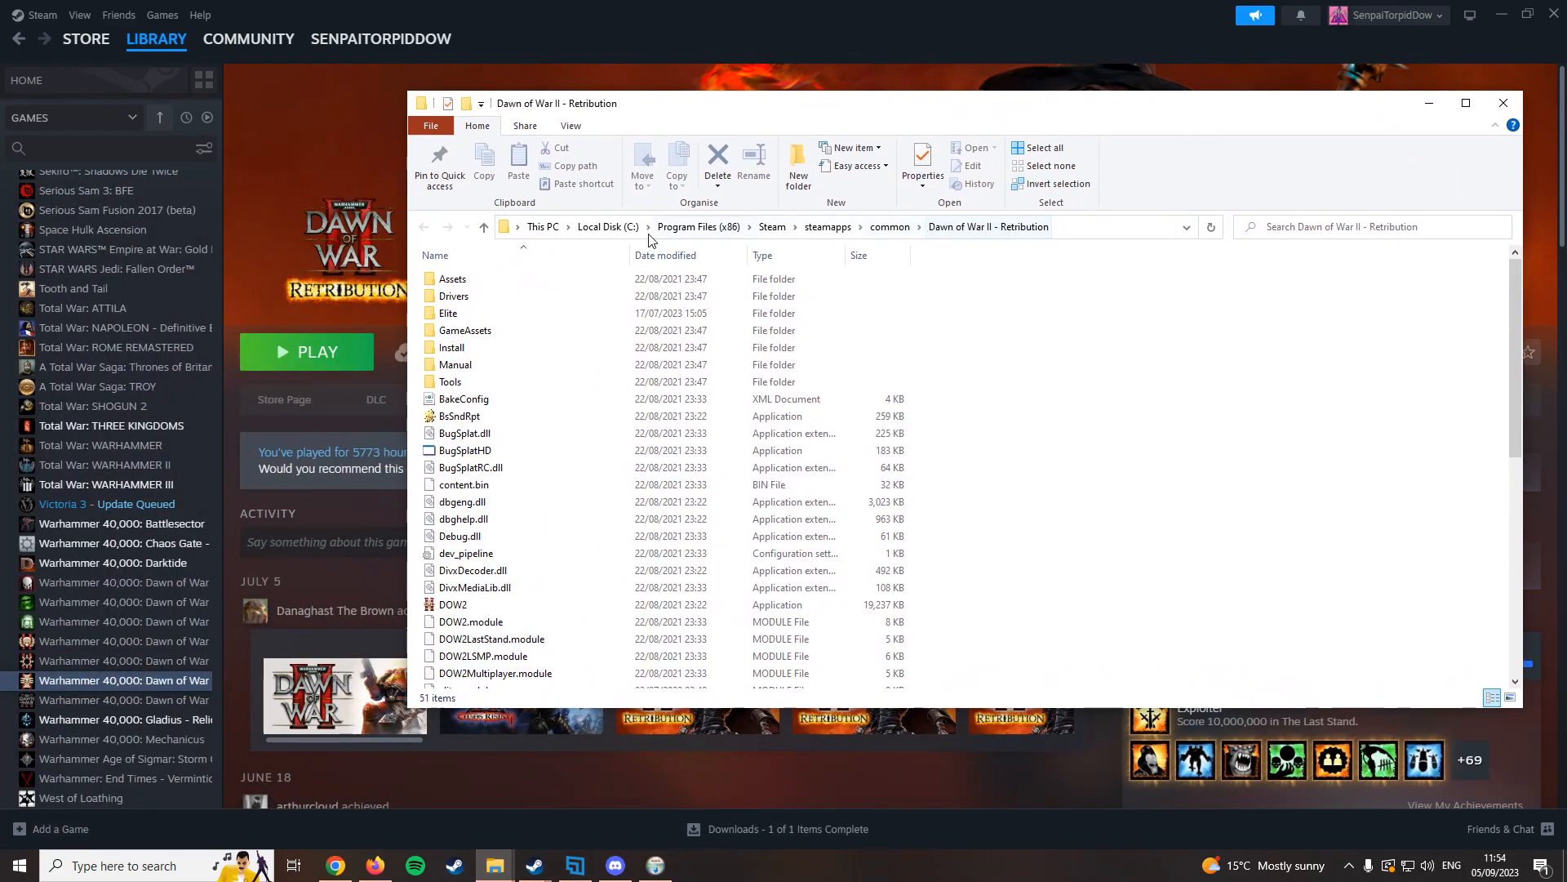
{"action": "mouse_move", "coordinate": [699, 231]}
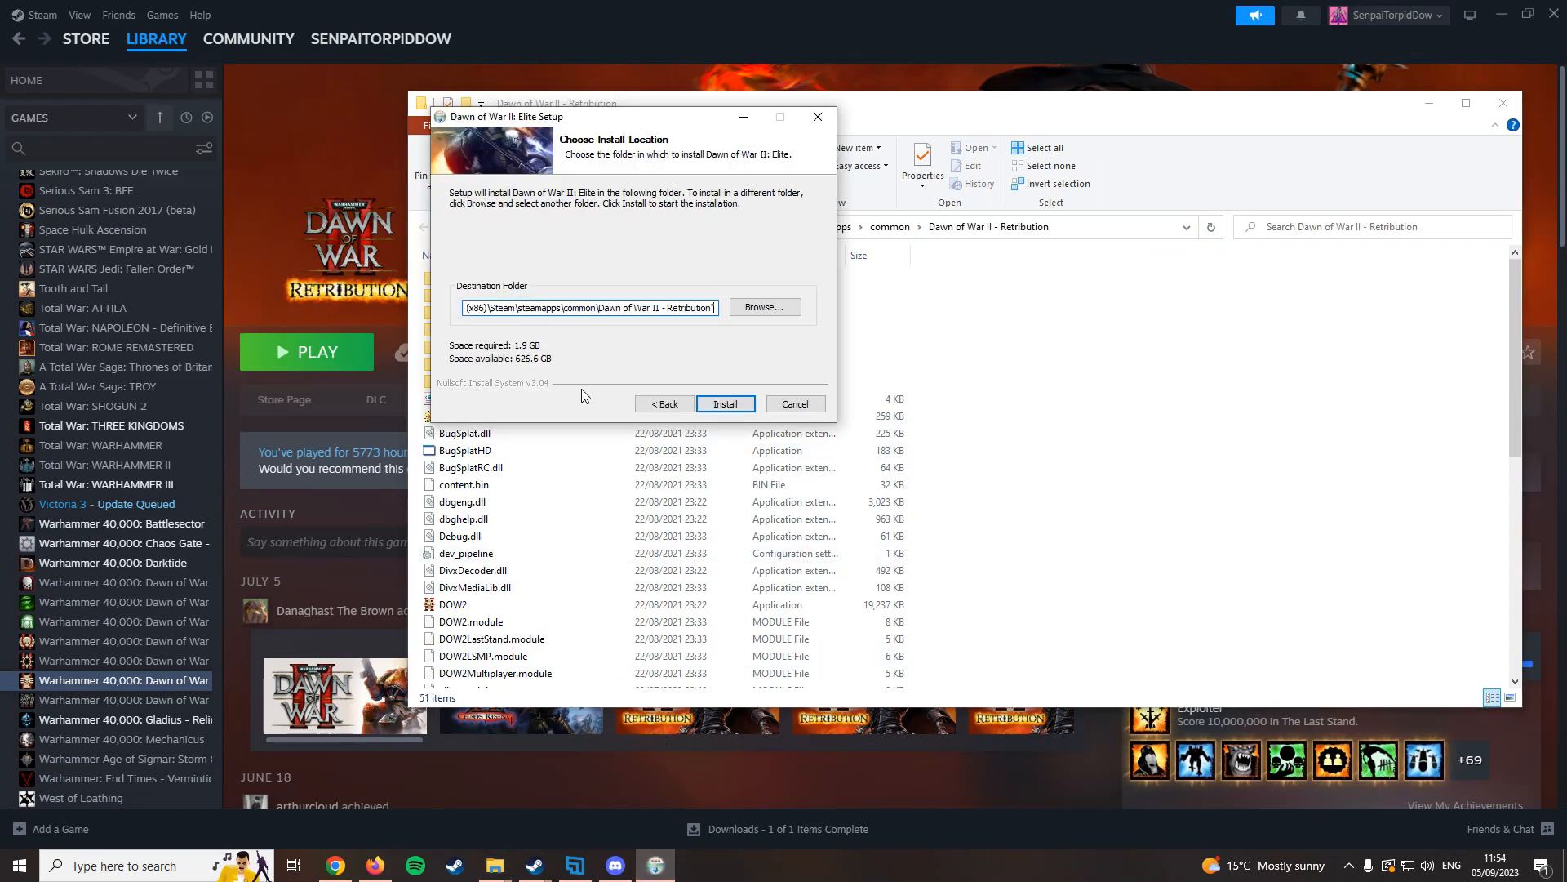
{"action": "mouse_move", "coordinate": [655, 411]}
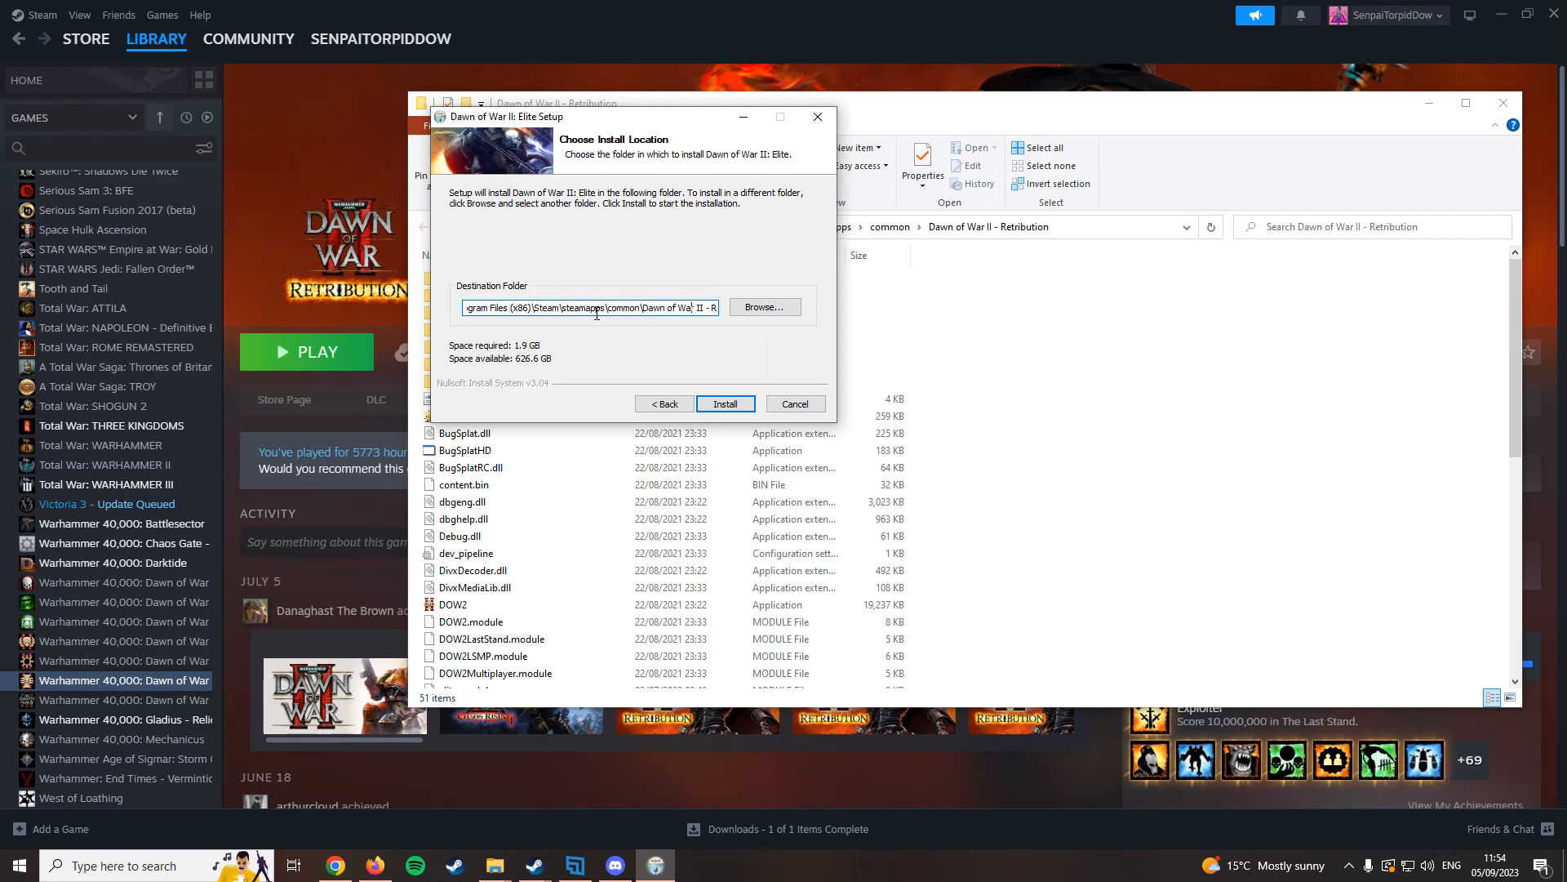
Install Dawn of War II: Elite into the Retribution folder and close the completed installer.
{"action": "left_click", "coordinate": [725, 404]}
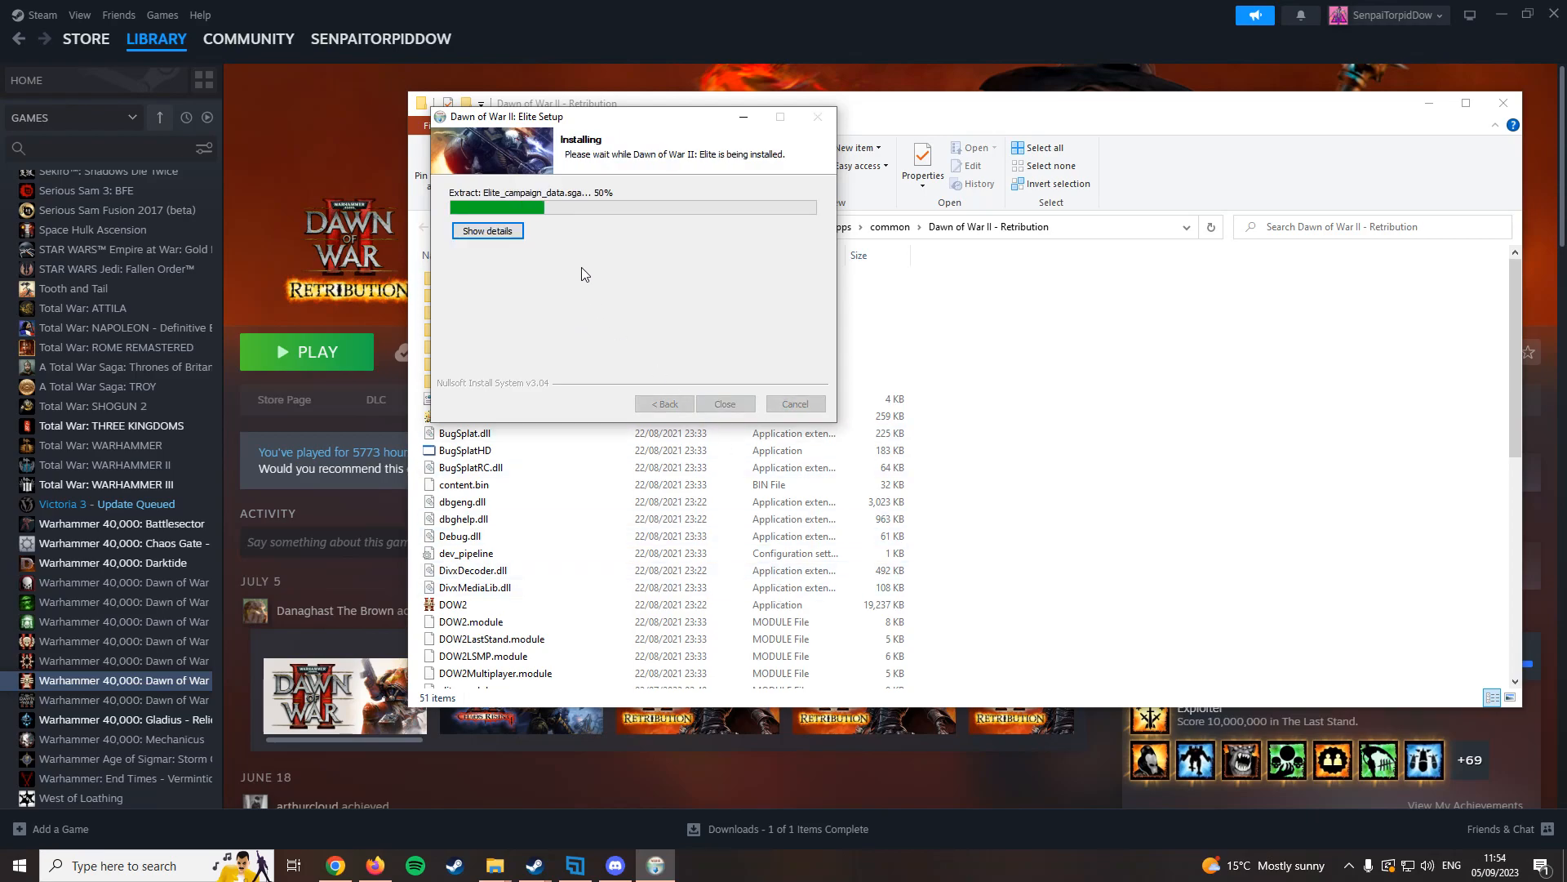
{"action": "mouse_move", "coordinate": [702, 269]}
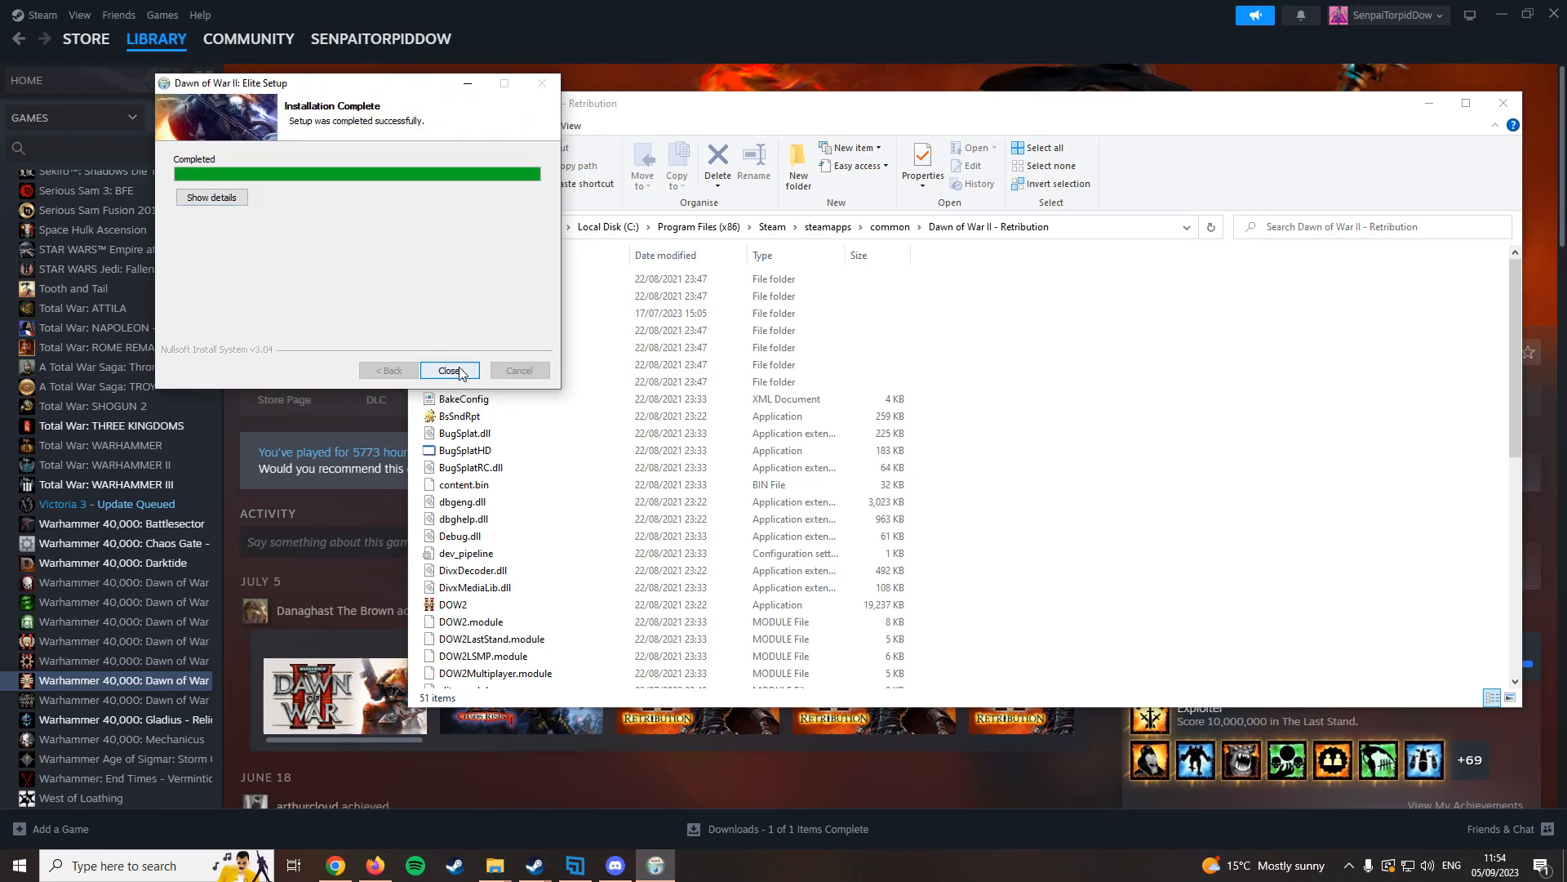
{"action": "left_click", "coordinate": [450, 371]}
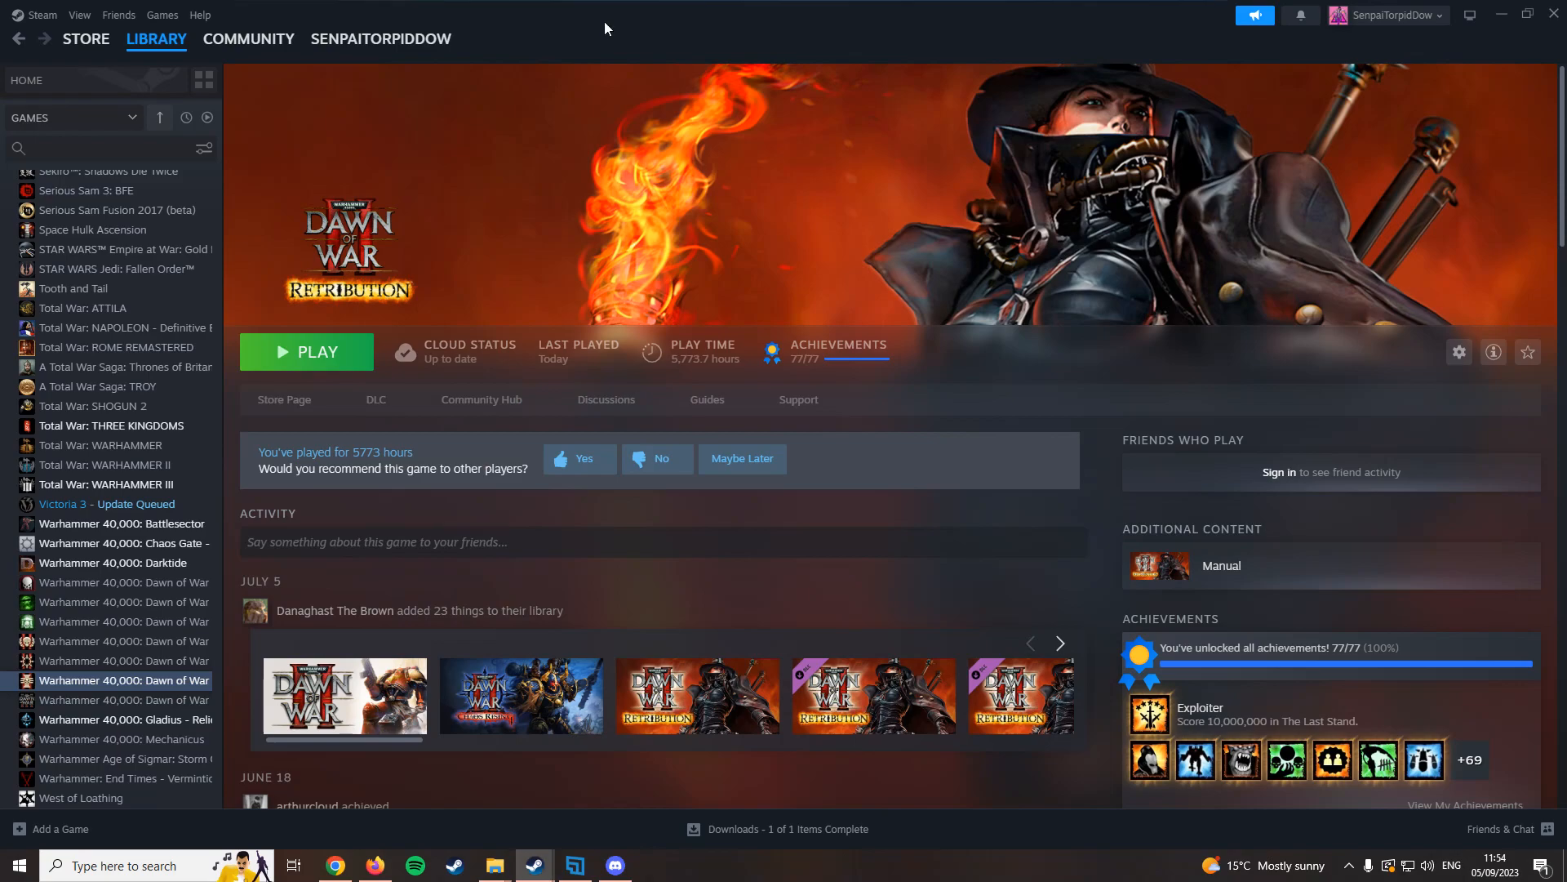
{"action": "mouse_move", "coordinate": [303, 369]}
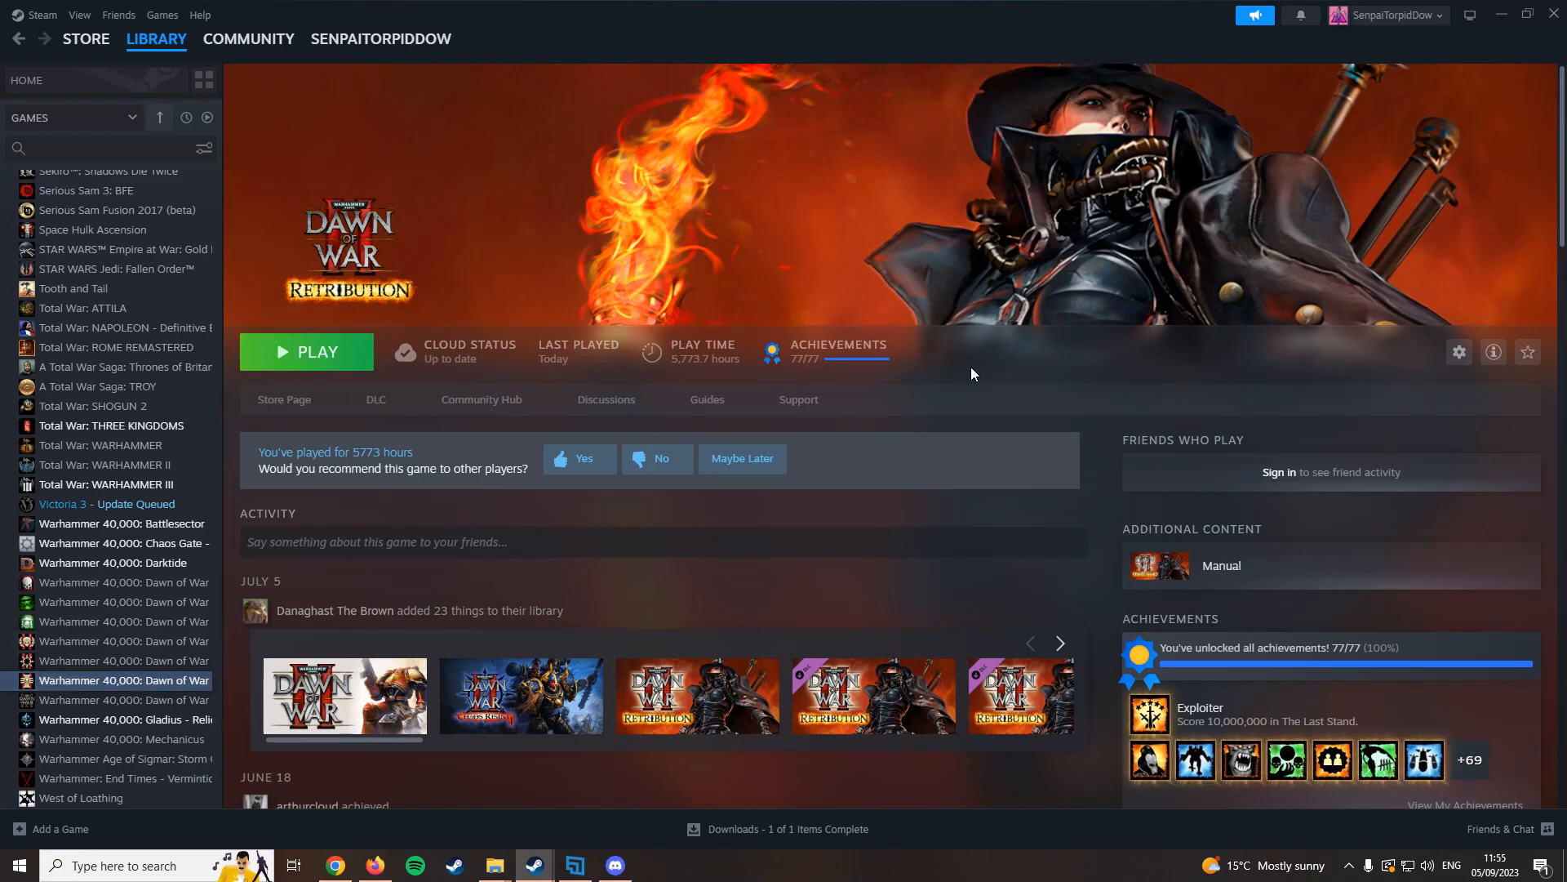
{"action": "mouse_move", "coordinate": [889, 27]}
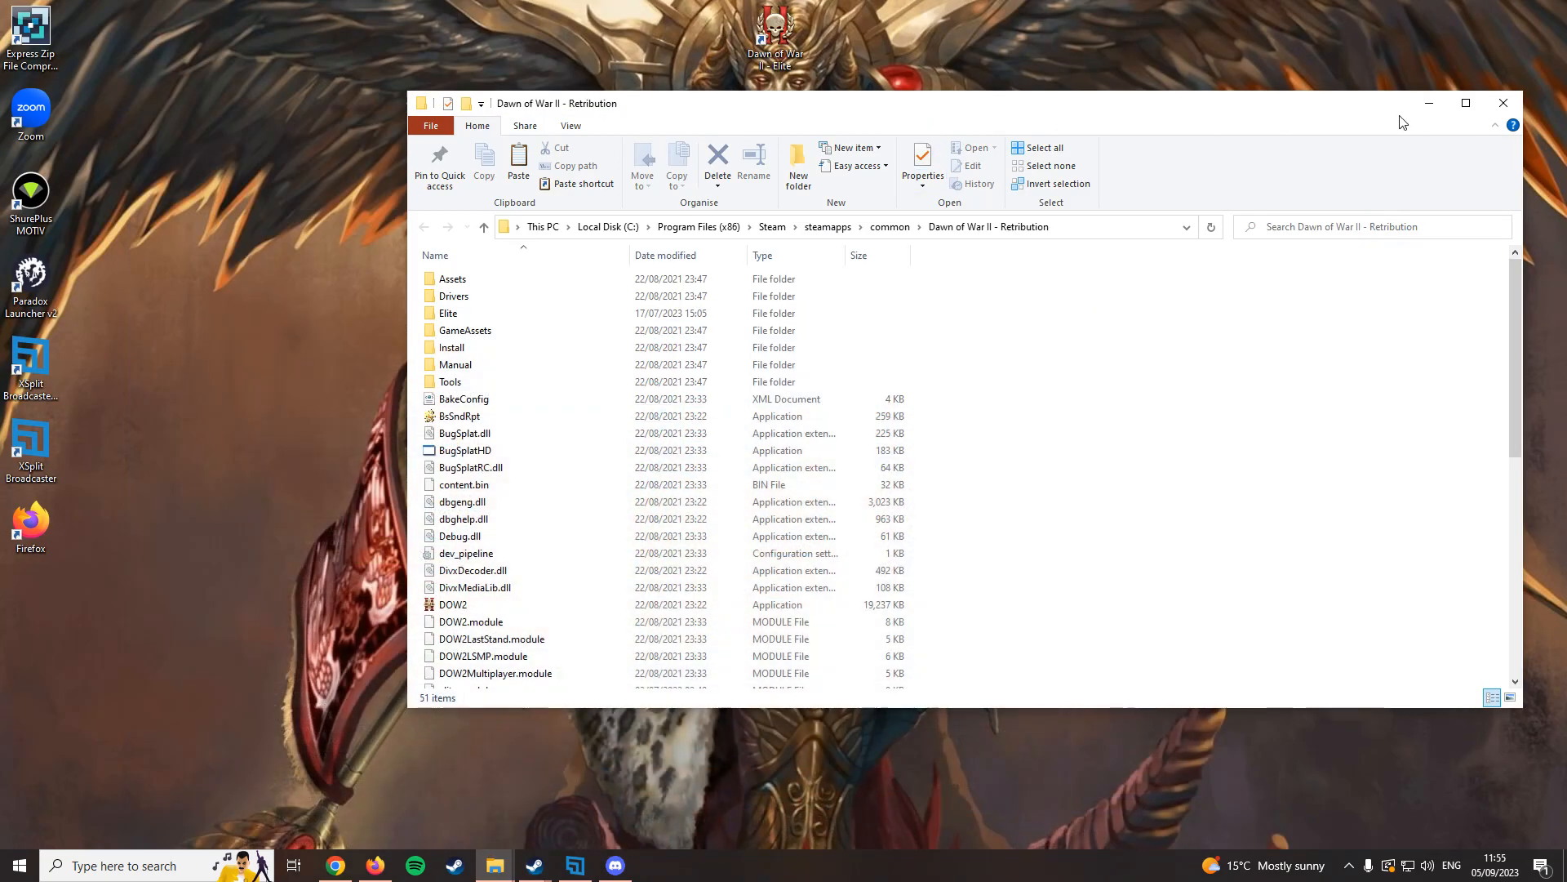
Close the Retribution install folder window to reveal the desktop.
{"action": "left_click", "coordinate": [1503, 102]}
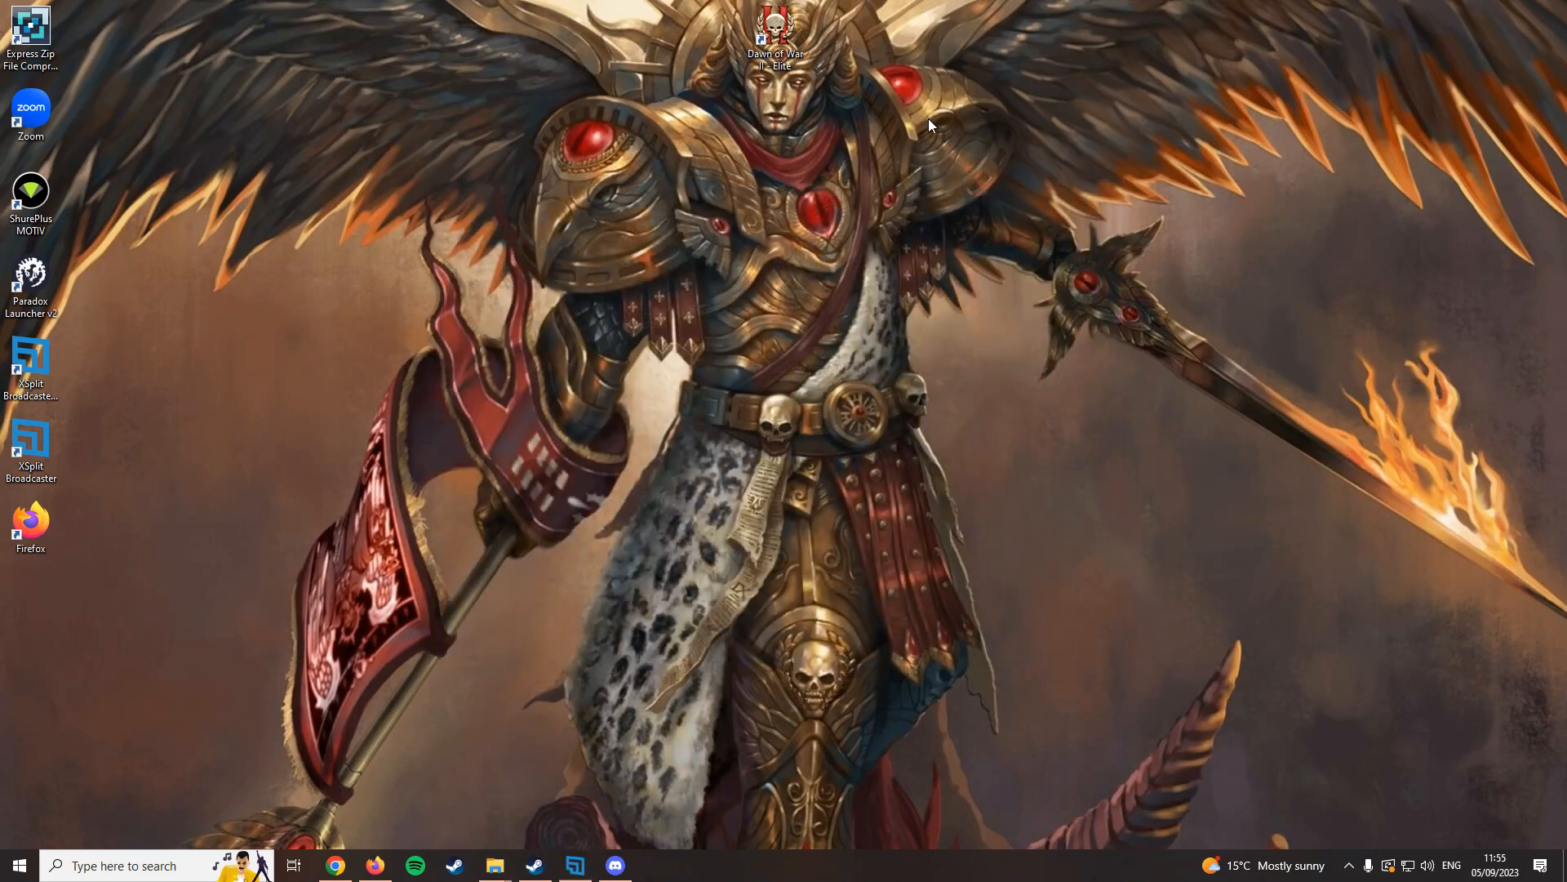
{"action": "mouse_move", "coordinate": [782, 40]}
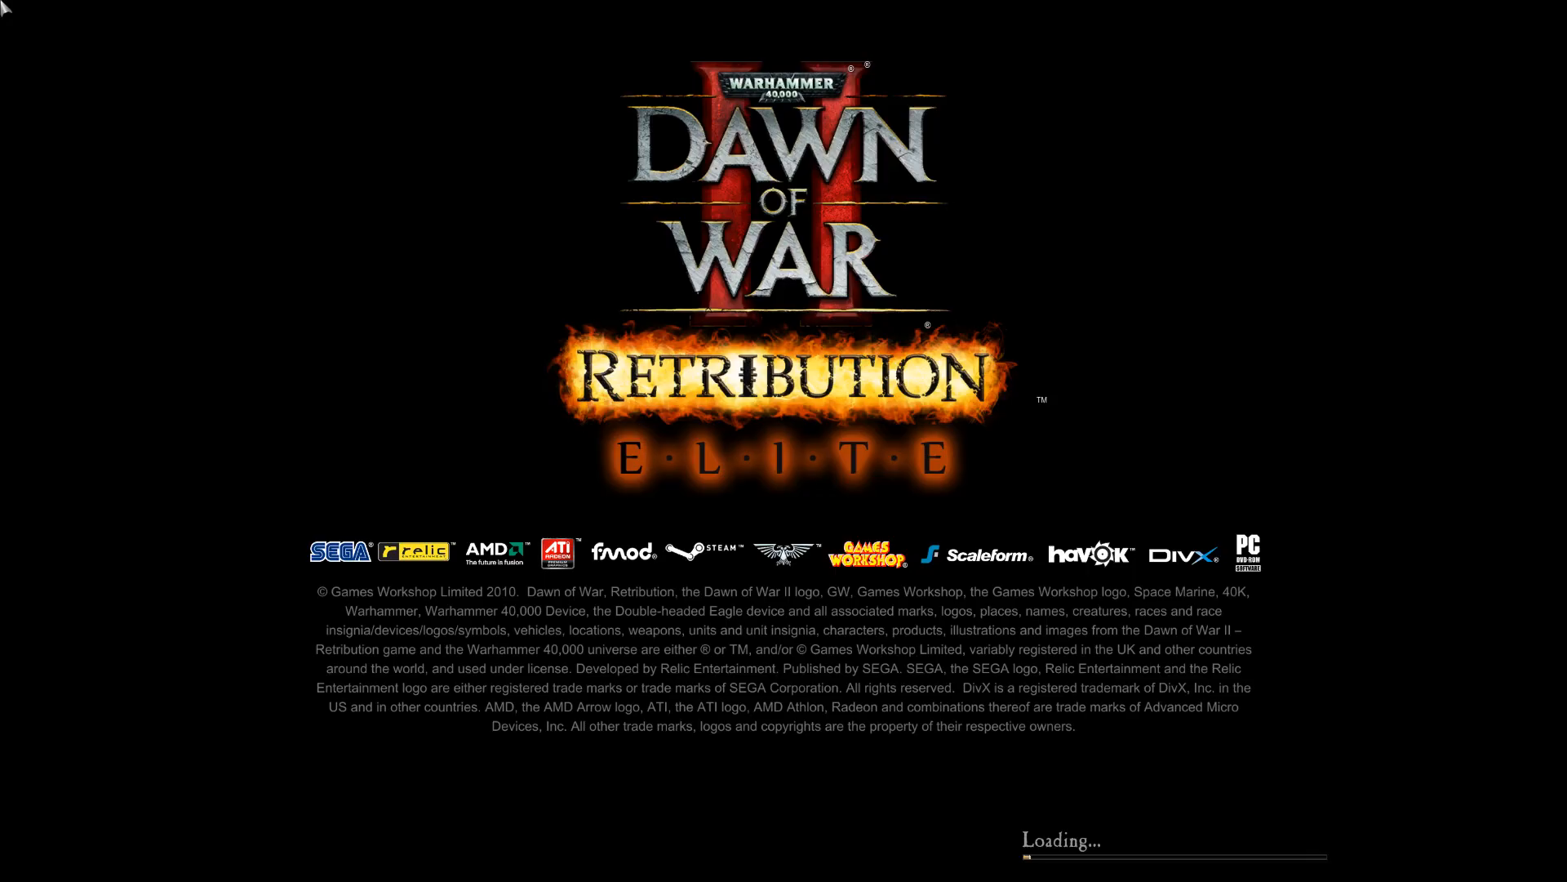
{"action": "mouse_move", "coordinate": [1114, 236]}
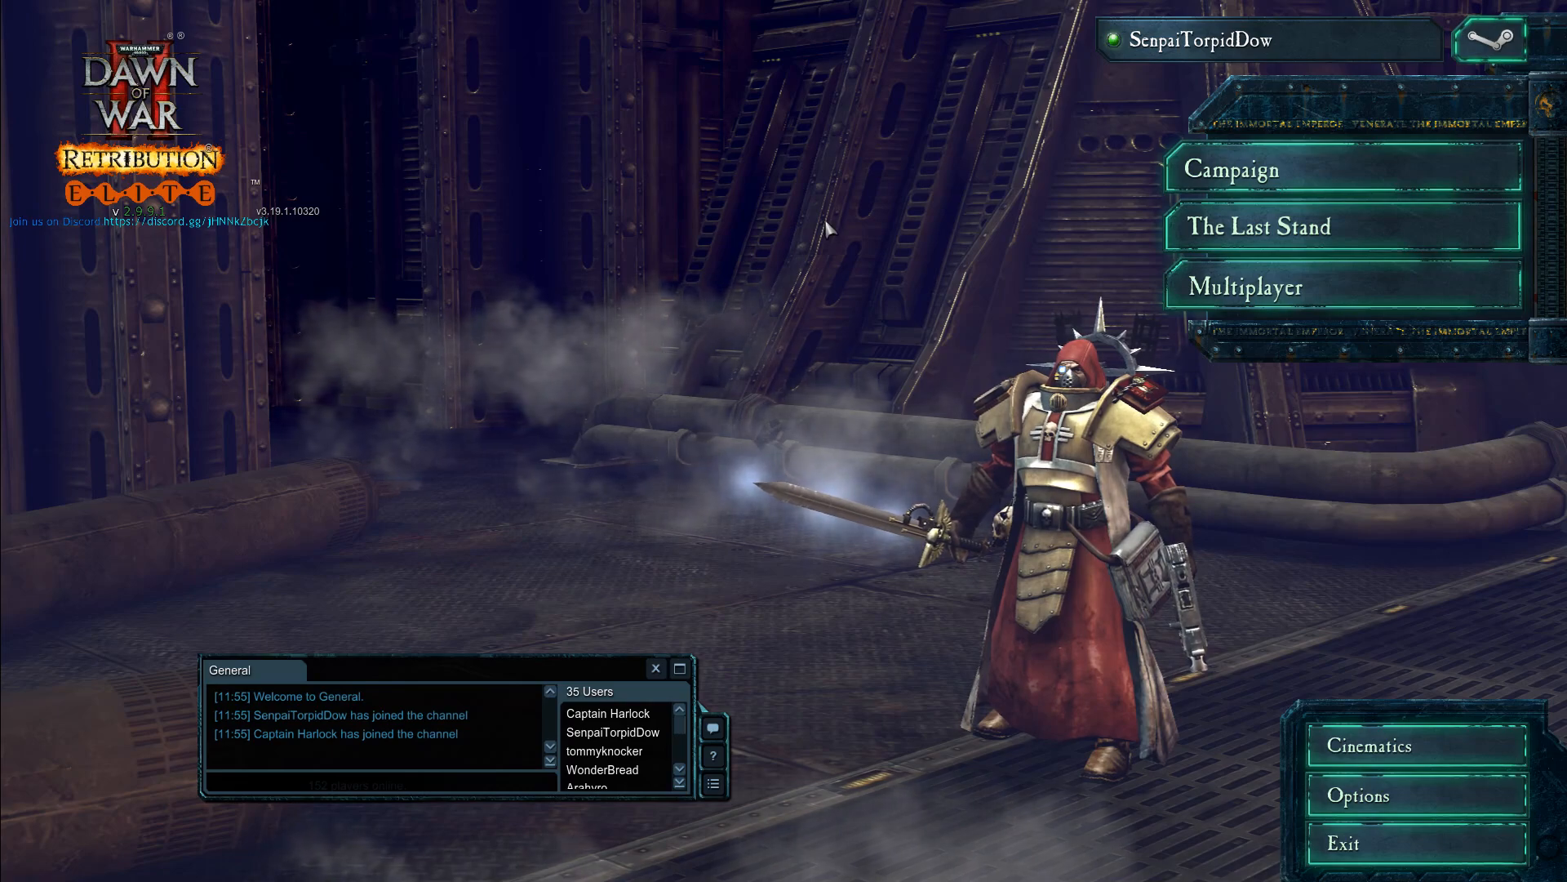
{"action": "mouse_move", "coordinate": [1227, 291]}
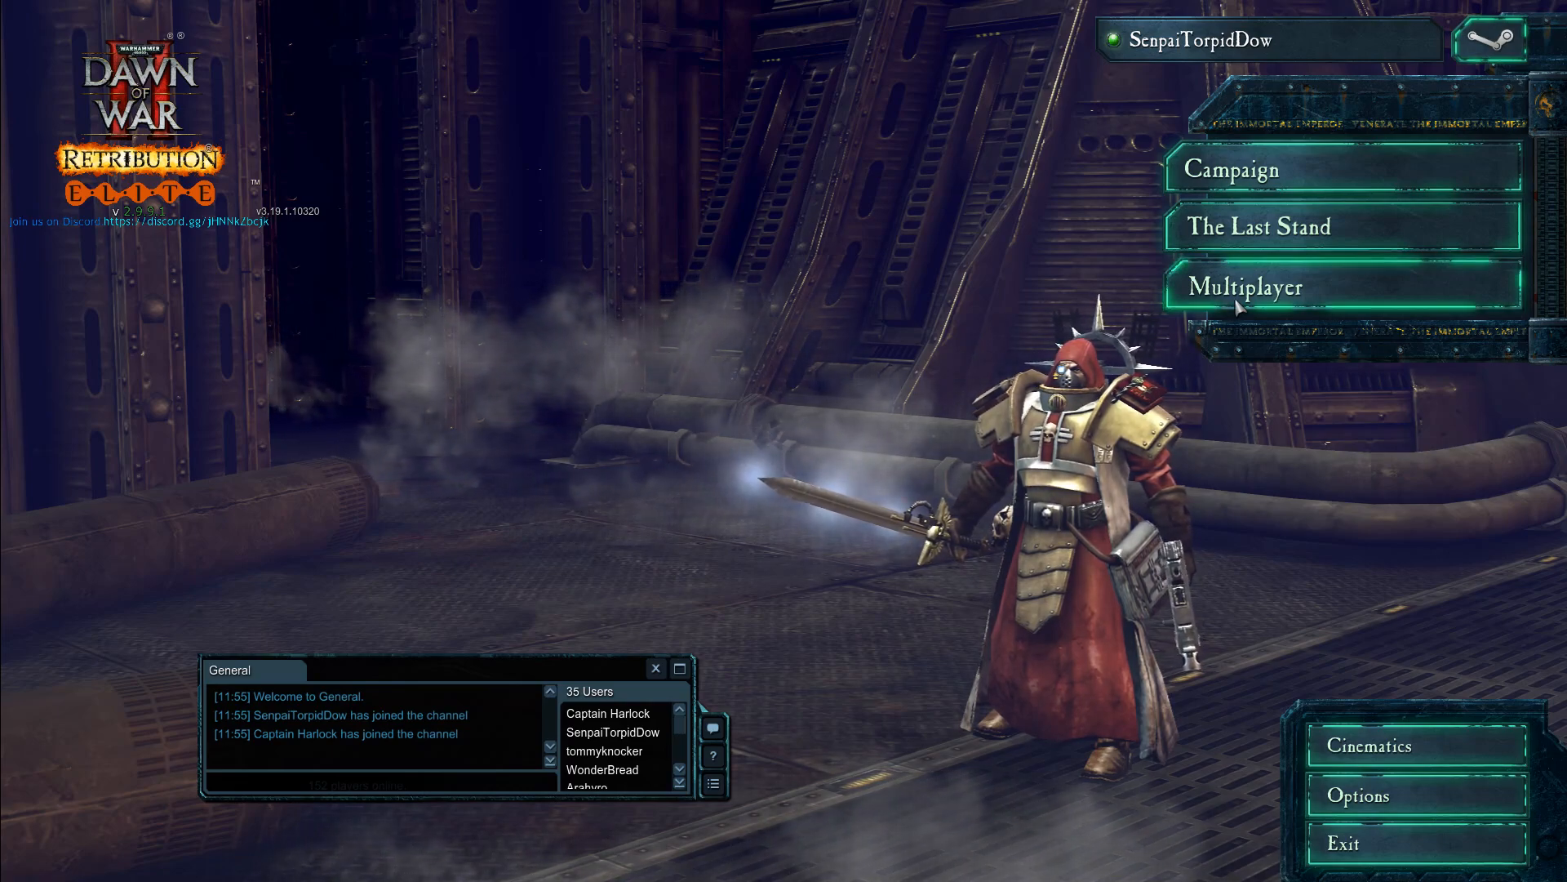
Browse the Multiplayer > Custom Games Public Games List, then go back.
{"action": "left_click", "coordinate": [1250, 283]}
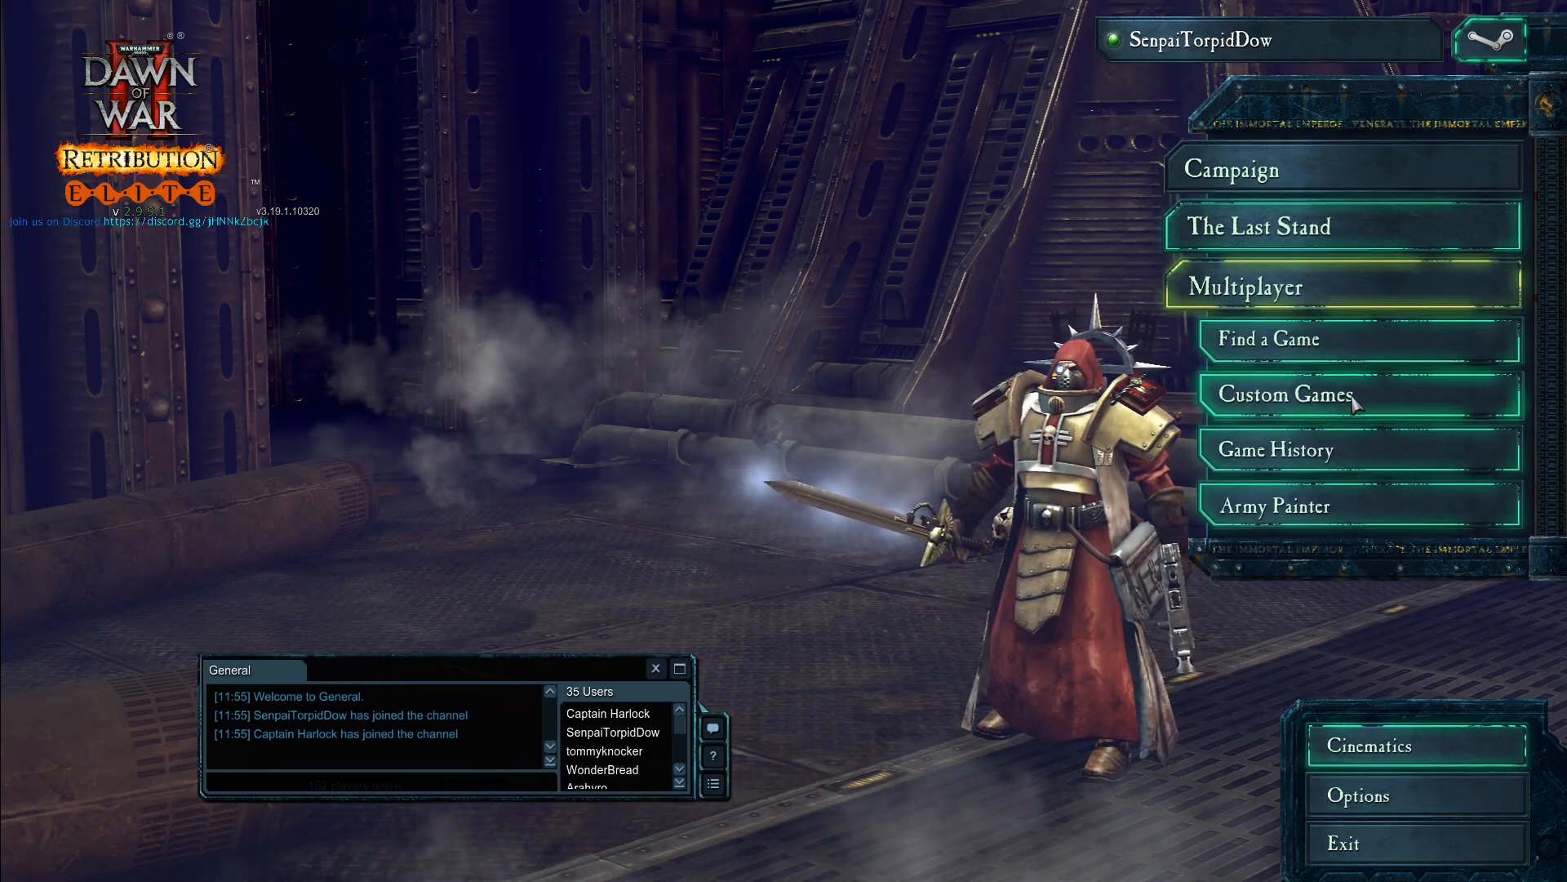
{"action": "left_click", "coordinate": [1284, 395]}
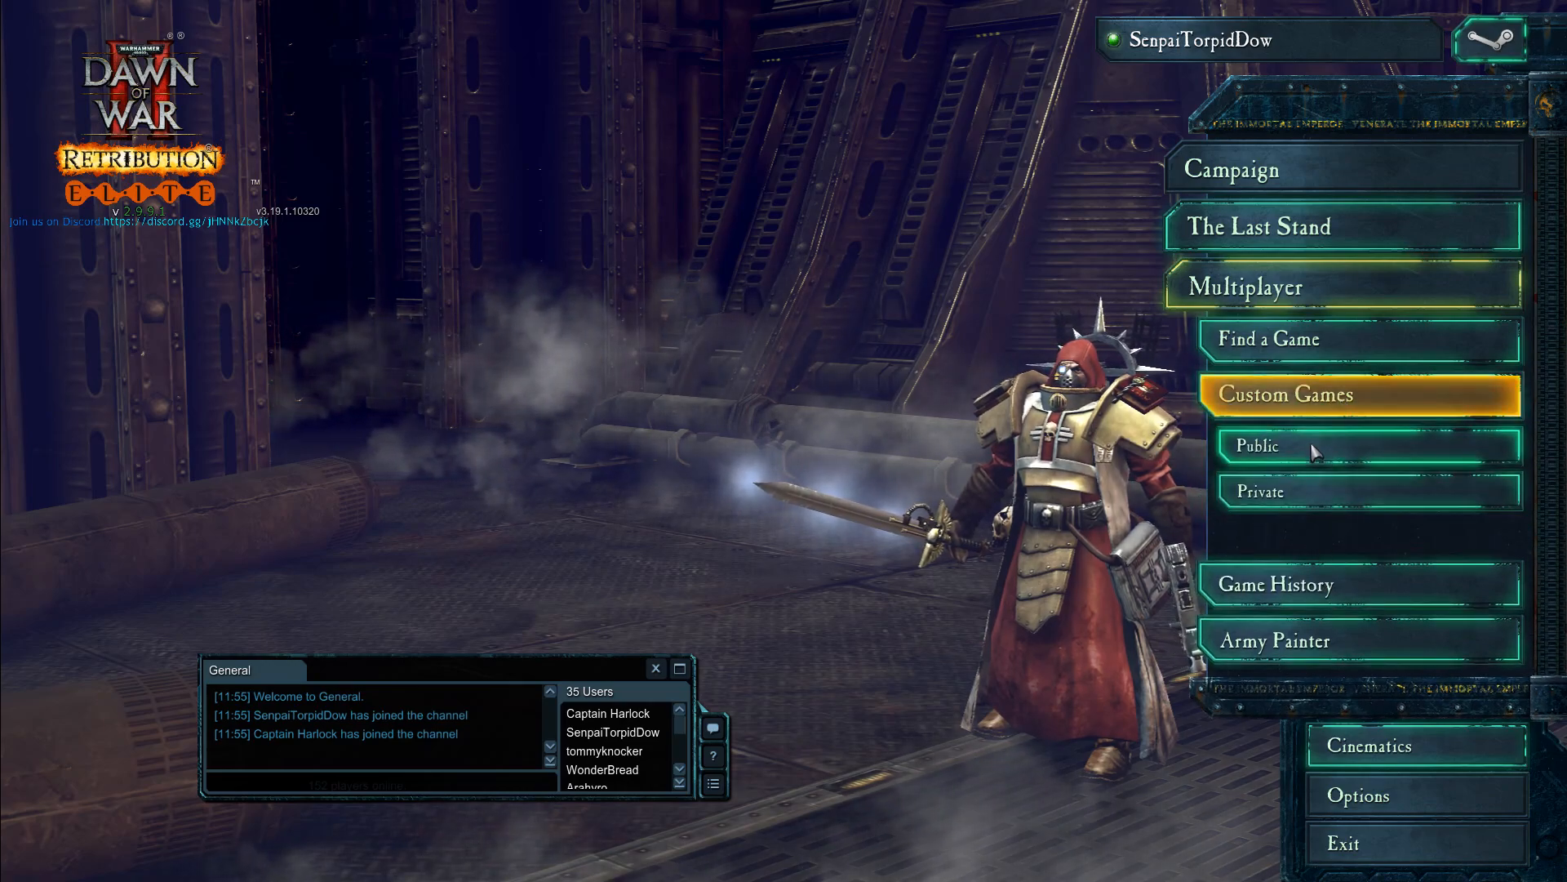
{"action": "left_click", "coordinate": [1262, 447]}
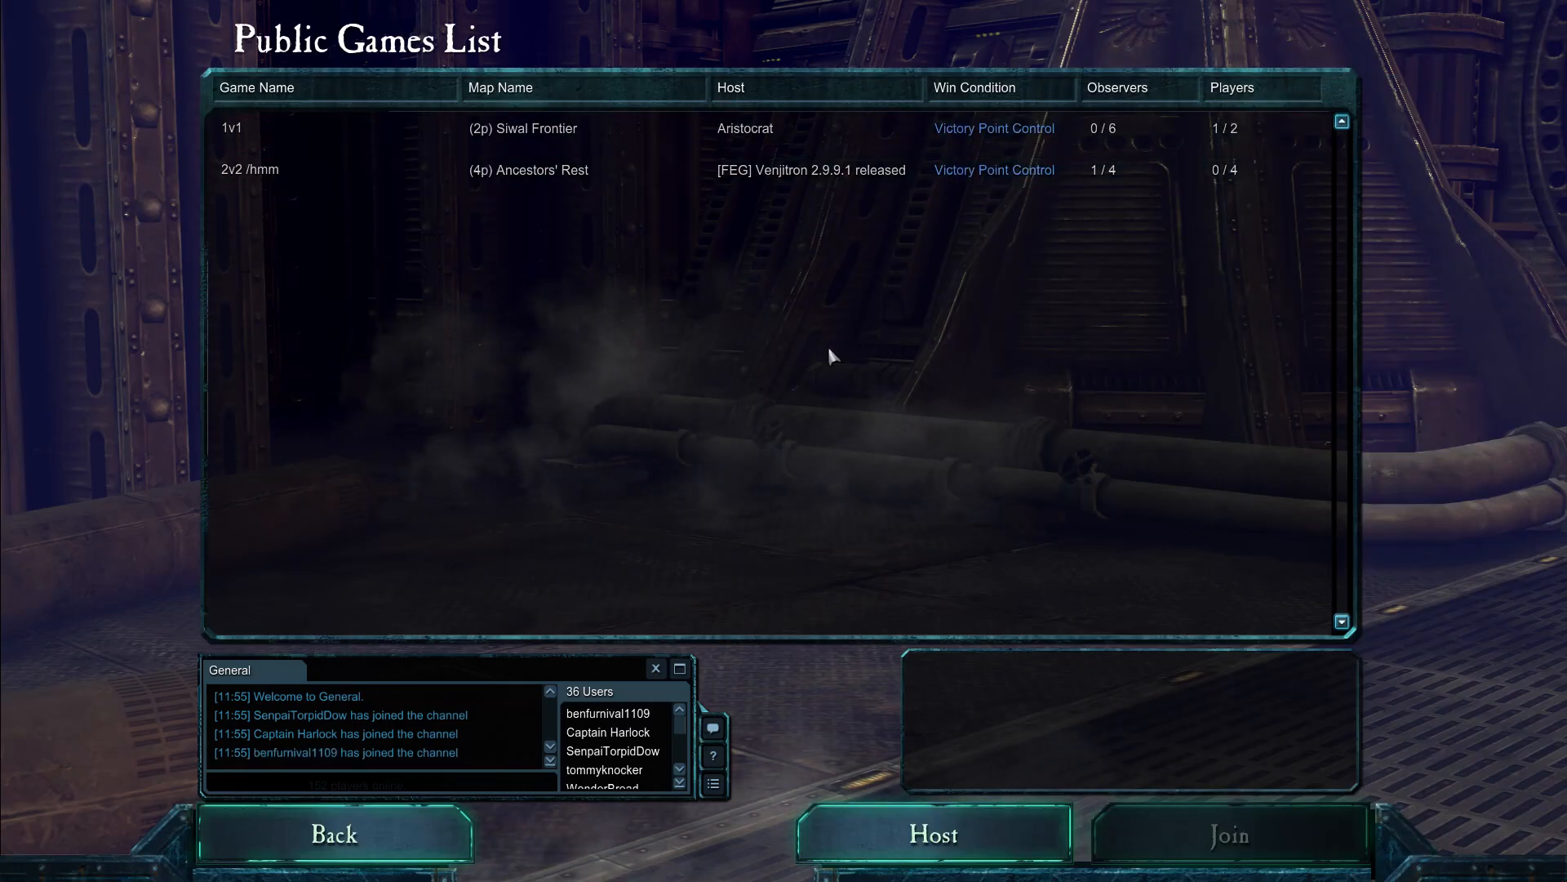
{"action": "mouse_move", "coordinate": [771, 283]}
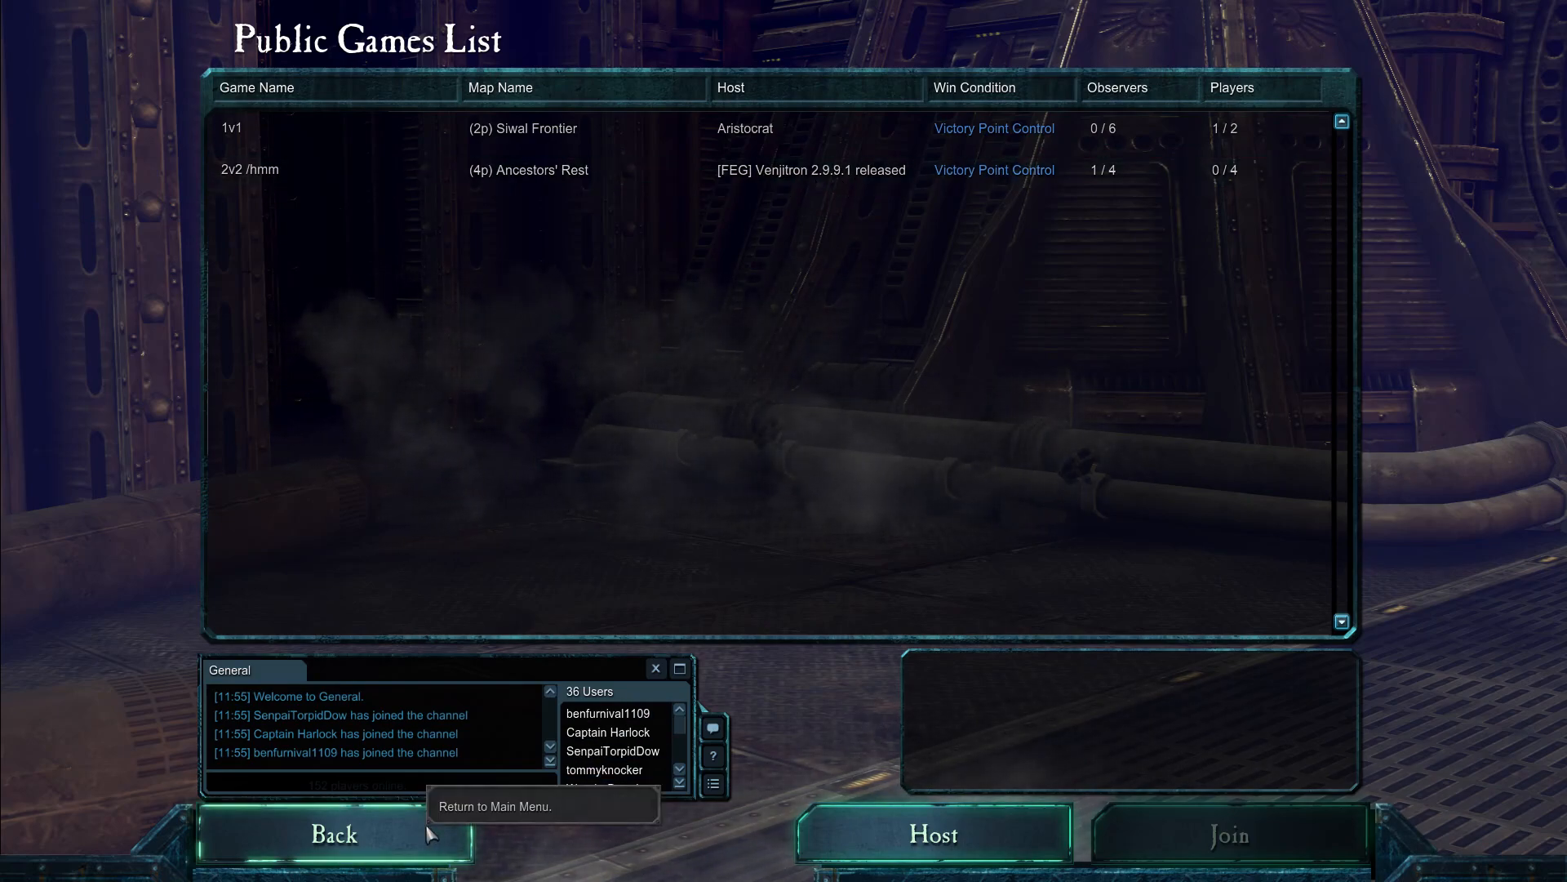
{"action": "left_click", "coordinate": [333, 835]}
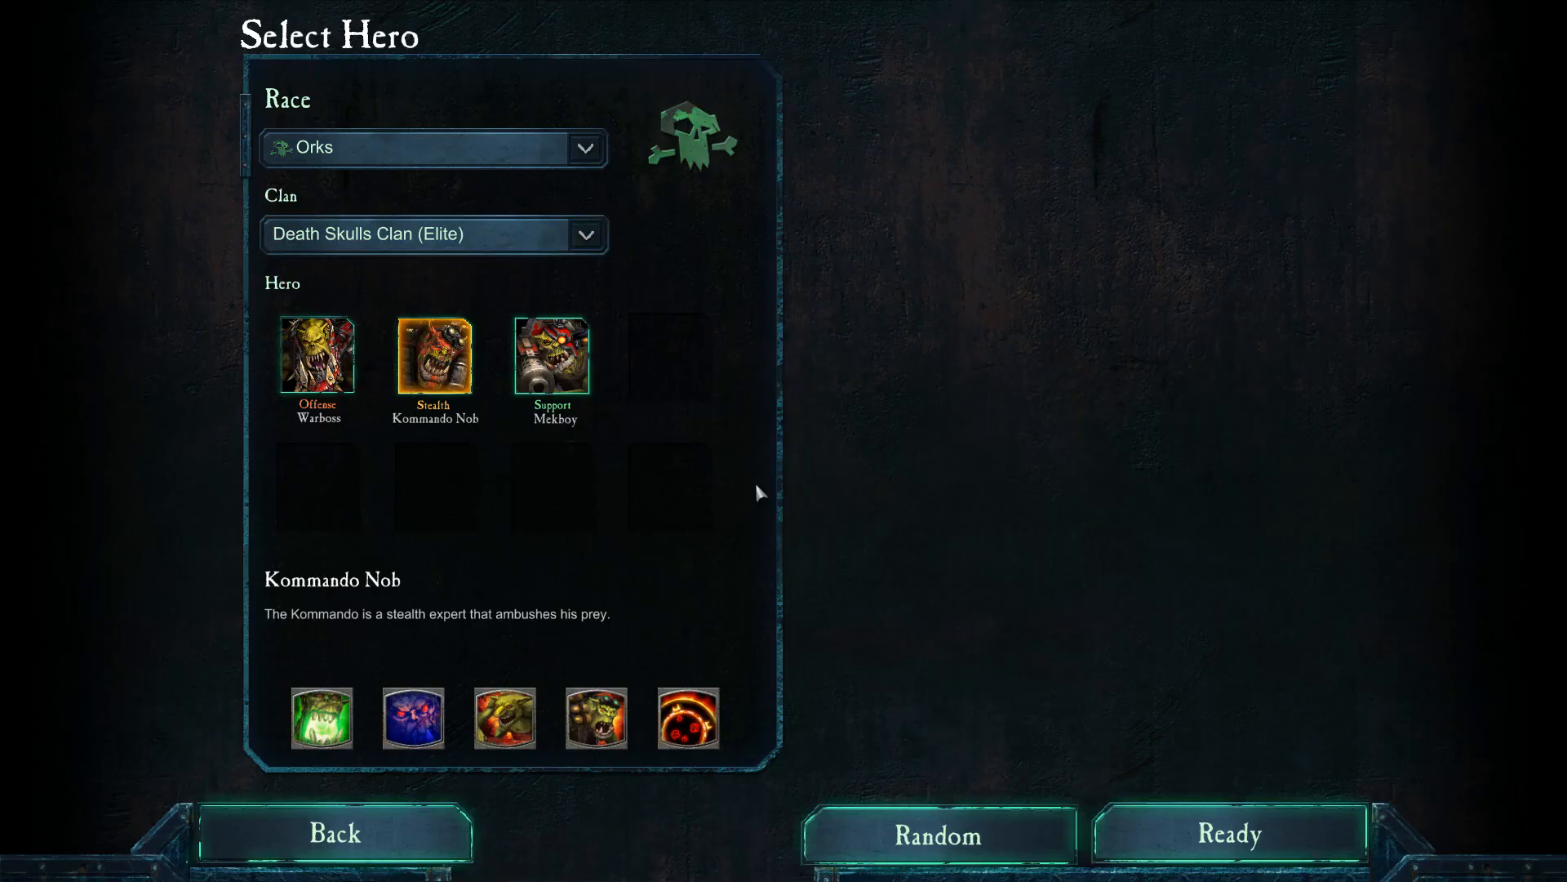
Confirm the Kommando Nob hero and Head to Head match type, then leave matchmaking.
{"action": "left_click", "coordinate": [1226, 834]}
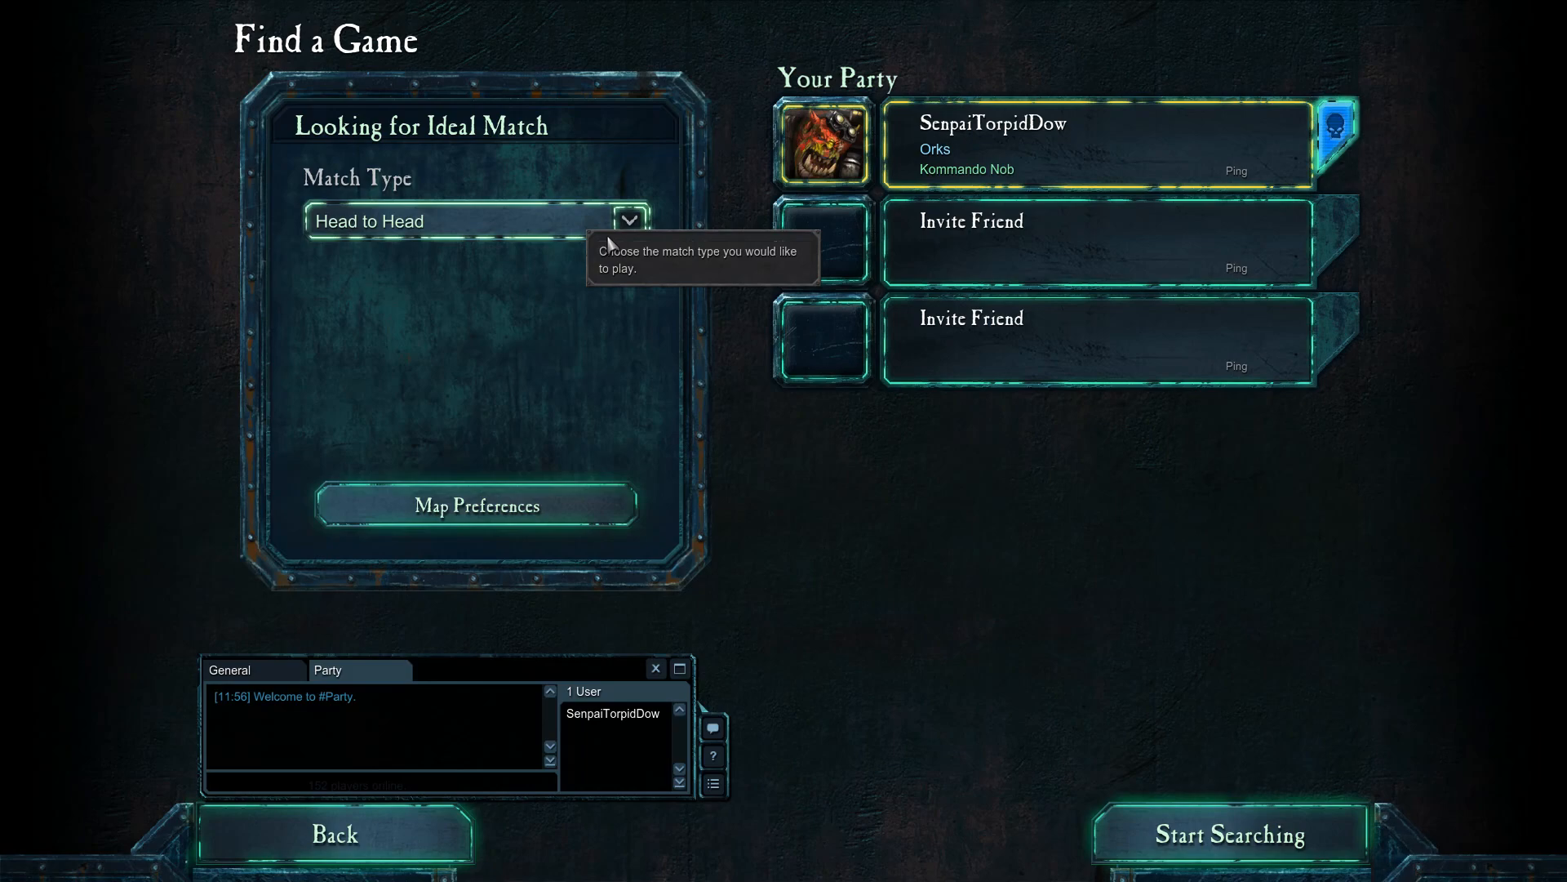
{"action": "left_click", "coordinate": [630, 220]}
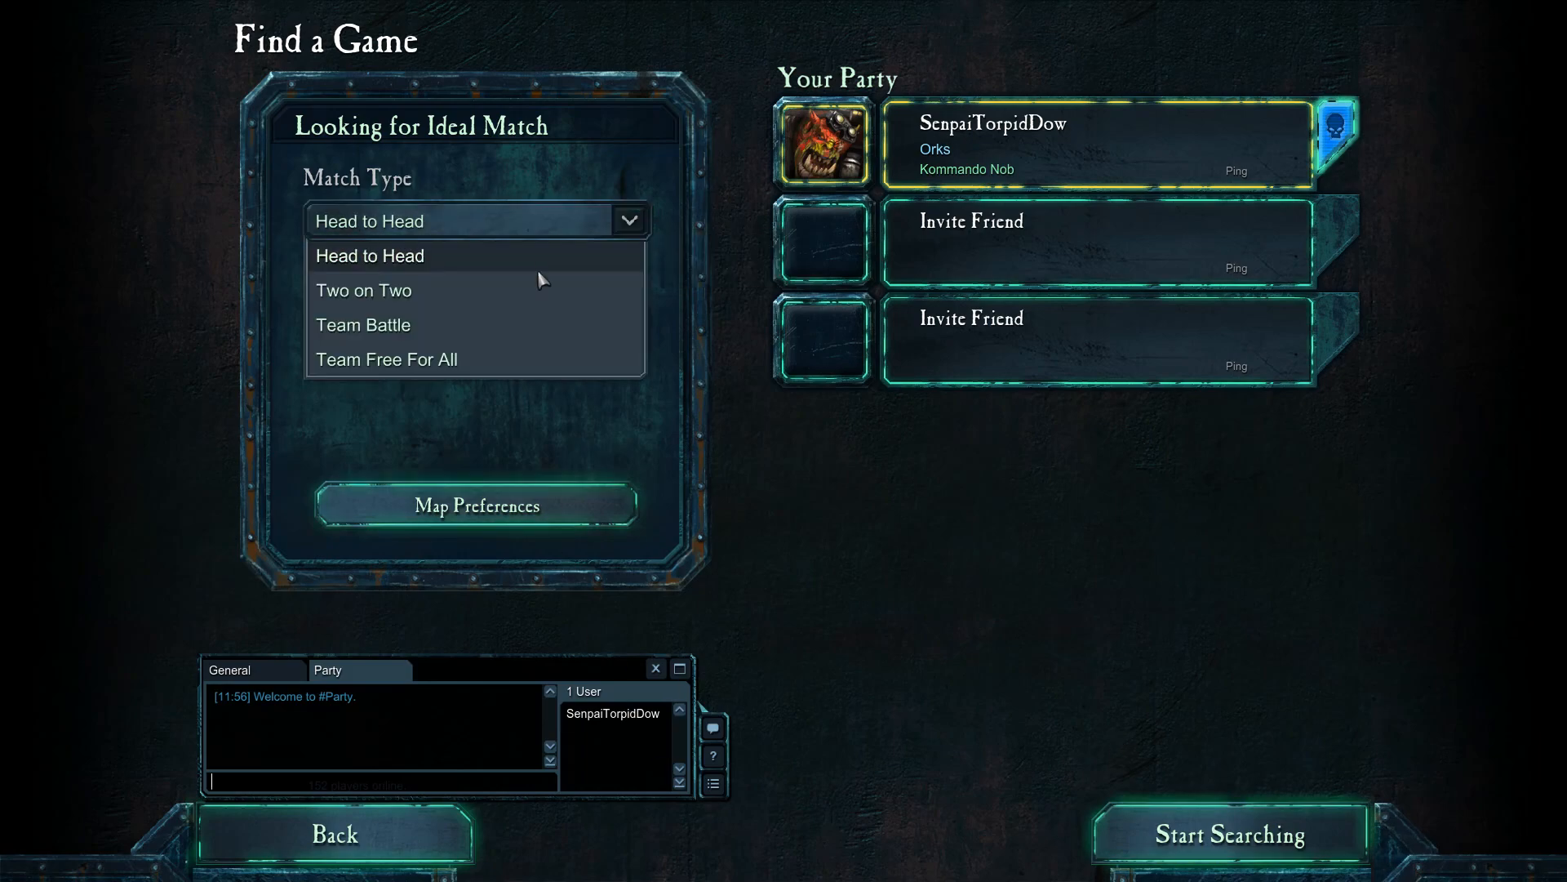
{"action": "left_click", "coordinate": [388, 359]}
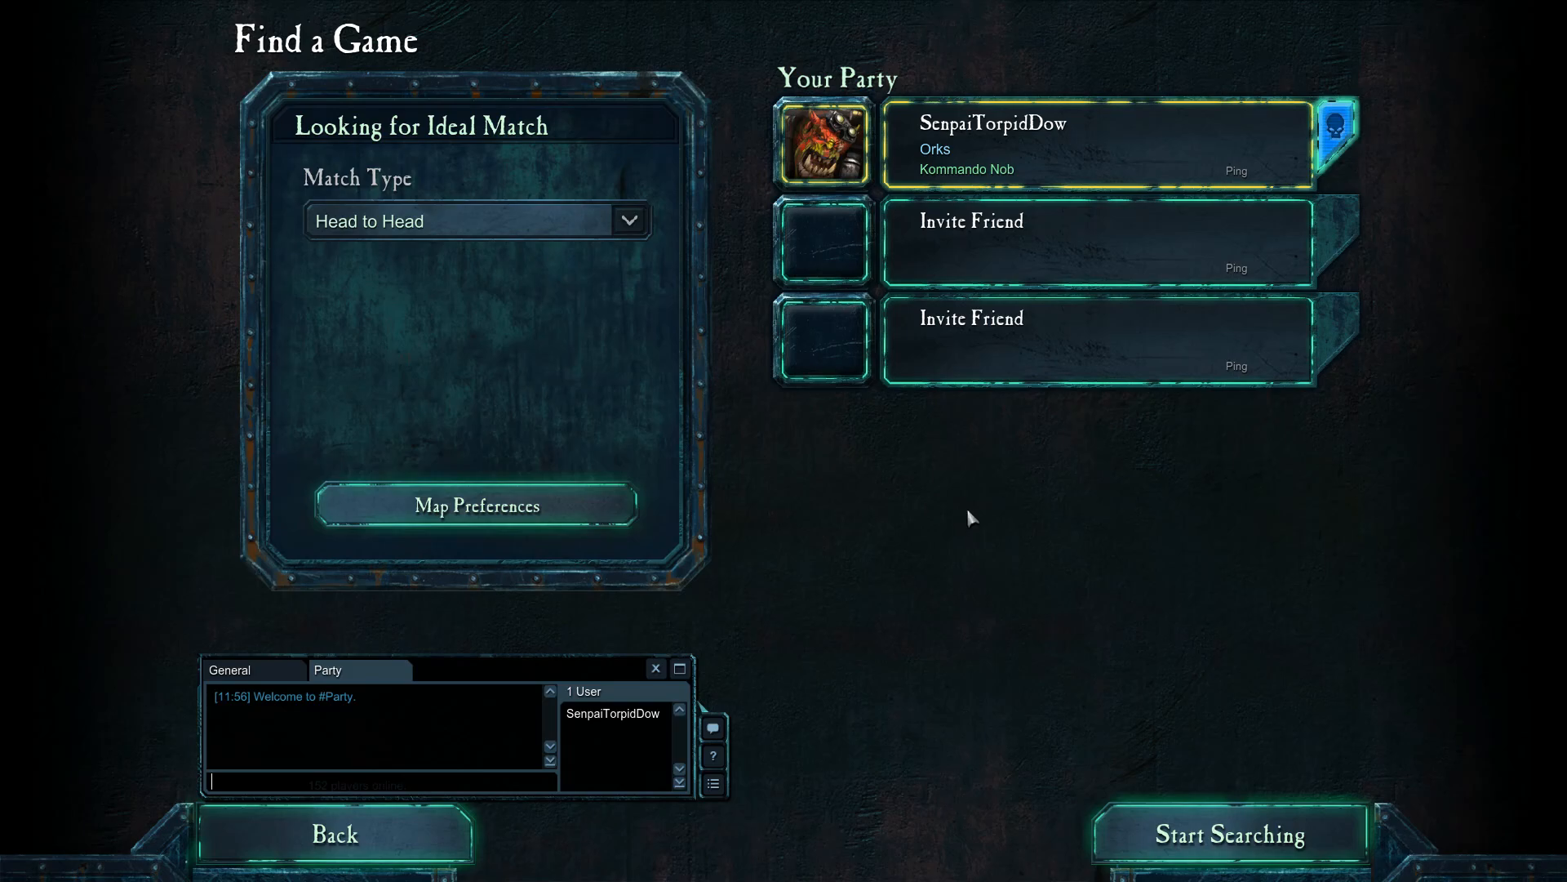
{"action": "mouse_move", "coordinate": [1476, 835]}
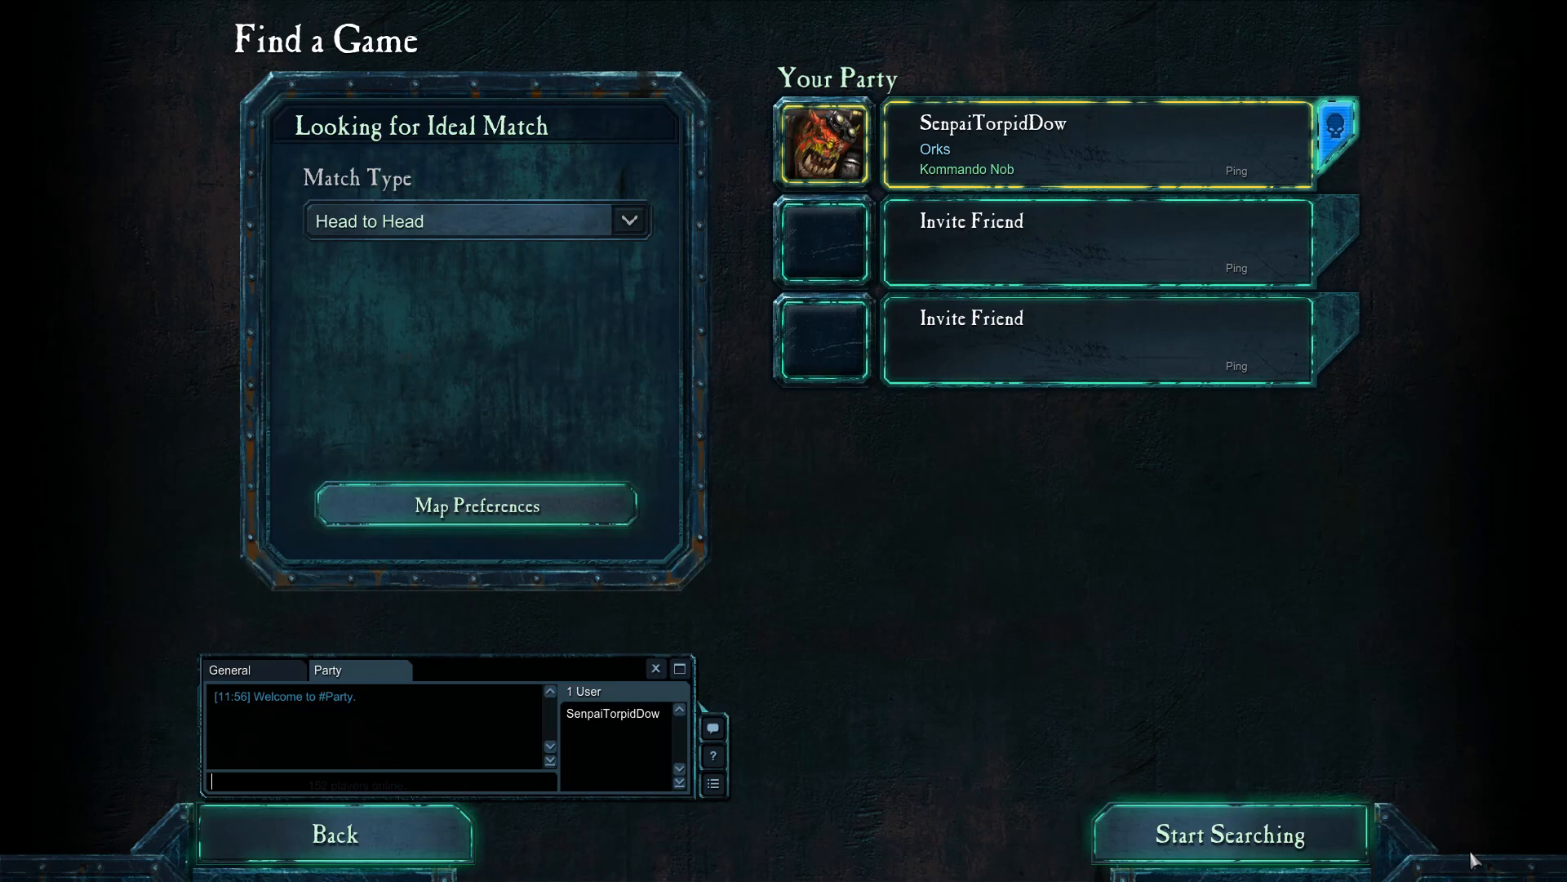
{"action": "mouse_move", "coordinate": [921, 479]}
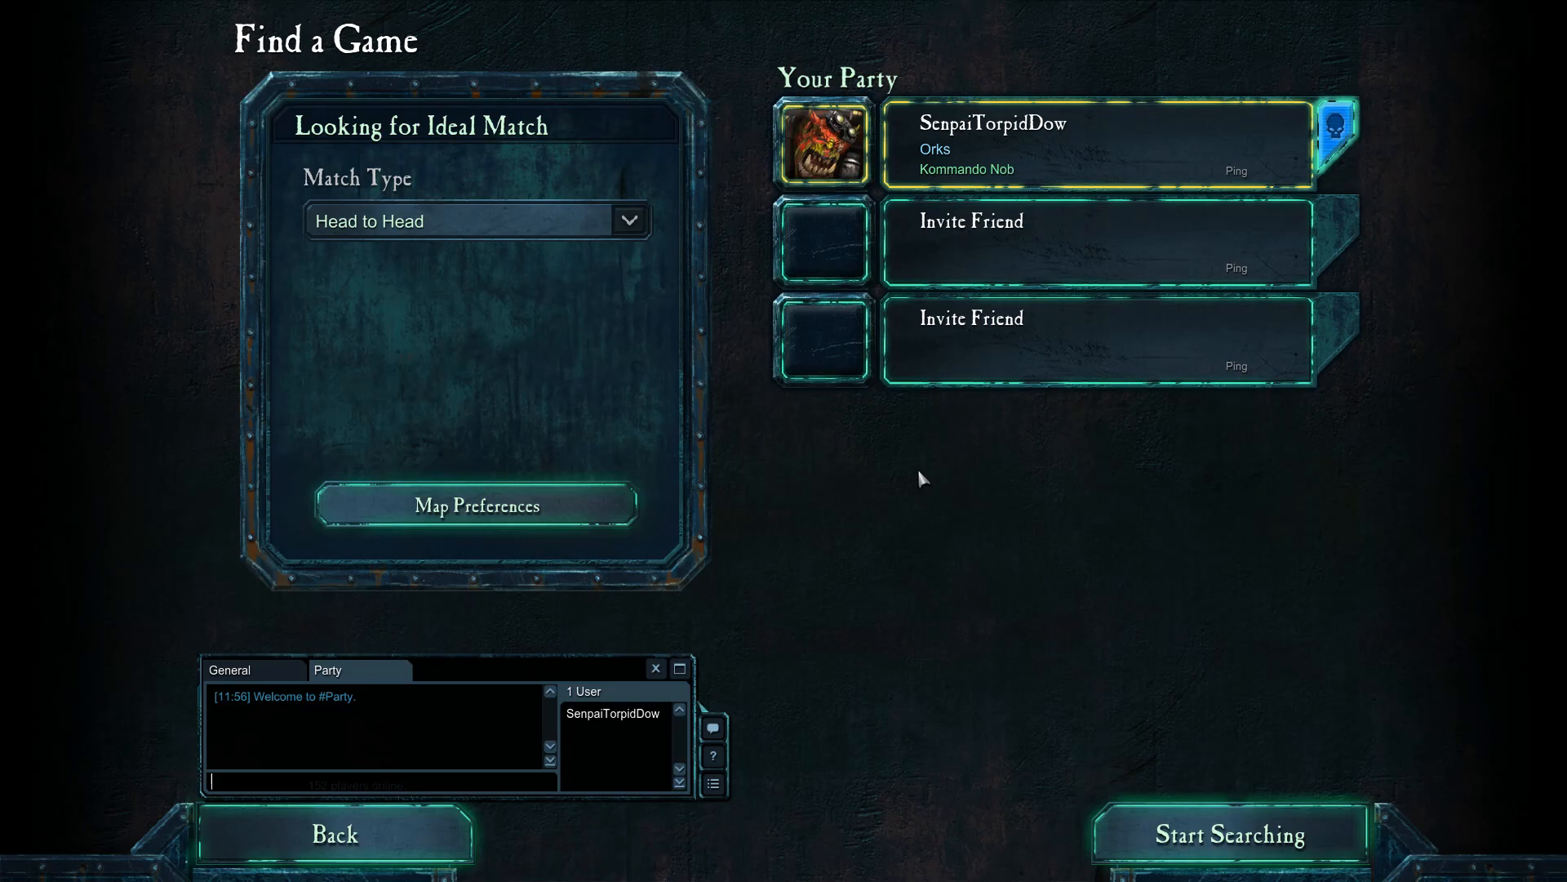
{"action": "mouse_move", "coordinate": [790, 510]}
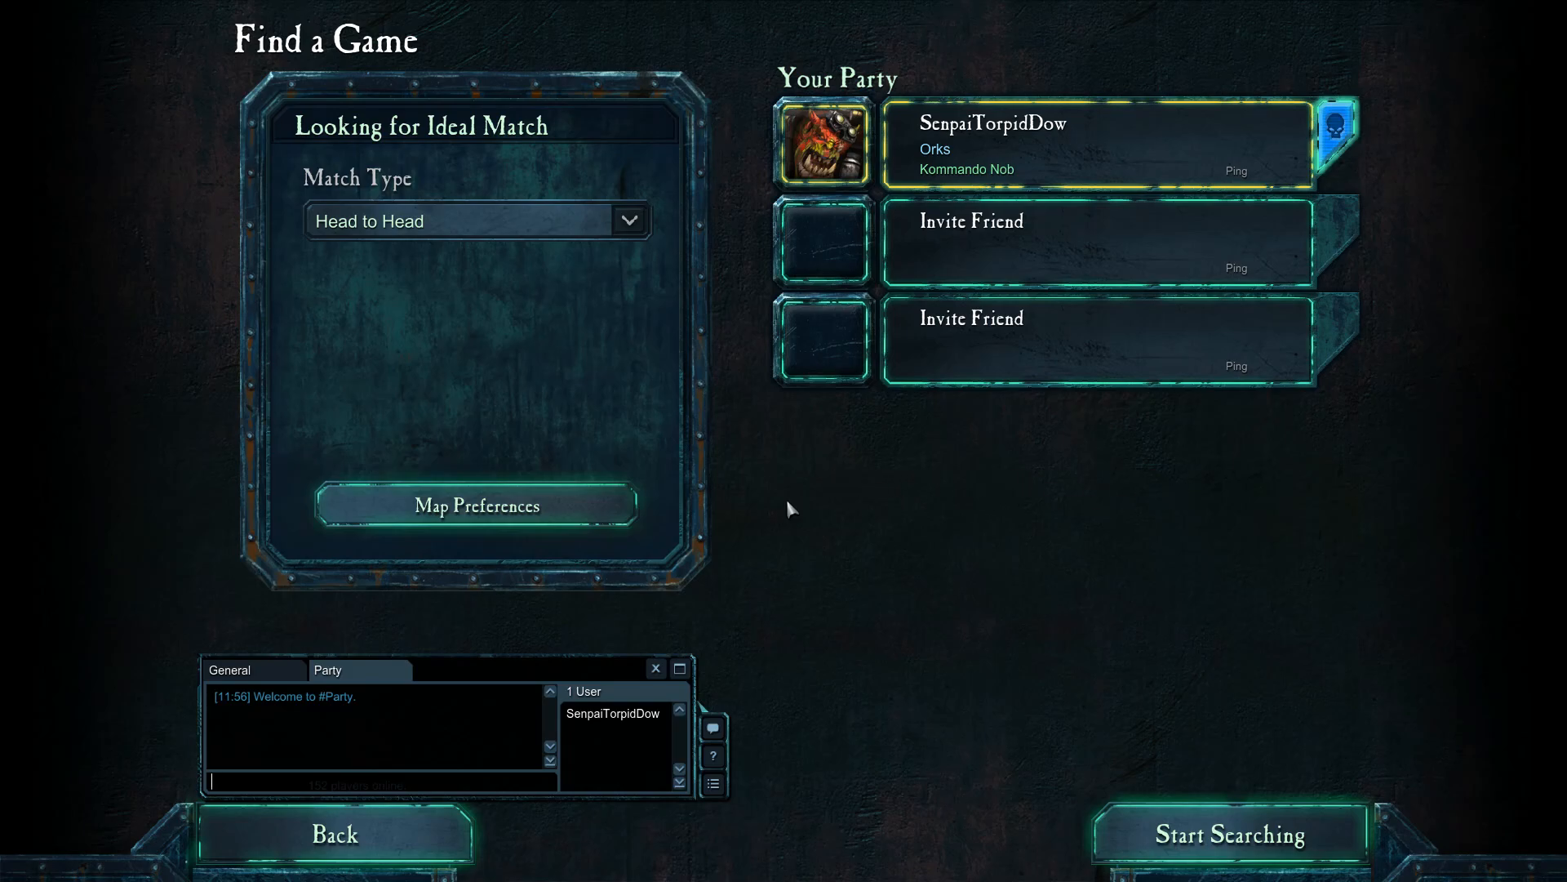
{"action": "mouse_move", "coordinate": [929, 520]}
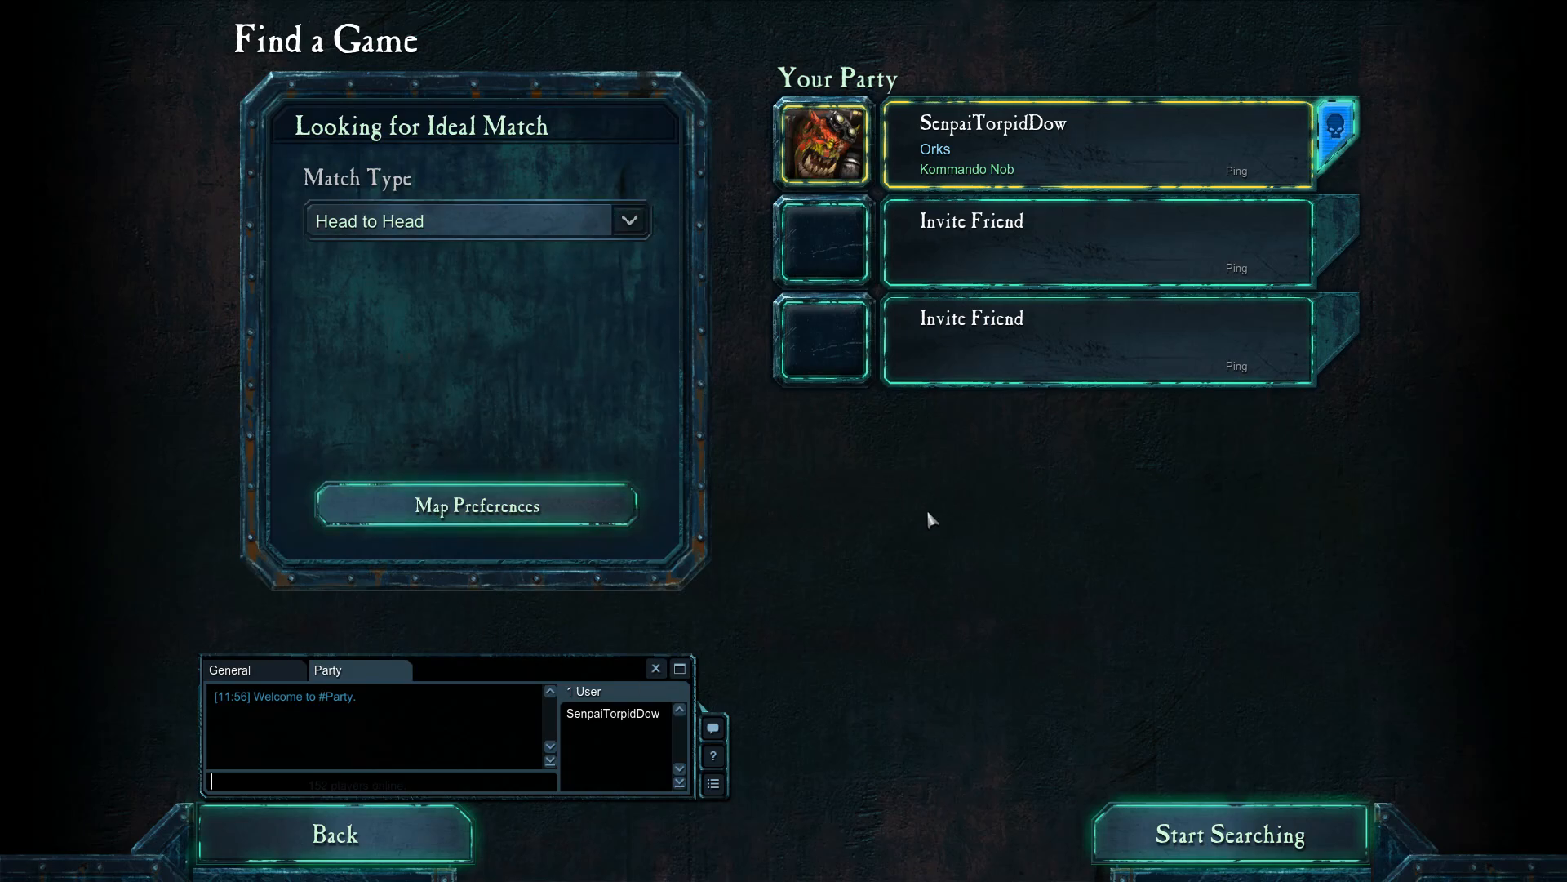
{"action": "mouse_move", "coordinate": [473, 828]}
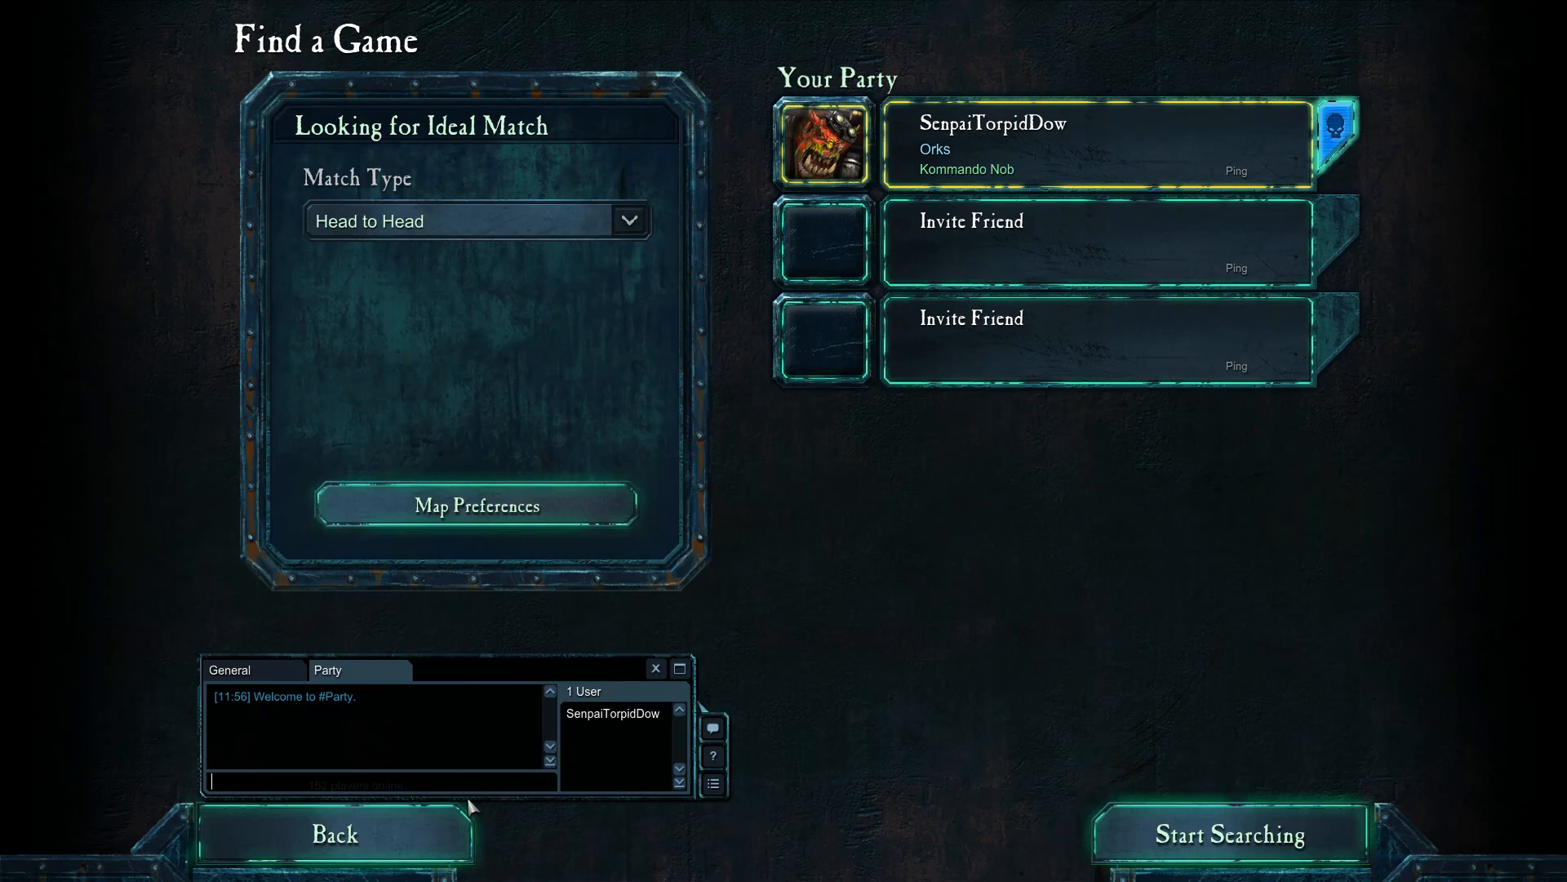
{"action": "left_click", "coordinate": [333, 833]}
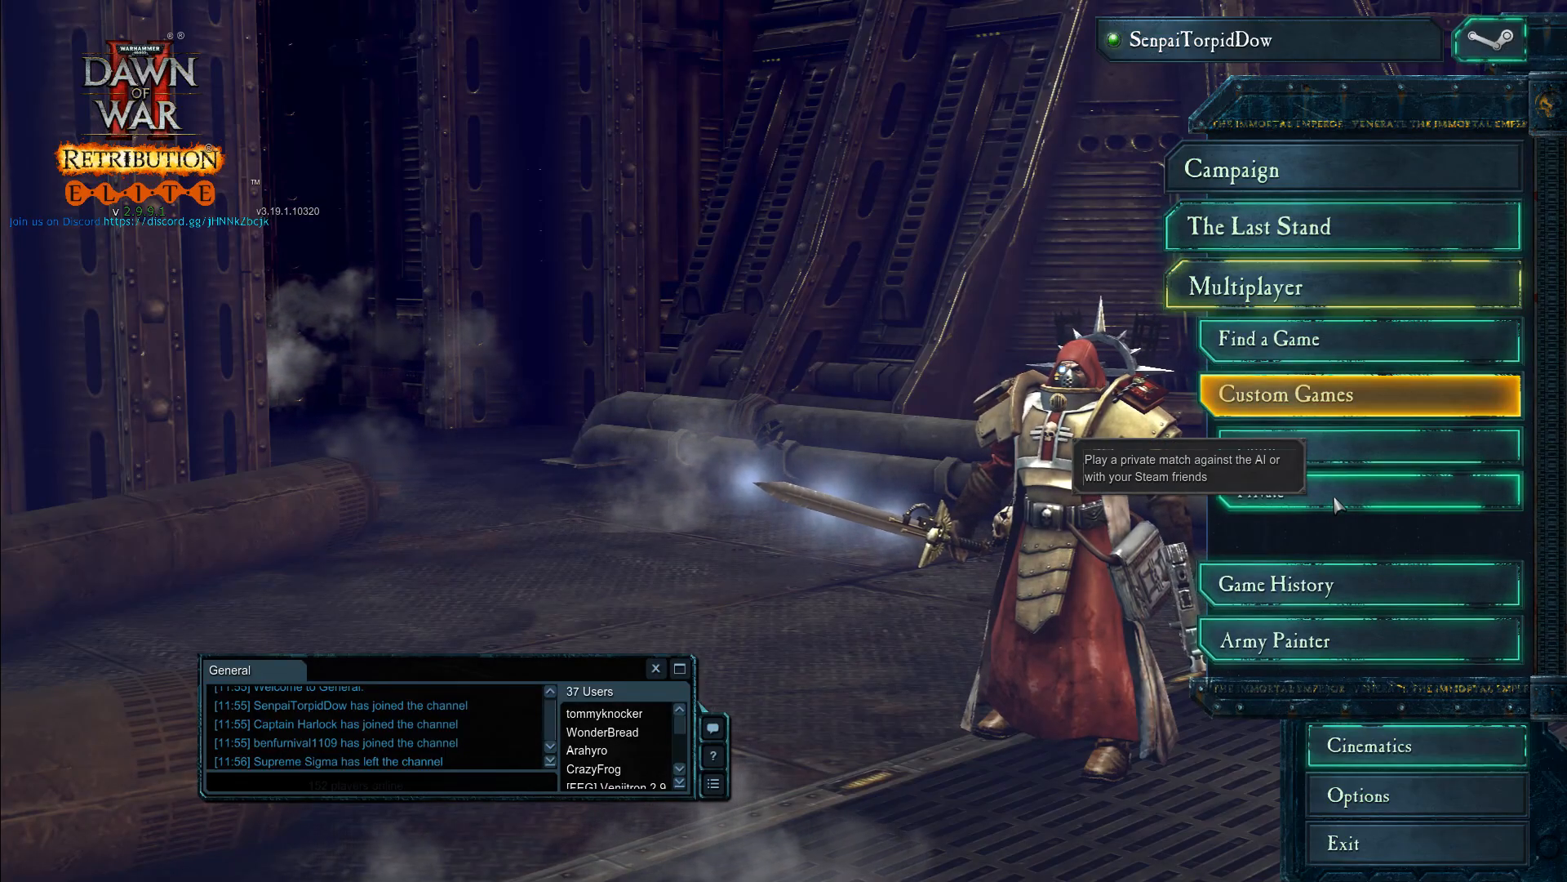
Open a Custom Games setup, dismiss the friend invite prompt, then go back.
{"action": "left_click", "coordinate": [1312, 394]}
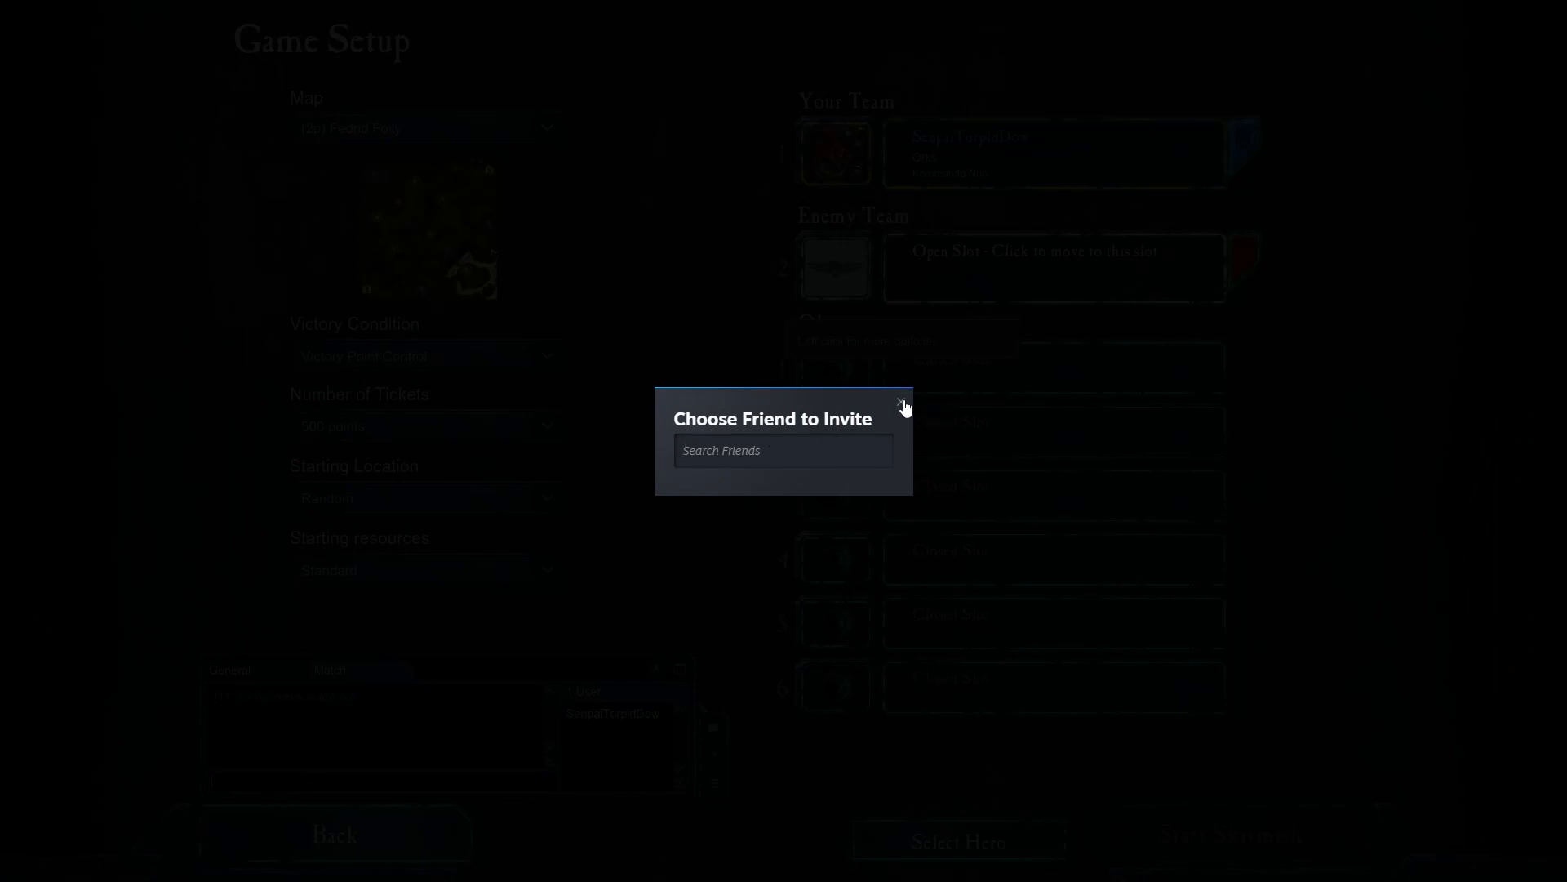
{"action": "left_click", "coordinate": [899, 402]}
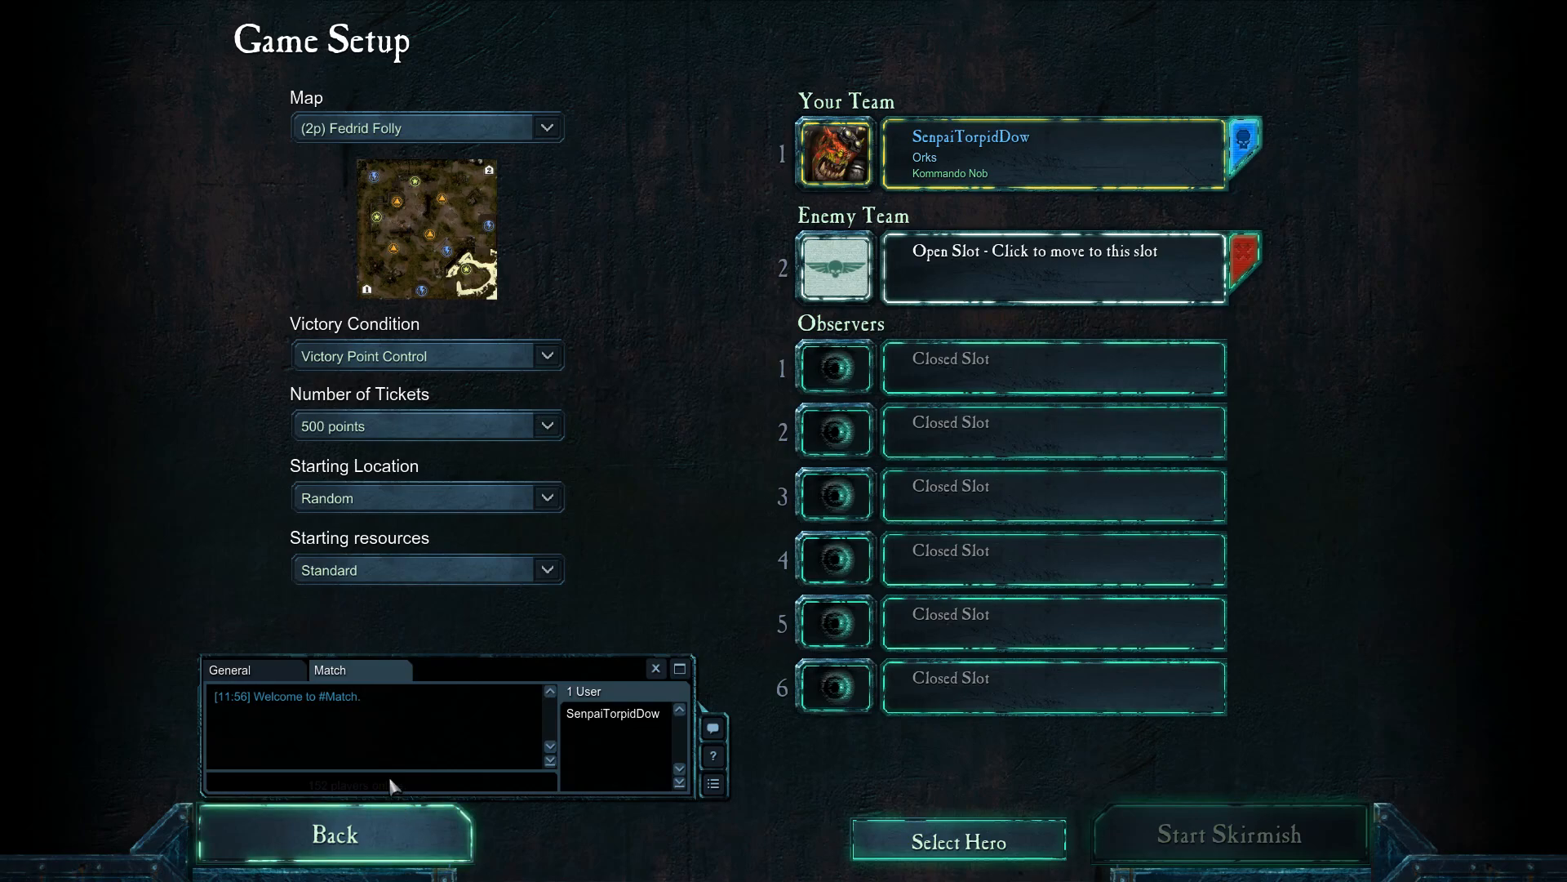
{"action": "mouse_move", "coordinate": [405, 752]}
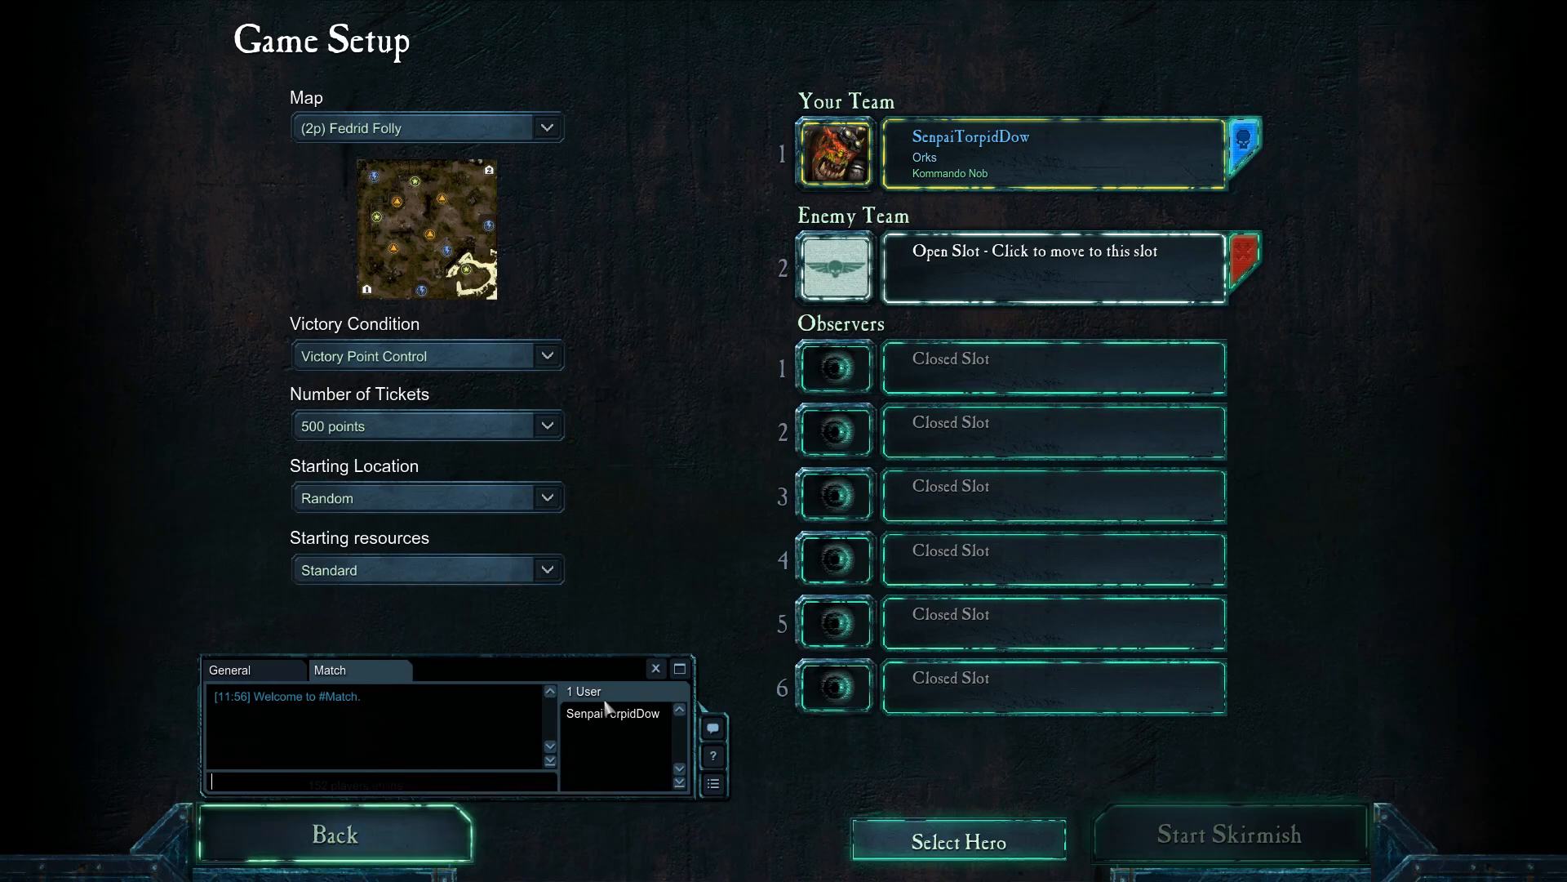
{"action": "left_click", "coordinate": [334, 833]}
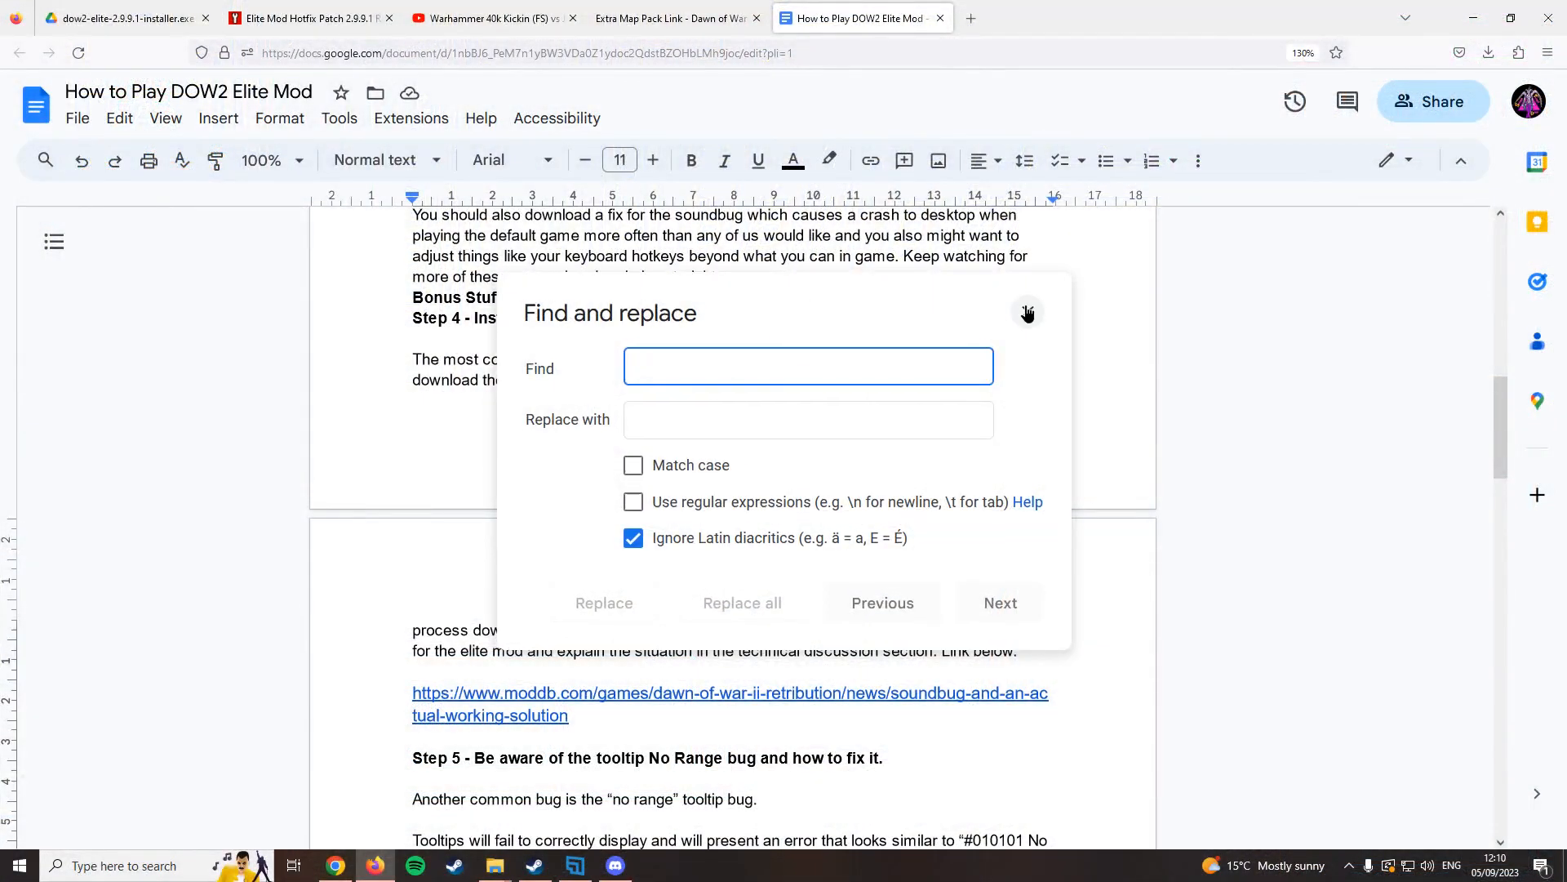
{"action": "left_click", "coordinate": [1028, 313]}
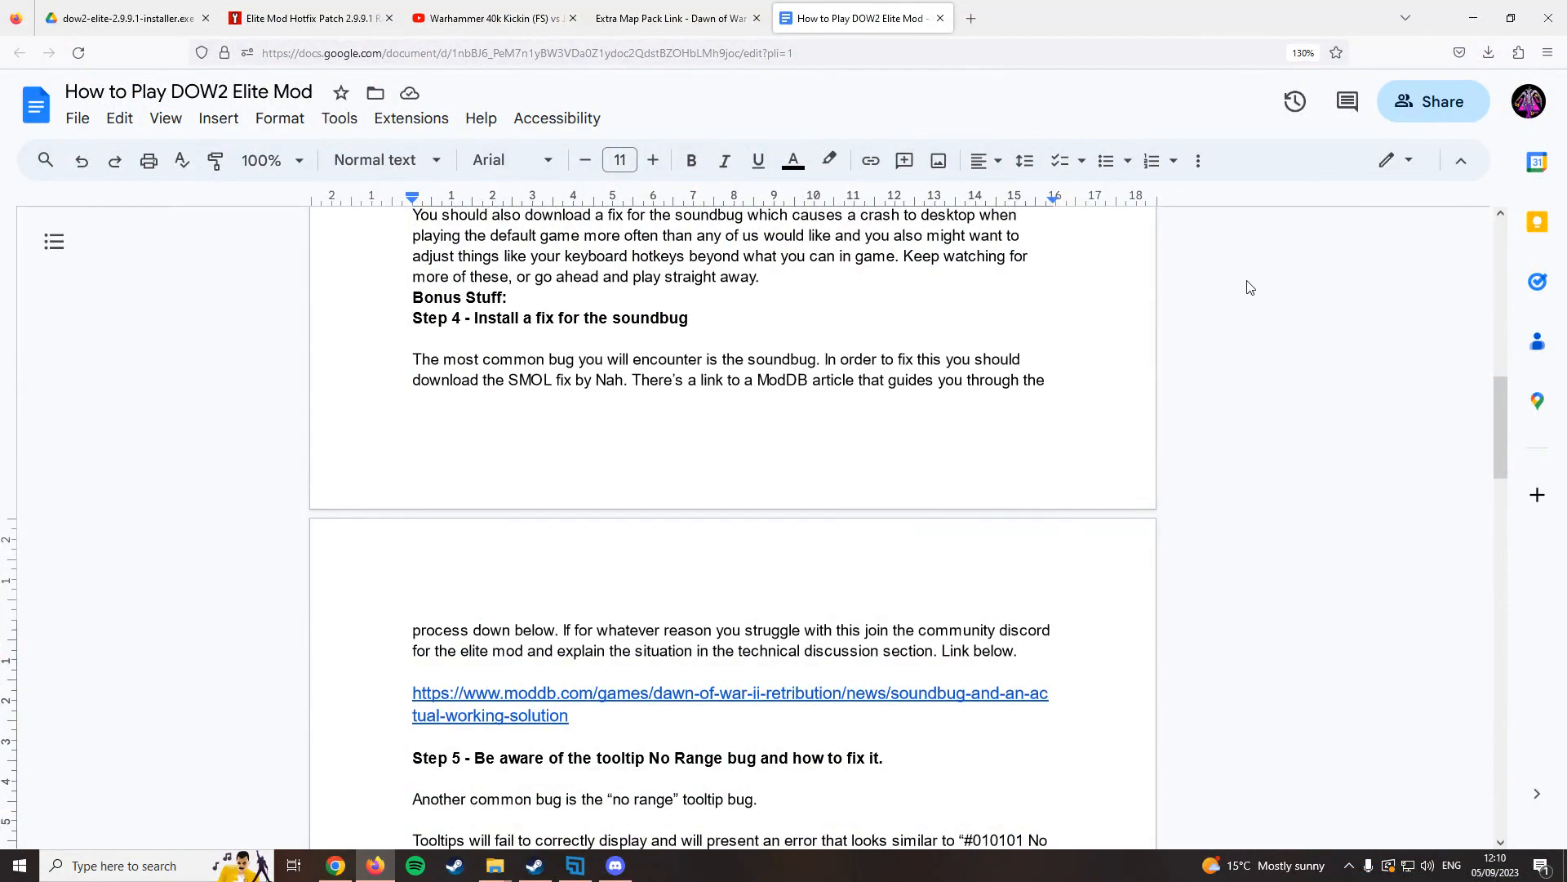
{"action": "mouse_move", "coordinate": [1315, 333]}
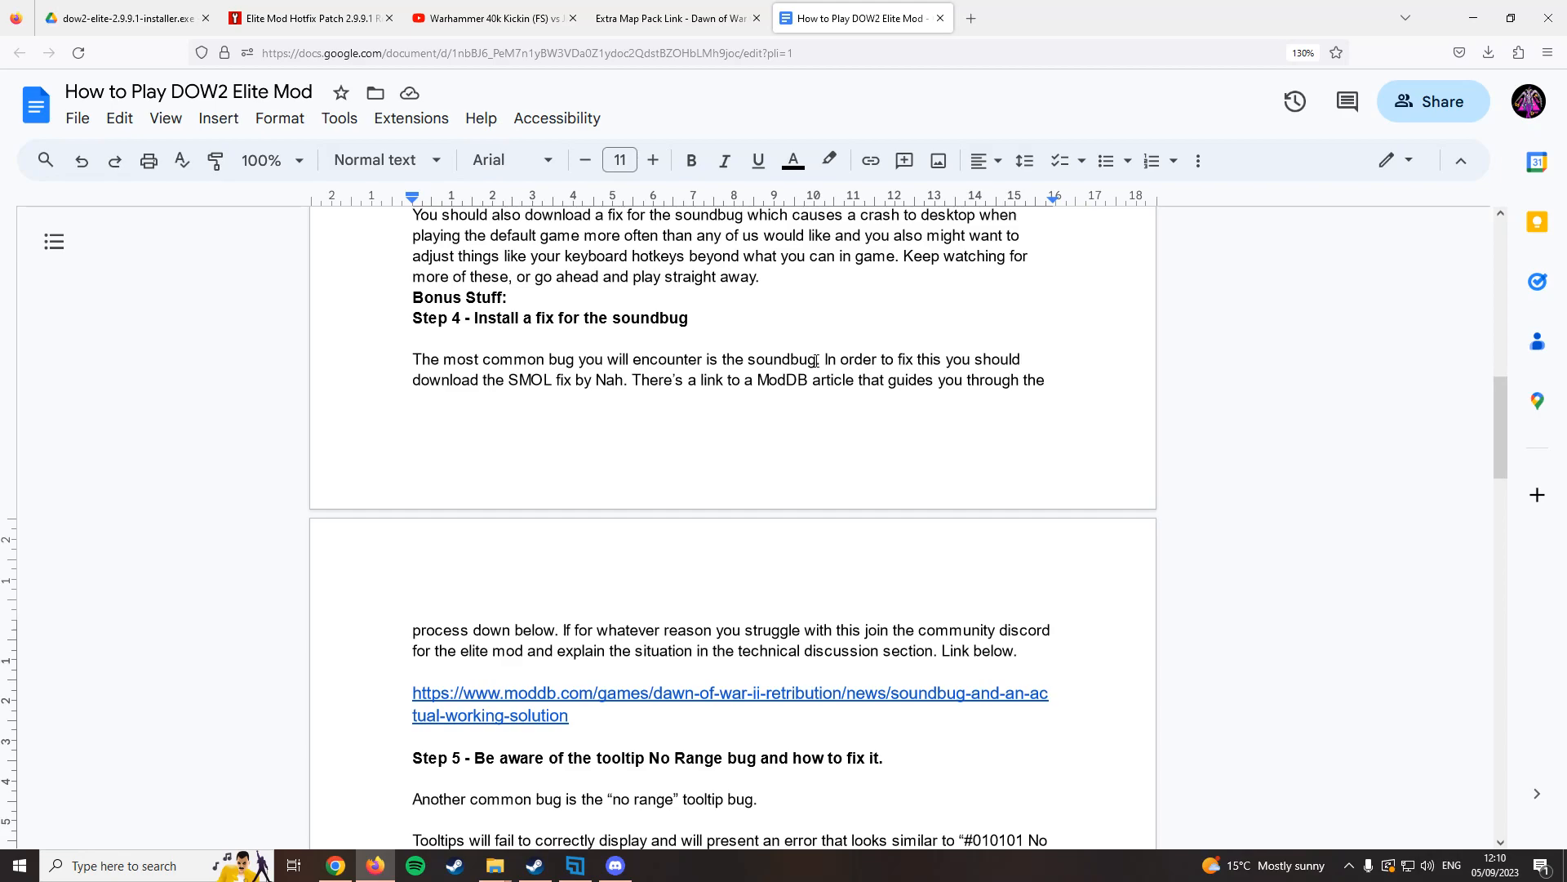
{"action": "mouse_move", "coordinate": [1253, 378]}
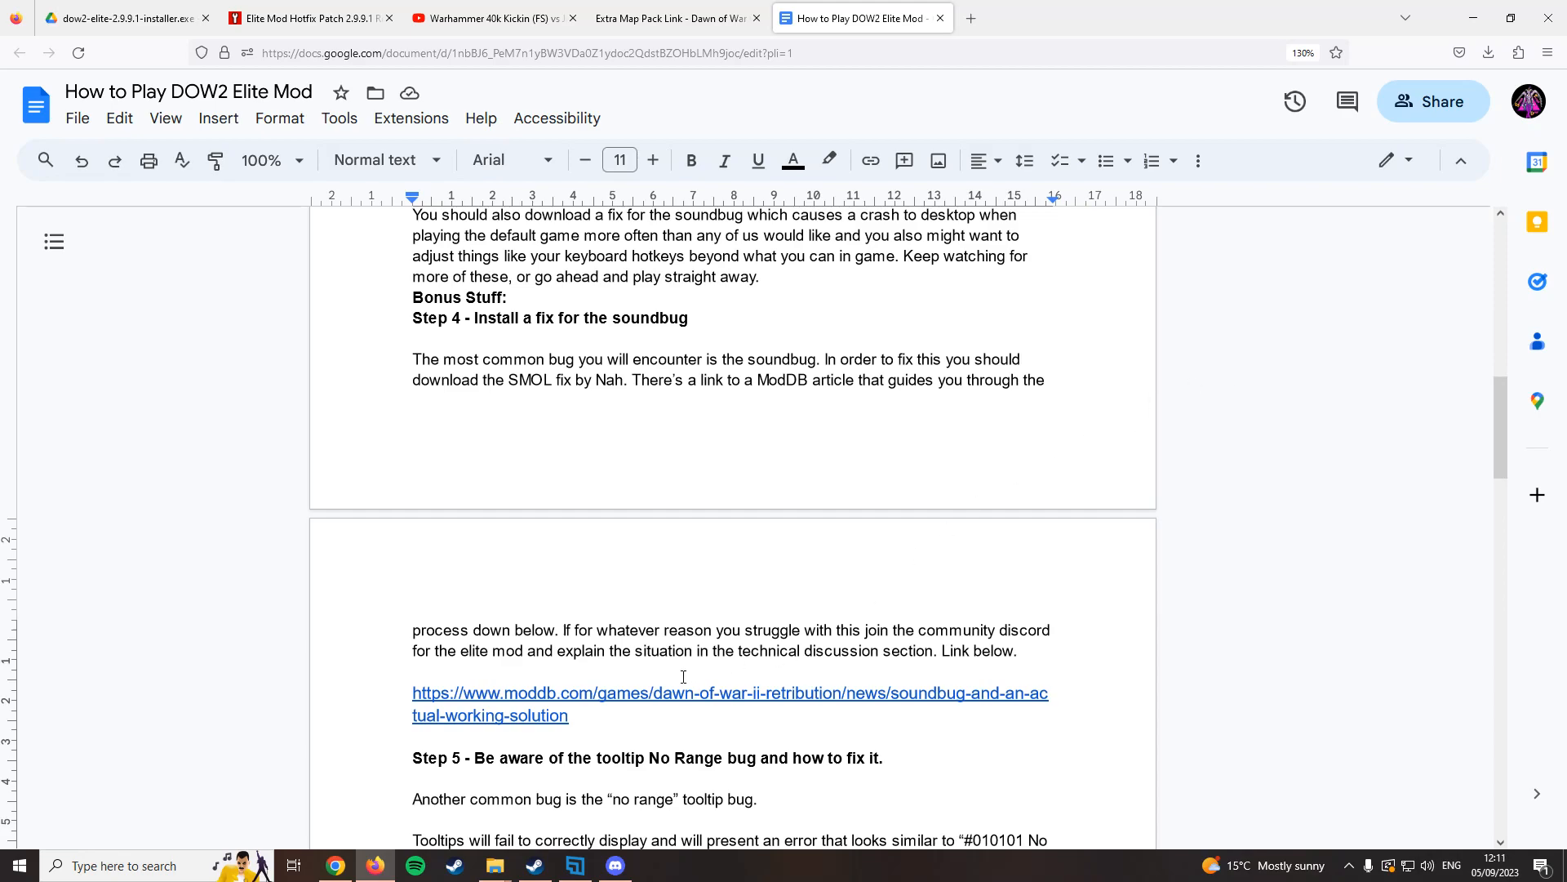
{"action": "mouse_move", "coordinate": [649, 699]}
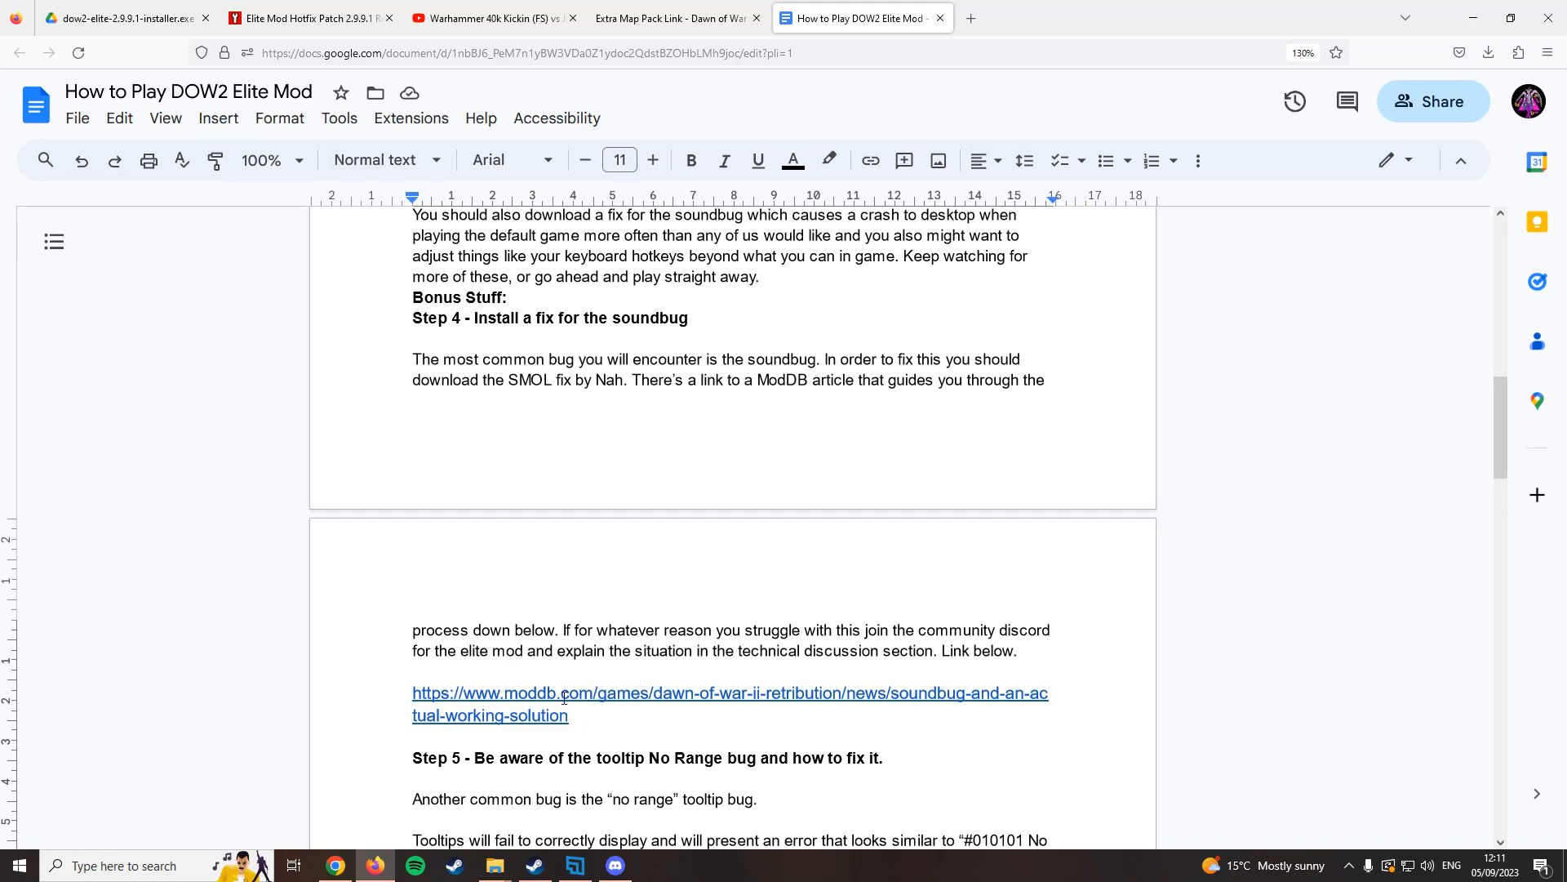
{"action": "mouse_move", "coordinate": [1221, 524]}
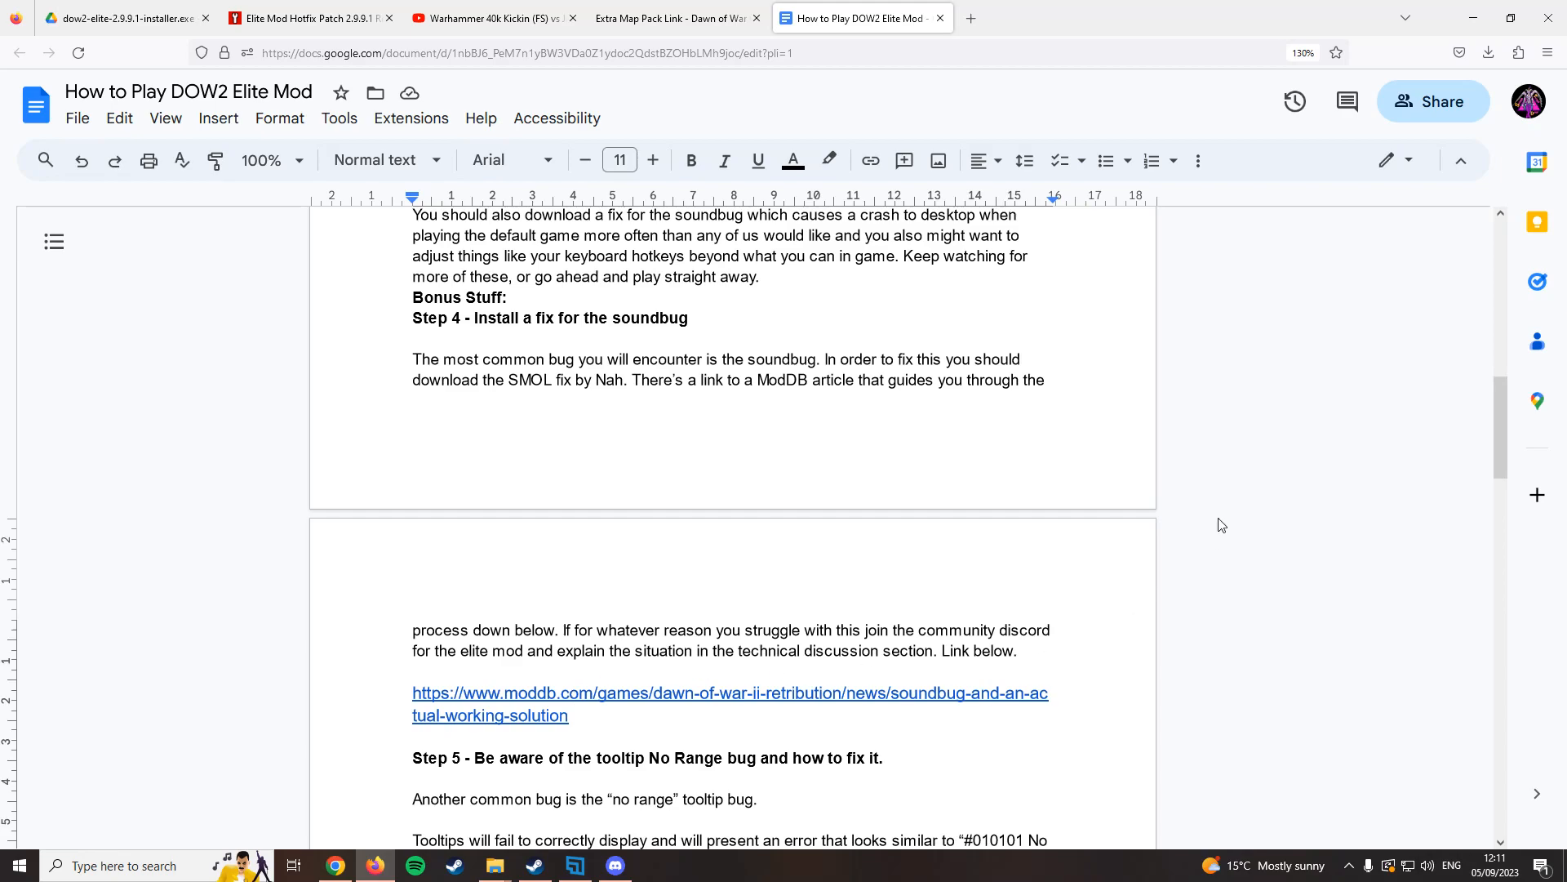
{"action": "mouse_move", "coordinate": [1216, 412]}
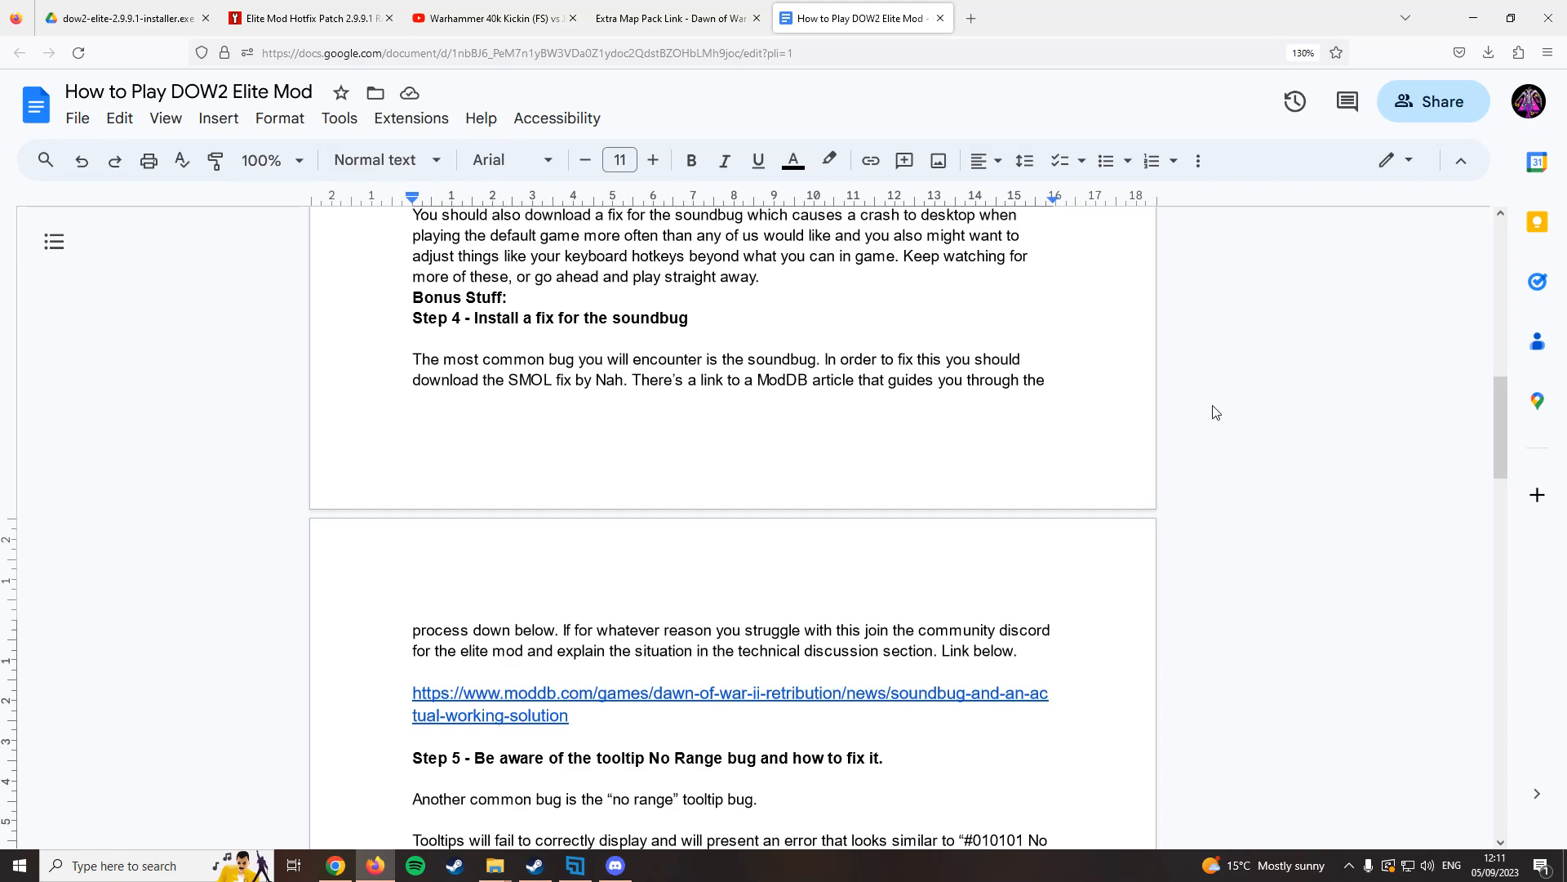
{"action": "mouse_move", "coordinate": [693, 366]}
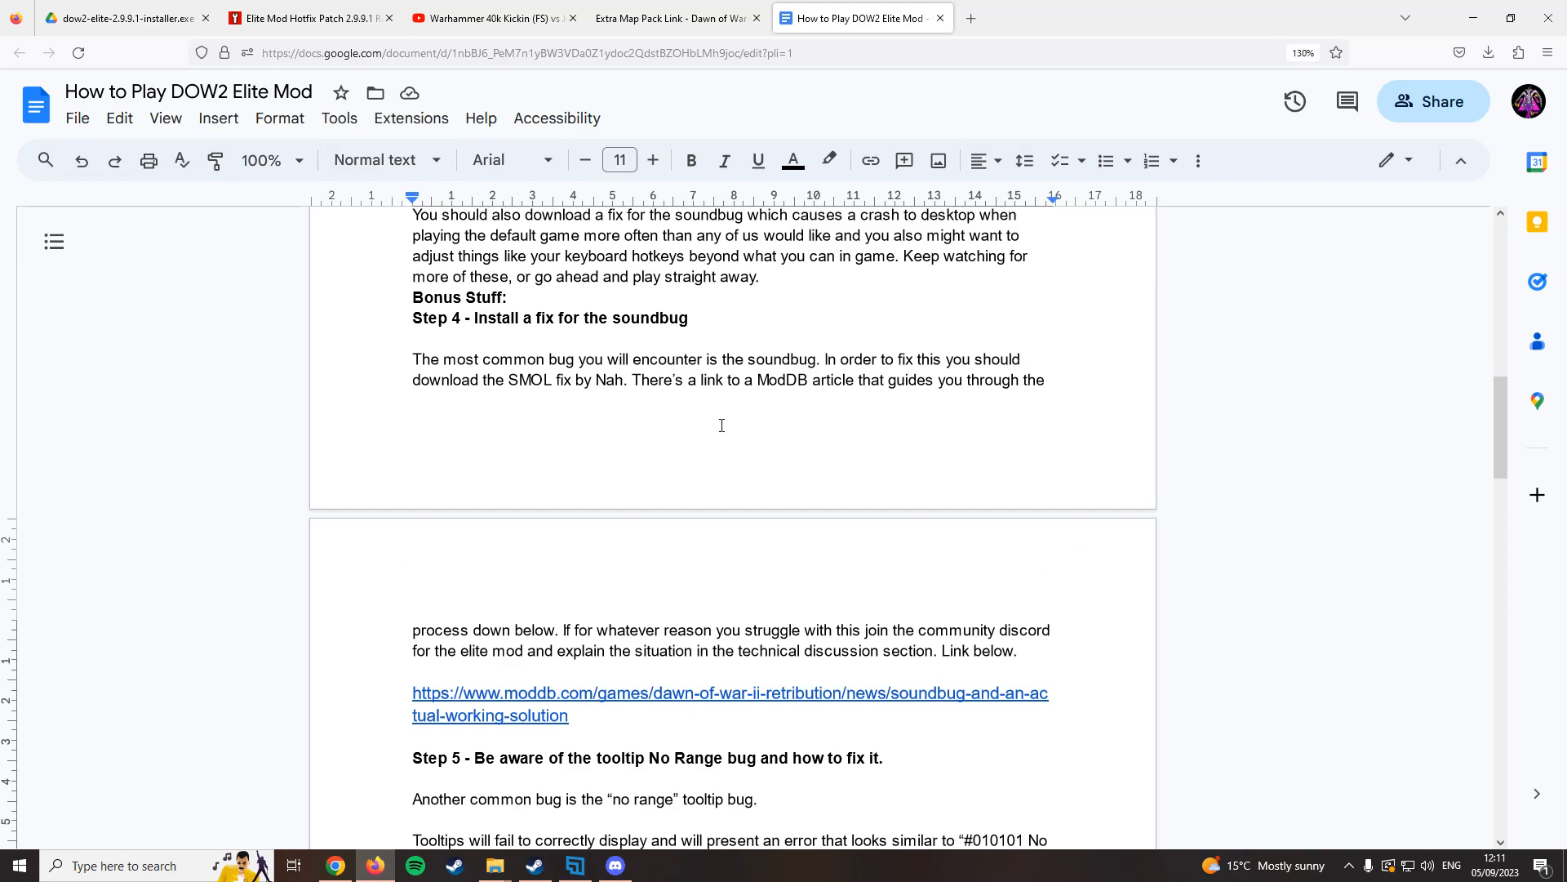
{"action": "mouse_move", "coordinate": [364, 522]}
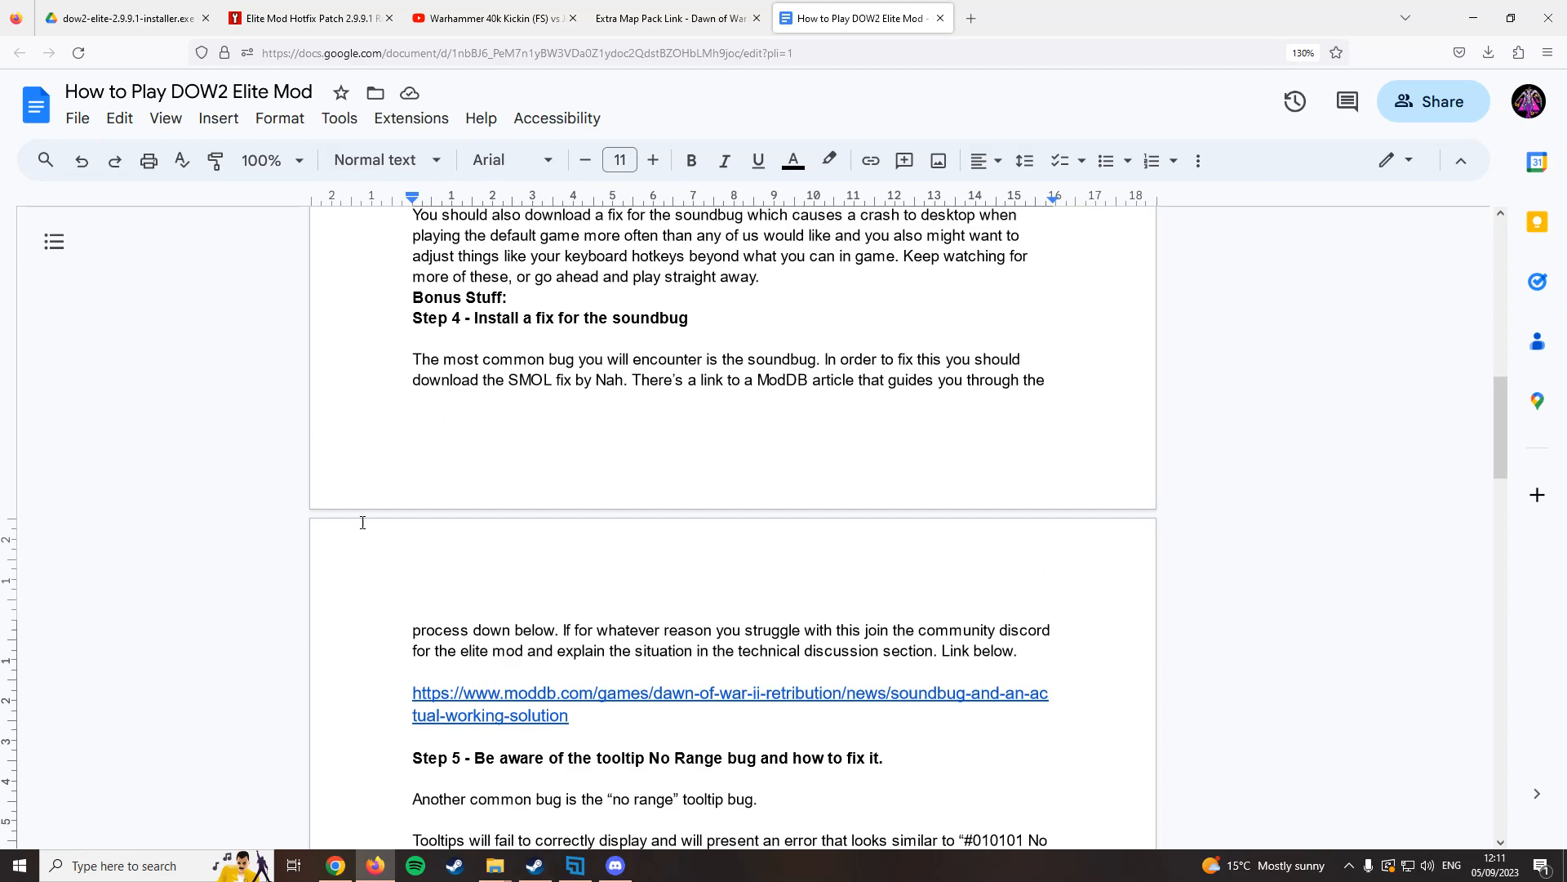
{"action": "mouse_move", "coordinate": [1280, 456]}
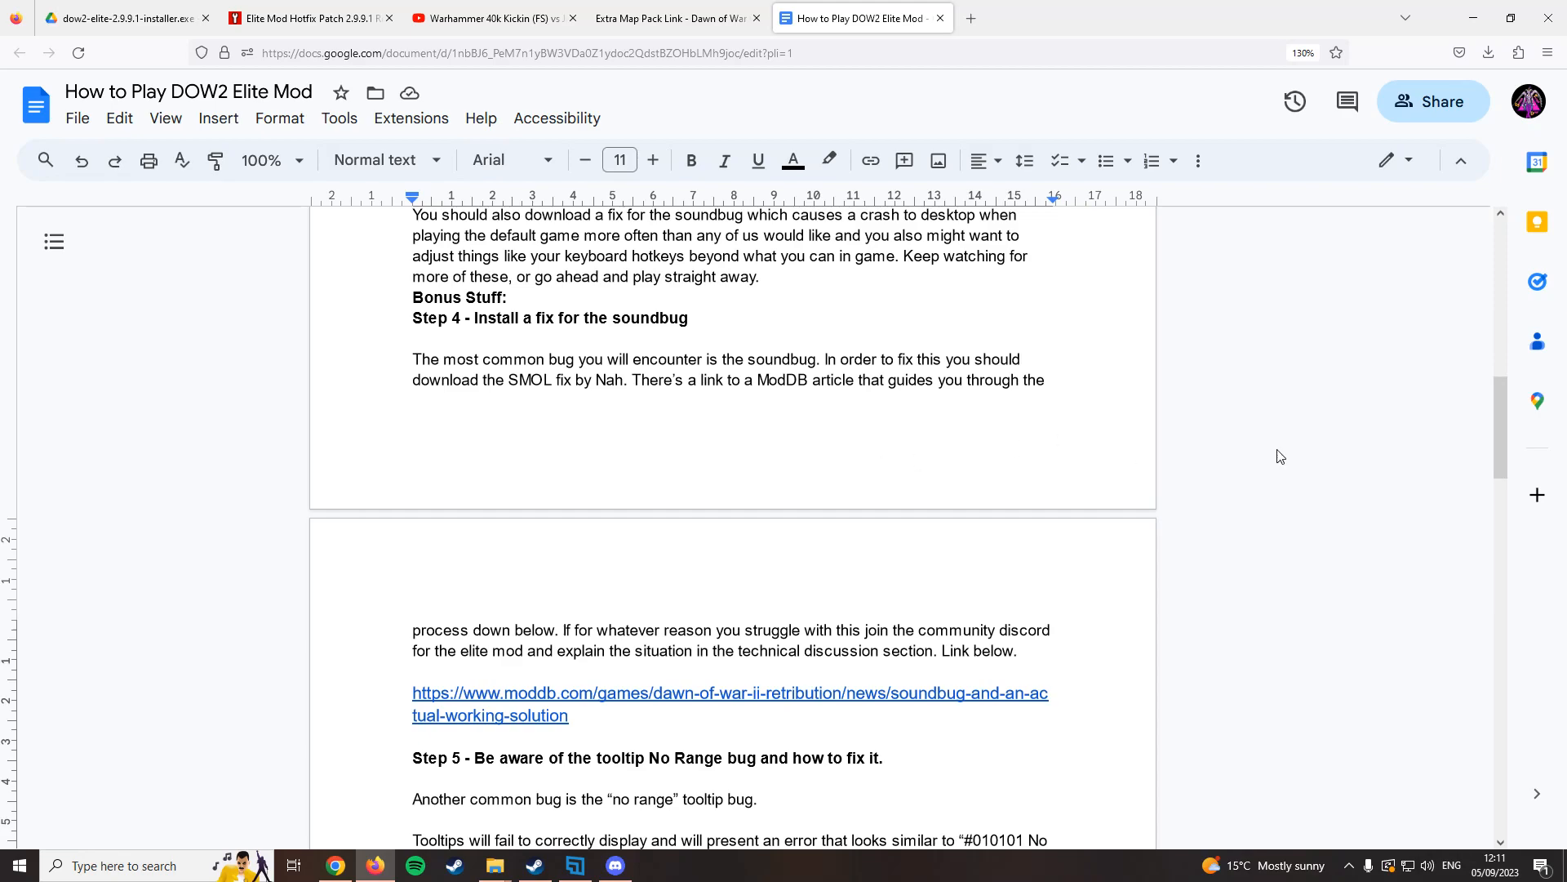
{"action": "mouse_move", "coordinate": [871, 663]}
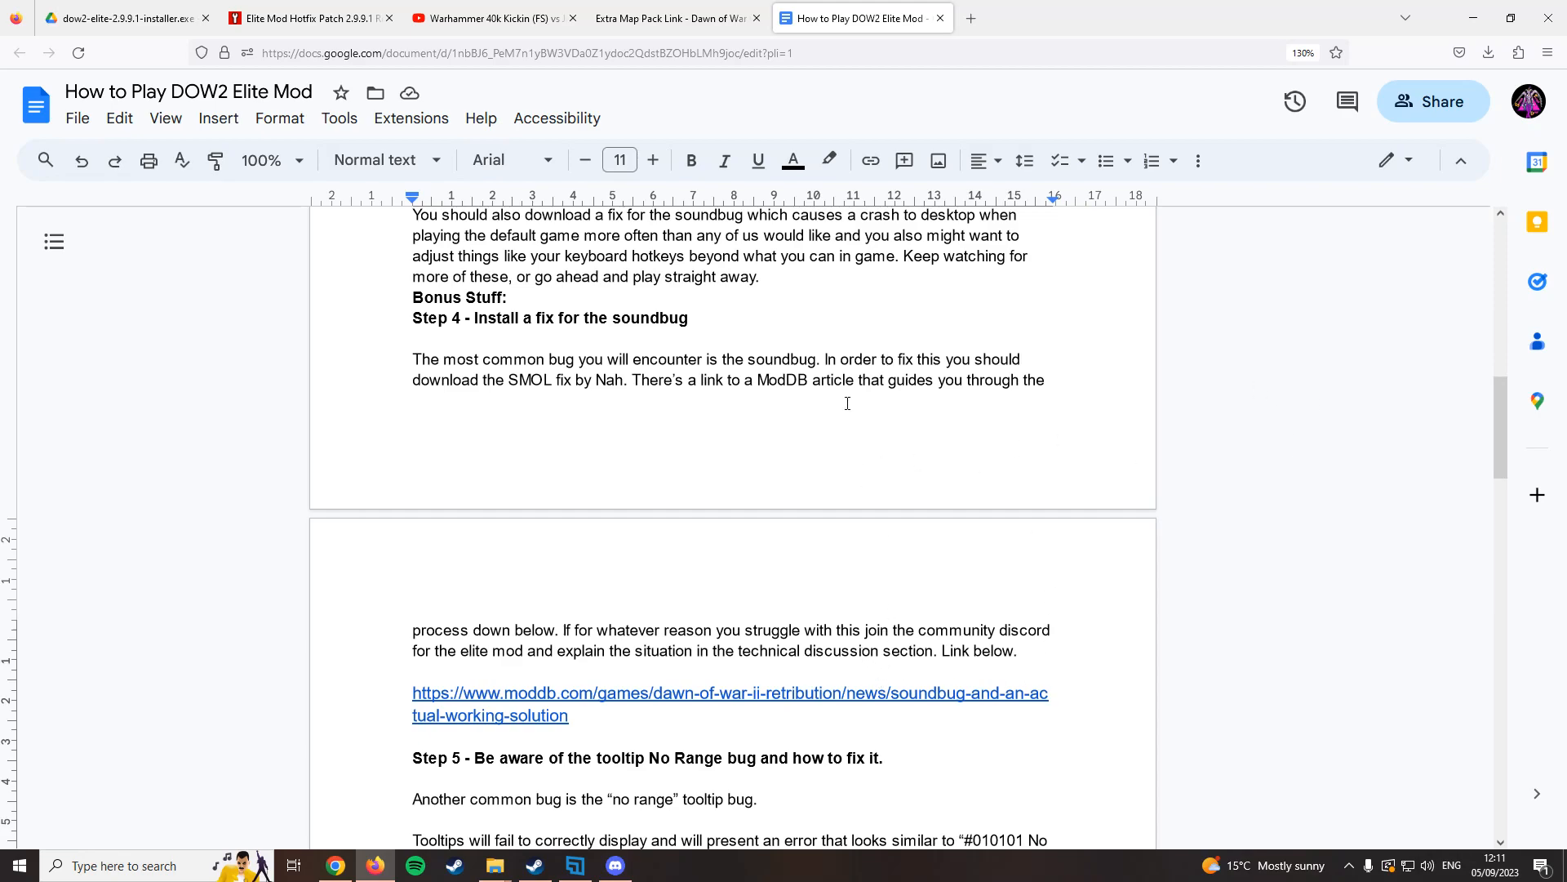
{"action": "mouse_move", "coordinate": [1220, 384]}
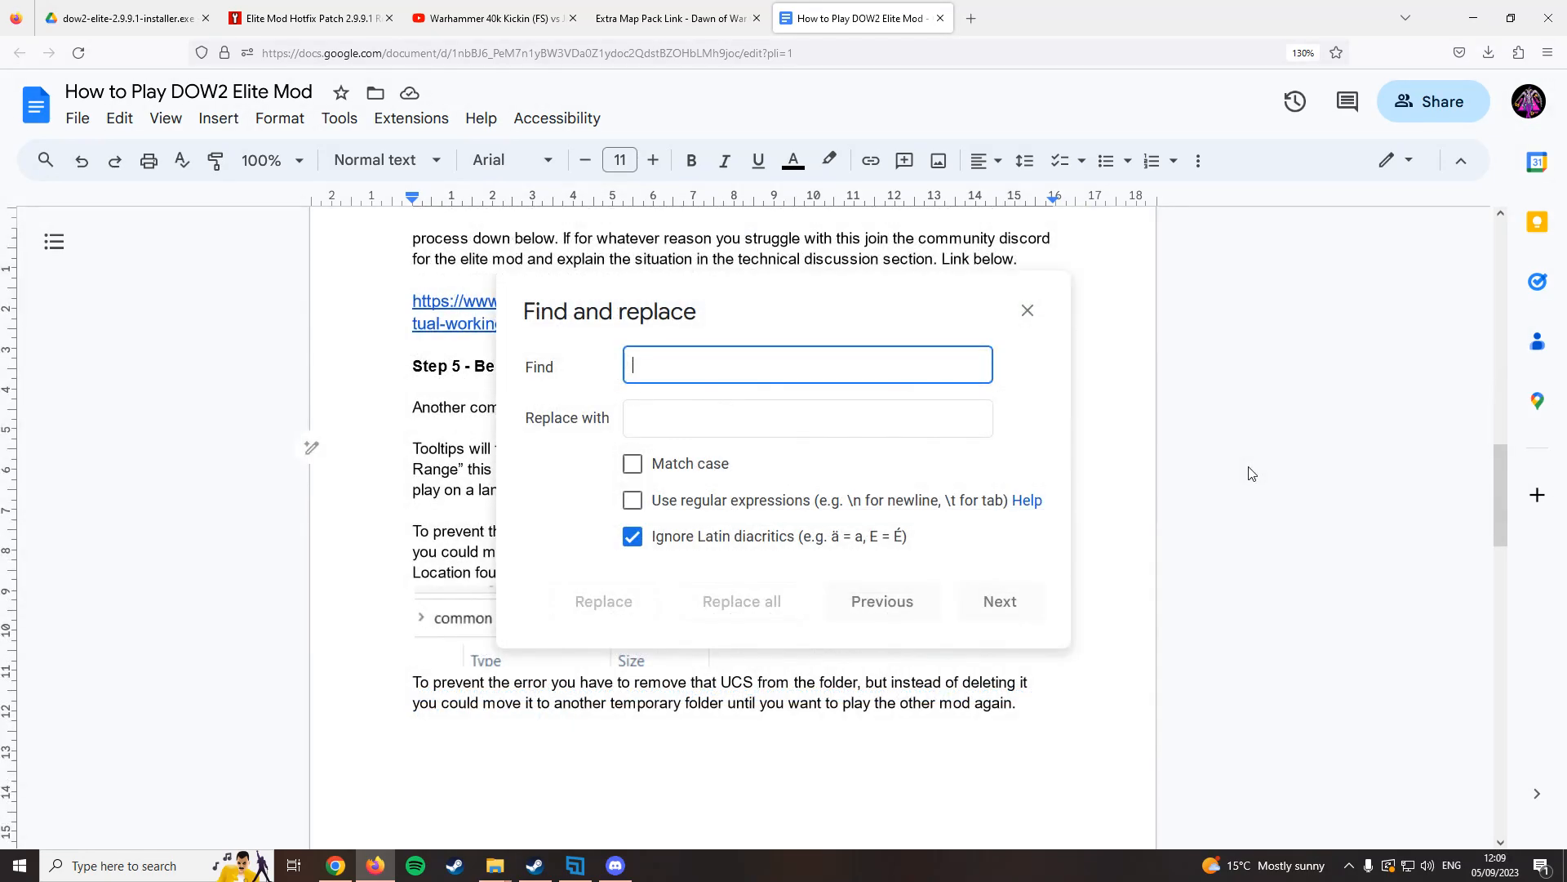
Close Find and replace and highlight, then deselect, the #010101 code in Step 5.
{"action": "left_click", "coordinate": [1027, 310]}
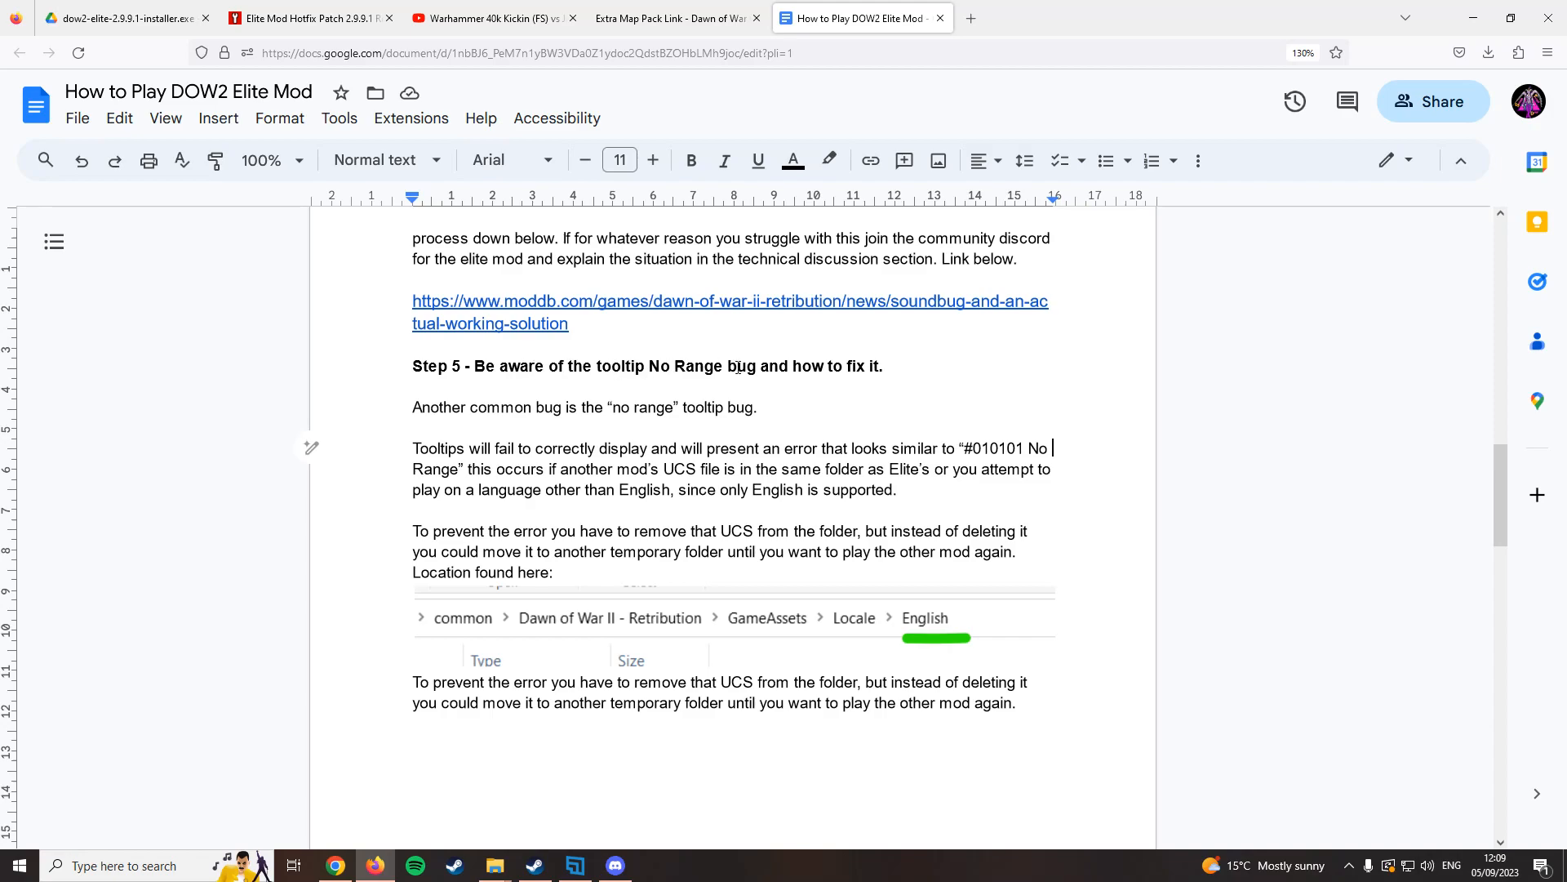
{"action": "mouse_move", "coordinate": [688, 385]}
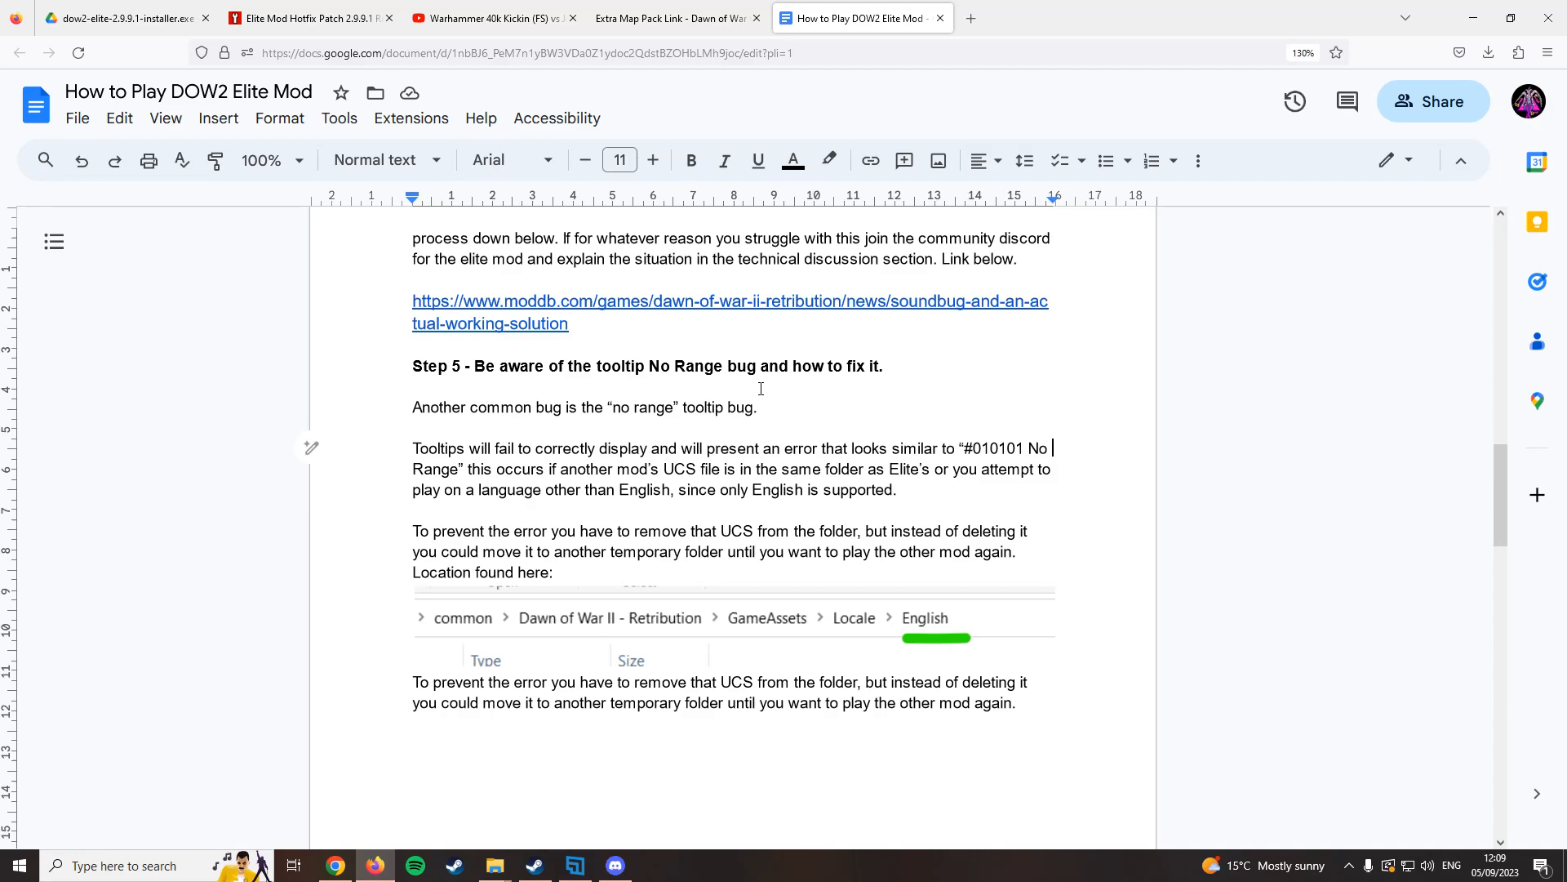
{"action": "mouse_move", "coordinate": [900, 434]}
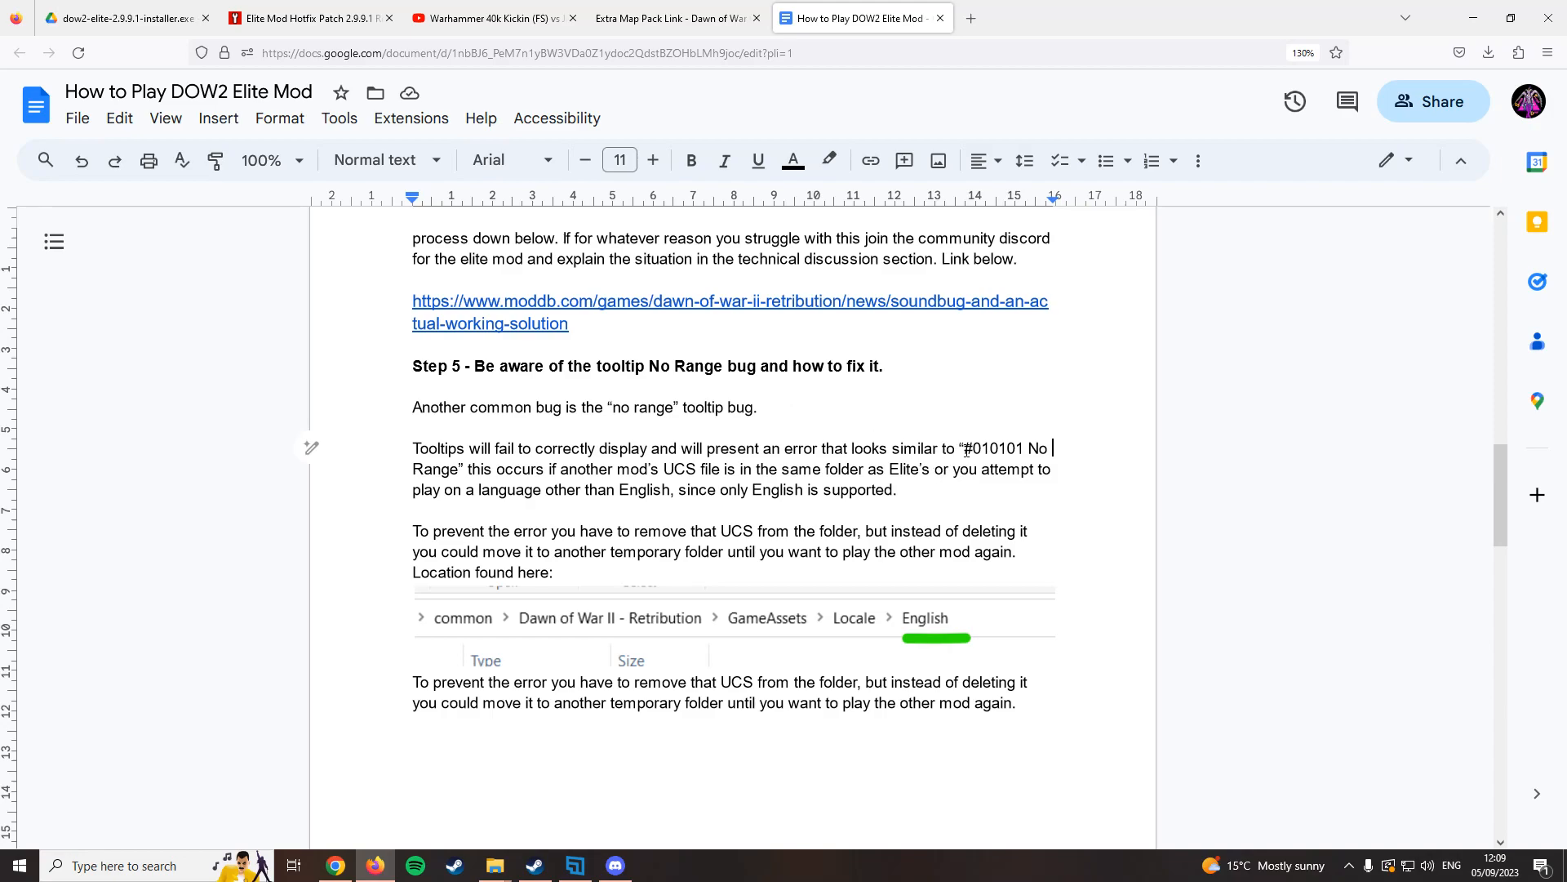
{"action": "double_click", "coordinate": [994, 448]}
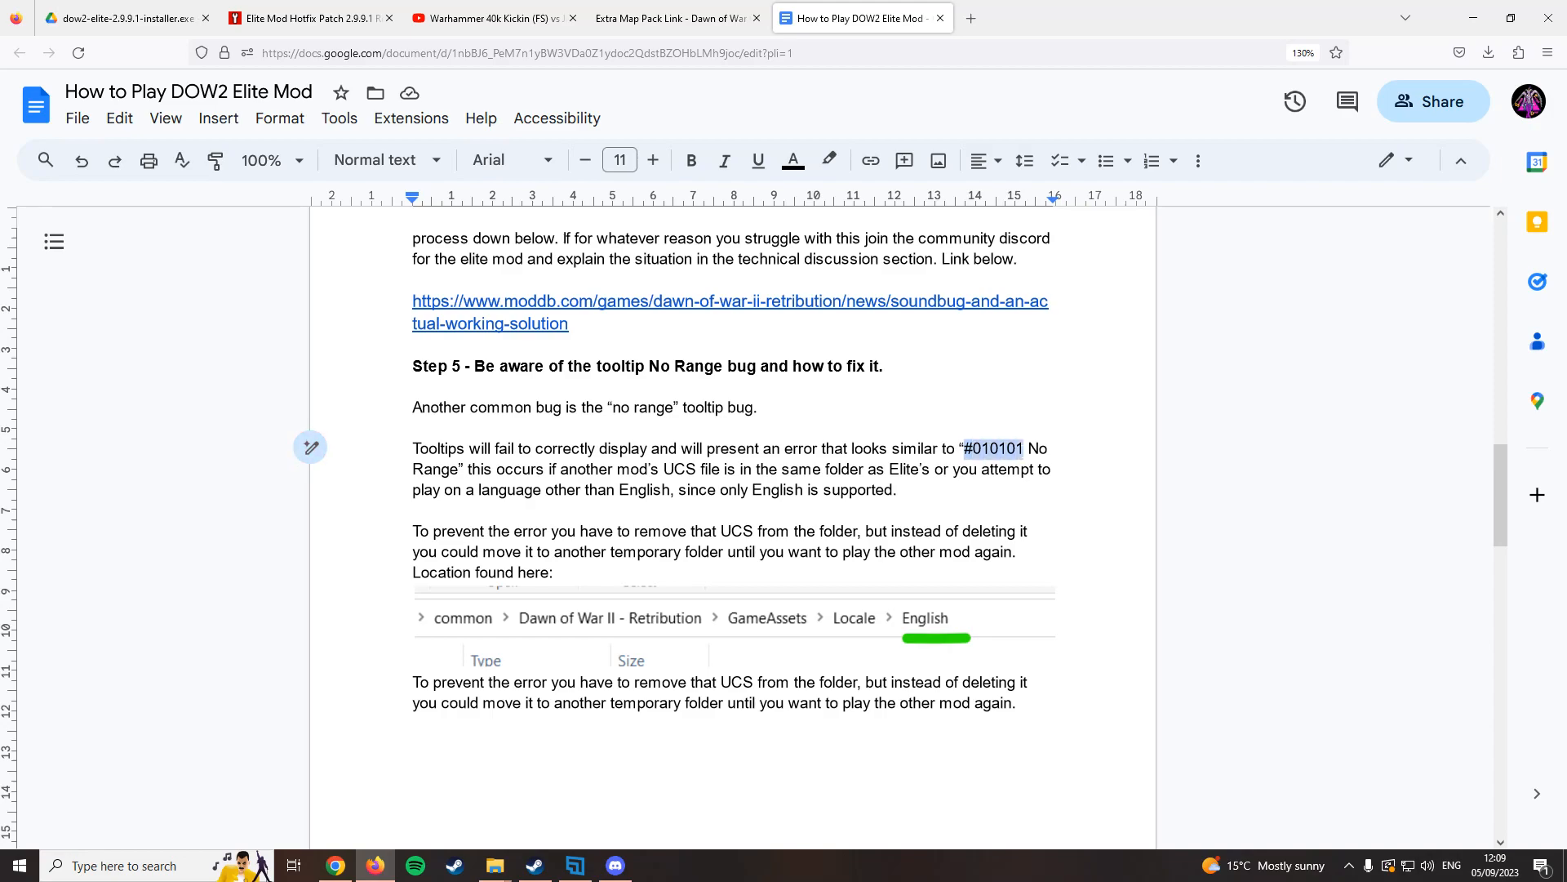
{"action": "left_click", "coordinate": [1004, 448]}
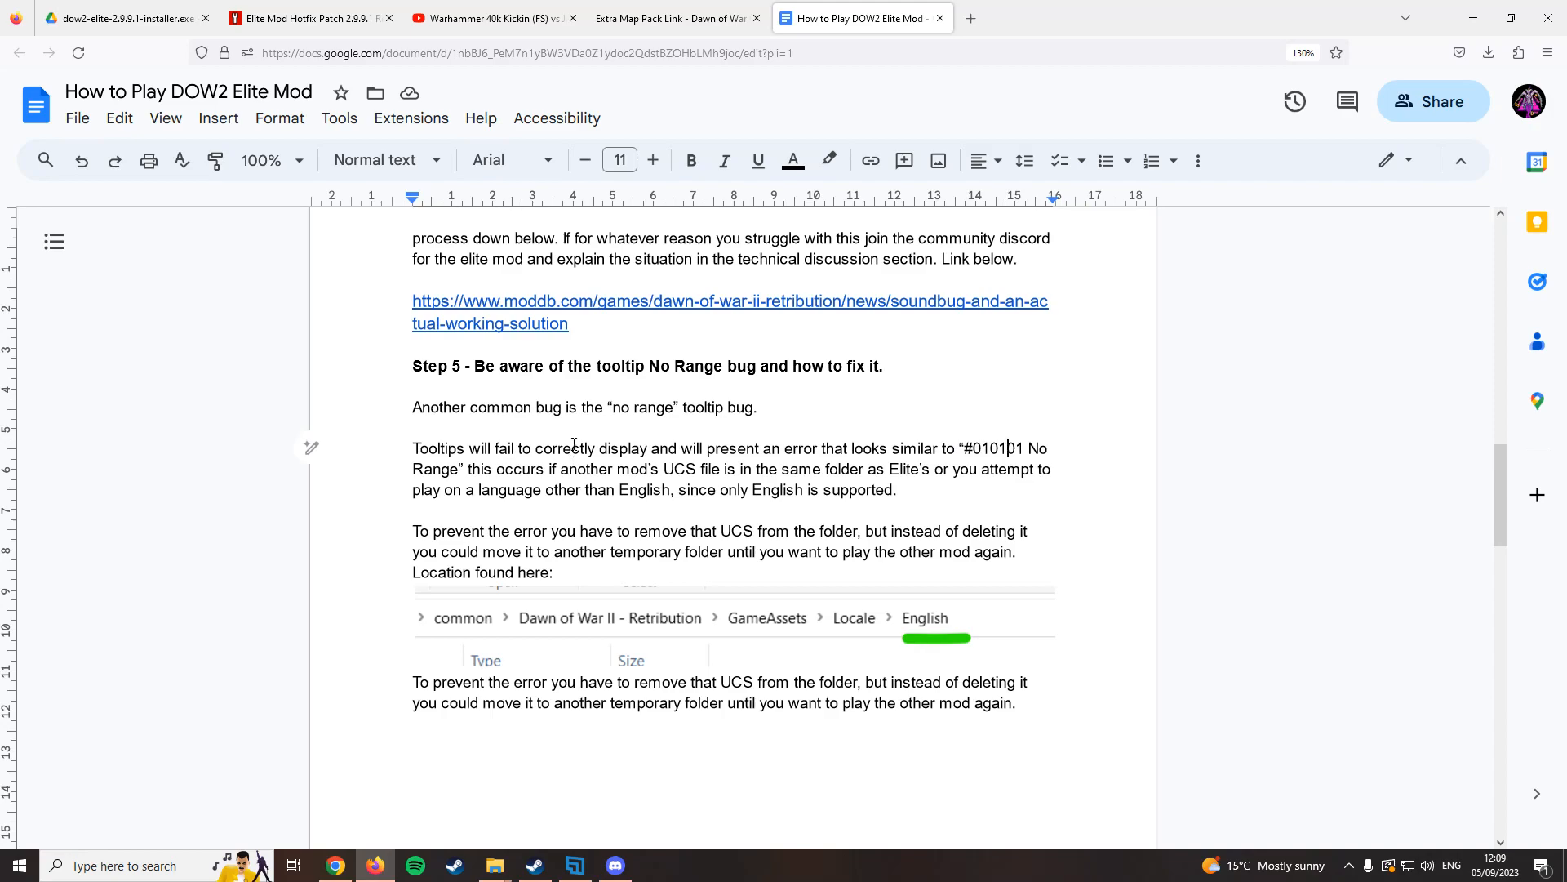
{"action": "mouse_move", "coordinate": [810, 468]}
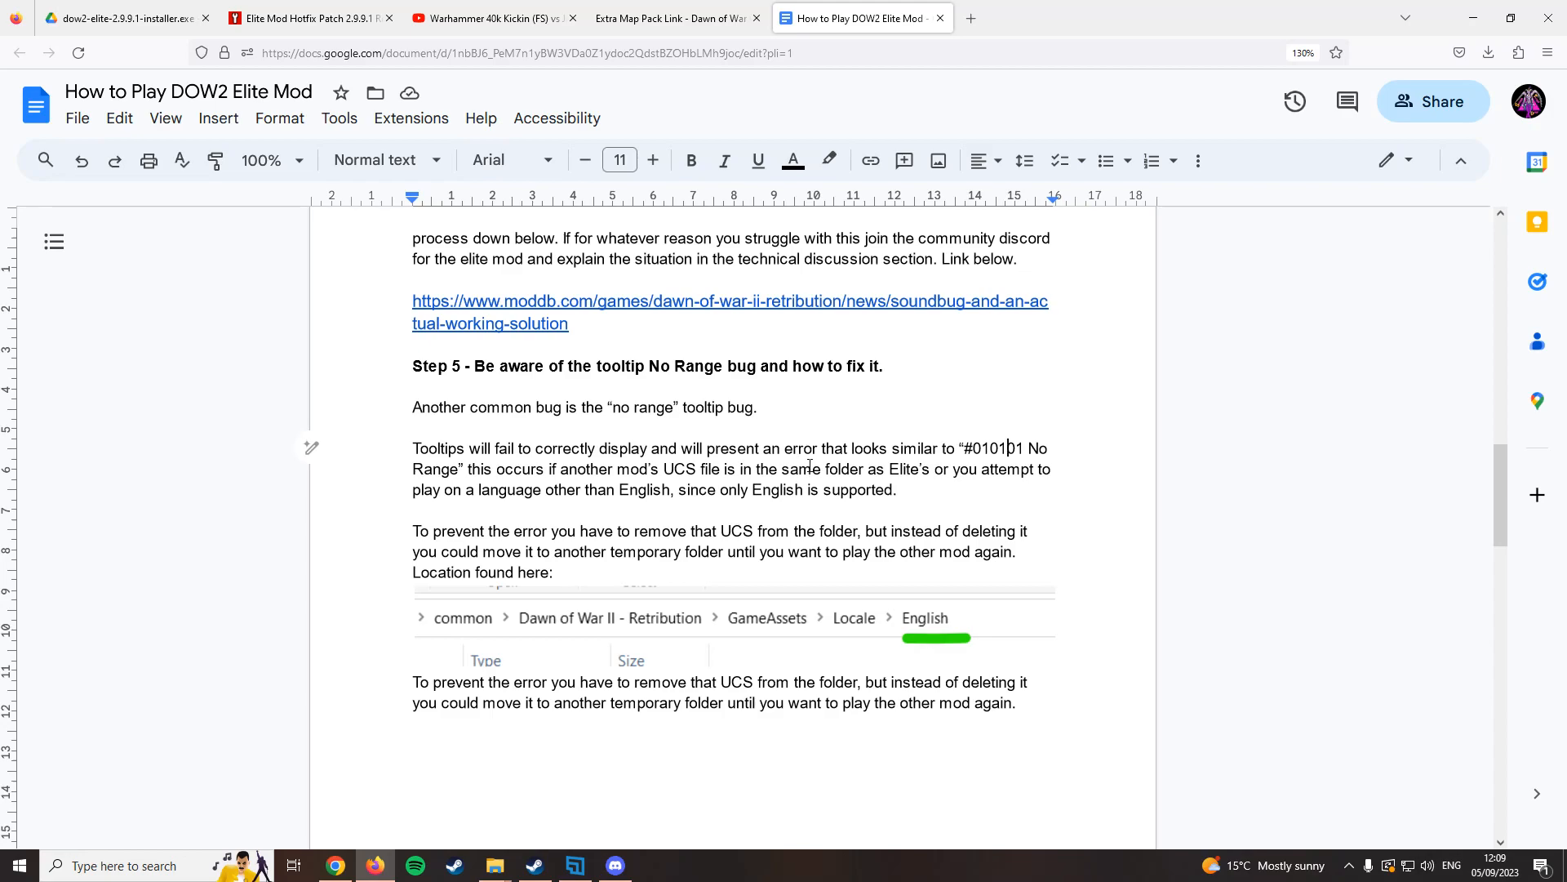
{"action": "mouse_move", "coordinate": [873, 448]}
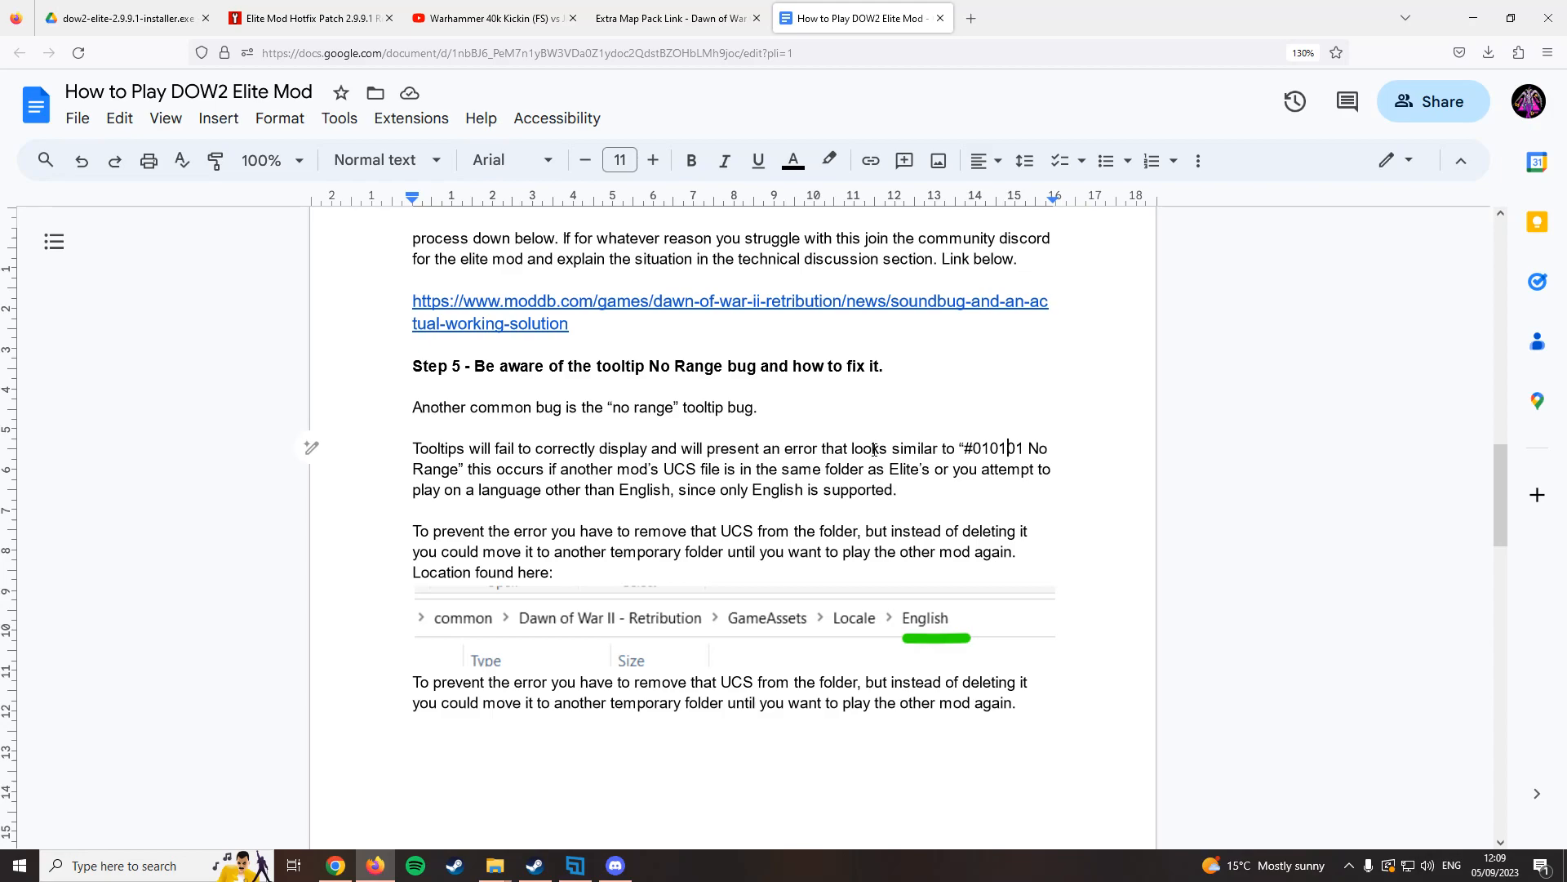
{"action": "mouse_move", "coordinate": [867, 443]}
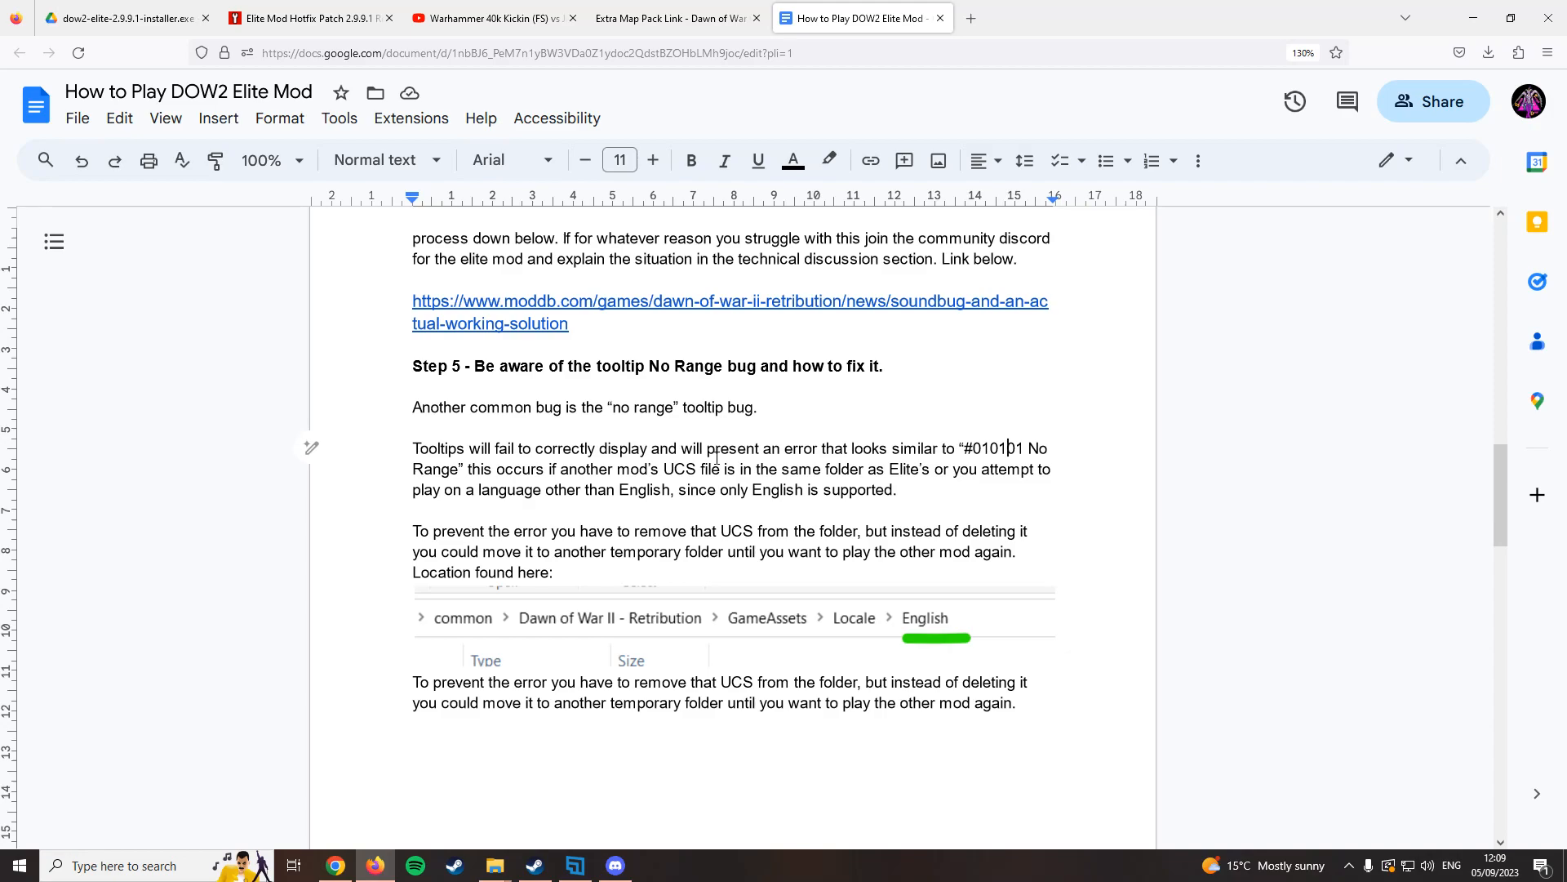
{"action": "mouse_move", "coordinate": [1001, 624]}
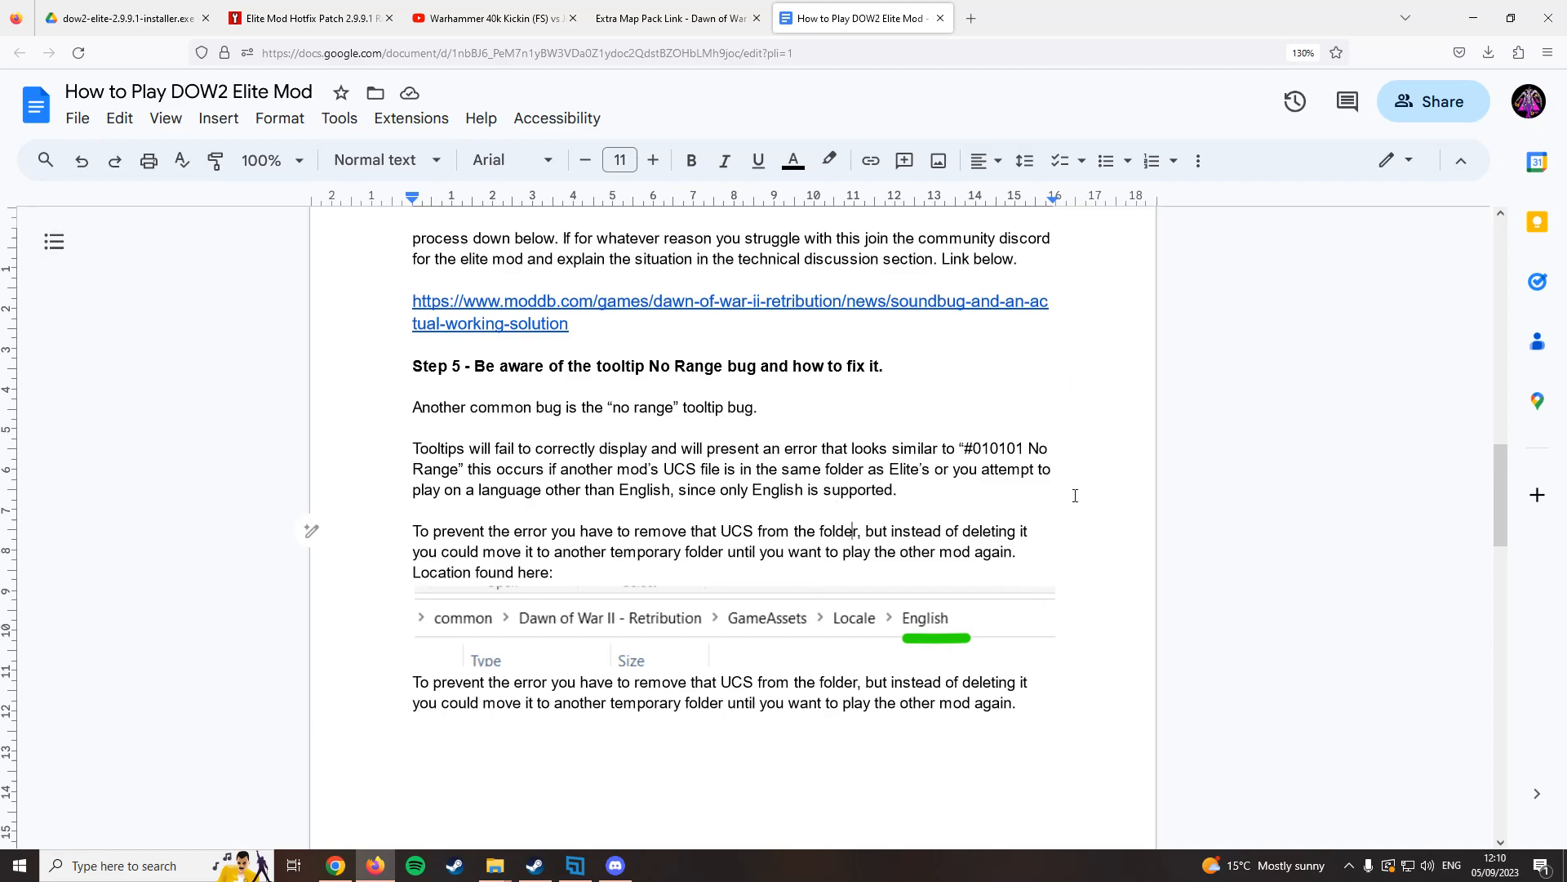
{"action": "mouse_move", "coordinate": [730, 569]}
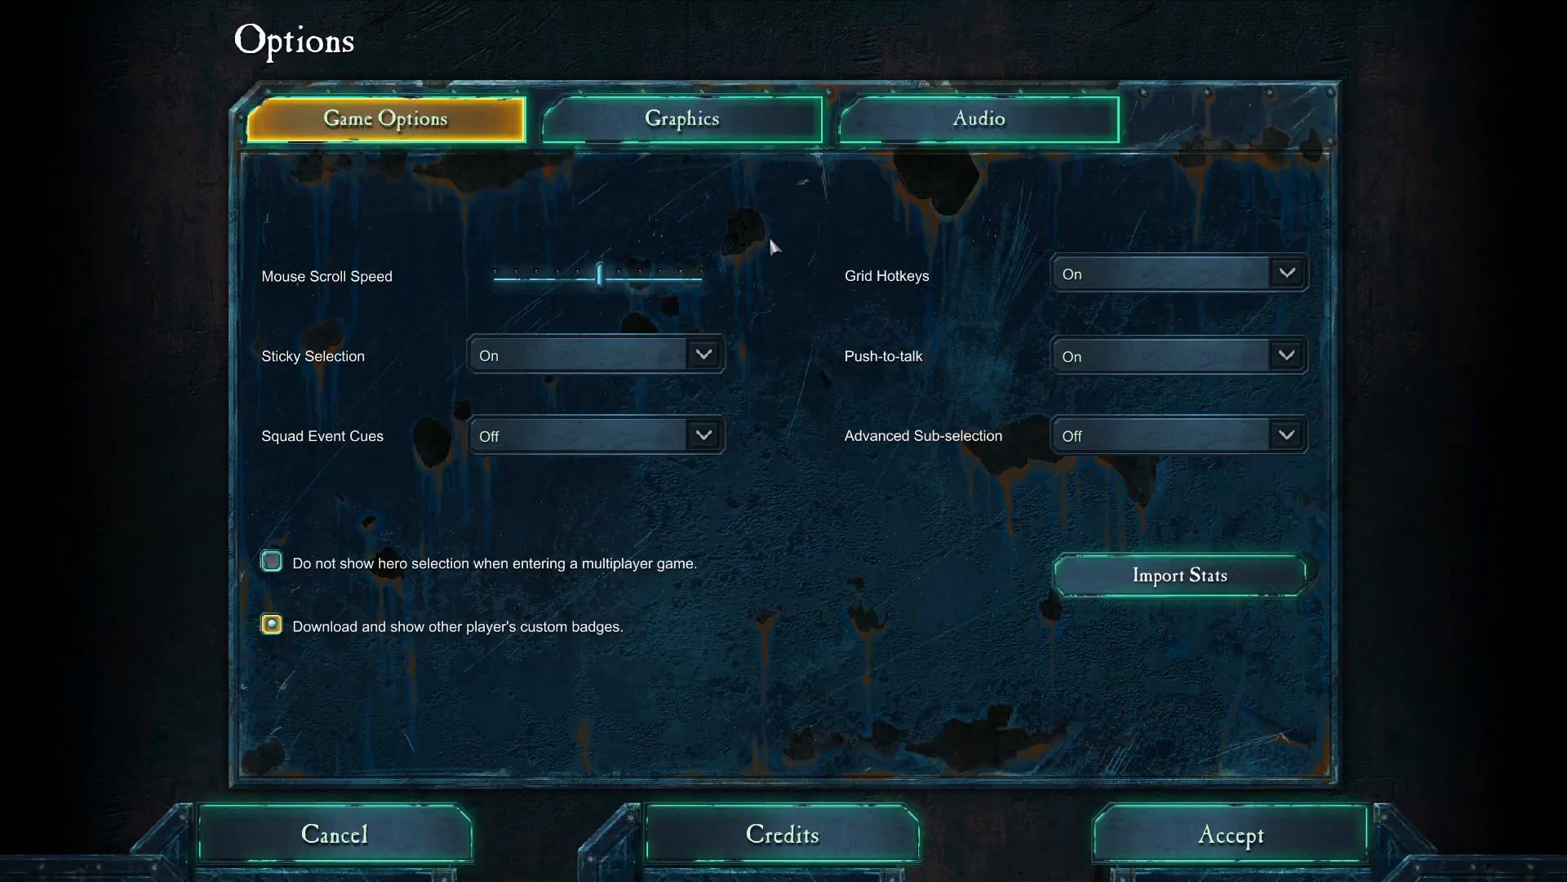
{"action": "mouse_move", "coordinate": [834, 211]}
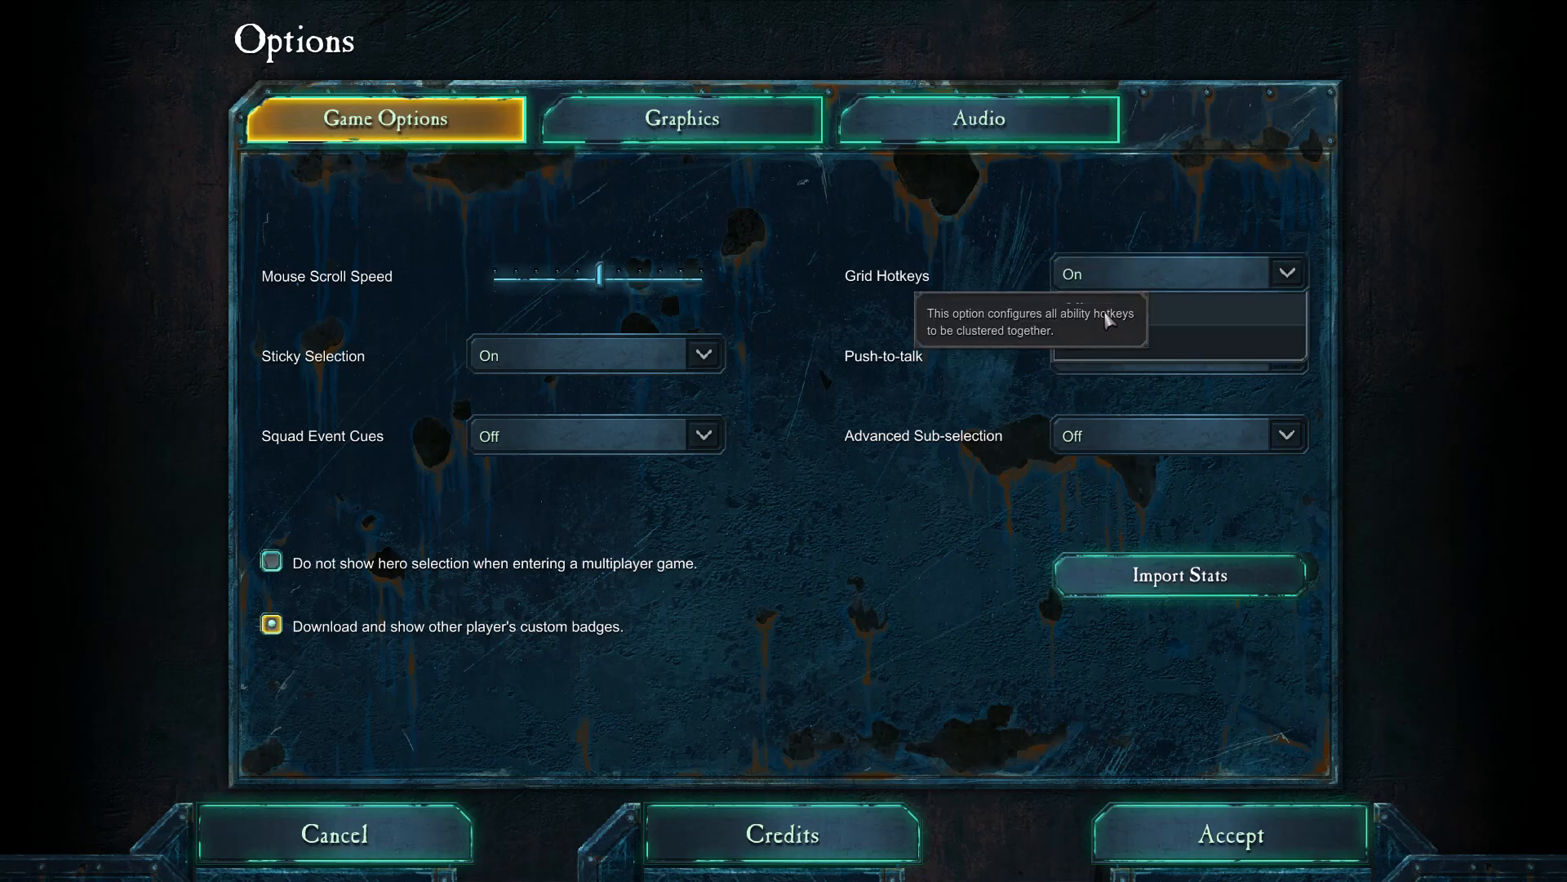
{"action": "mouse_move", "coordinate": [791, 240]}
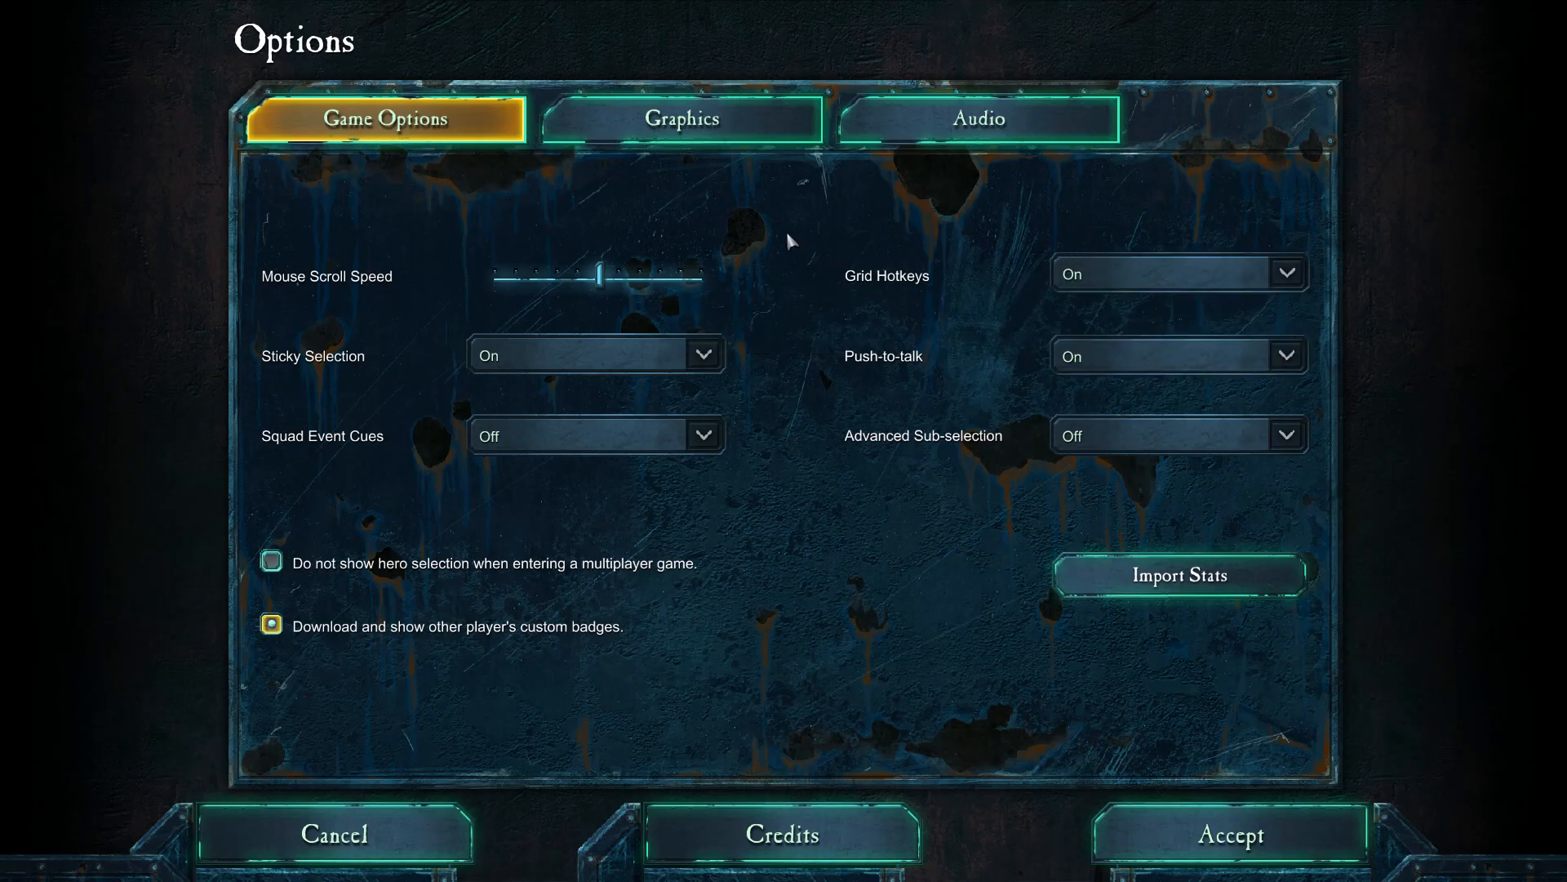
{"action": "mouse_move", "coordinate": [800, 218]}
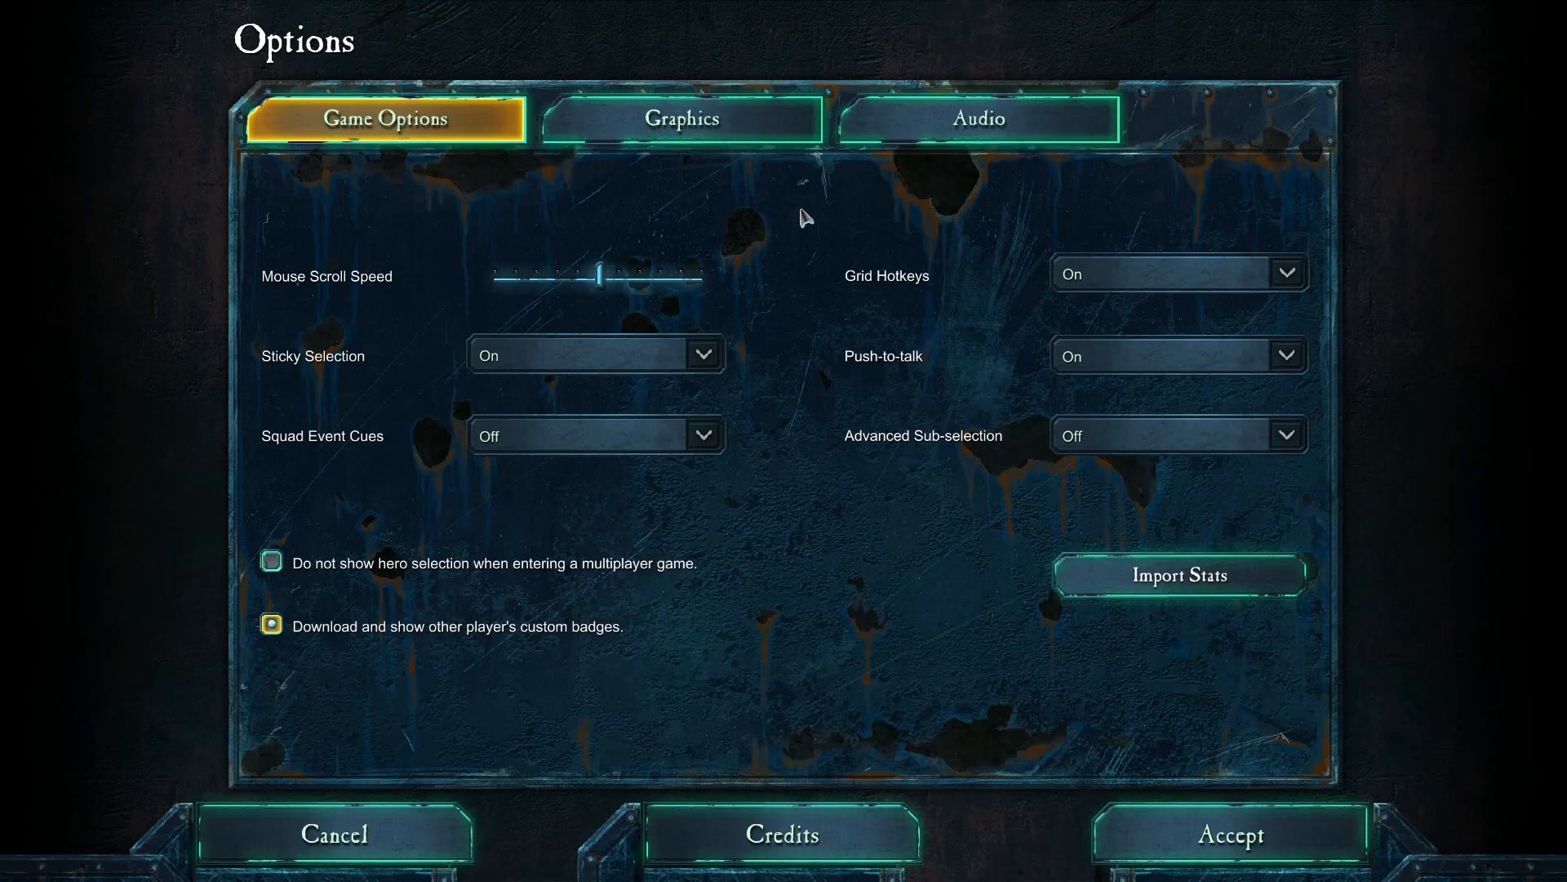
{"action": "mouse_move", "coordinate": [802, 211]}
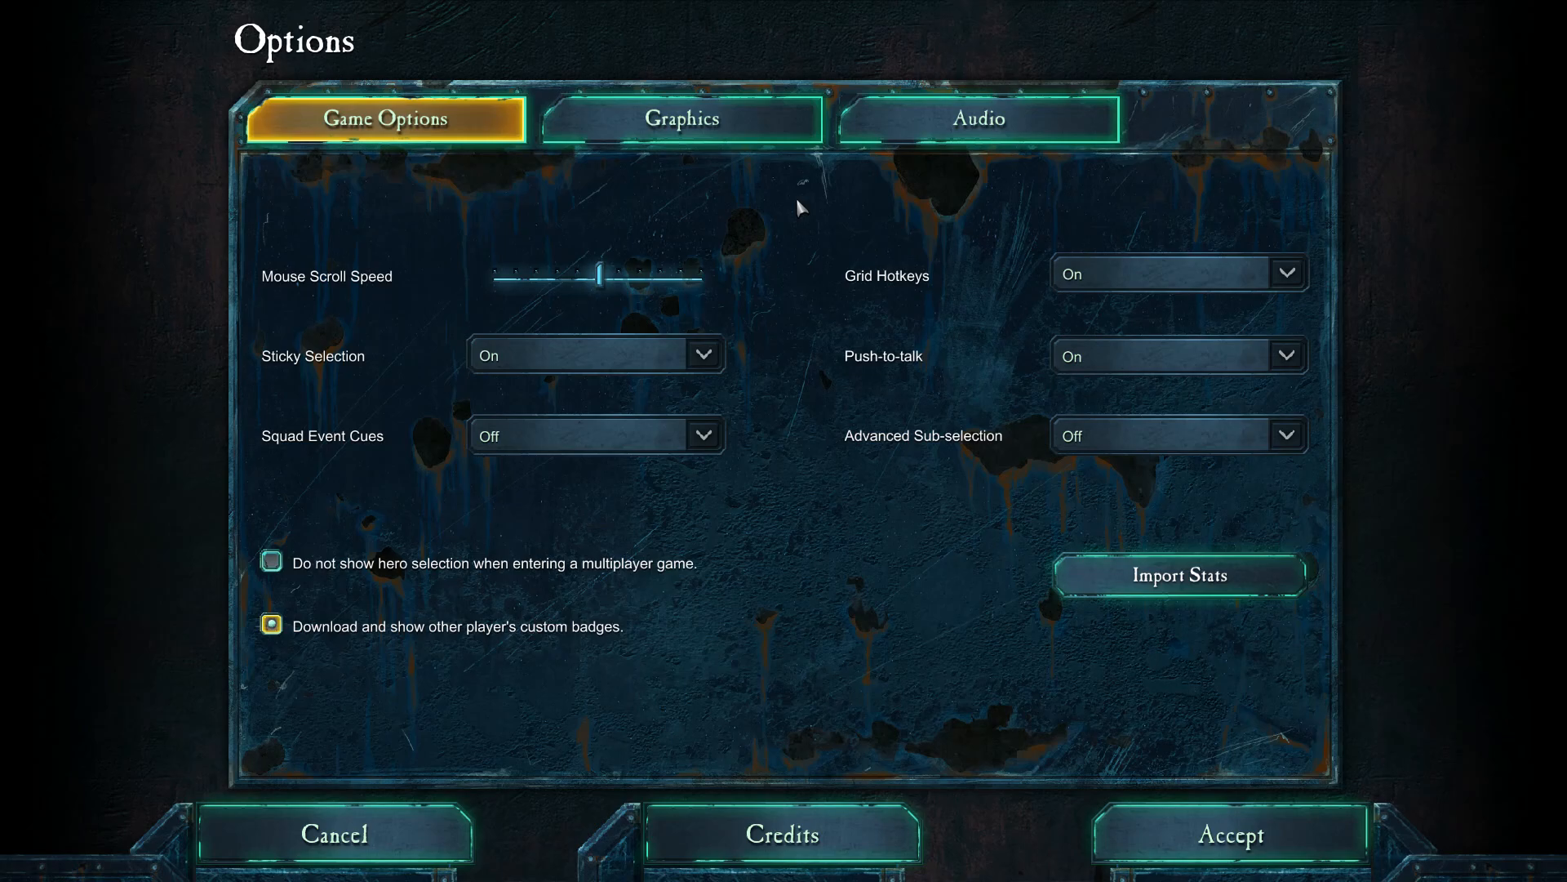
{"action": "mouse_move", "coordinate": [831, 167]}
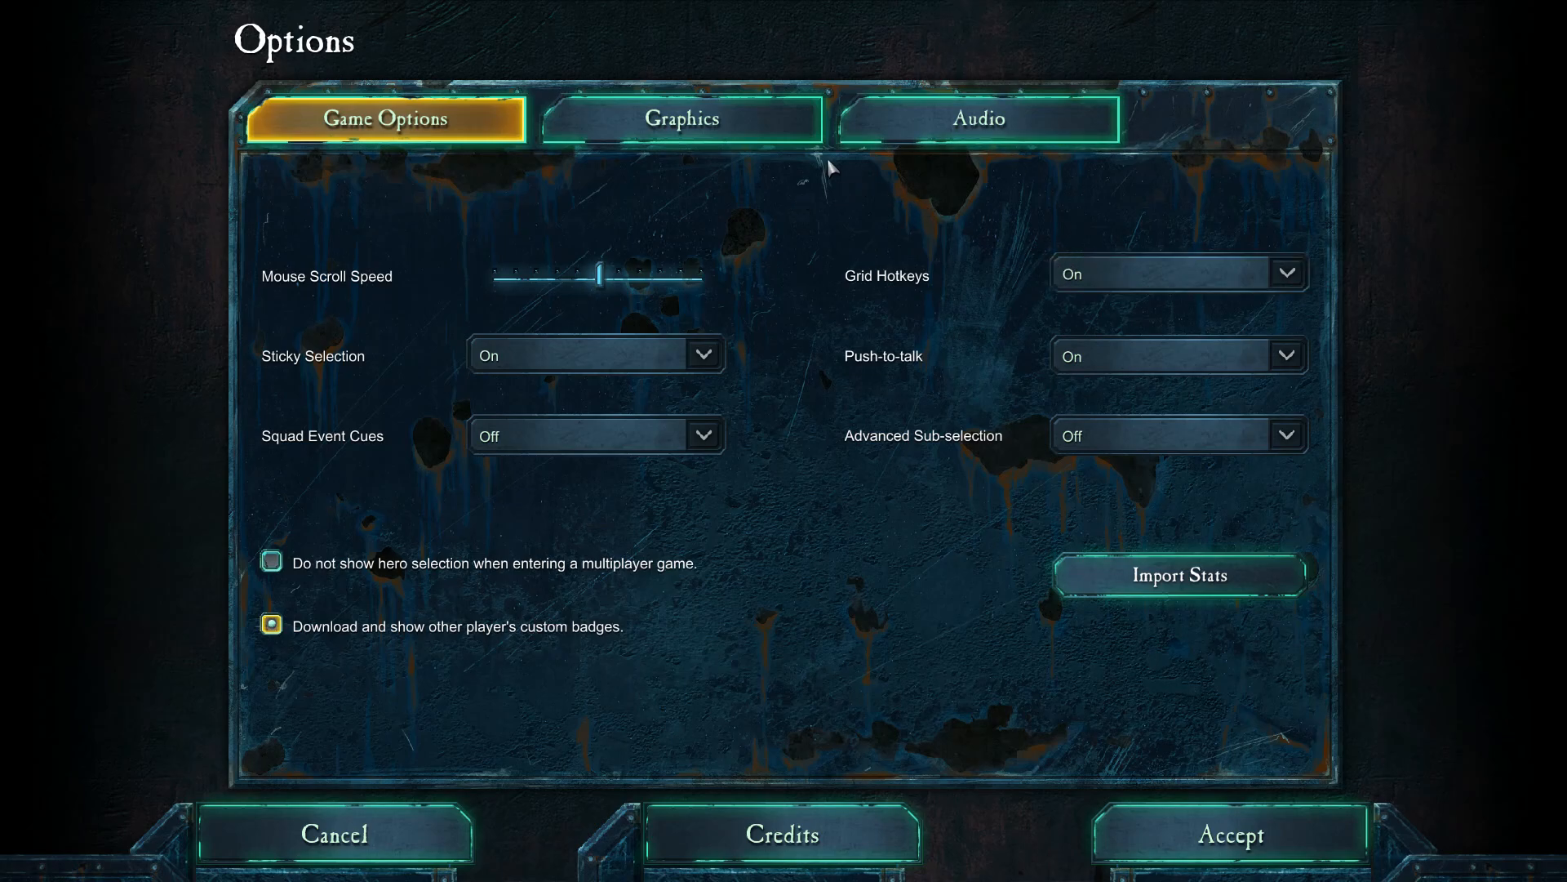
{"action": "mouse_move", "coordinate": [807, 214]}
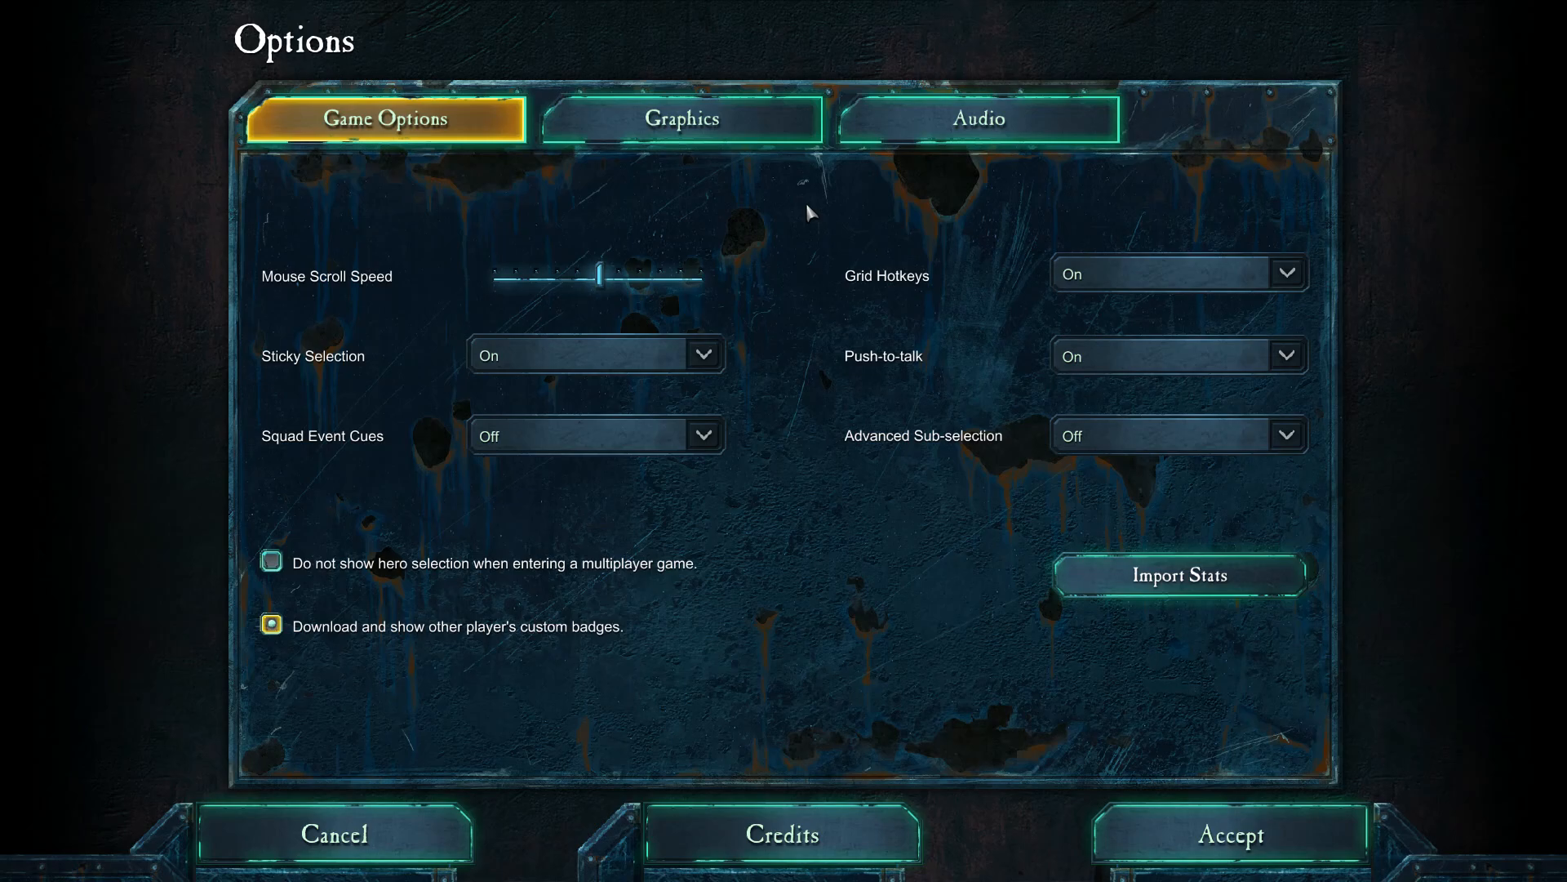
{"action": "mouse_move", "coordinate": [1143, 277]}
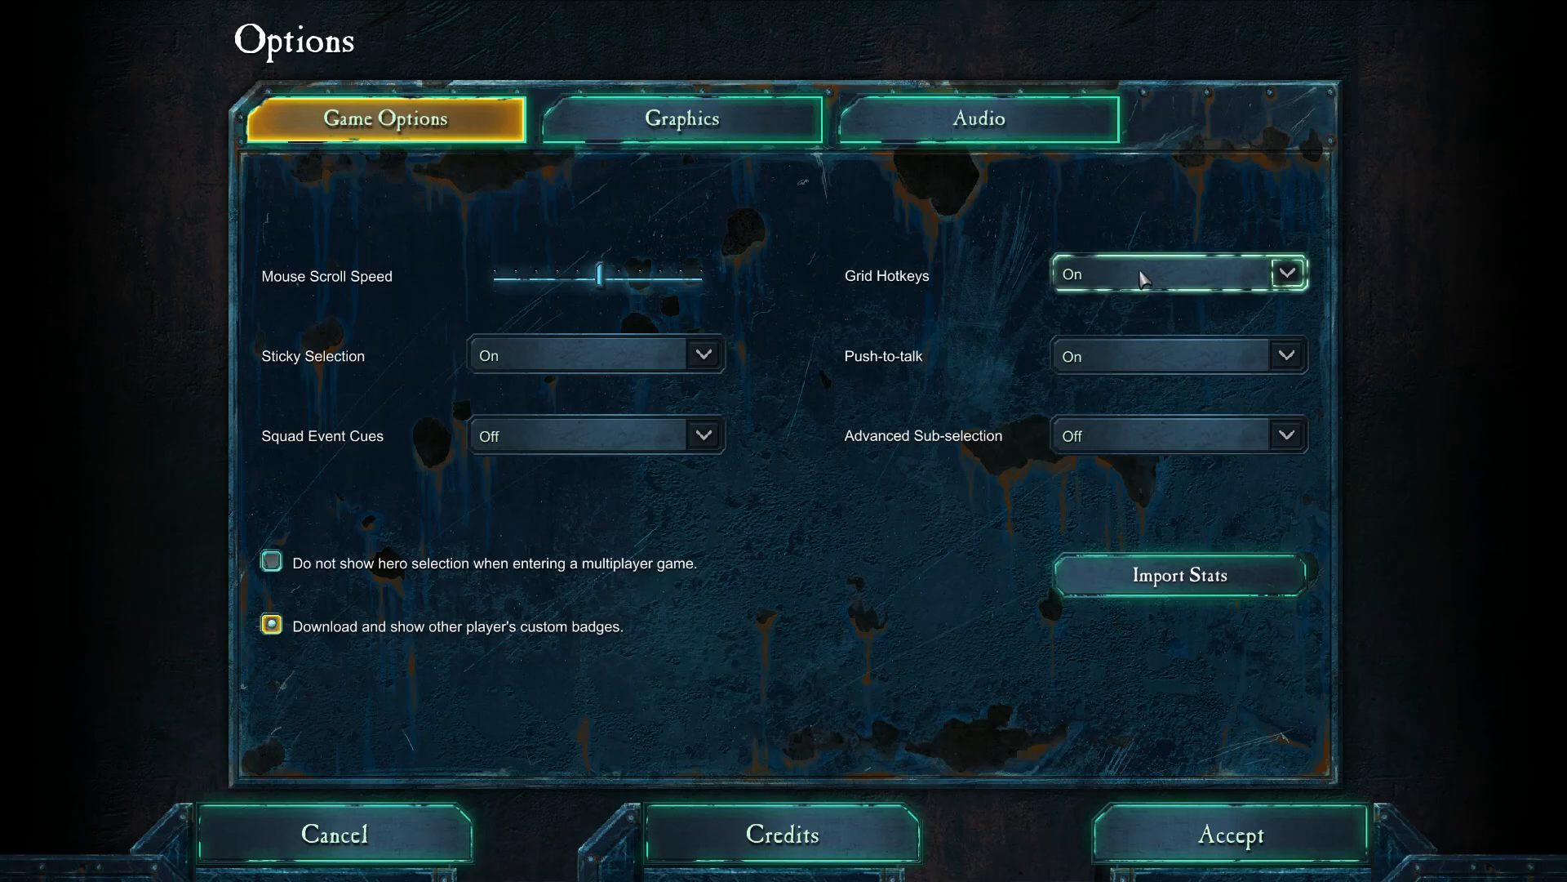
{"action": "mouse_move", "coordinate": [792, 217]}
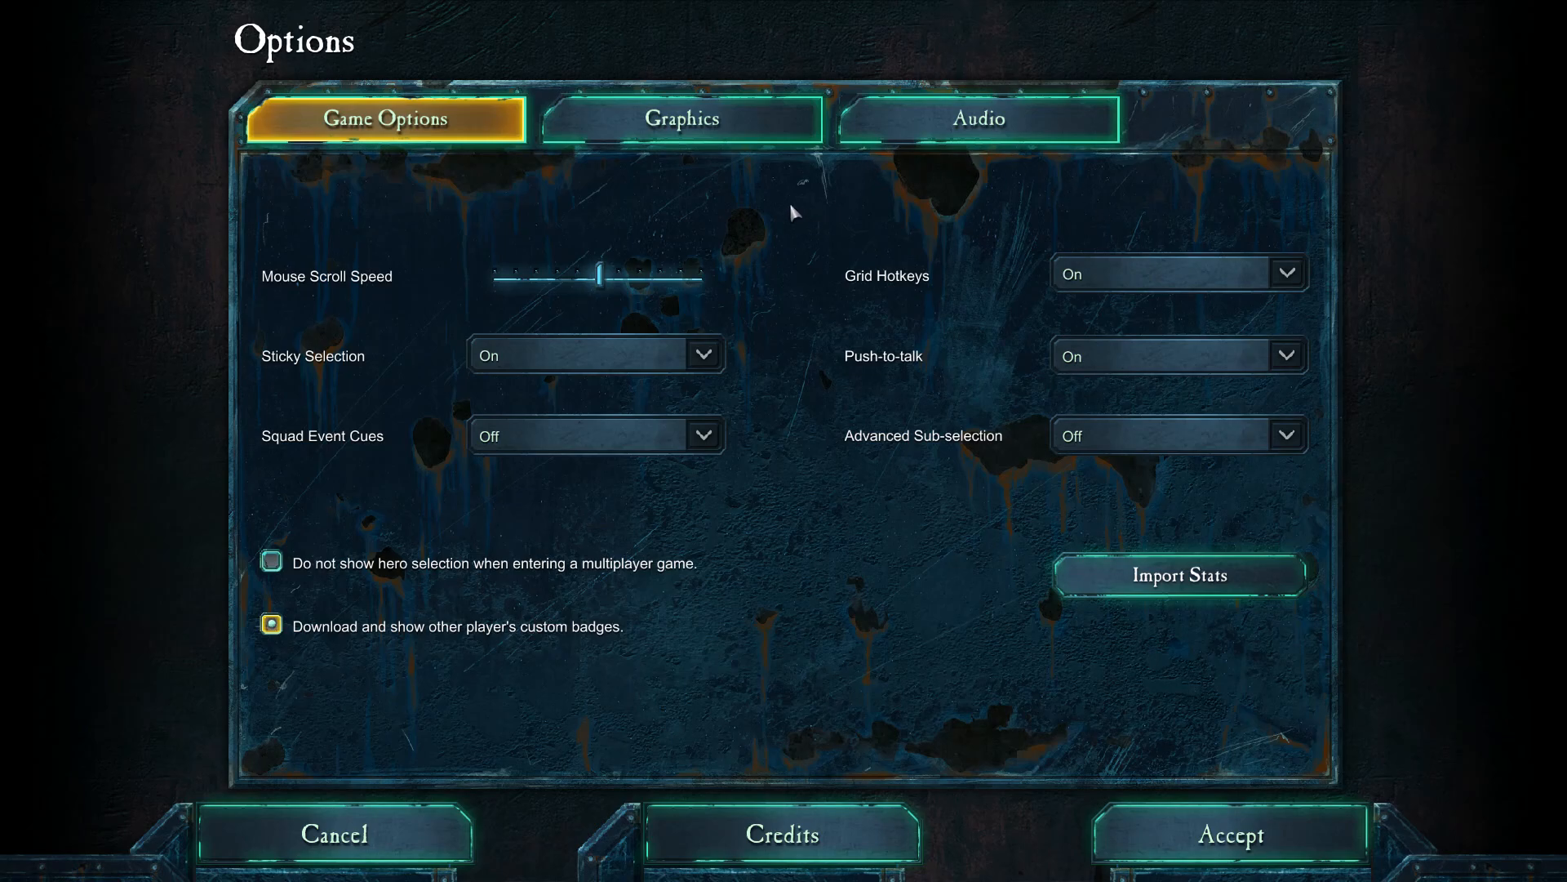
{"action": "mouse_move", "coordinate": [775, 209]}
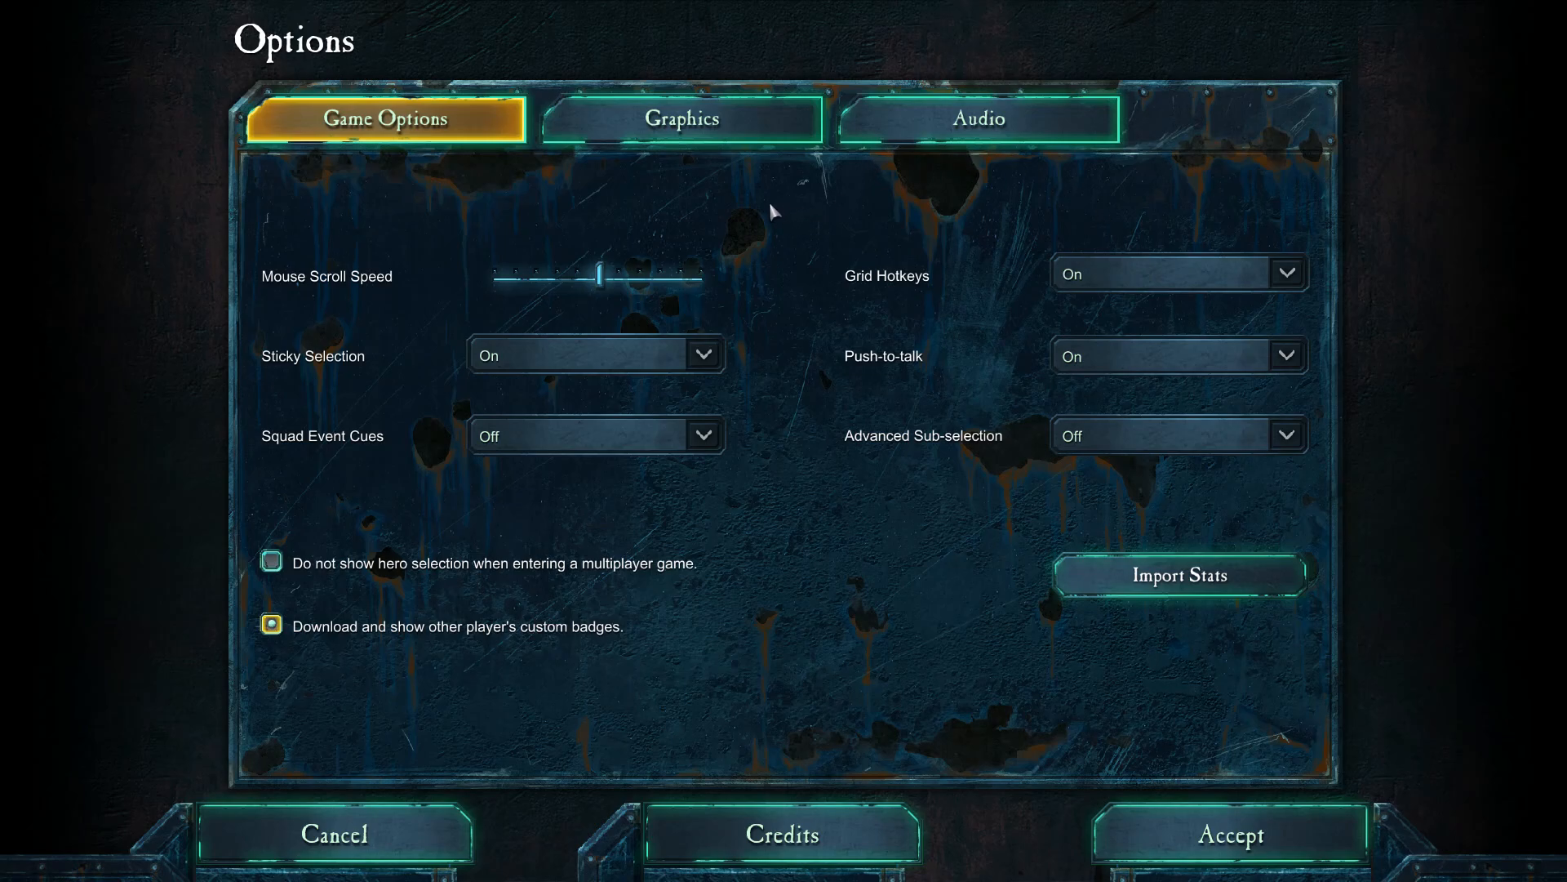
{"action": "mouse_move", "coordinate": [790, 233]}
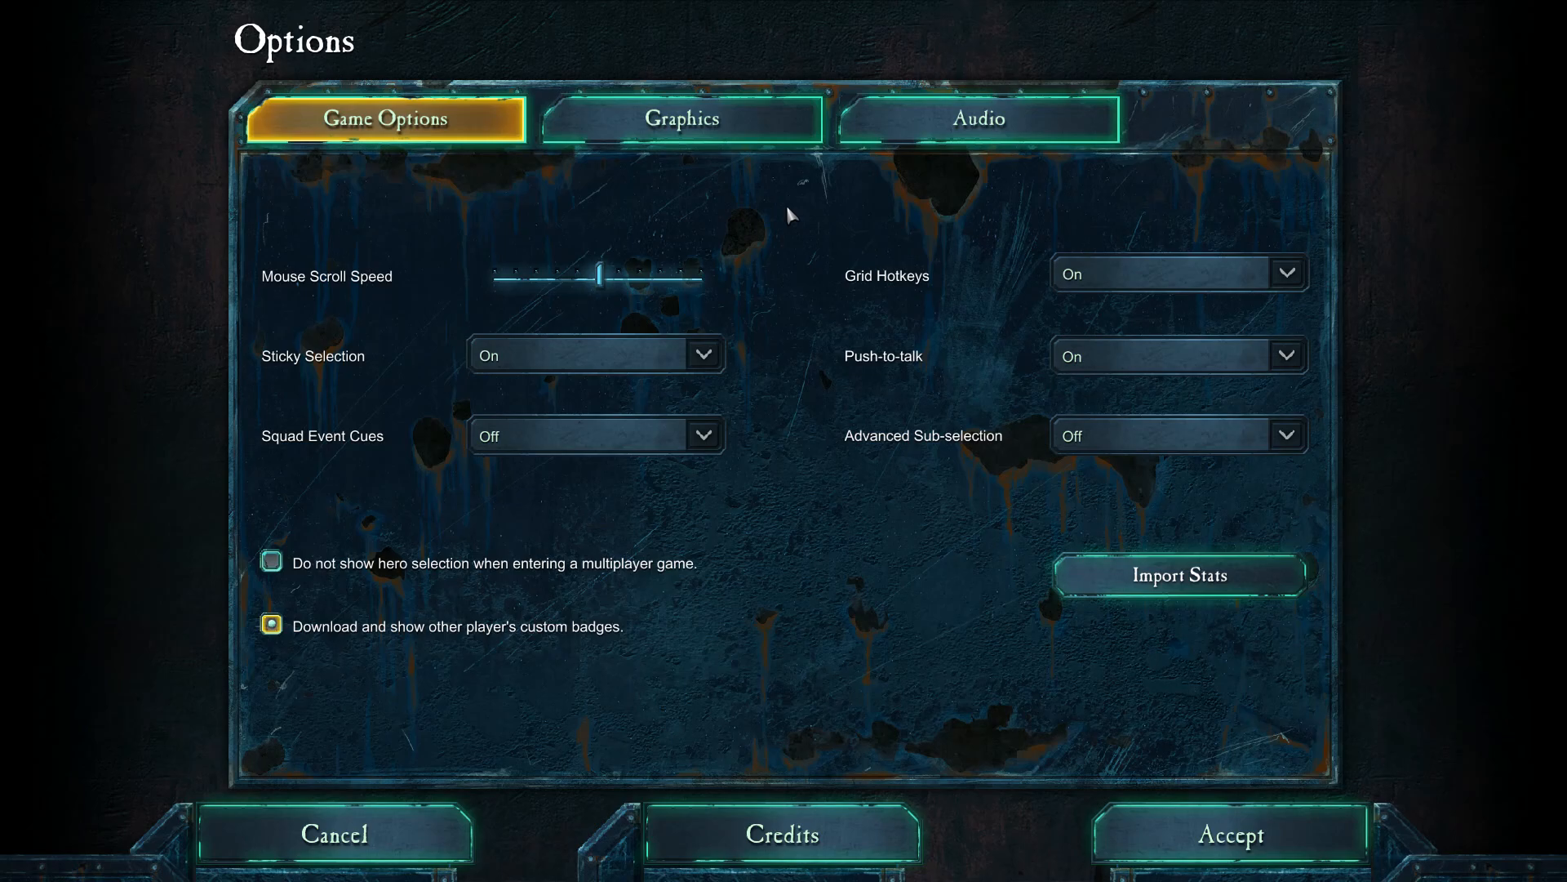
{"action": "mouse_move", "coordinate": [794, 211]}
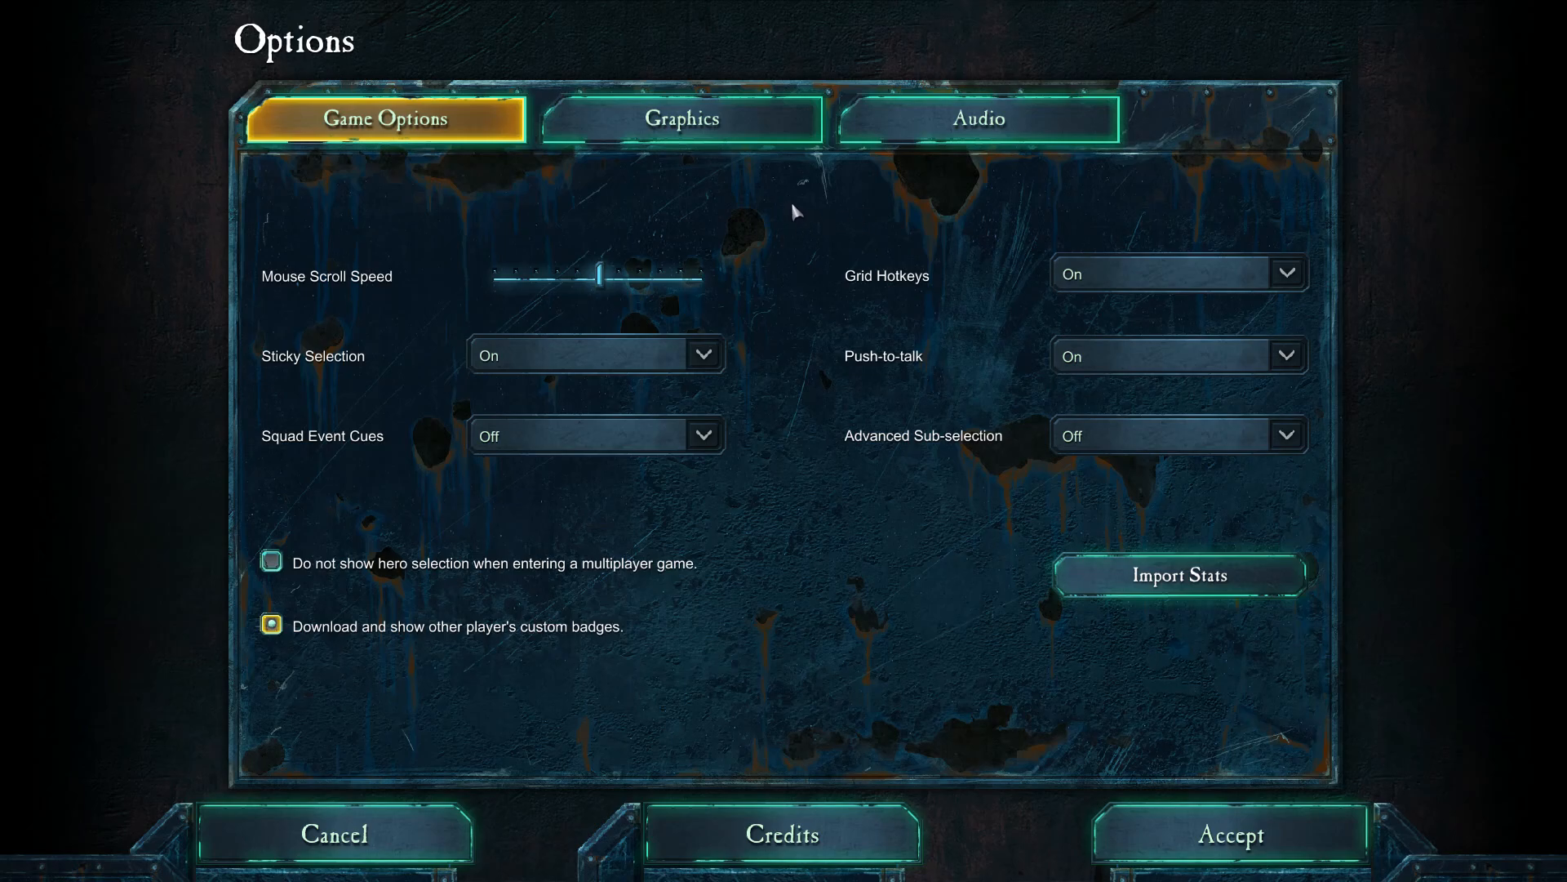
{"action": "mouse_move", "coordinate": [820, 227]}
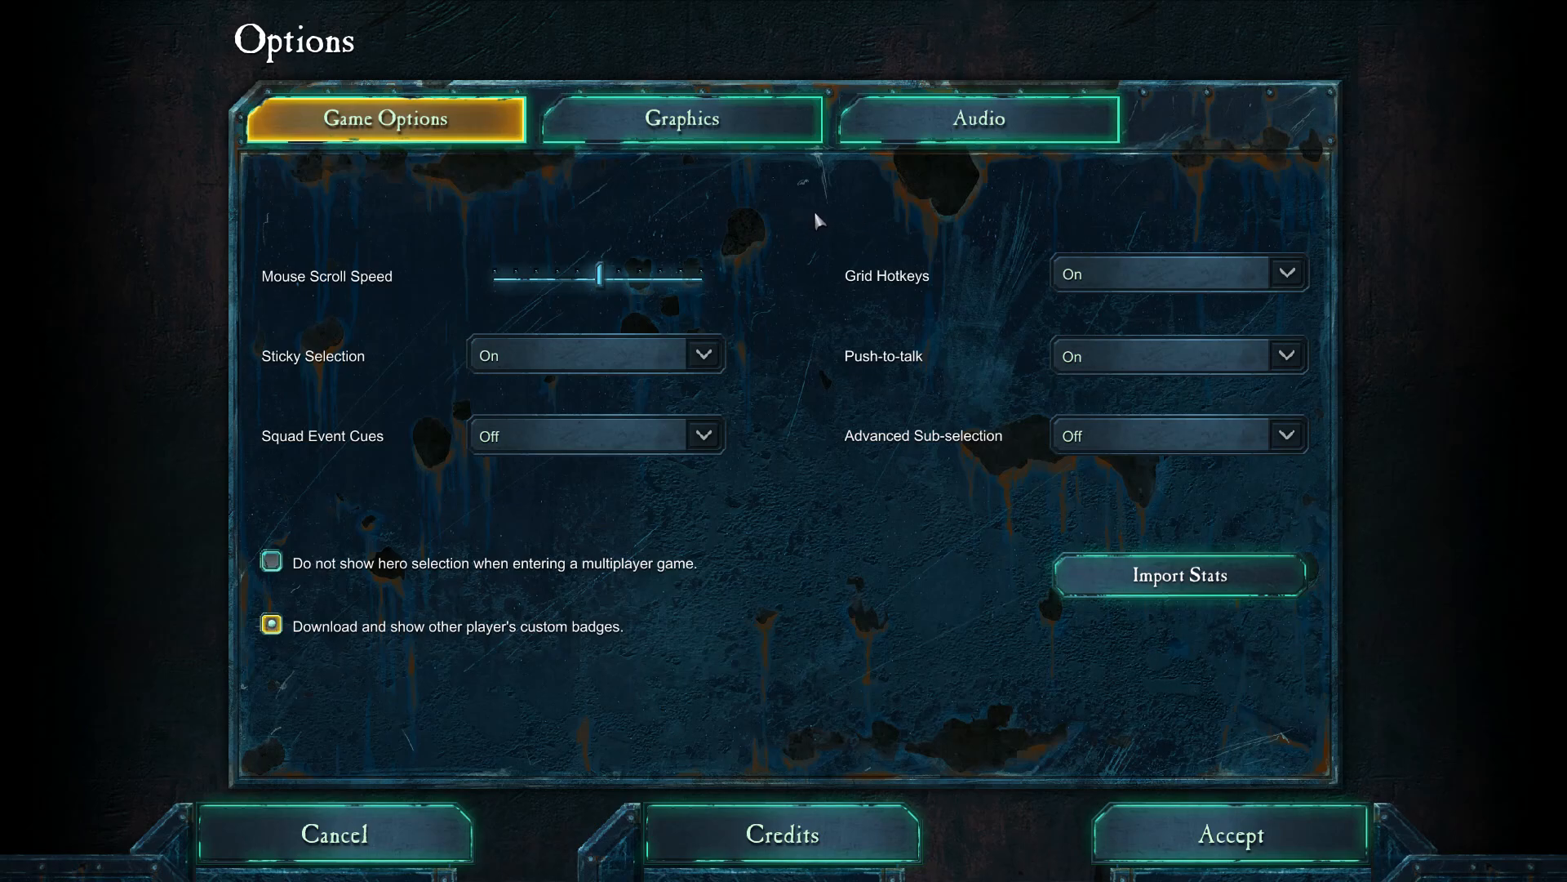
{"action": "mouse_move", "coordinate": [816, 216]}
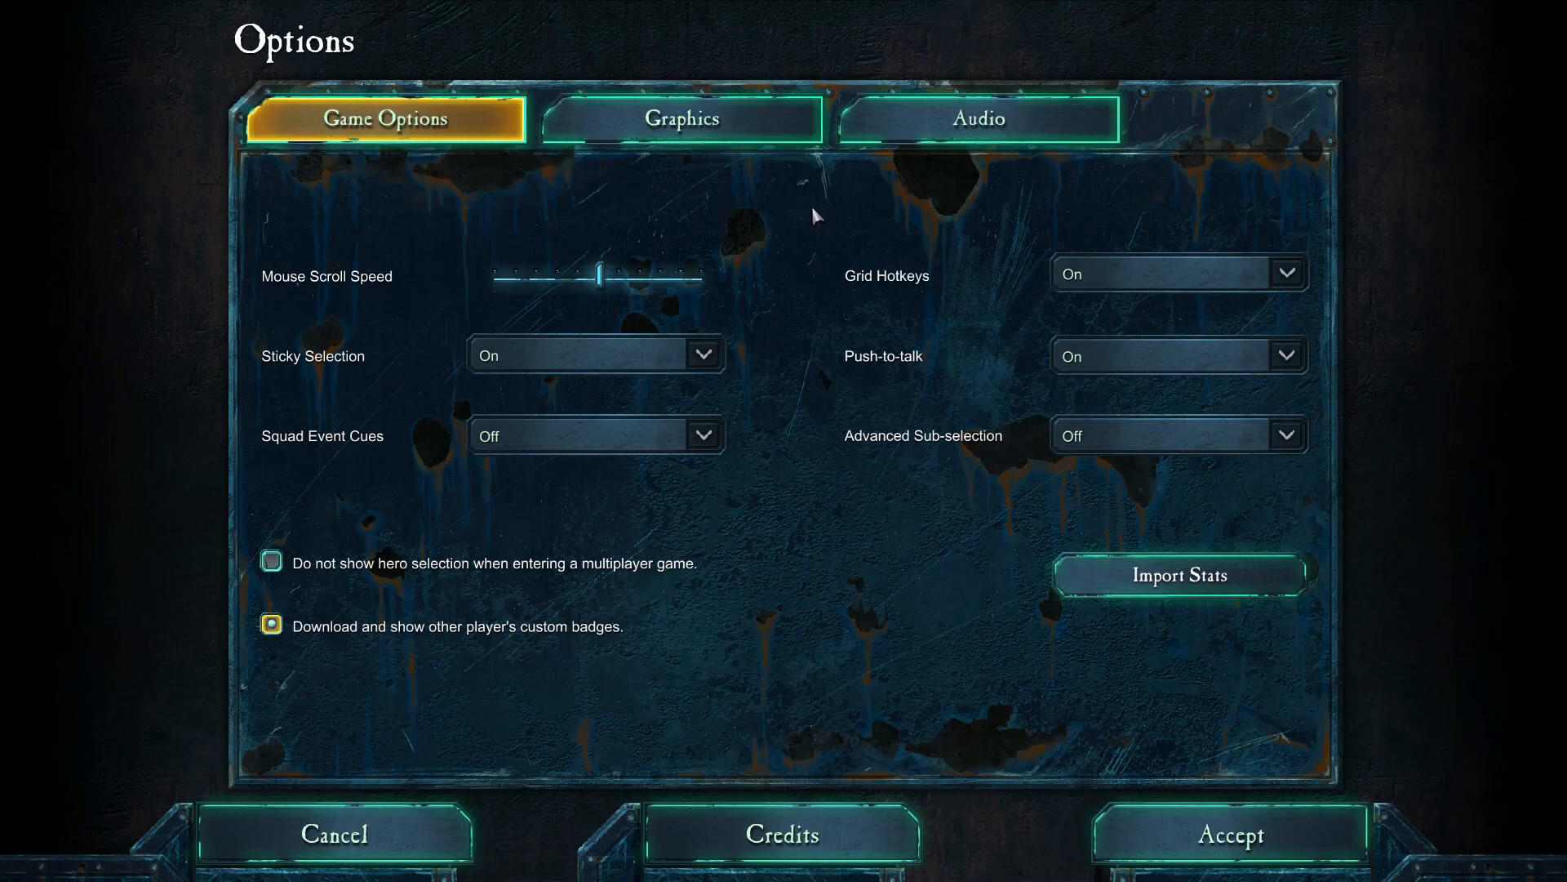
{"action": "mouse_move", "coordinate": [804, 230]}
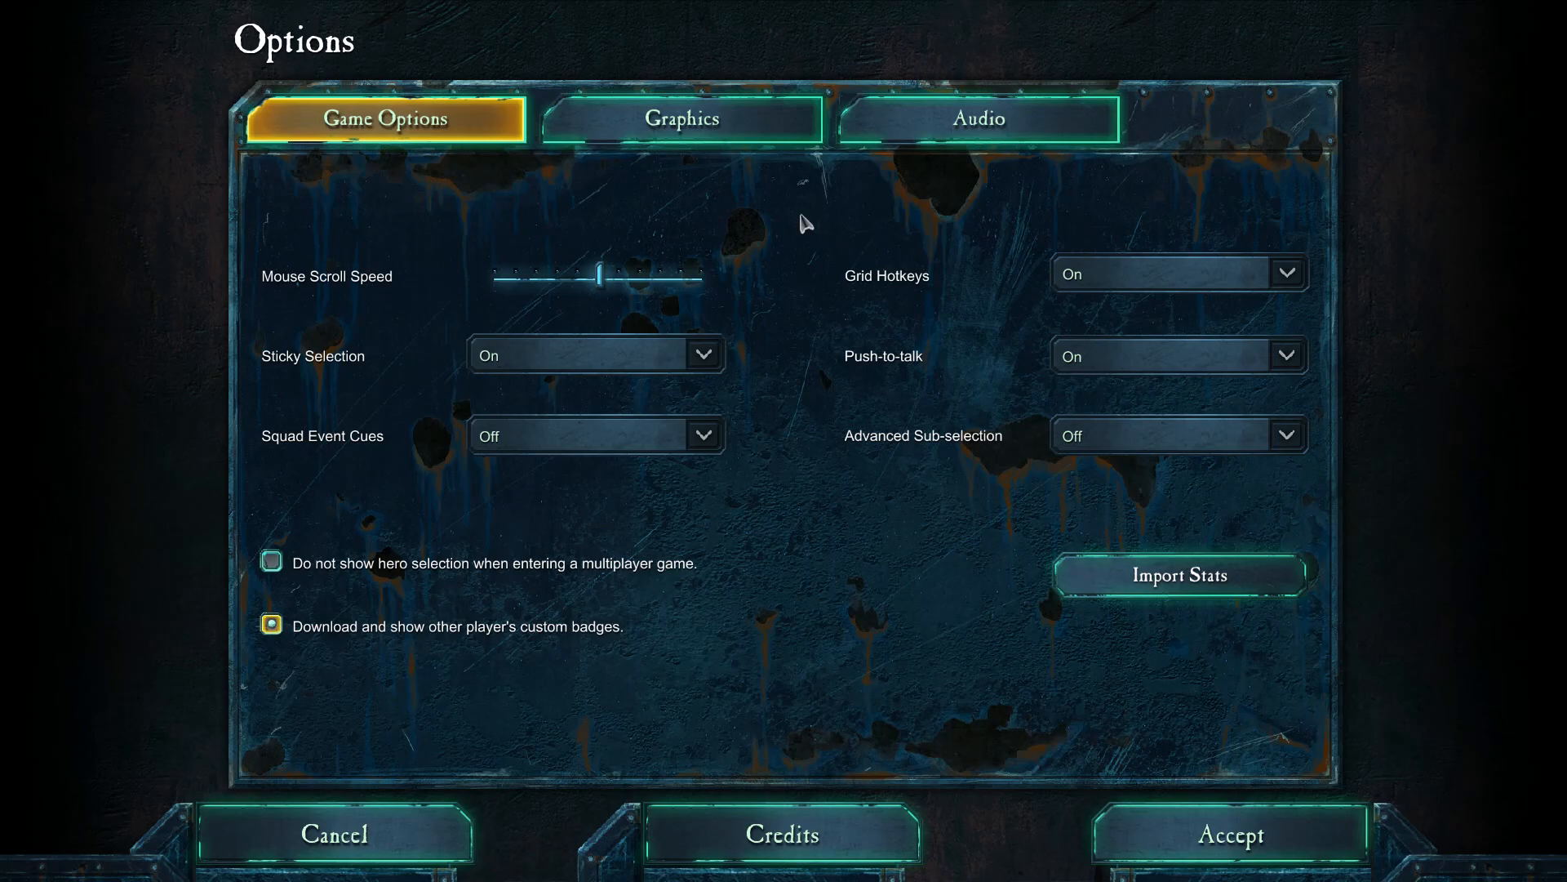
{"action": "mouse_move", "coordinate": [840, 211]}
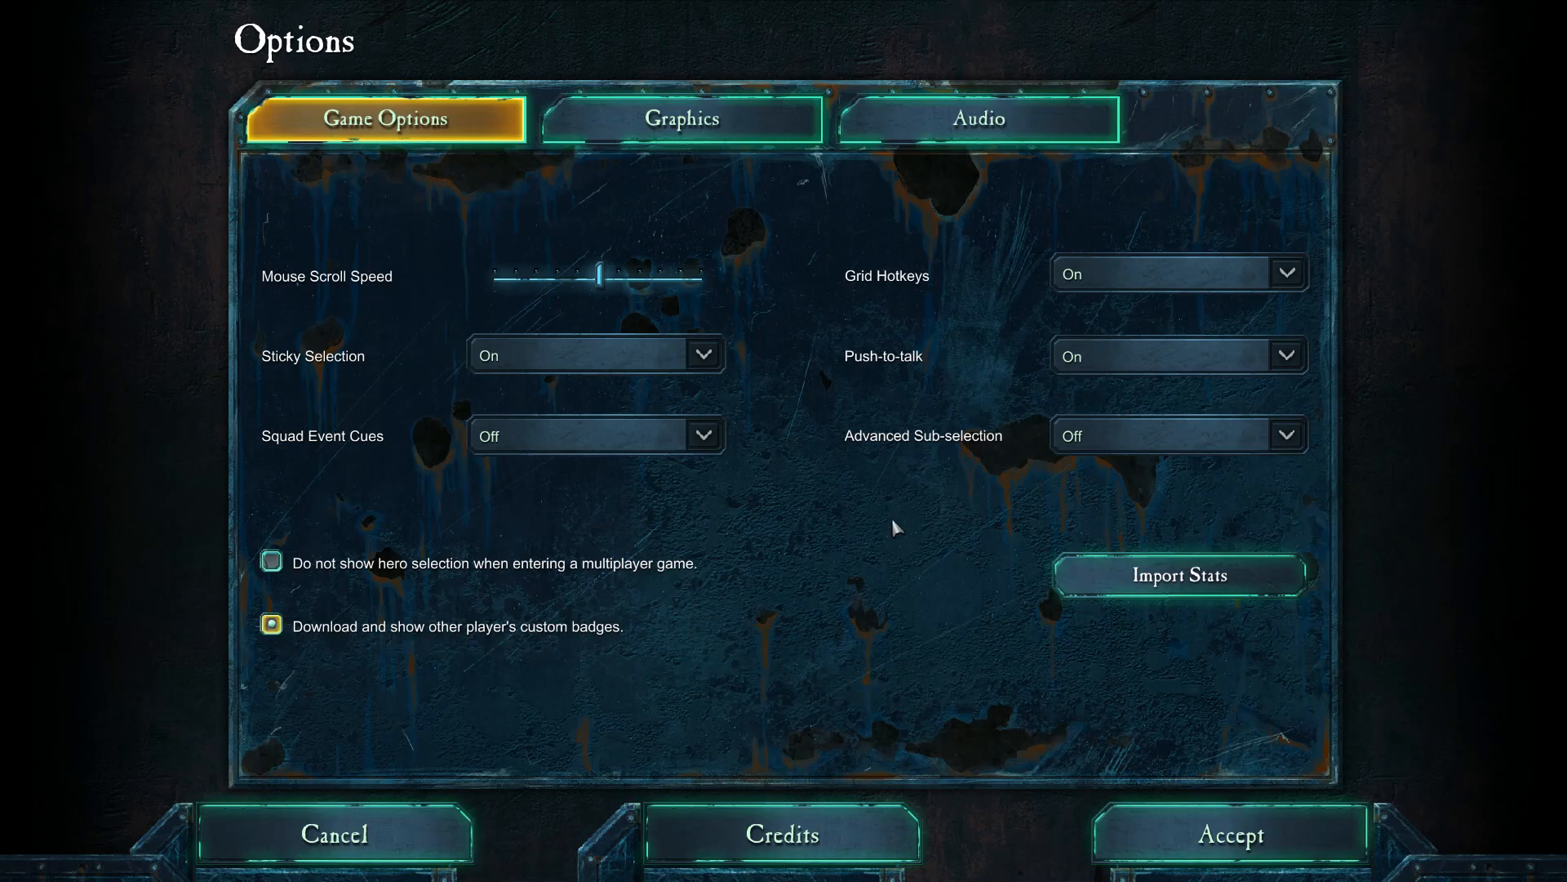
{"action": "mouse_move", "coordinate": [801, 491]}
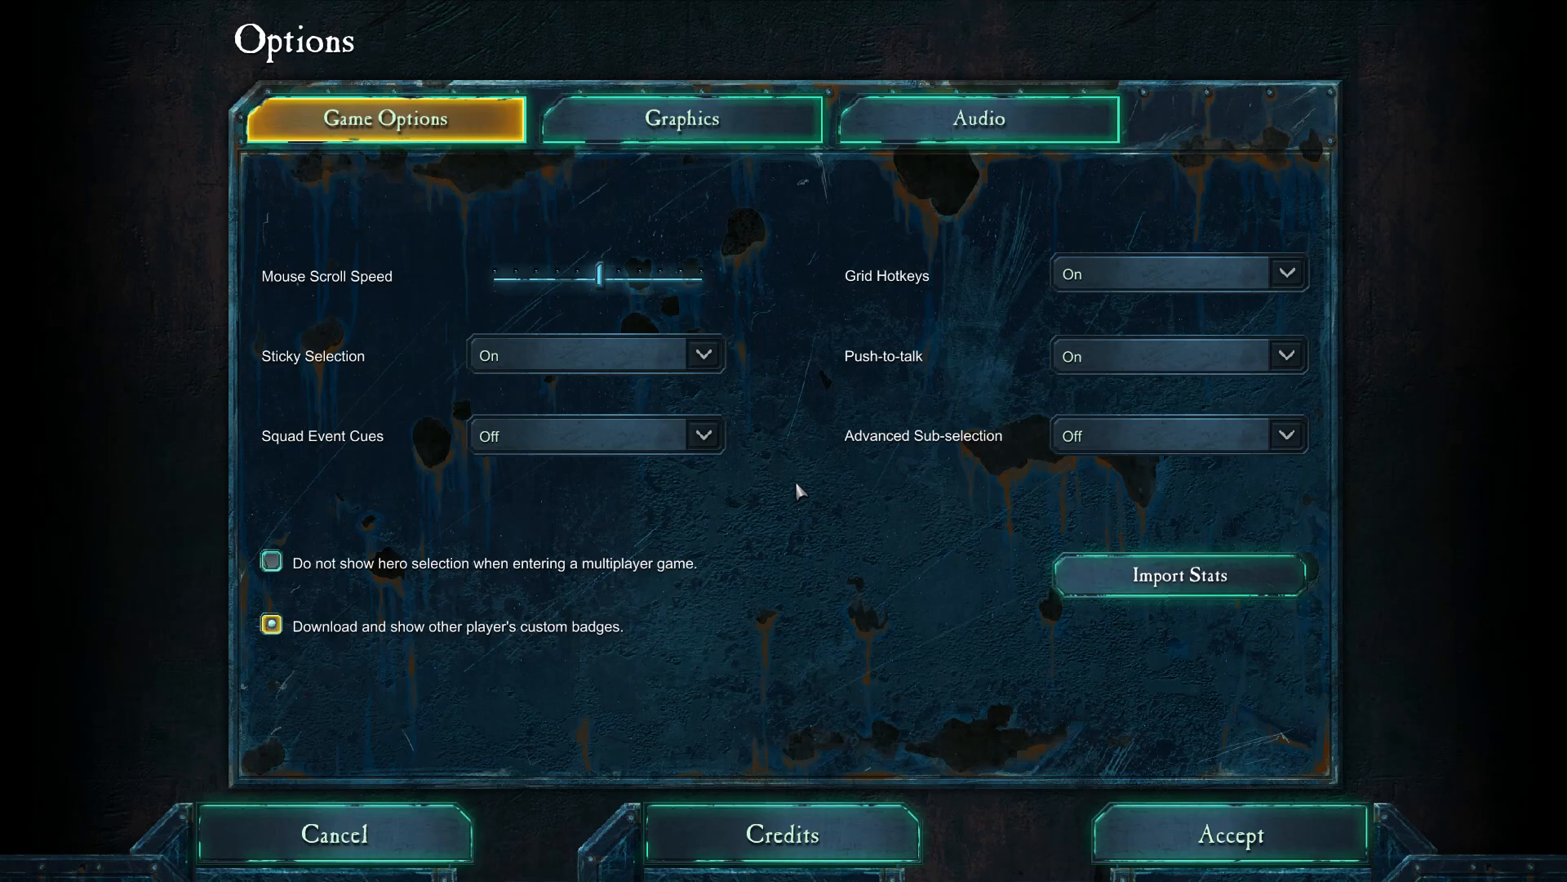
{"action": "mouse_move", "coordinate": [652, 573]}
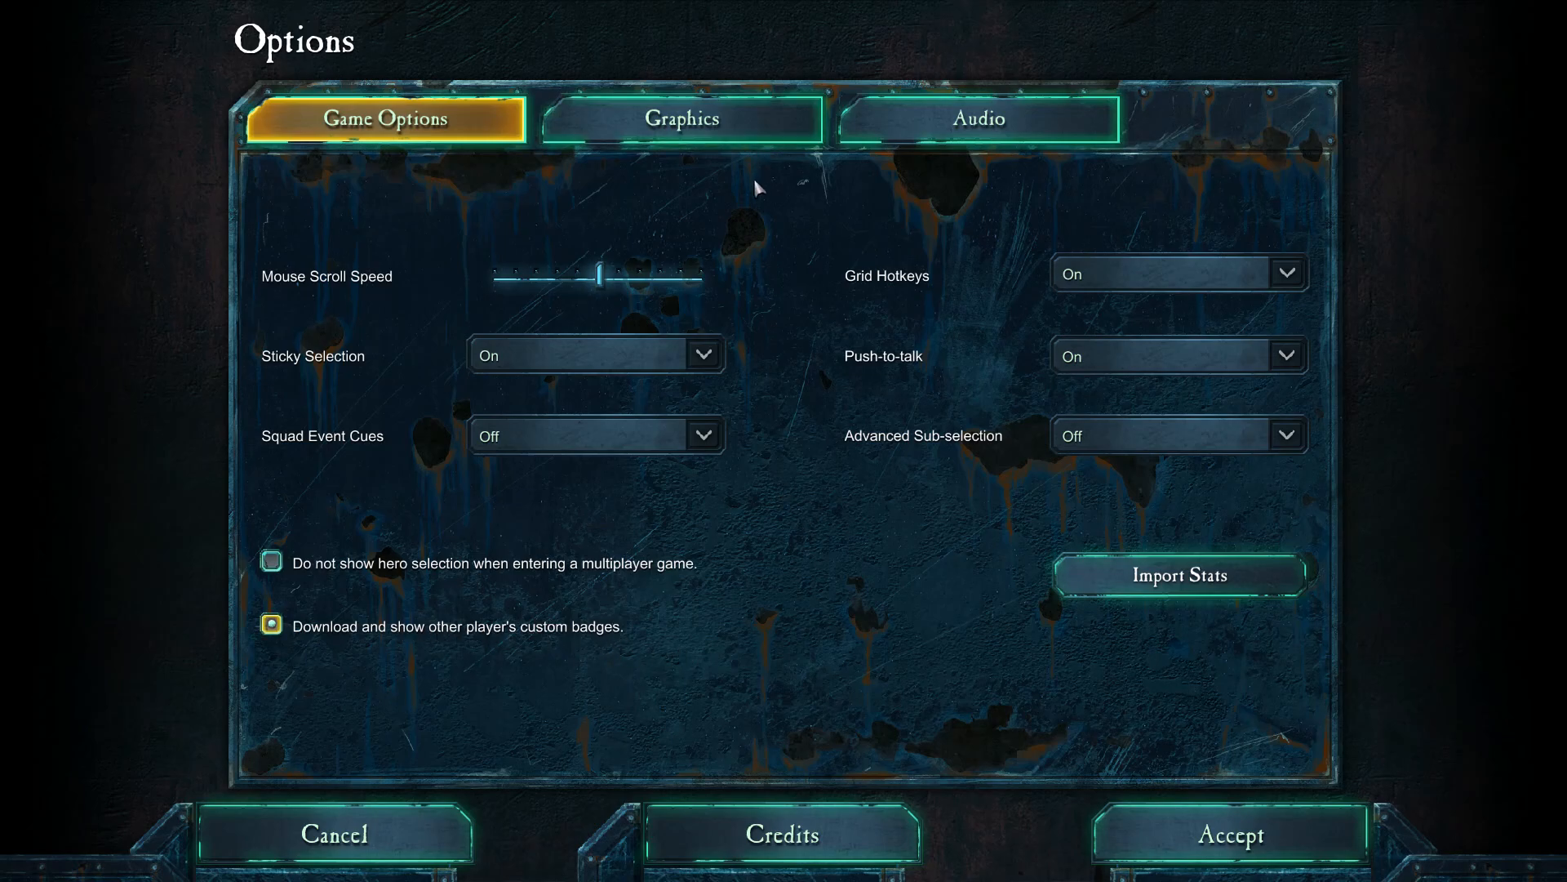
{"action": "mouse_move", "coordinate": [785, 230]}
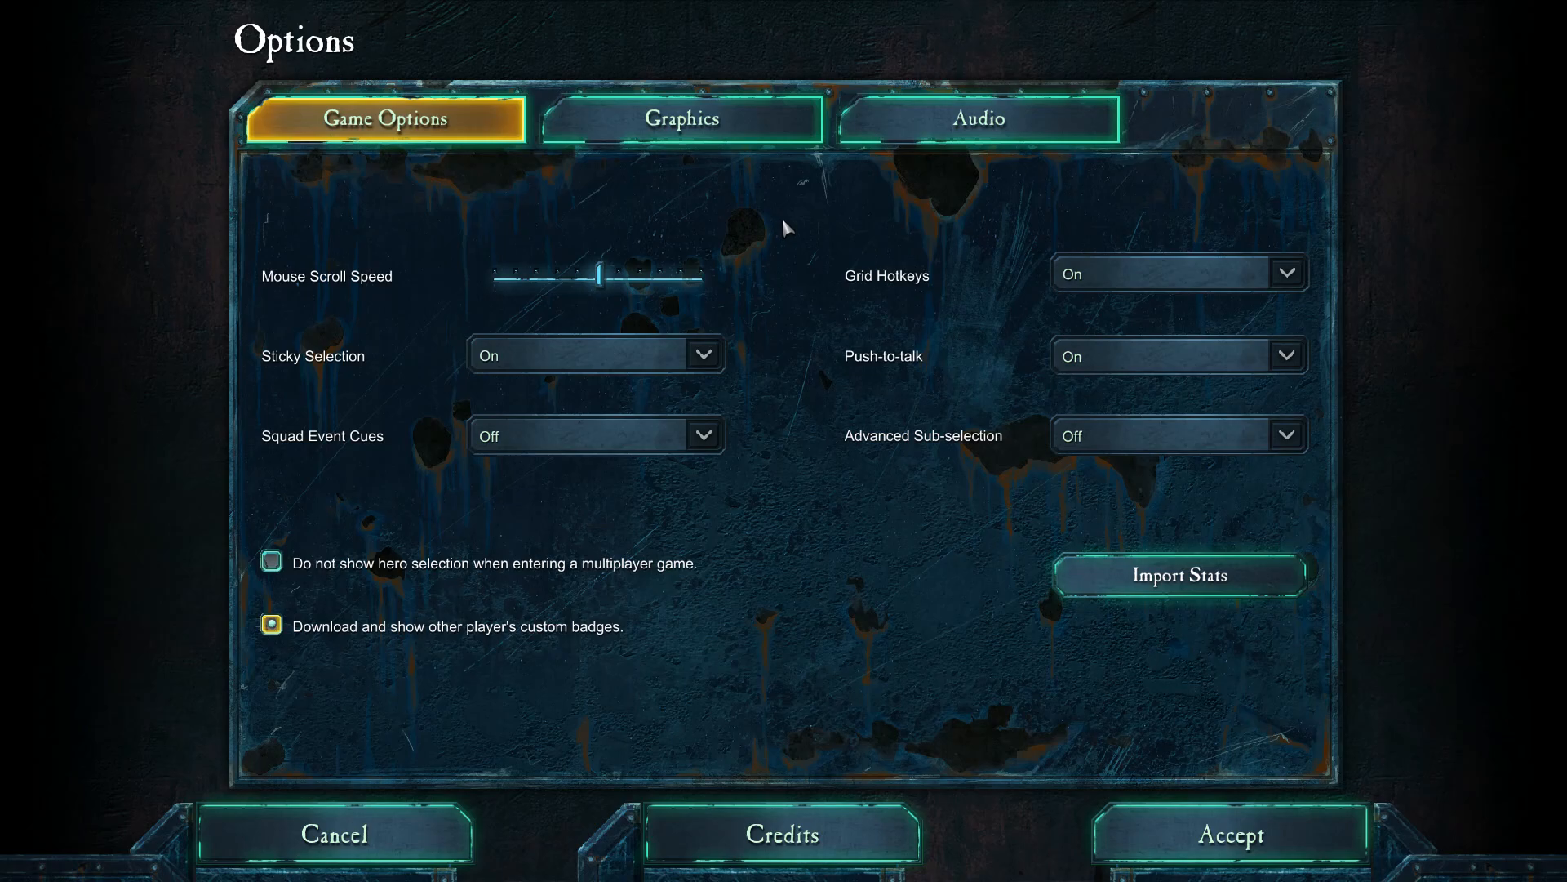
{"action": "mouse_move", "coordinate": [804, 231]}
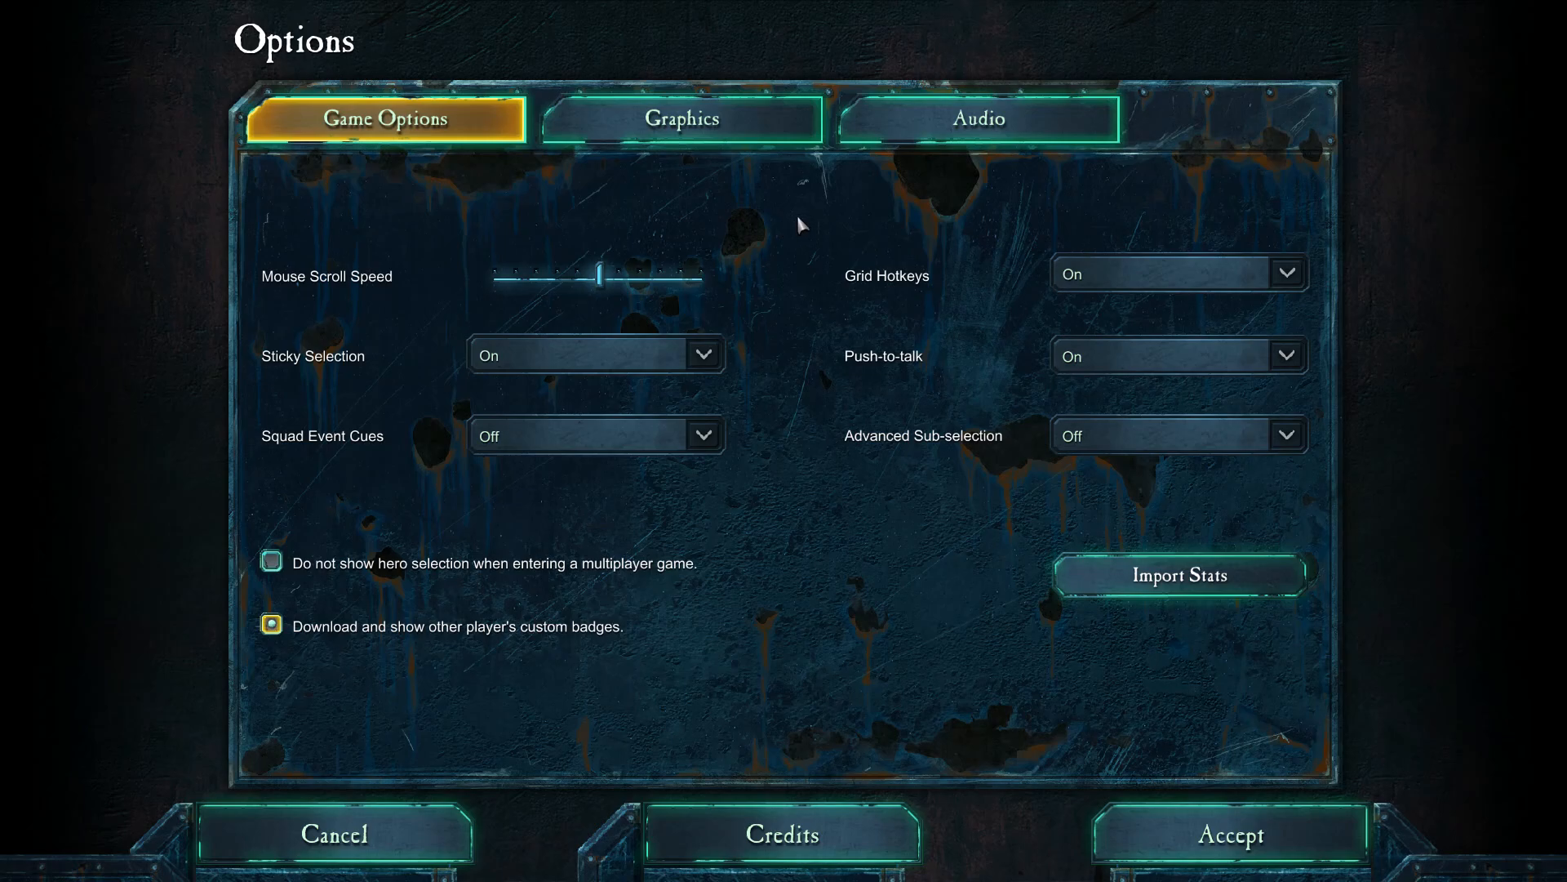
{"action": "mouse_move", "coordinate": [791, 225]}
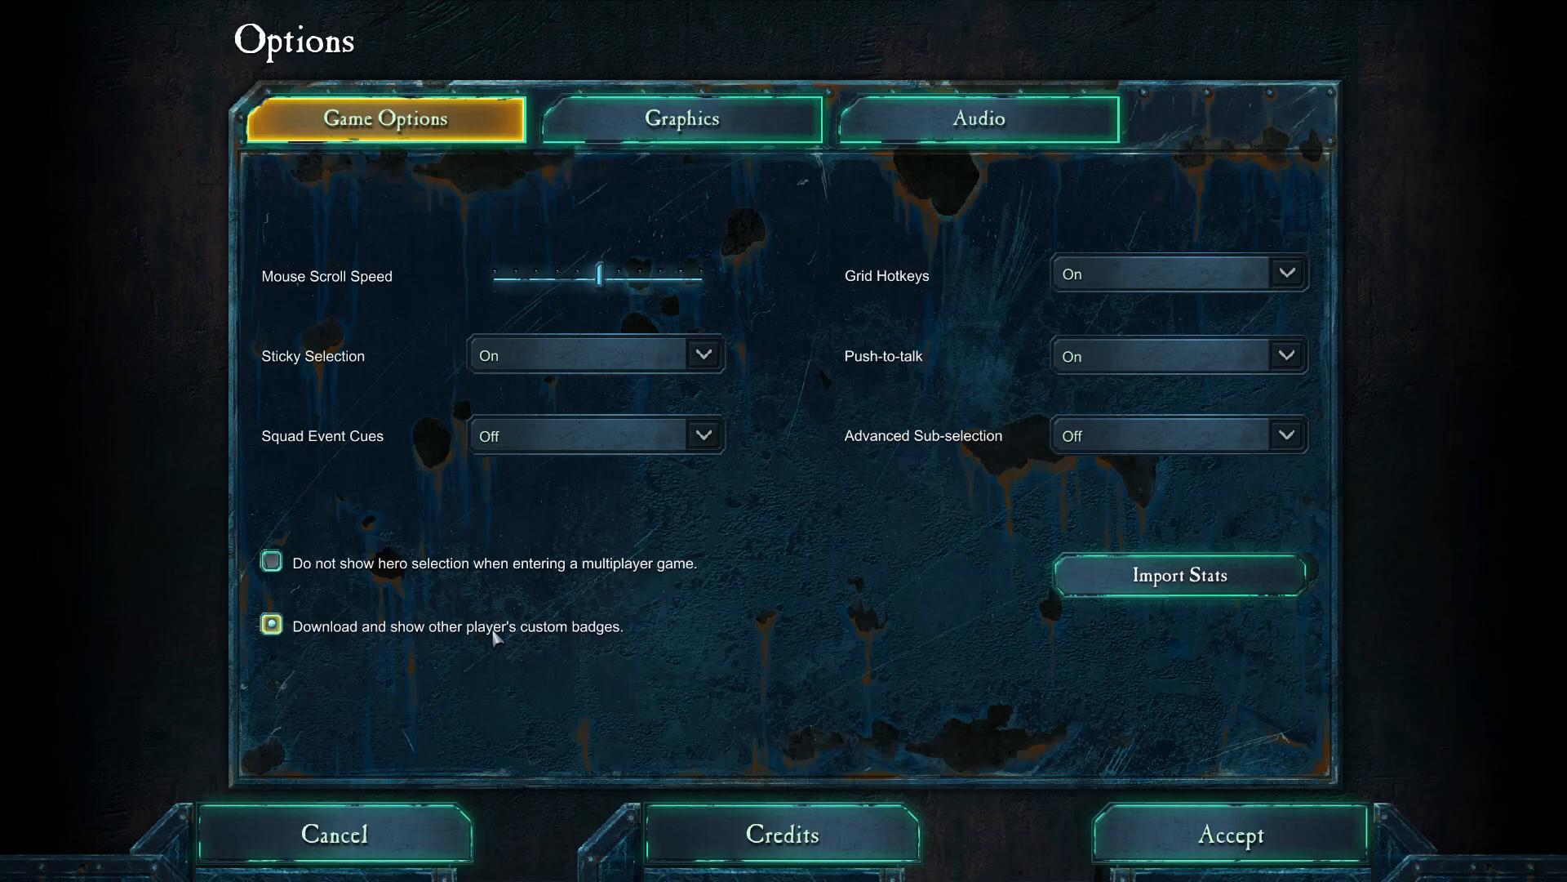
{"action": "mouse_move", "coordinate": [533, 656]}
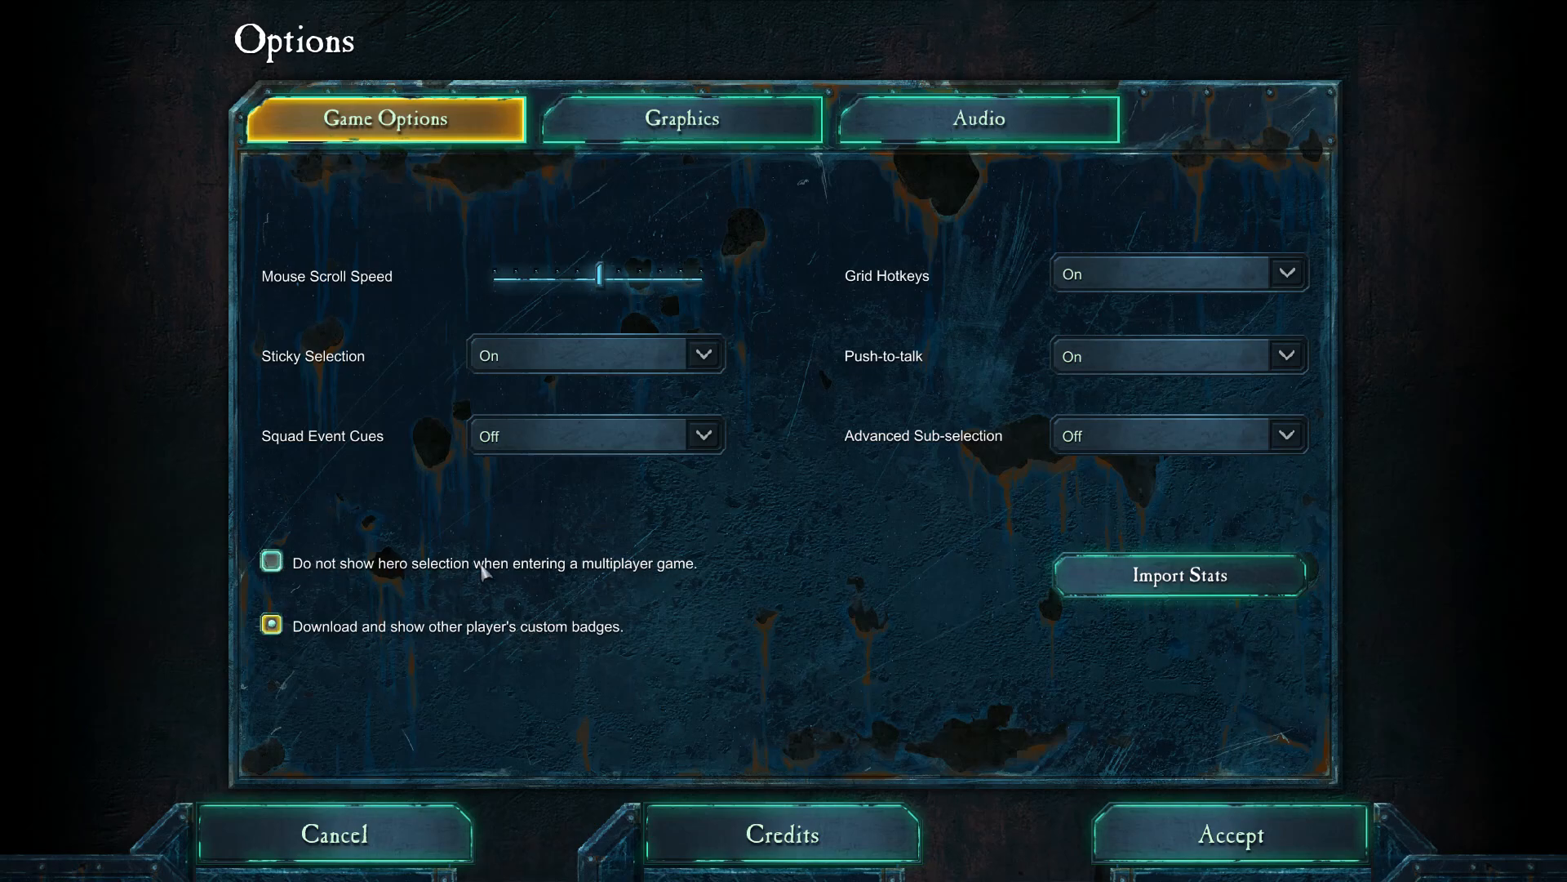
{"action": "mouse_move", "coordinate": [477, 580]}
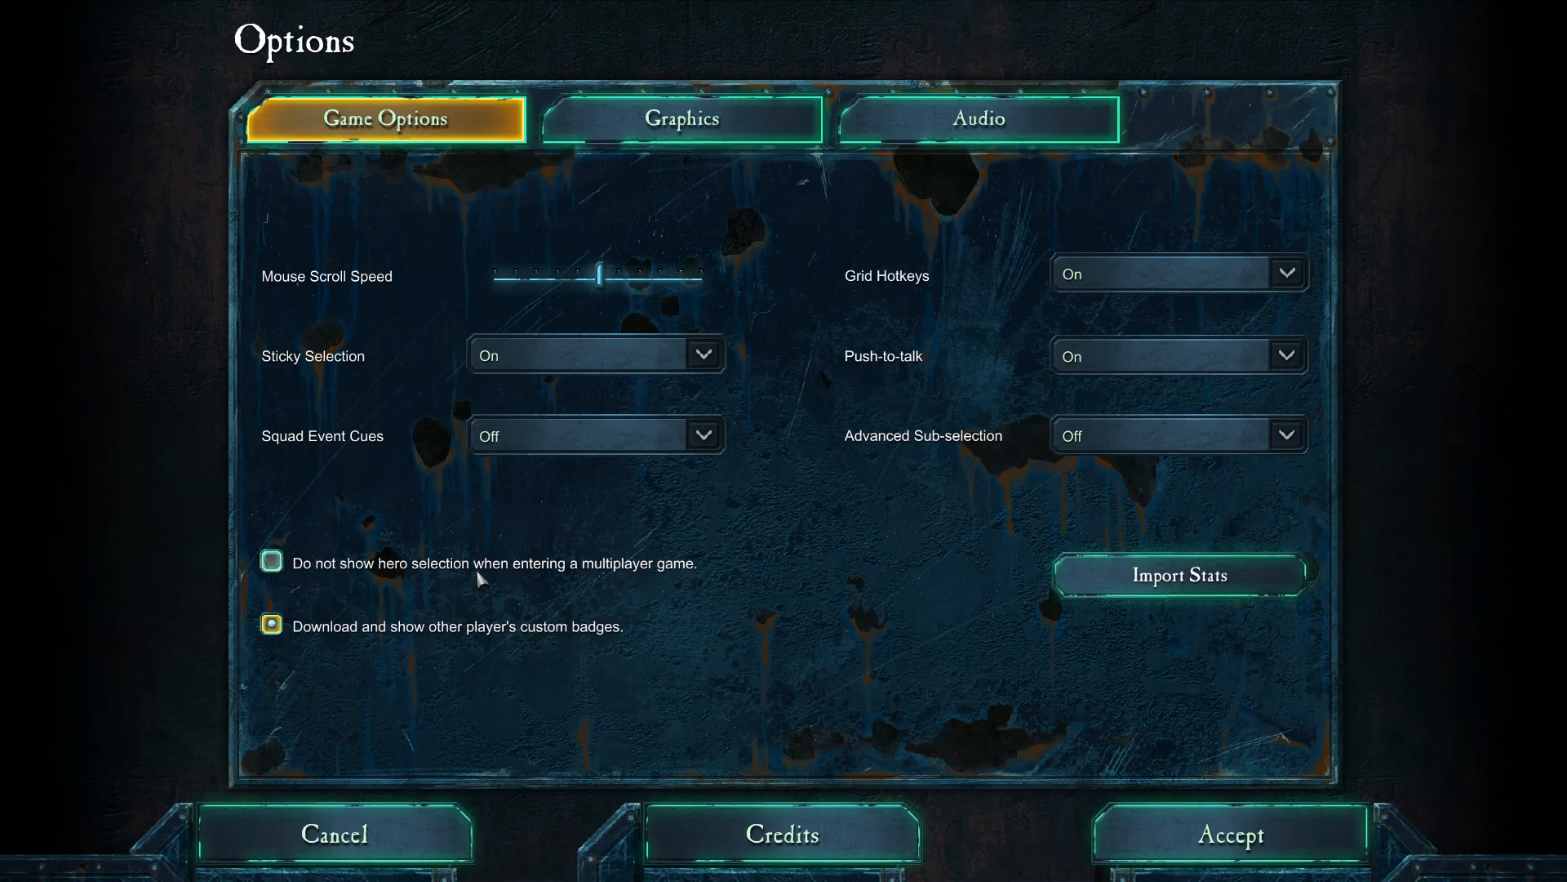
{"action": "mouse_move", "coordinate": [687, 497]}
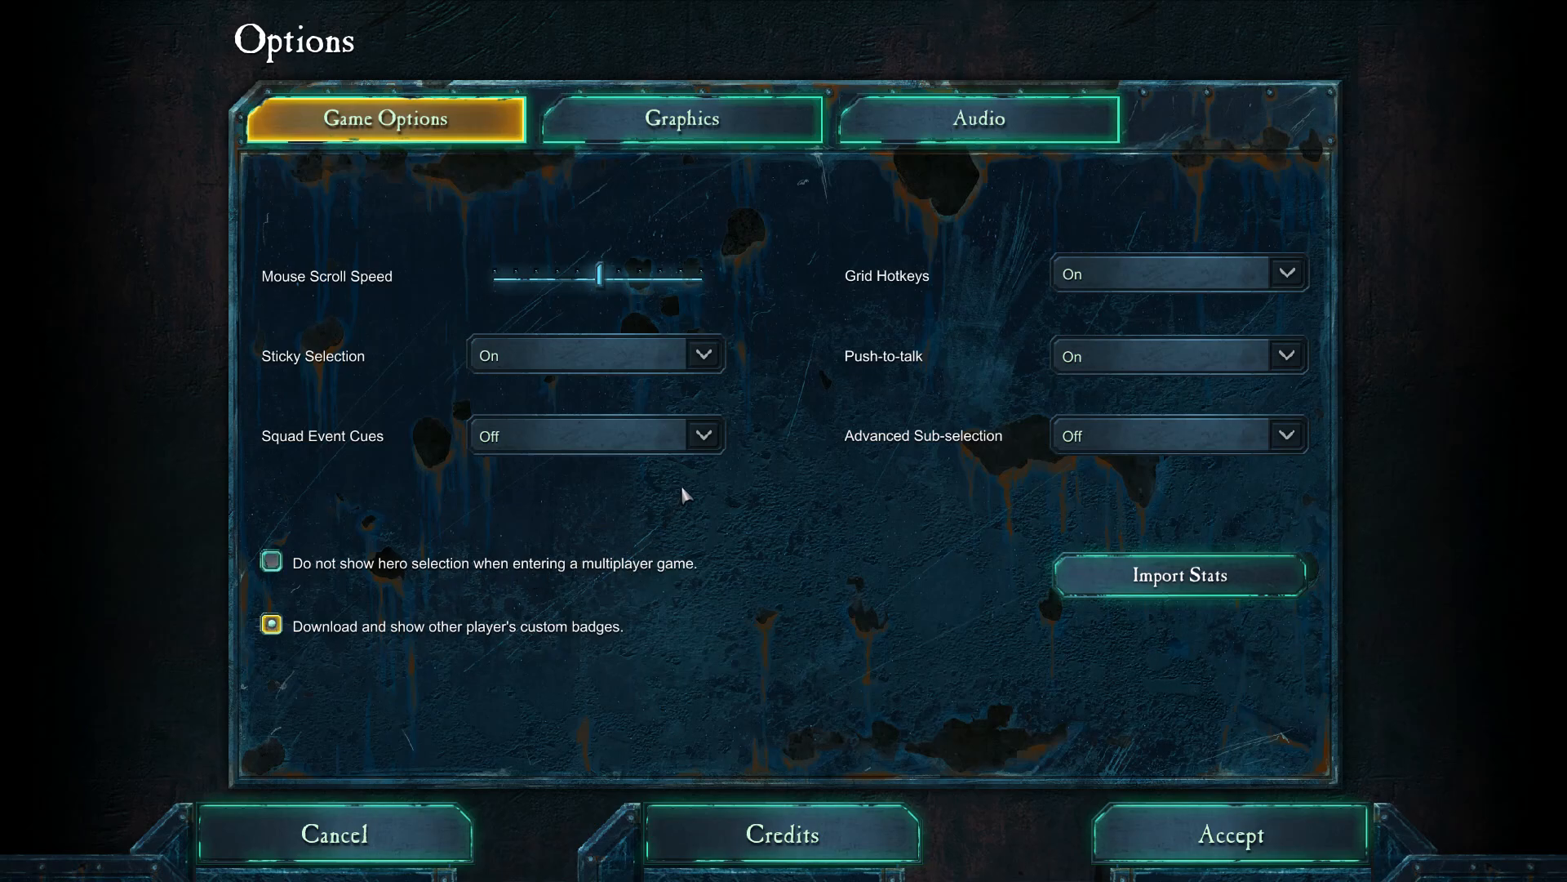
{"action": "mouse_move", "coordinate": [663, 466]}
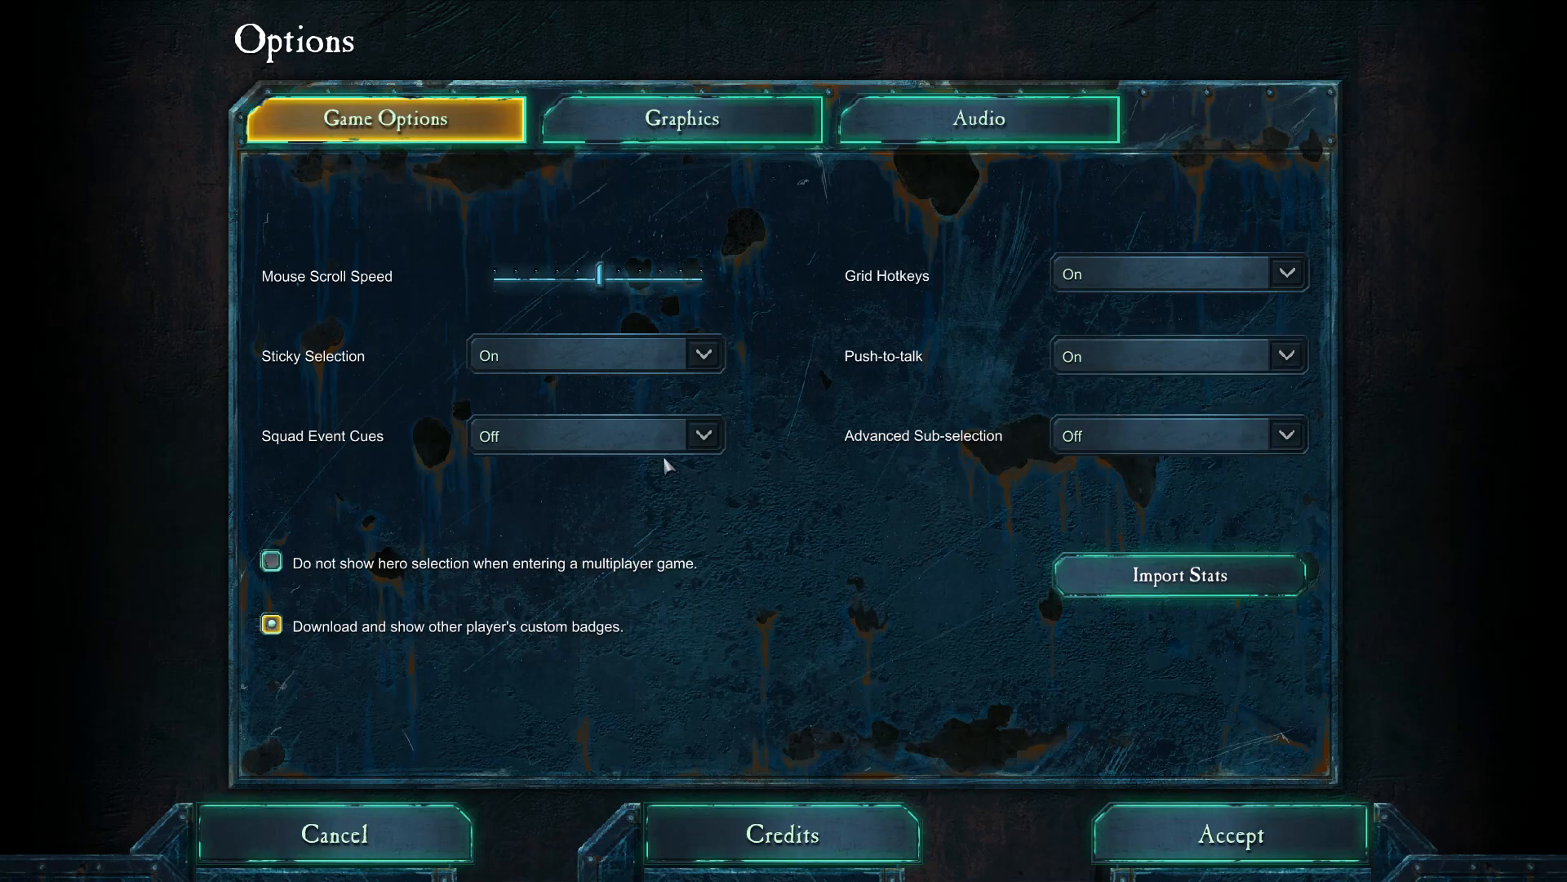
{"action": "mouse_move", "coordinate": [612, 441]}
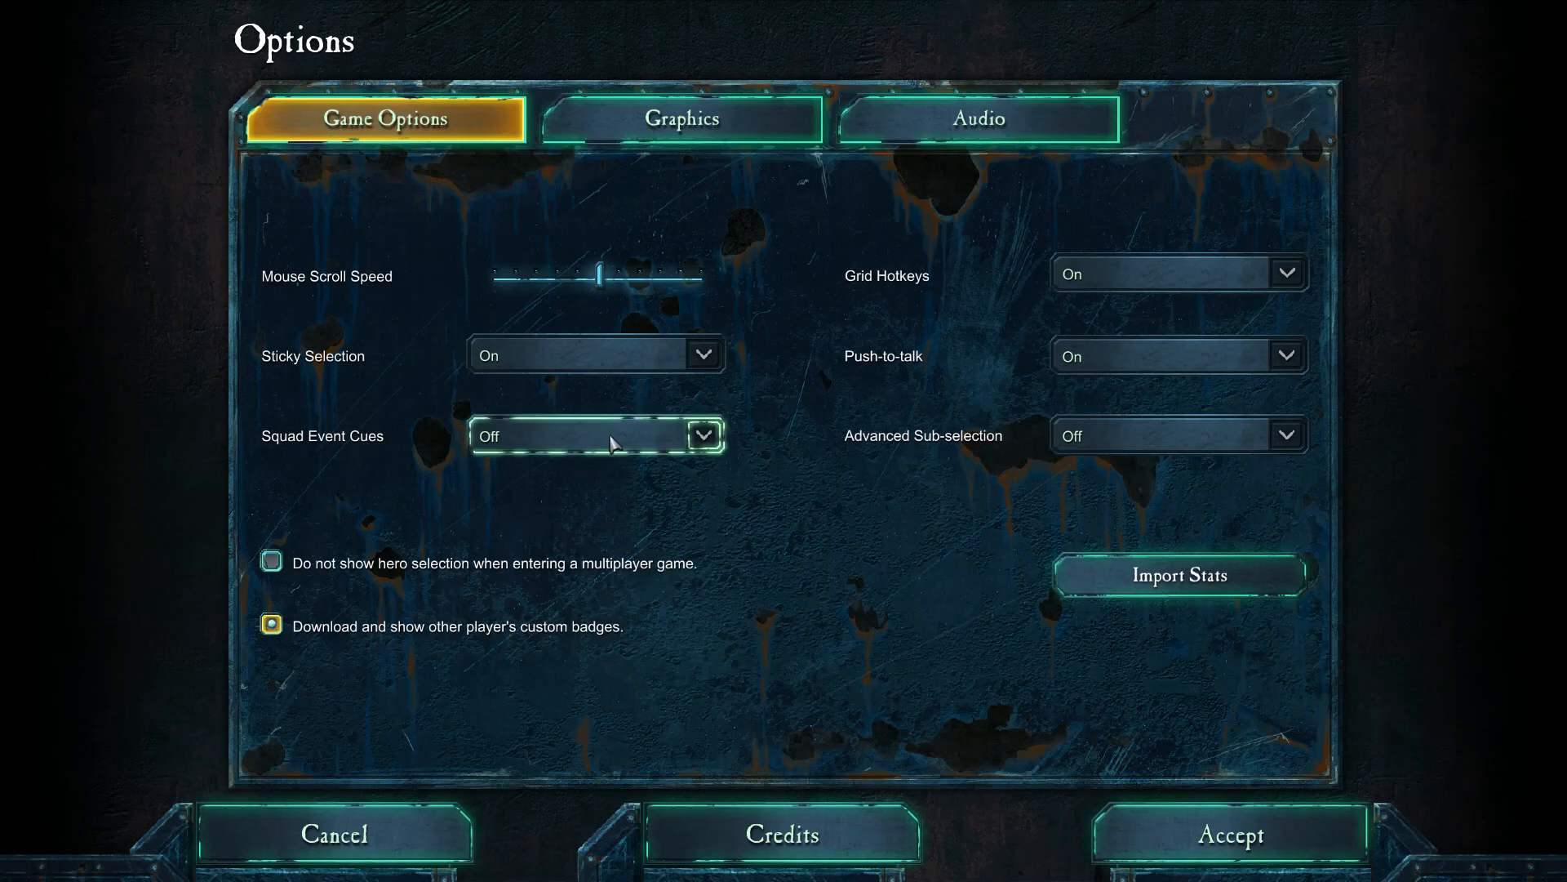
{"action": "mouse_move", "coordinate": [639, 447]}
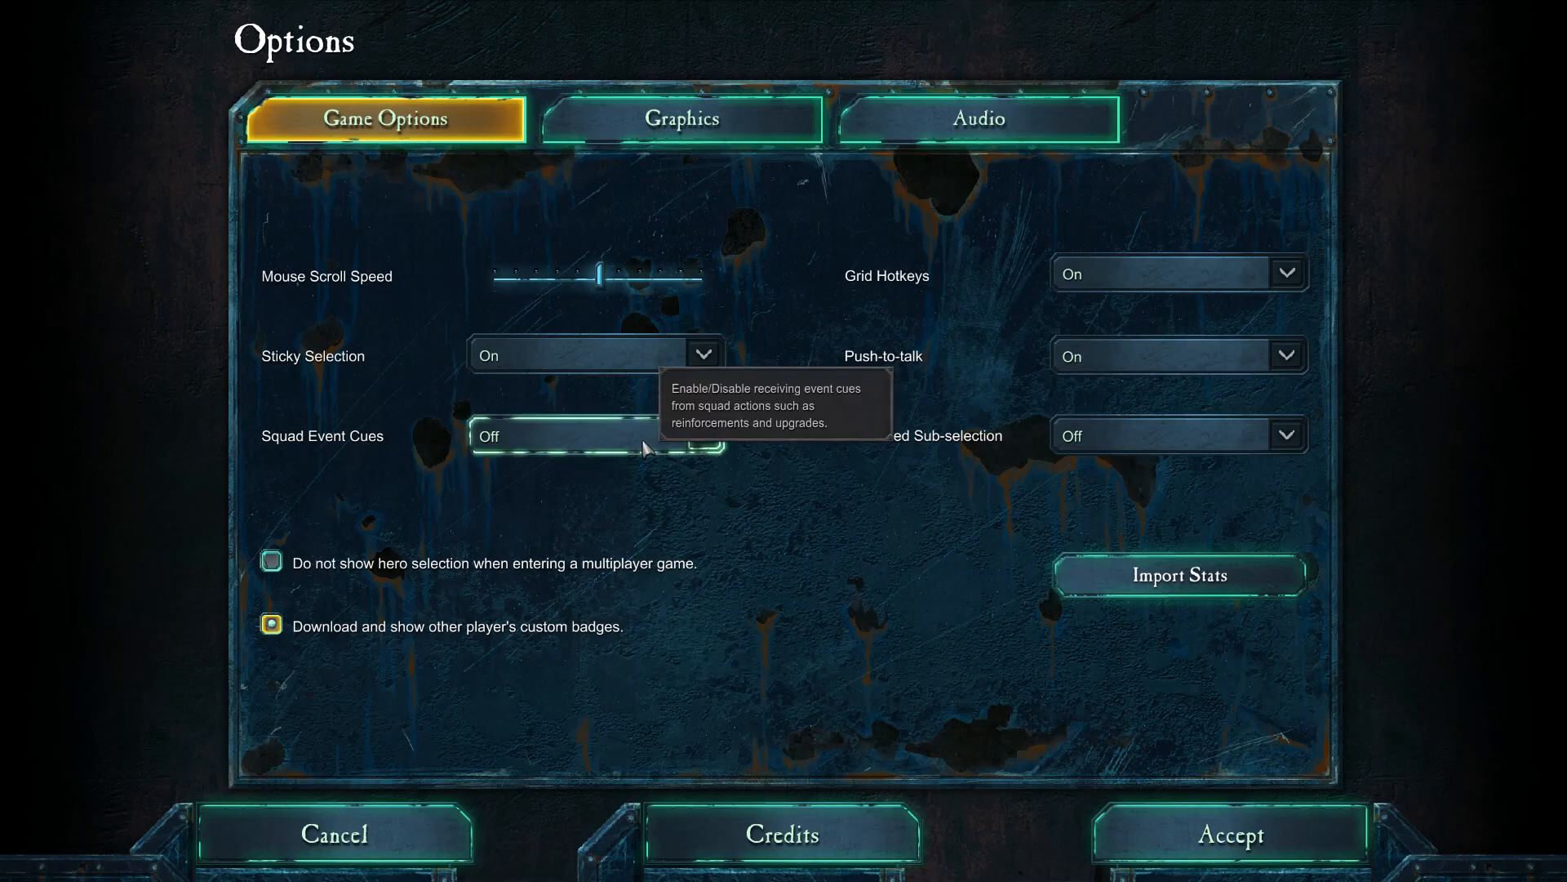
{"action": "mouse_move", "coordinate": [19, 172]}
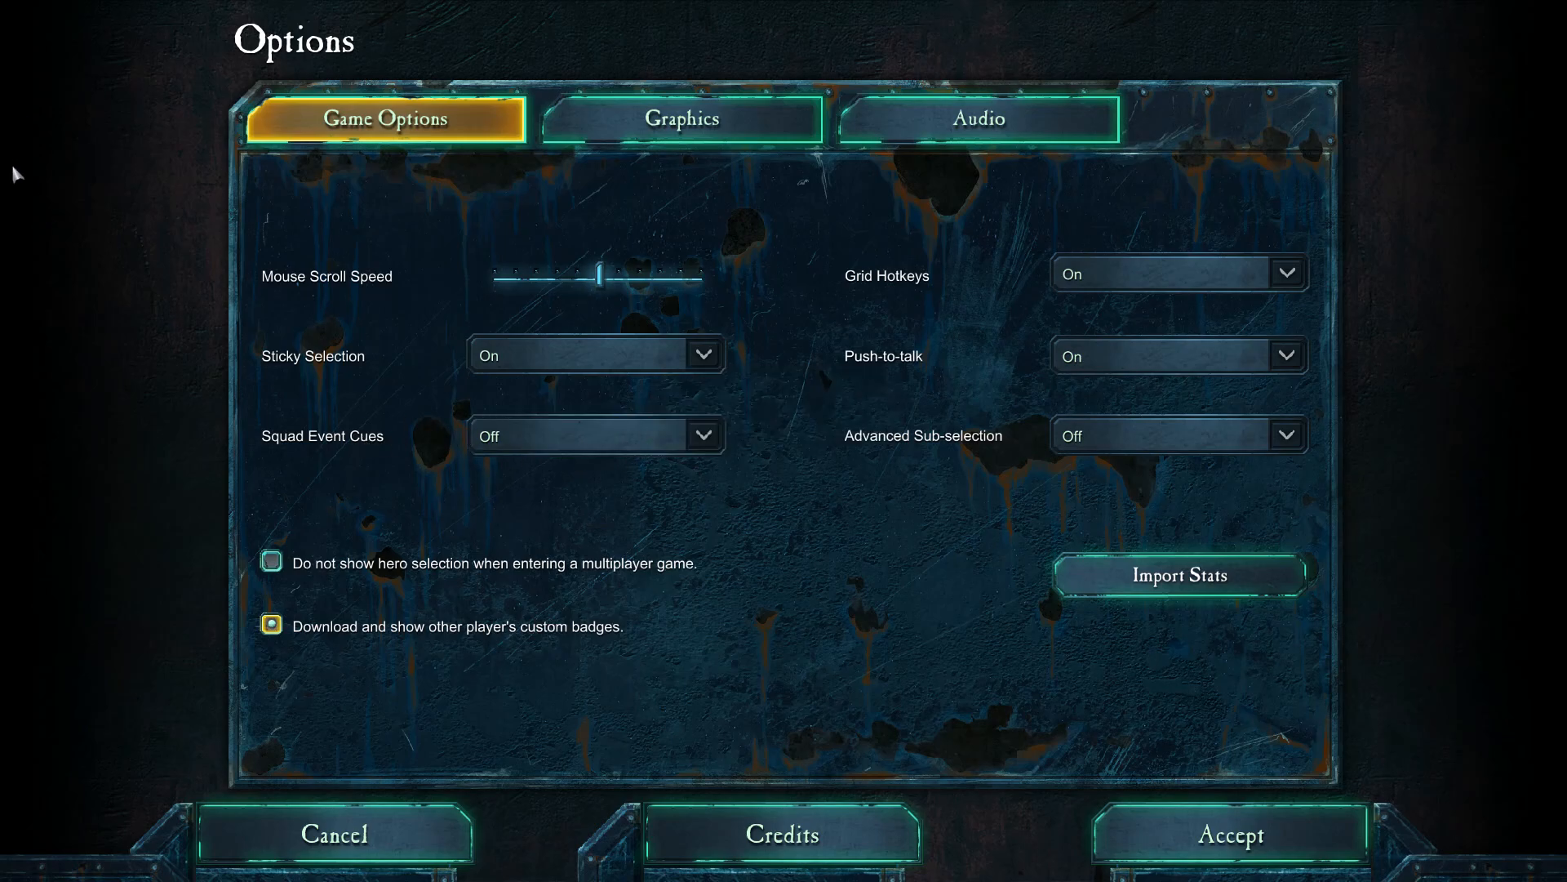
{"action": "mouse_move", "coordinate": [471, 232]}
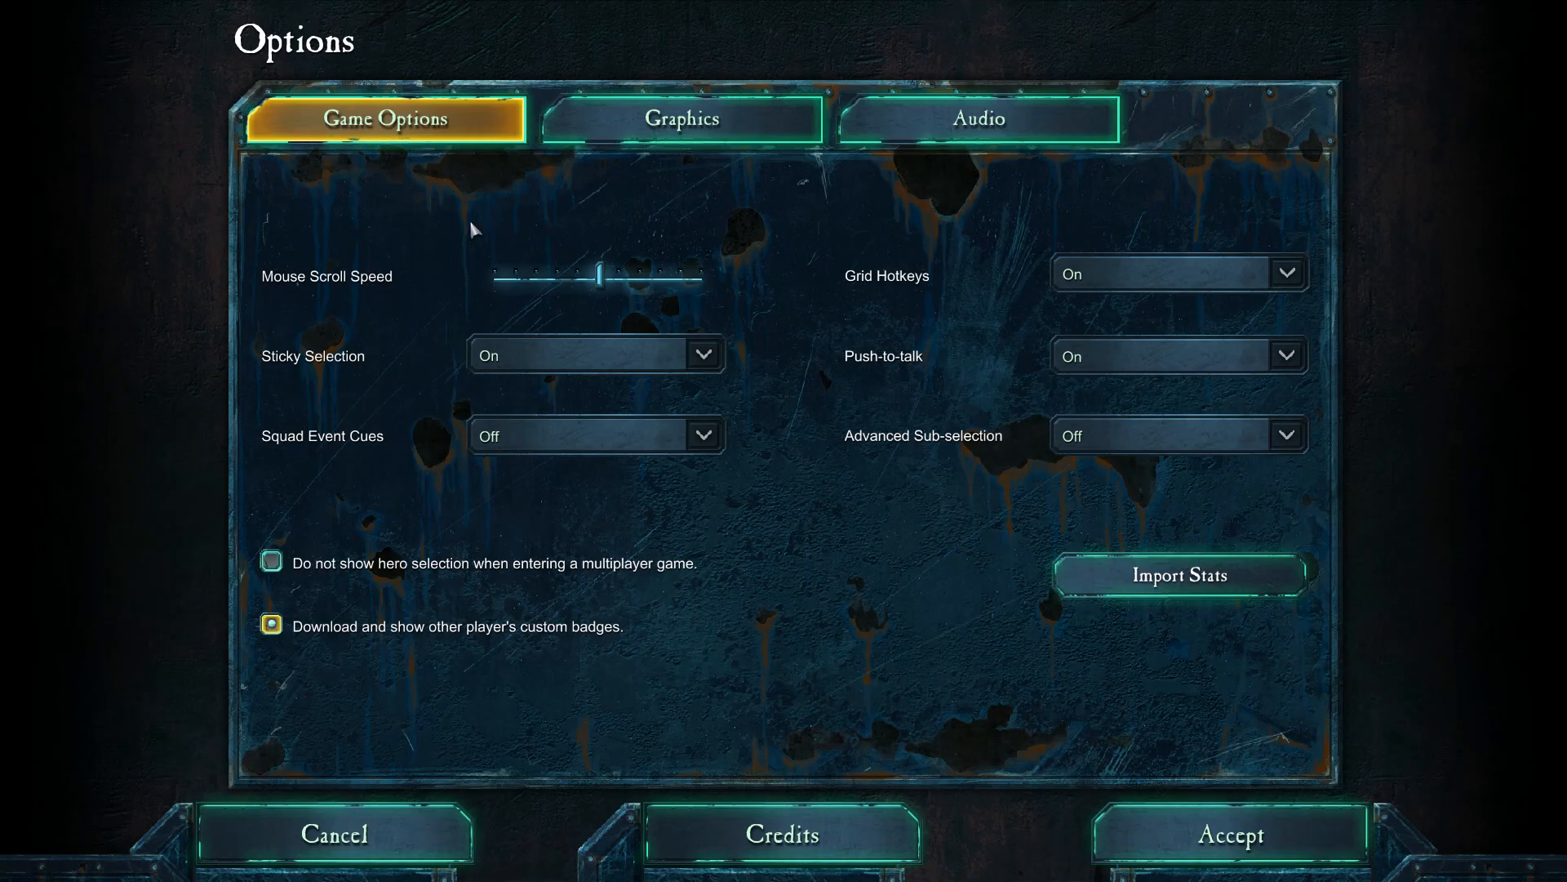
{"action": "mouse_move", "coordinate": [712, 384]}
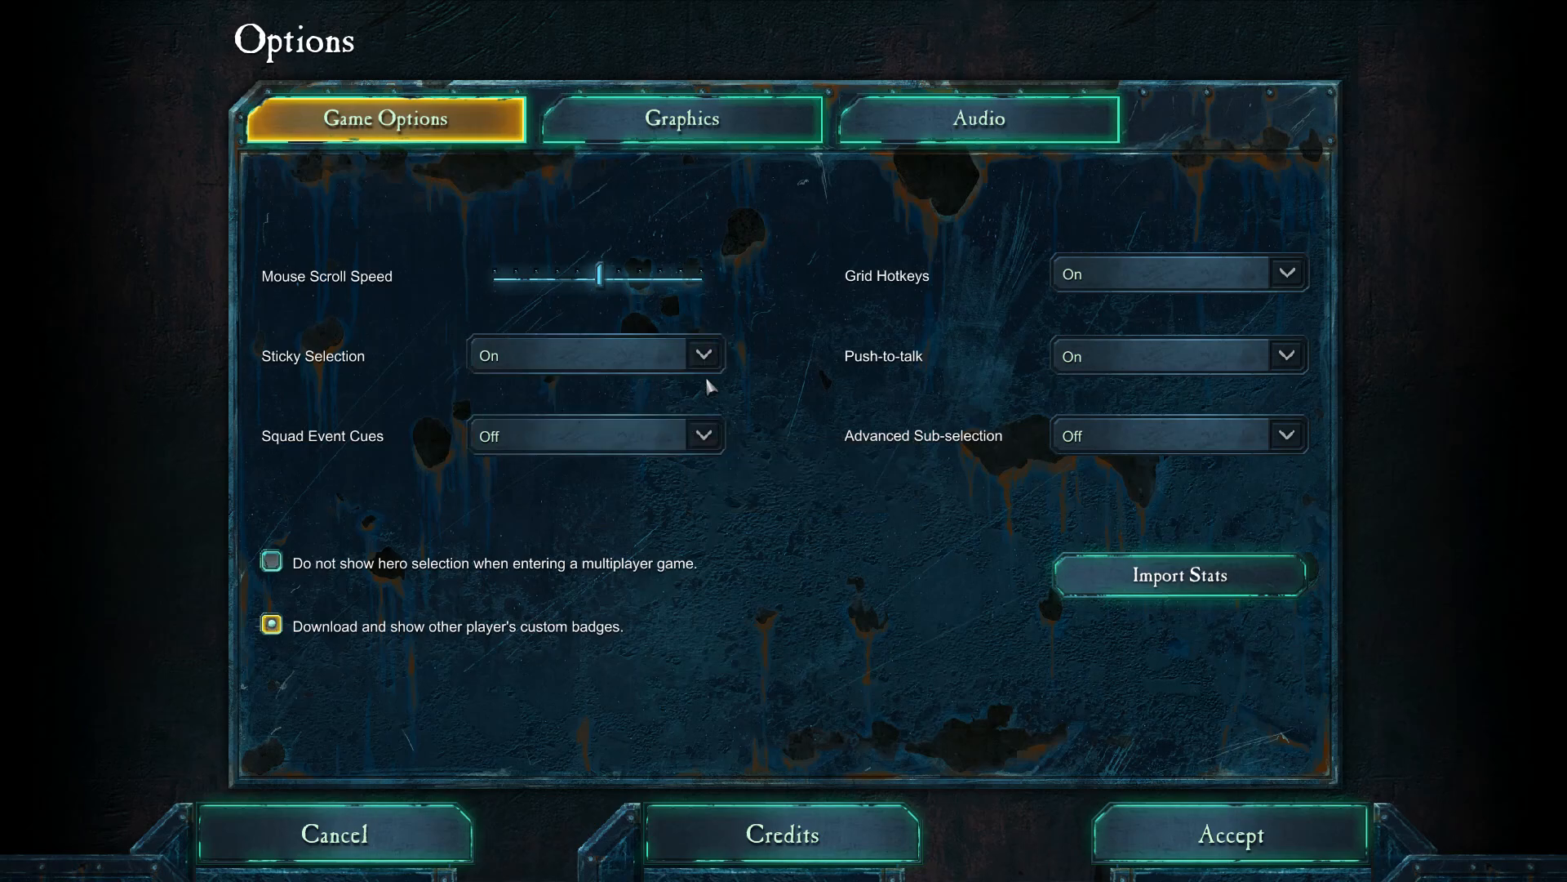
{"action": "mouse_move", "coordinate": [1547, 299]}
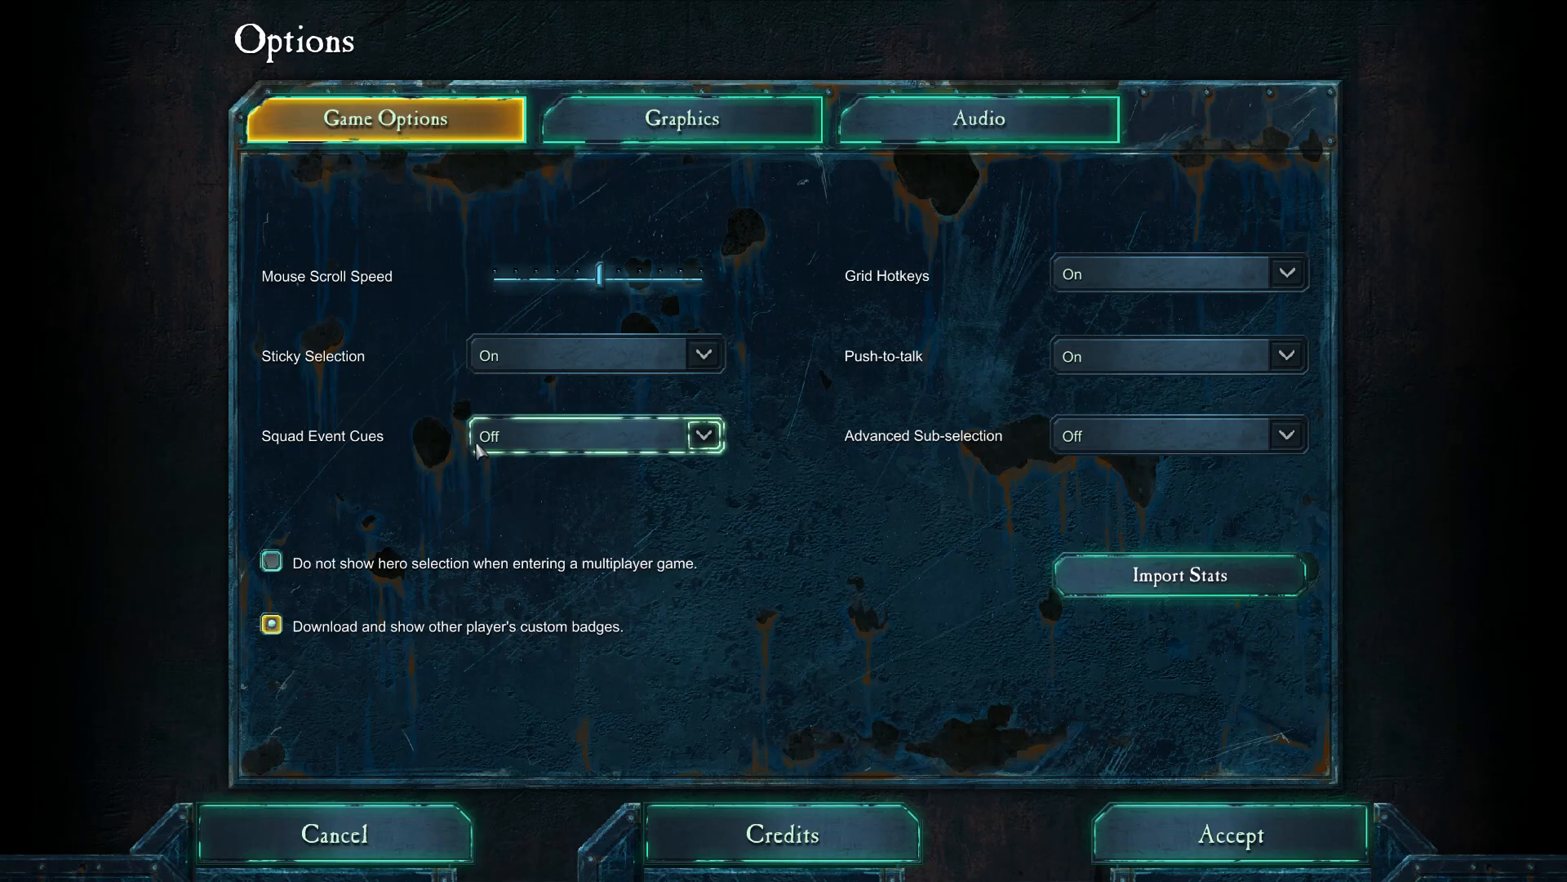
{"action": "mouse_move", "coordinate": [569, 448]}
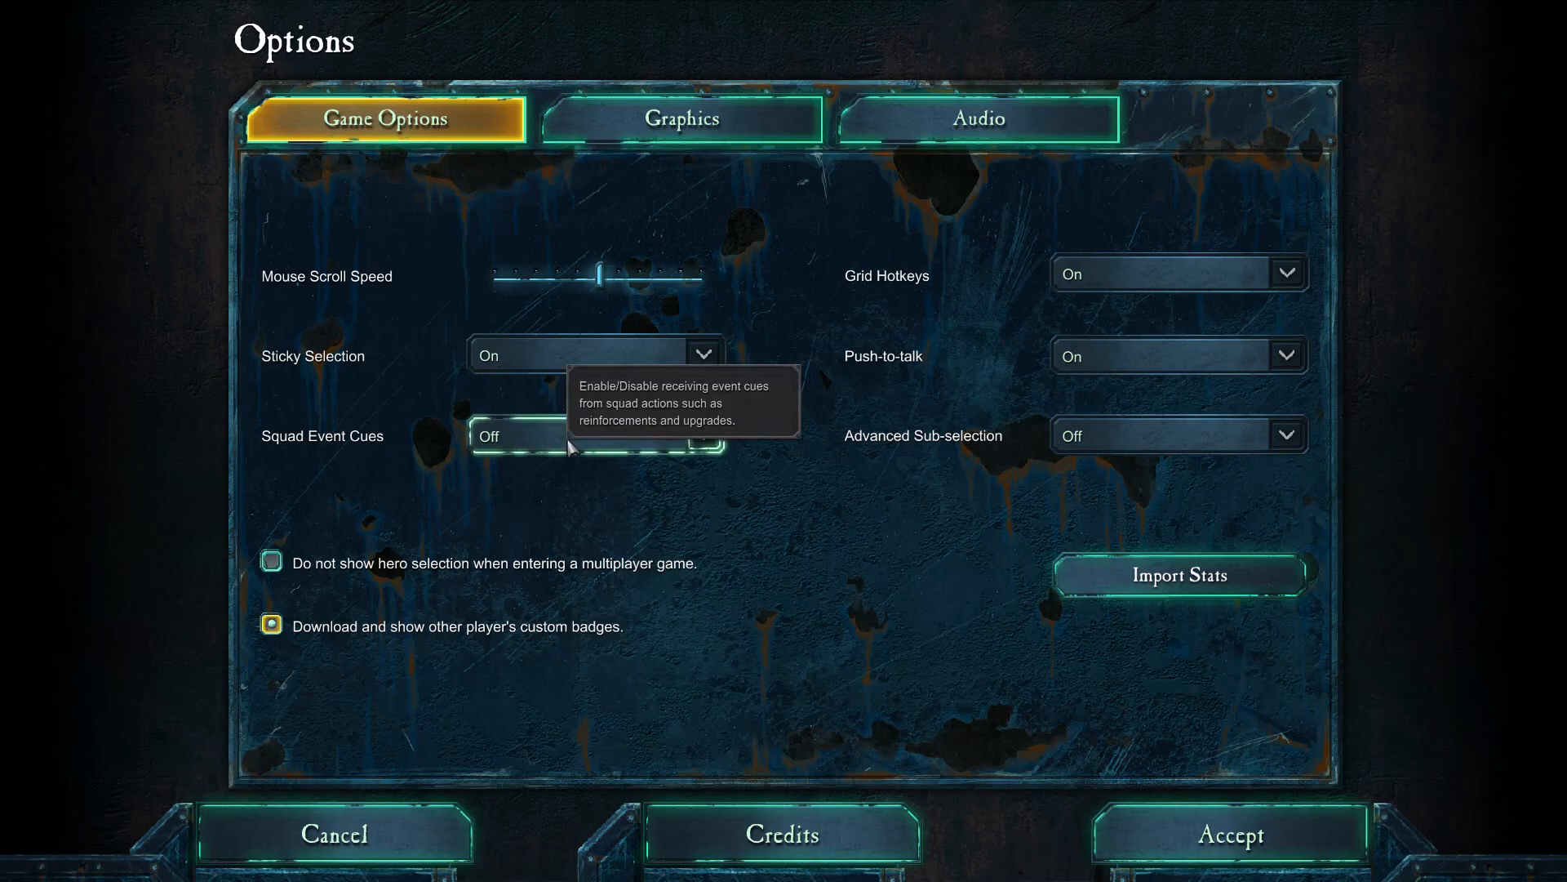
{"action": "mouse_move", "coordinate": [602, 450]}
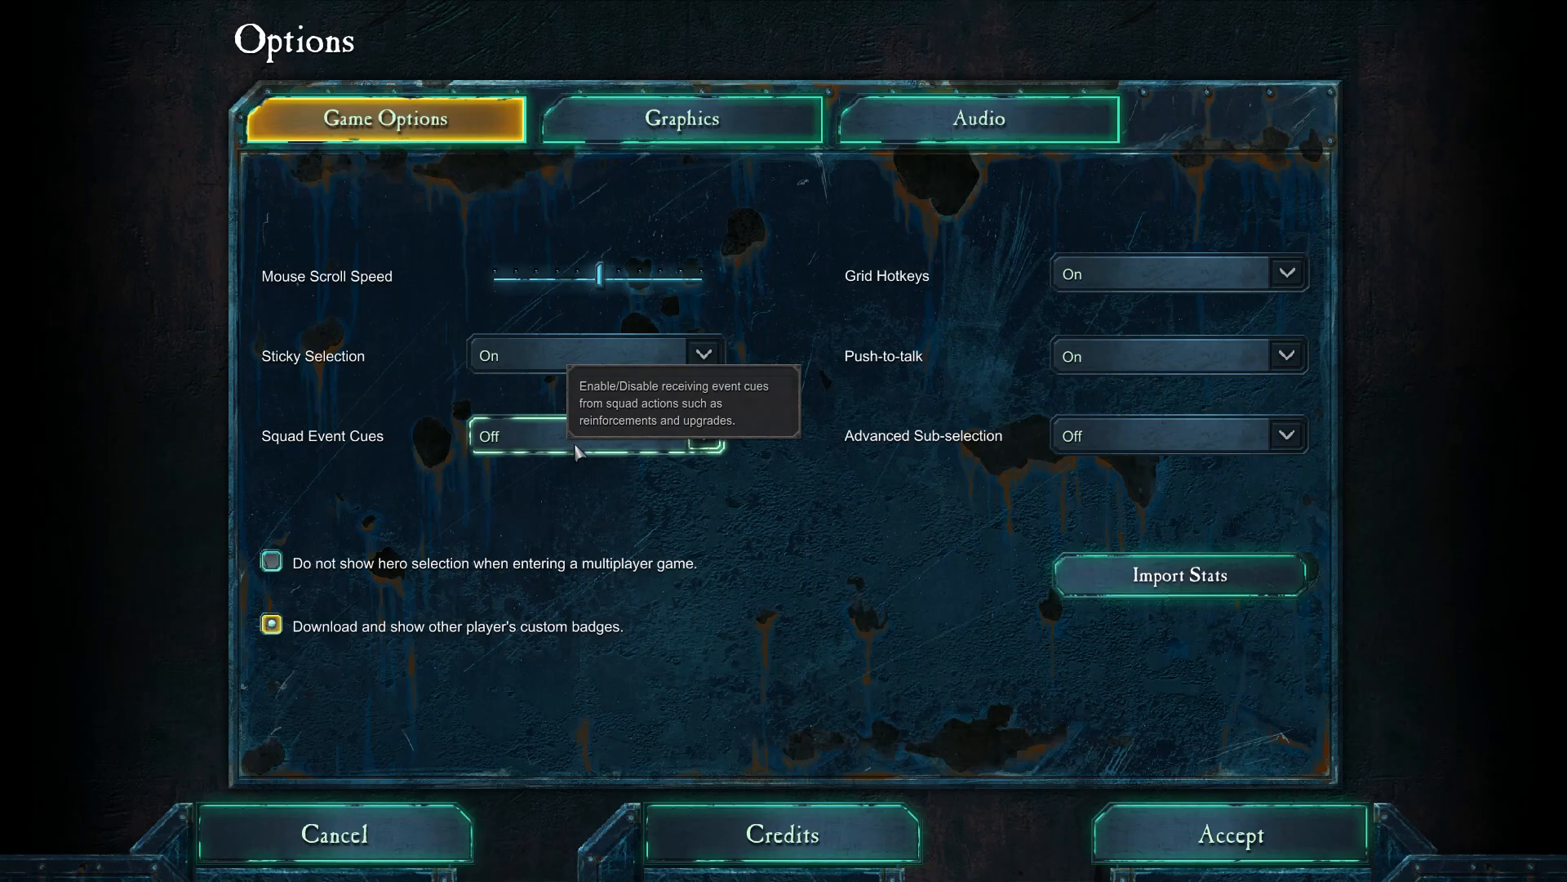
{"action": "mouse_move", "coordinate": [1178, 436]}
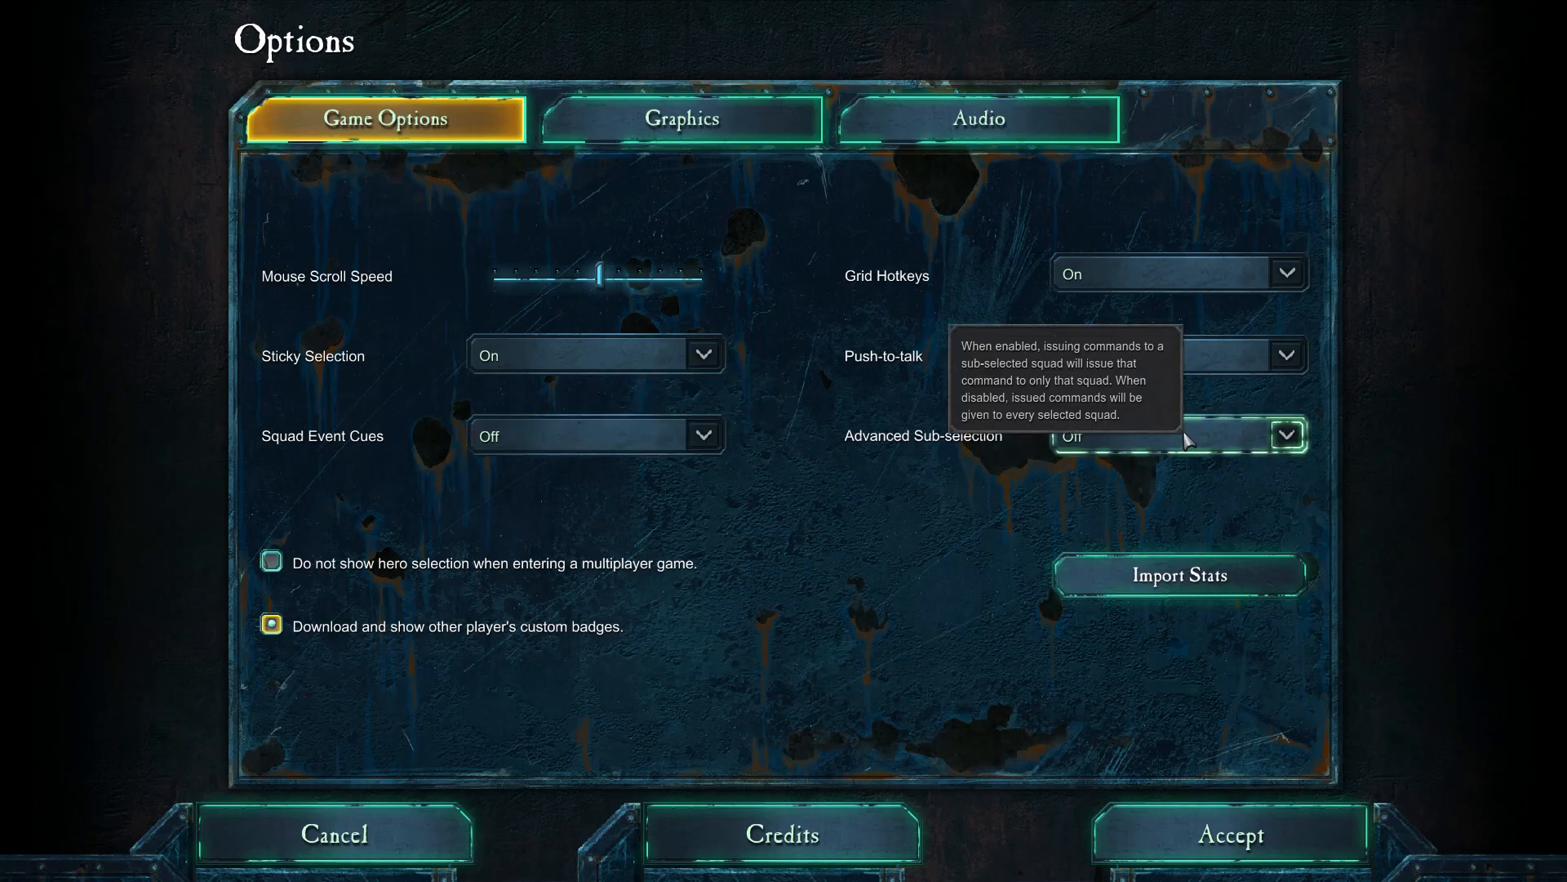
{"action": "mouse_move", "coordinate": [1210, 445]}
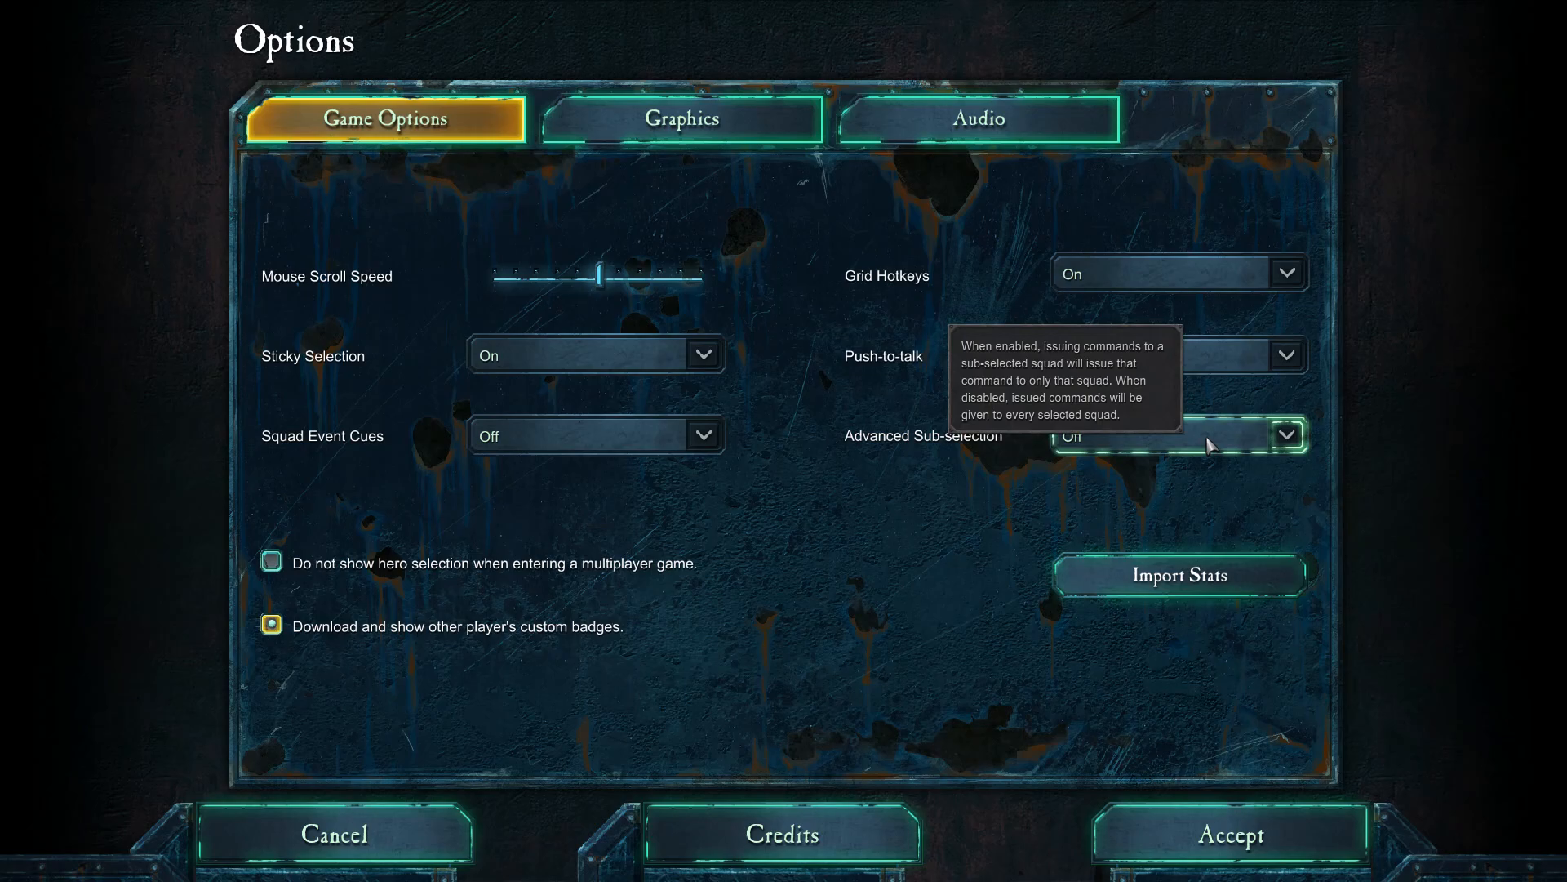
{"action": "mouse_move", "coordinate": [1199, 443]}
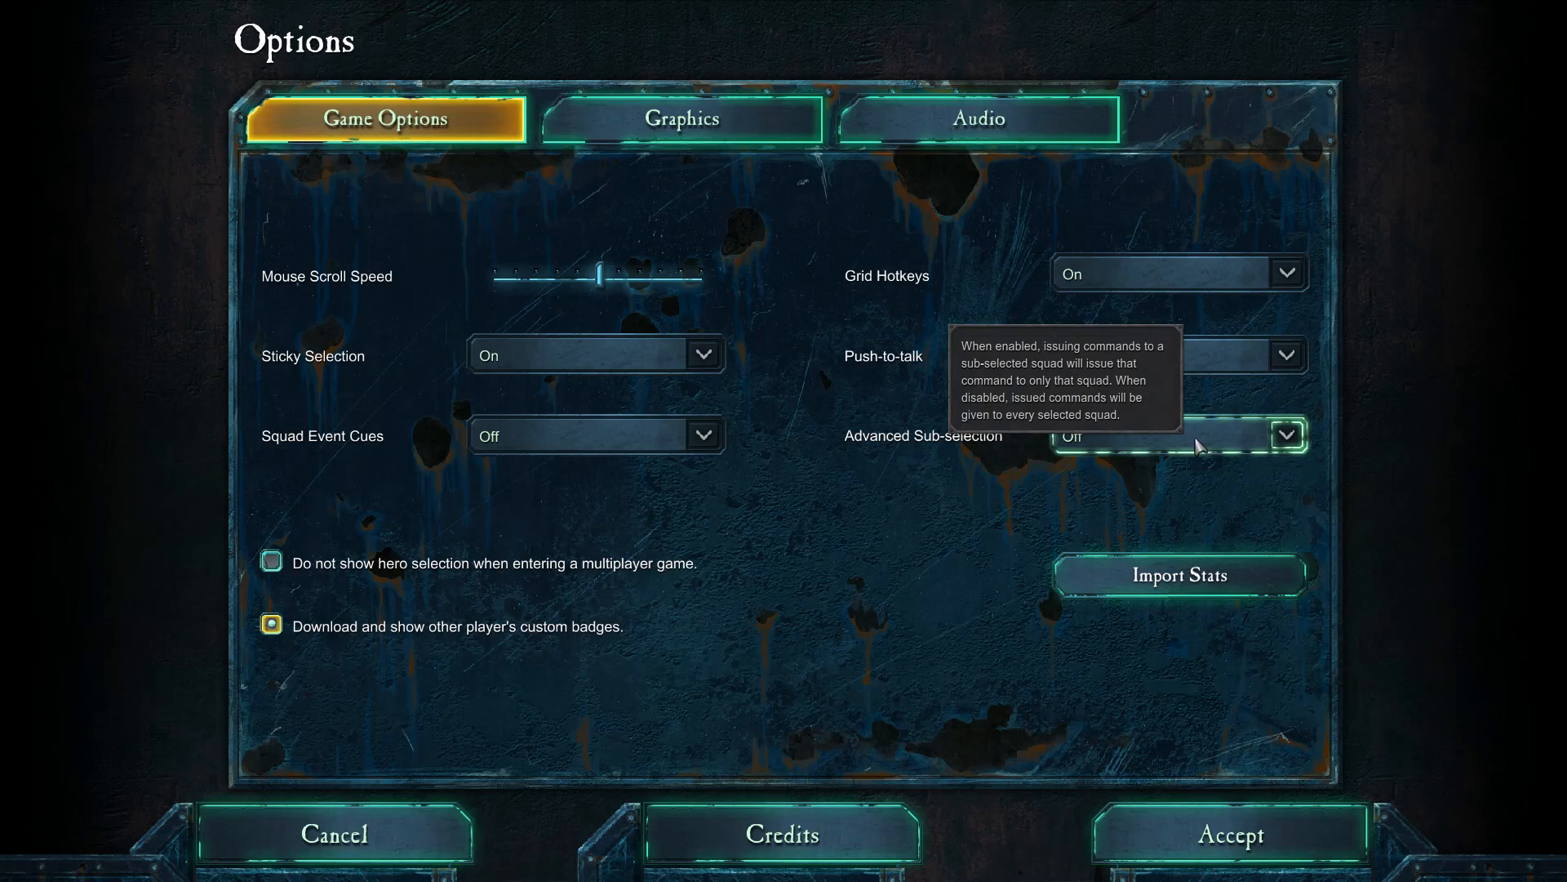
{"action": "mouse_move", "coordinate": [1191, 443]}
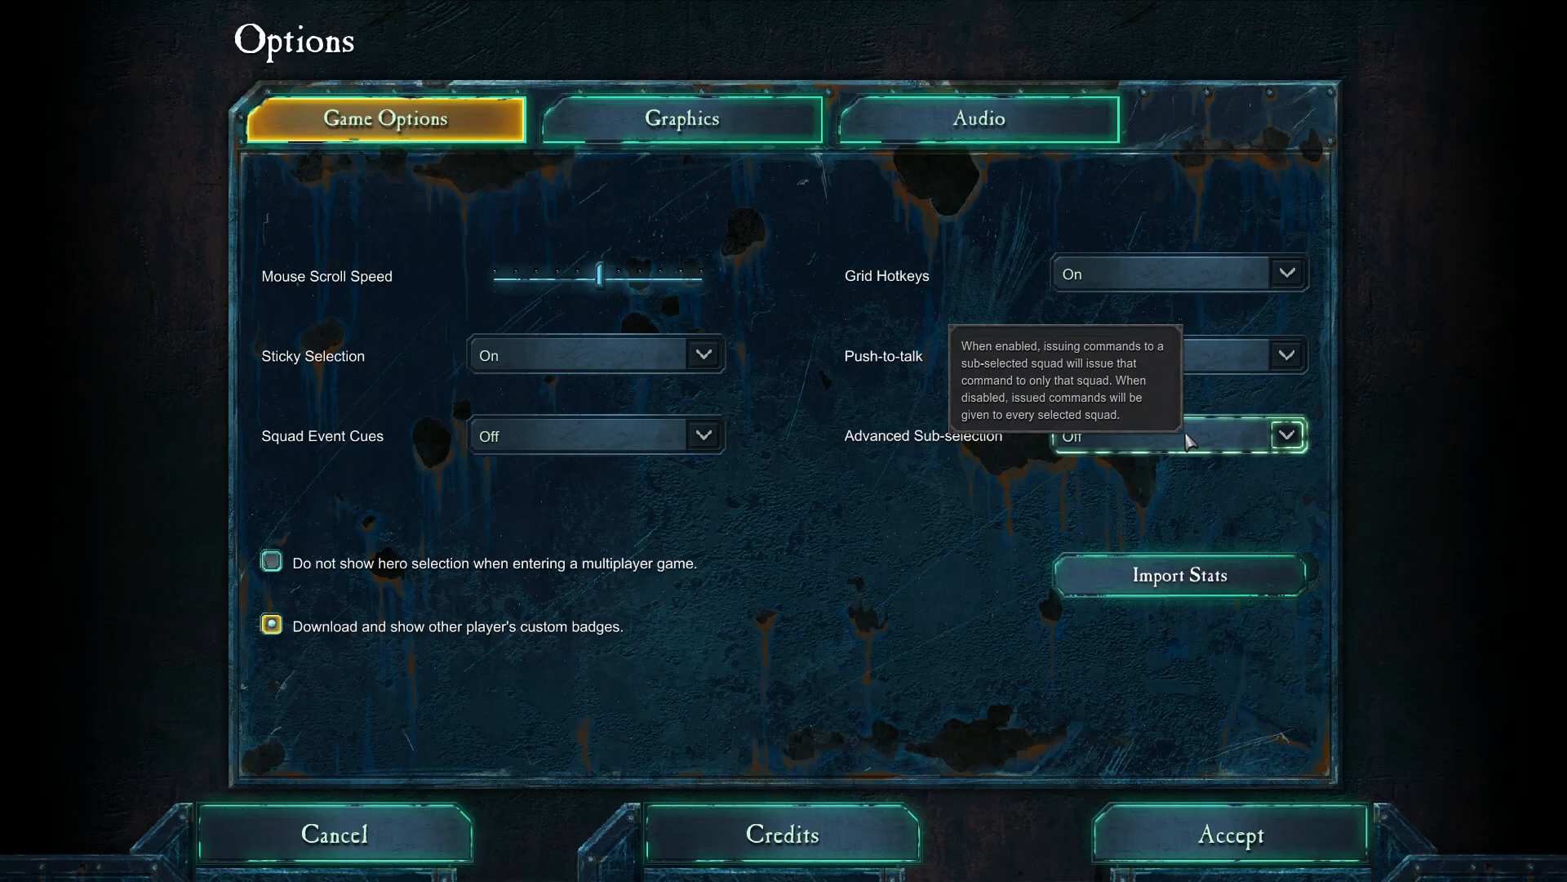
{"action": "mouse_move", "coordinate": [845, 544]}
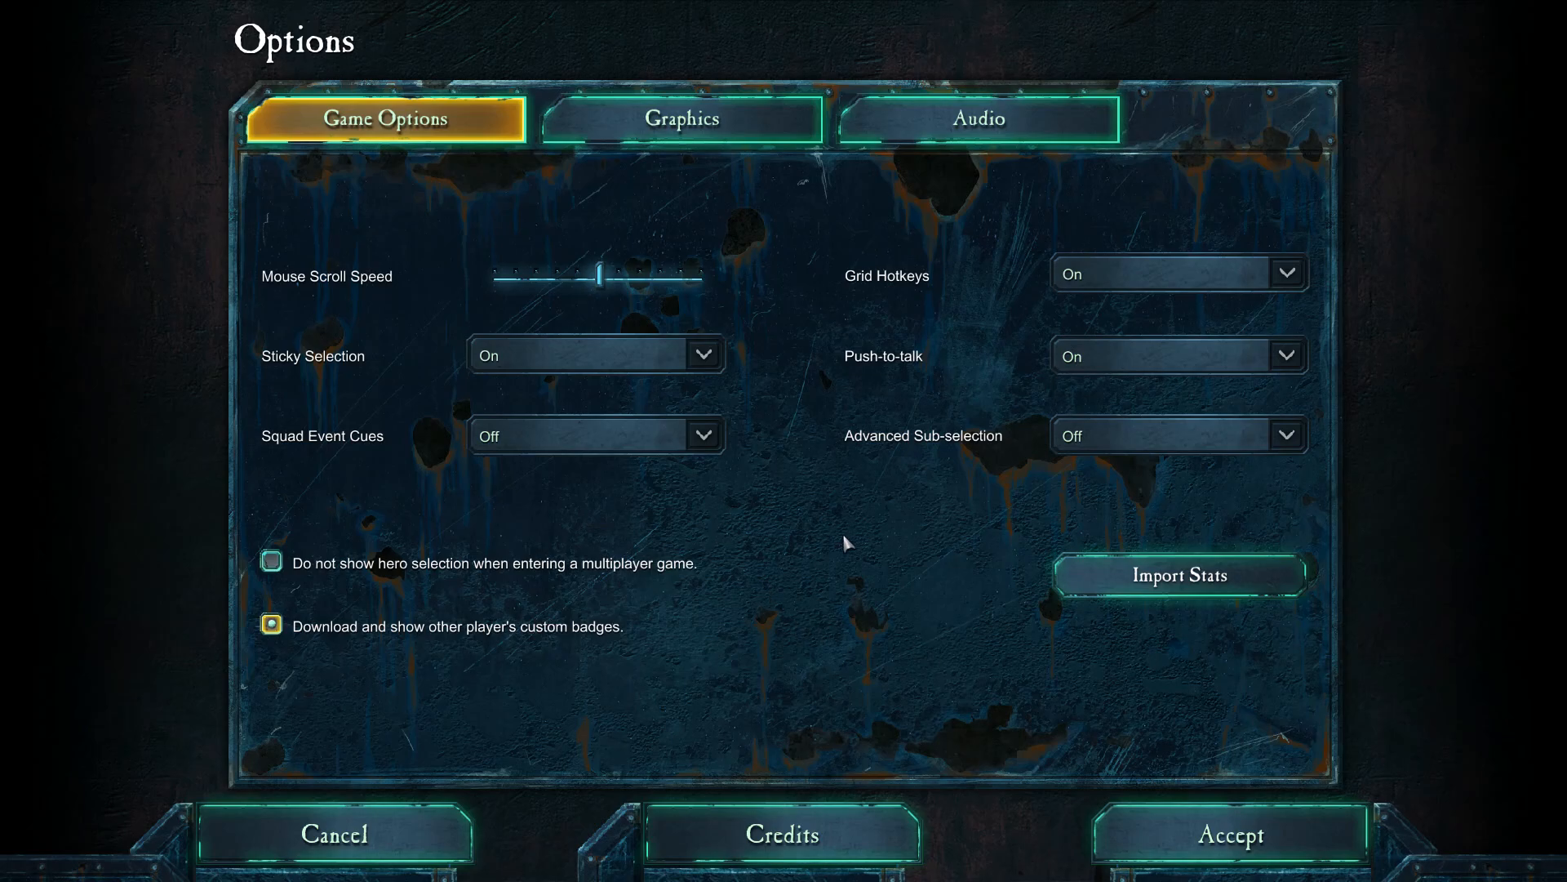
{"action": "mouse_move", "coordinate": [864, 519]}
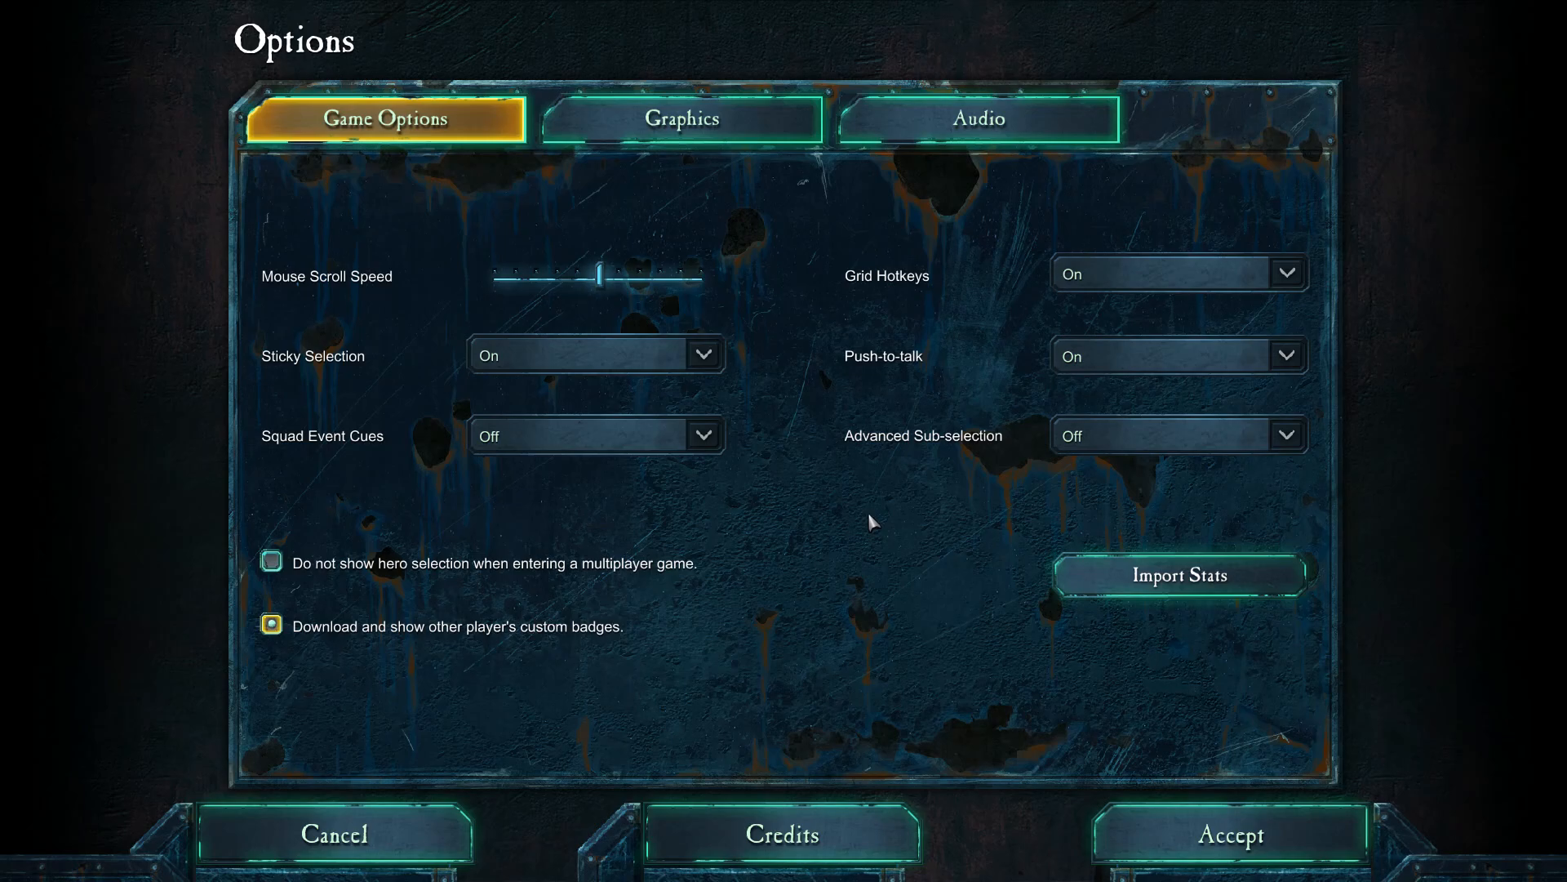
{"action": "mouse_move", "coordinate": [927, 312]}
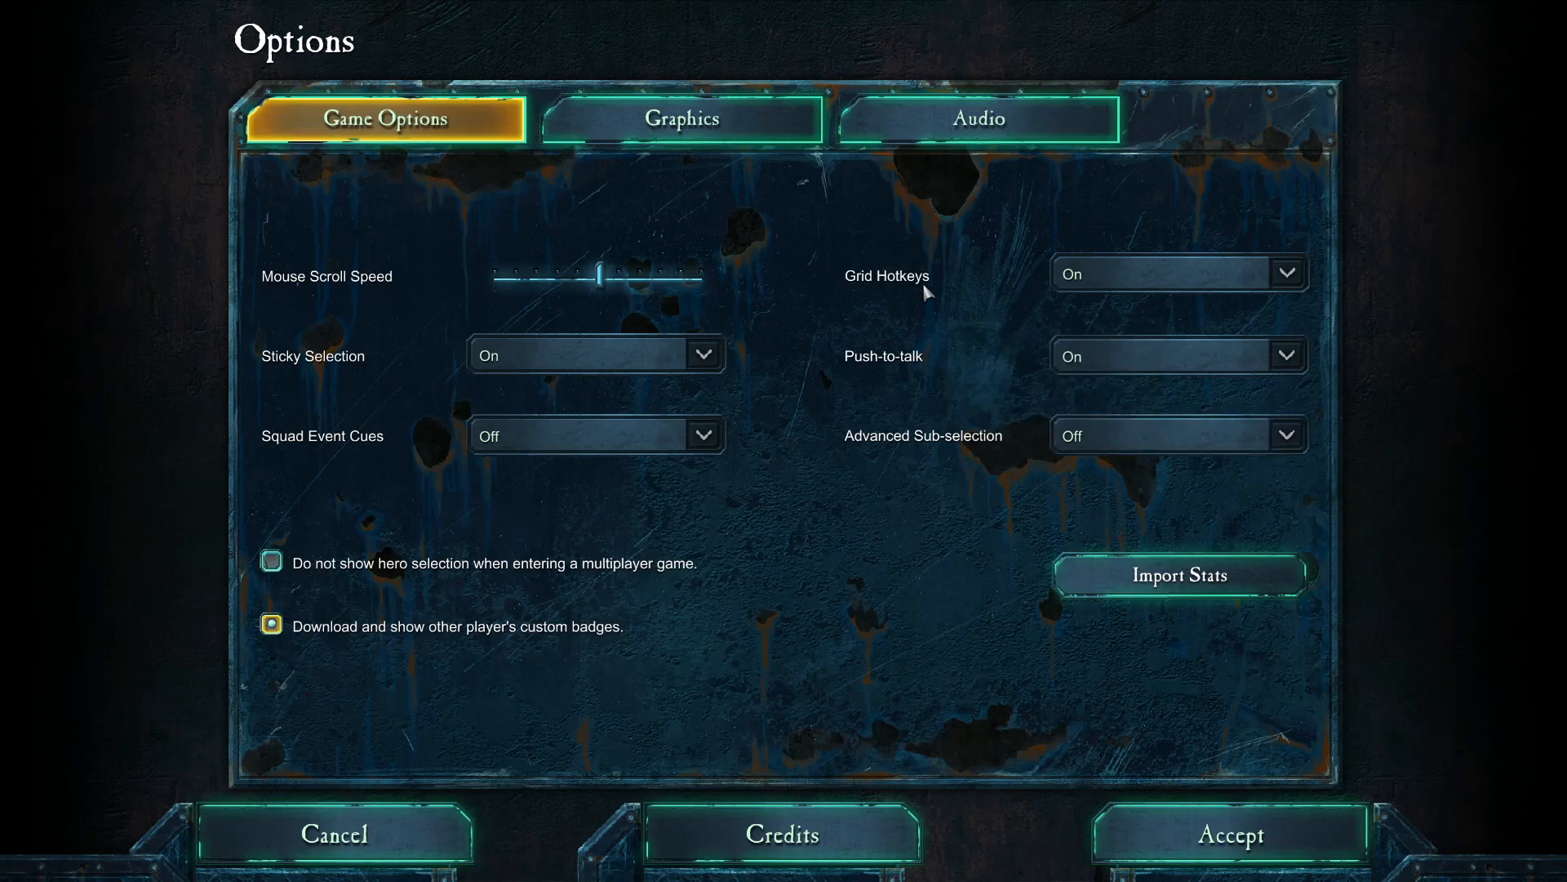
Switch from the Graphics options to Audio and back to Graphics.
{"action": "left_click", "coordinate": [688, 119]}
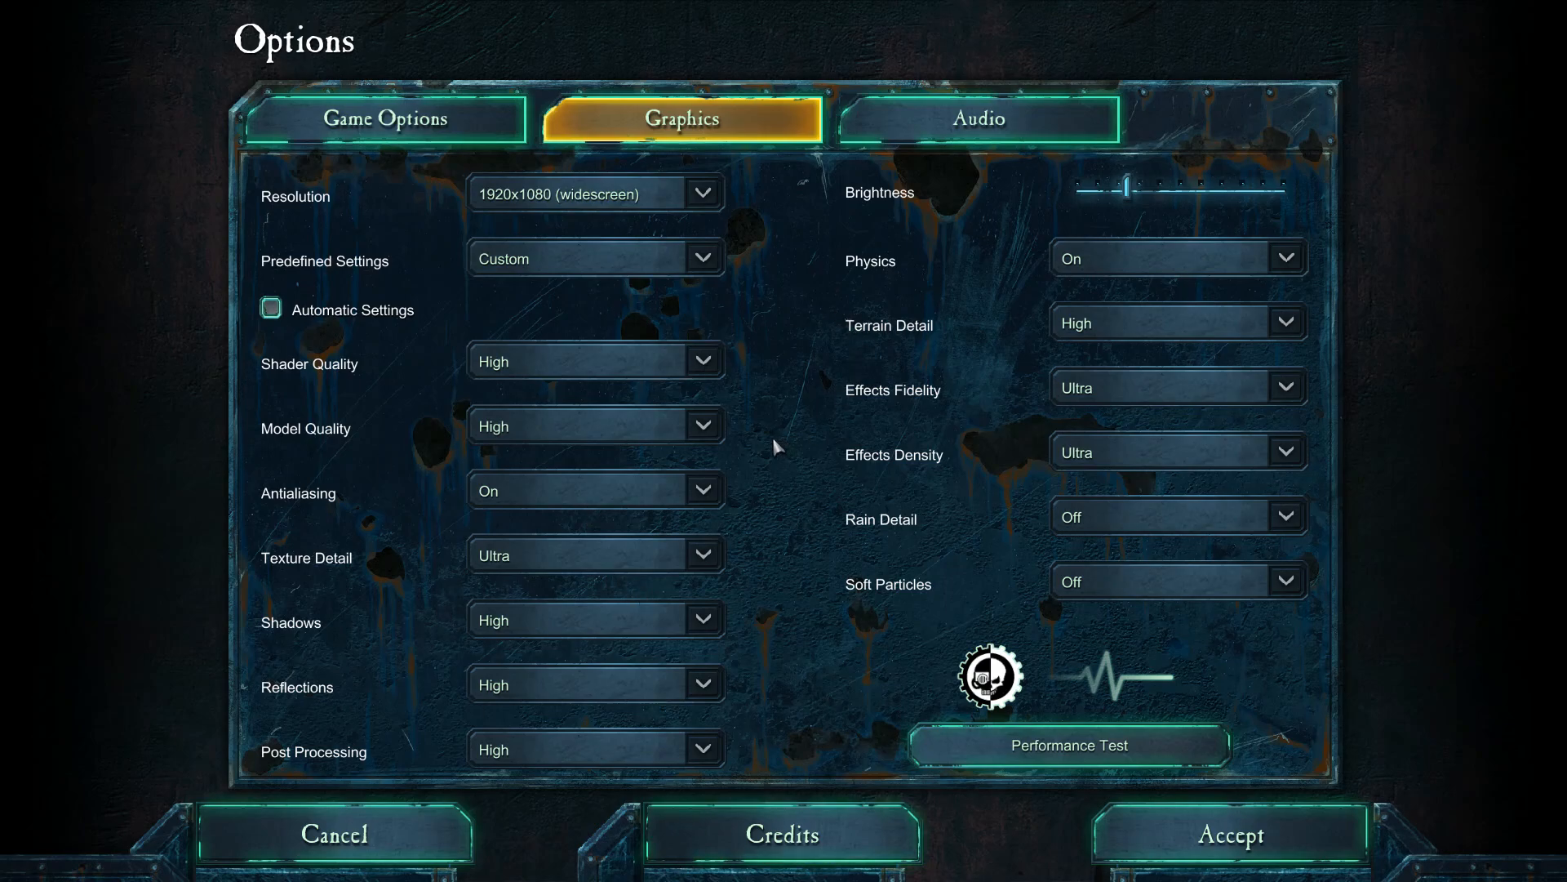
{"action": "mouse_move", "coordinate": [941, 125]}
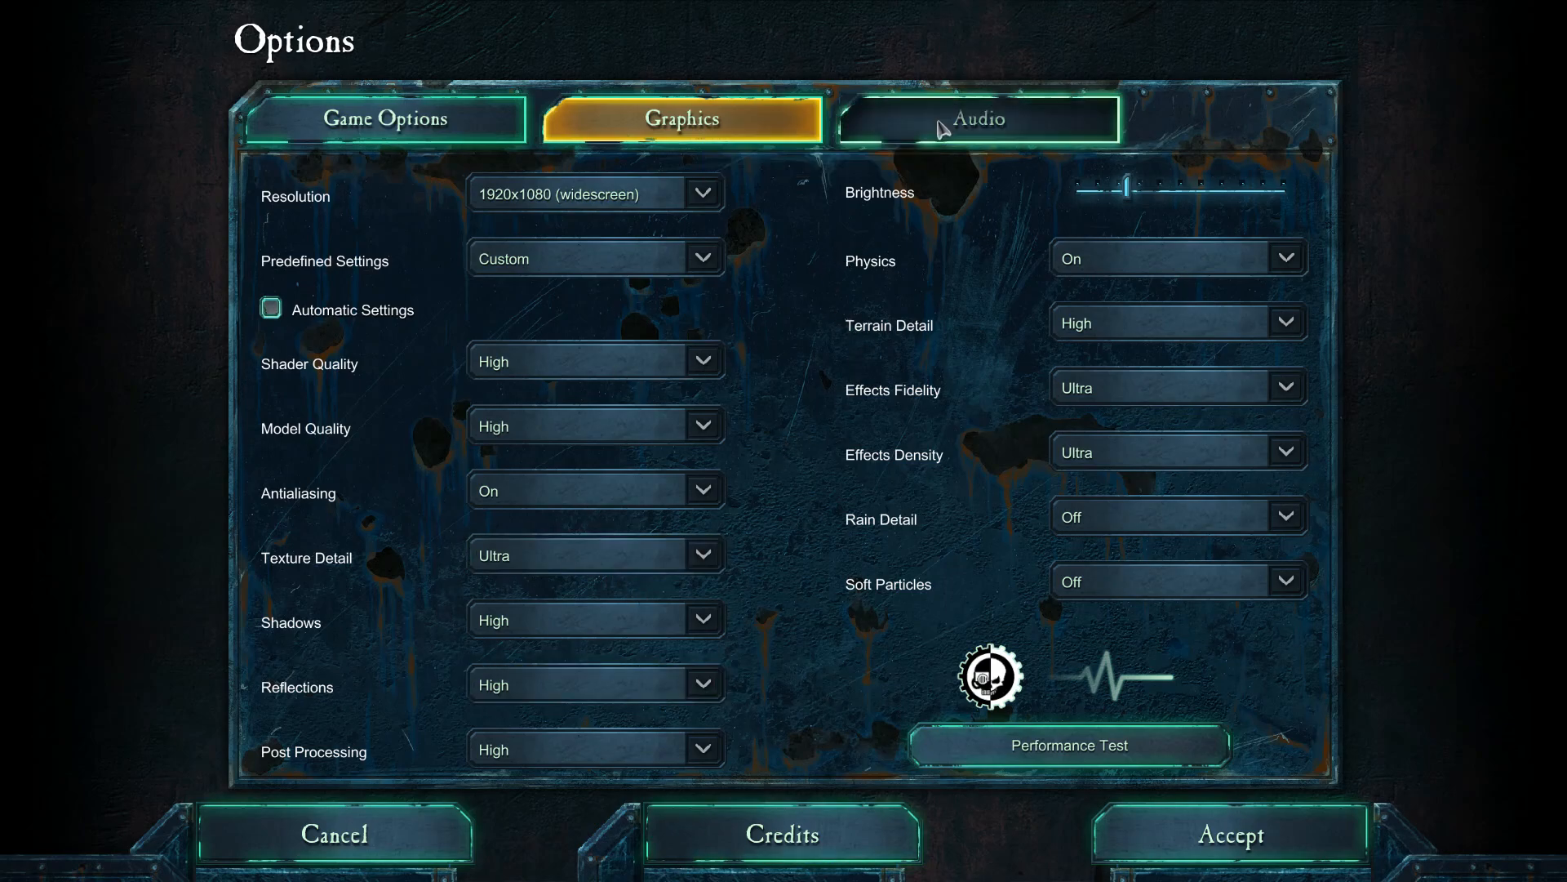
{"action": "left_click", "coordinate": [981, 120]}
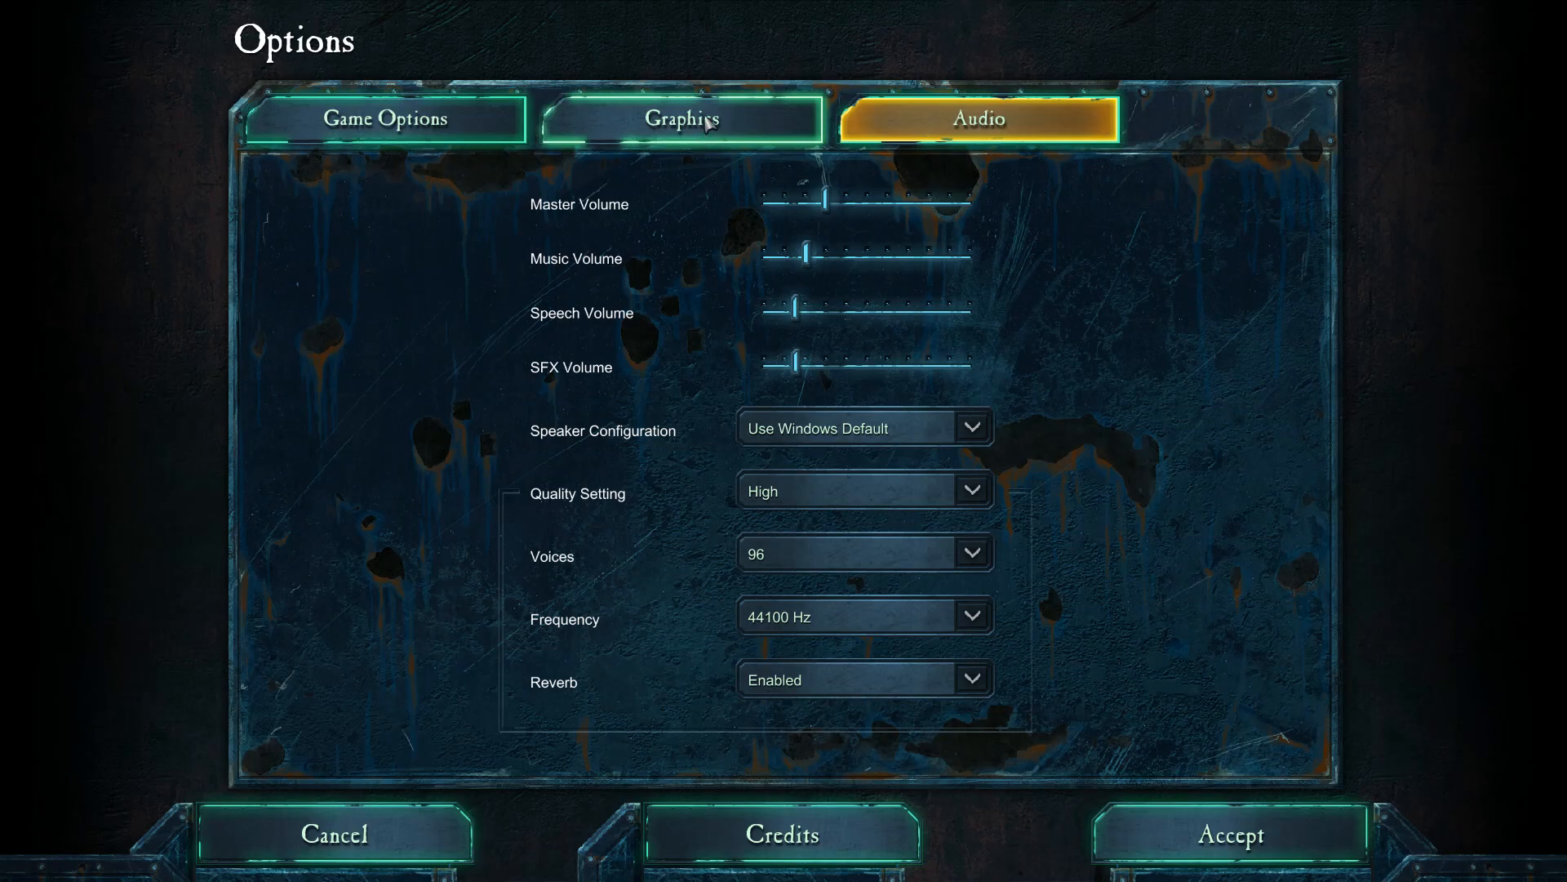
{"action": "left_click", "coordinate": [689, 119]}
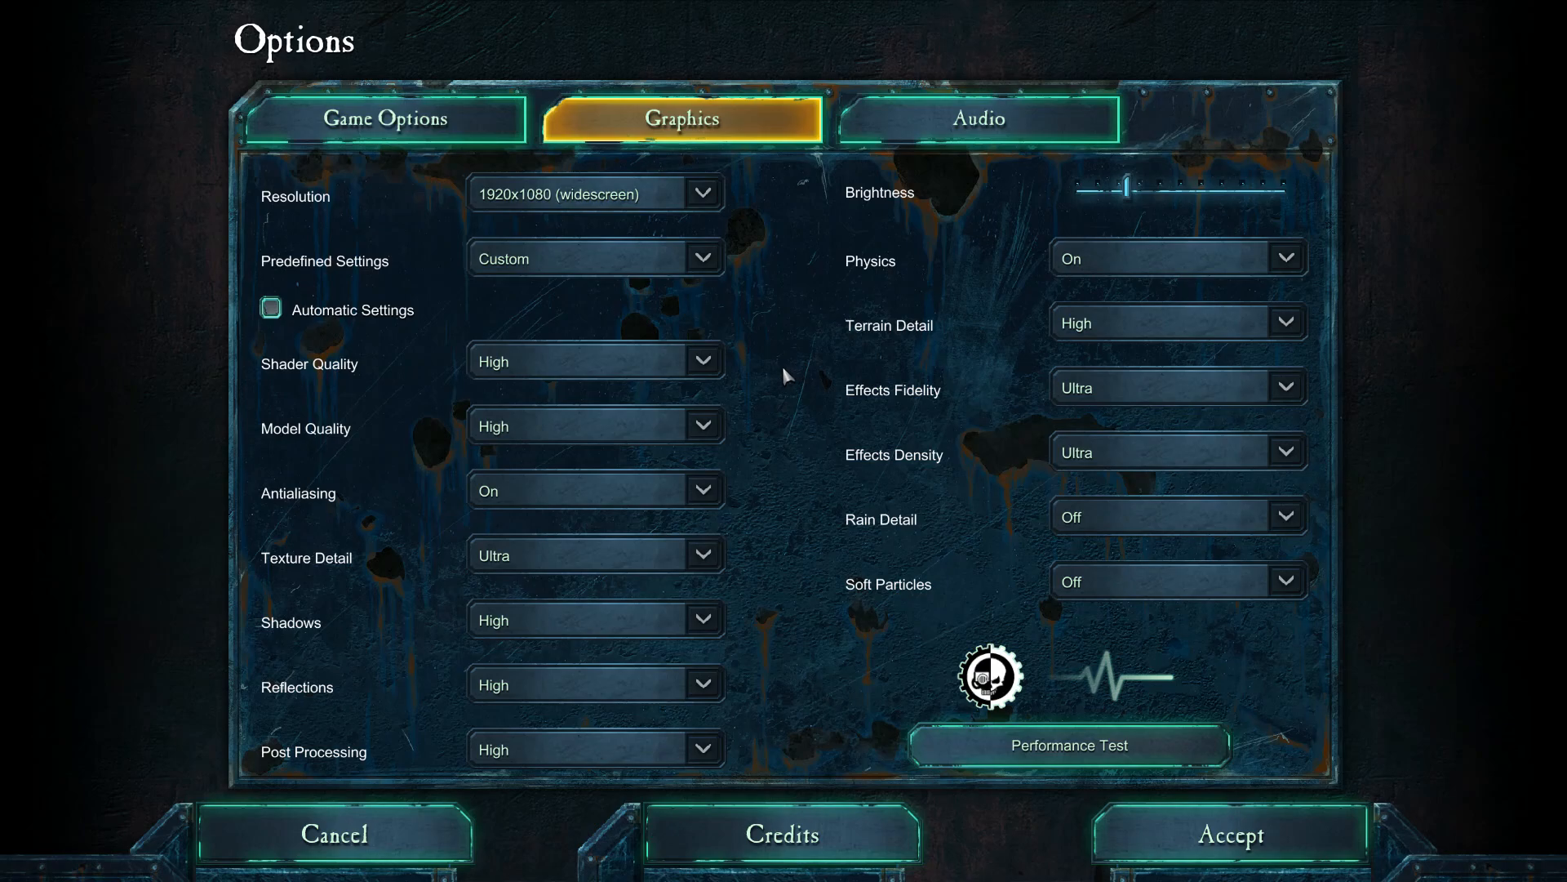
{"action": "mouse_move", "coordinate": [781, 385]}
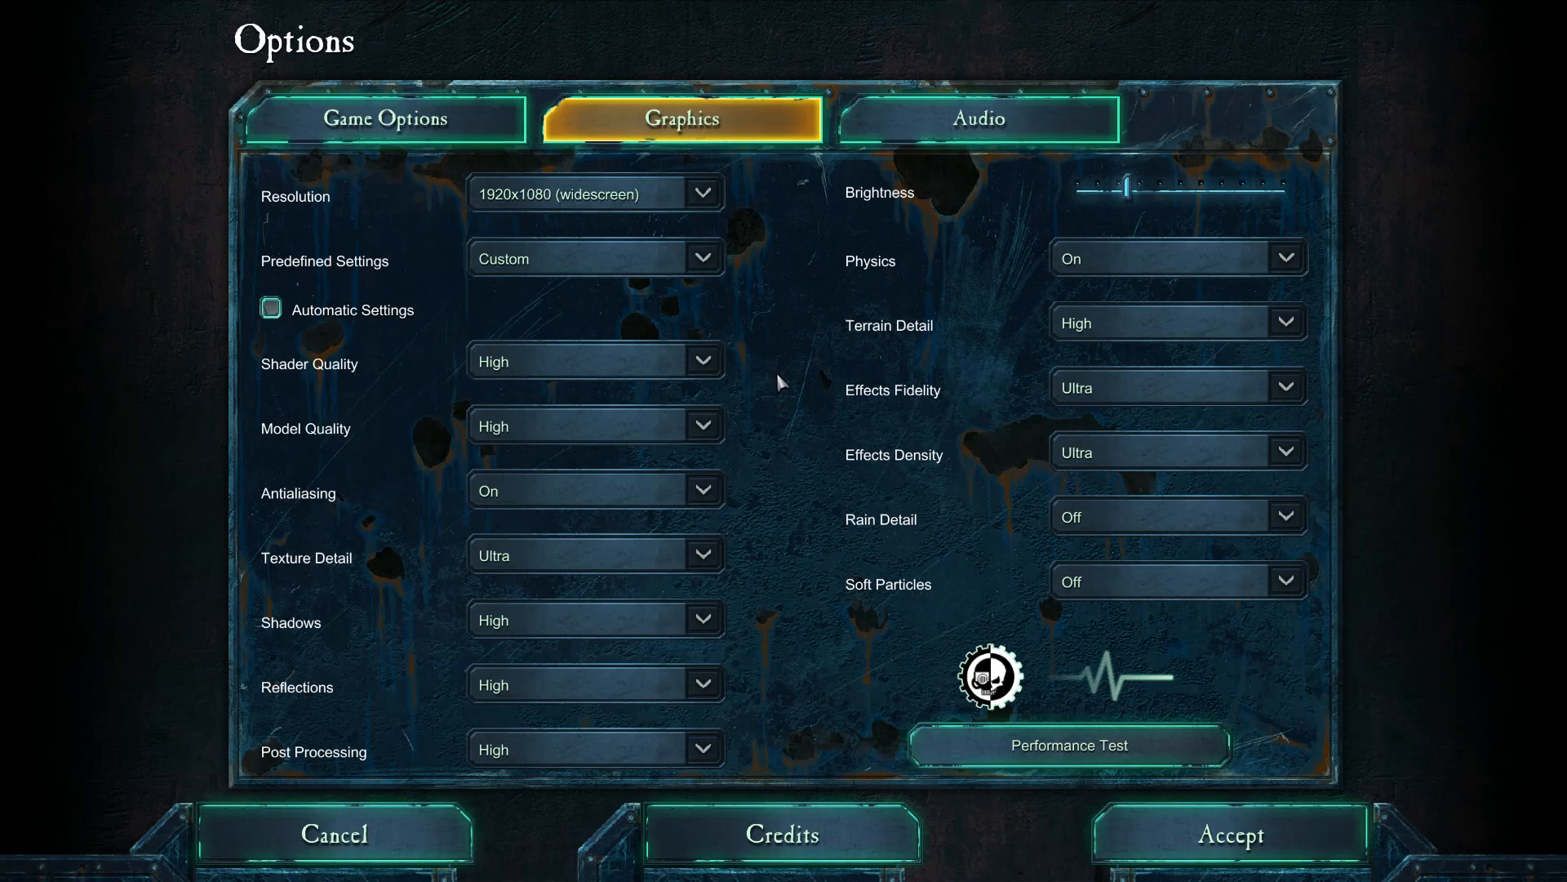
{"action": "mouse_move", "coordinate": [797, 384]}
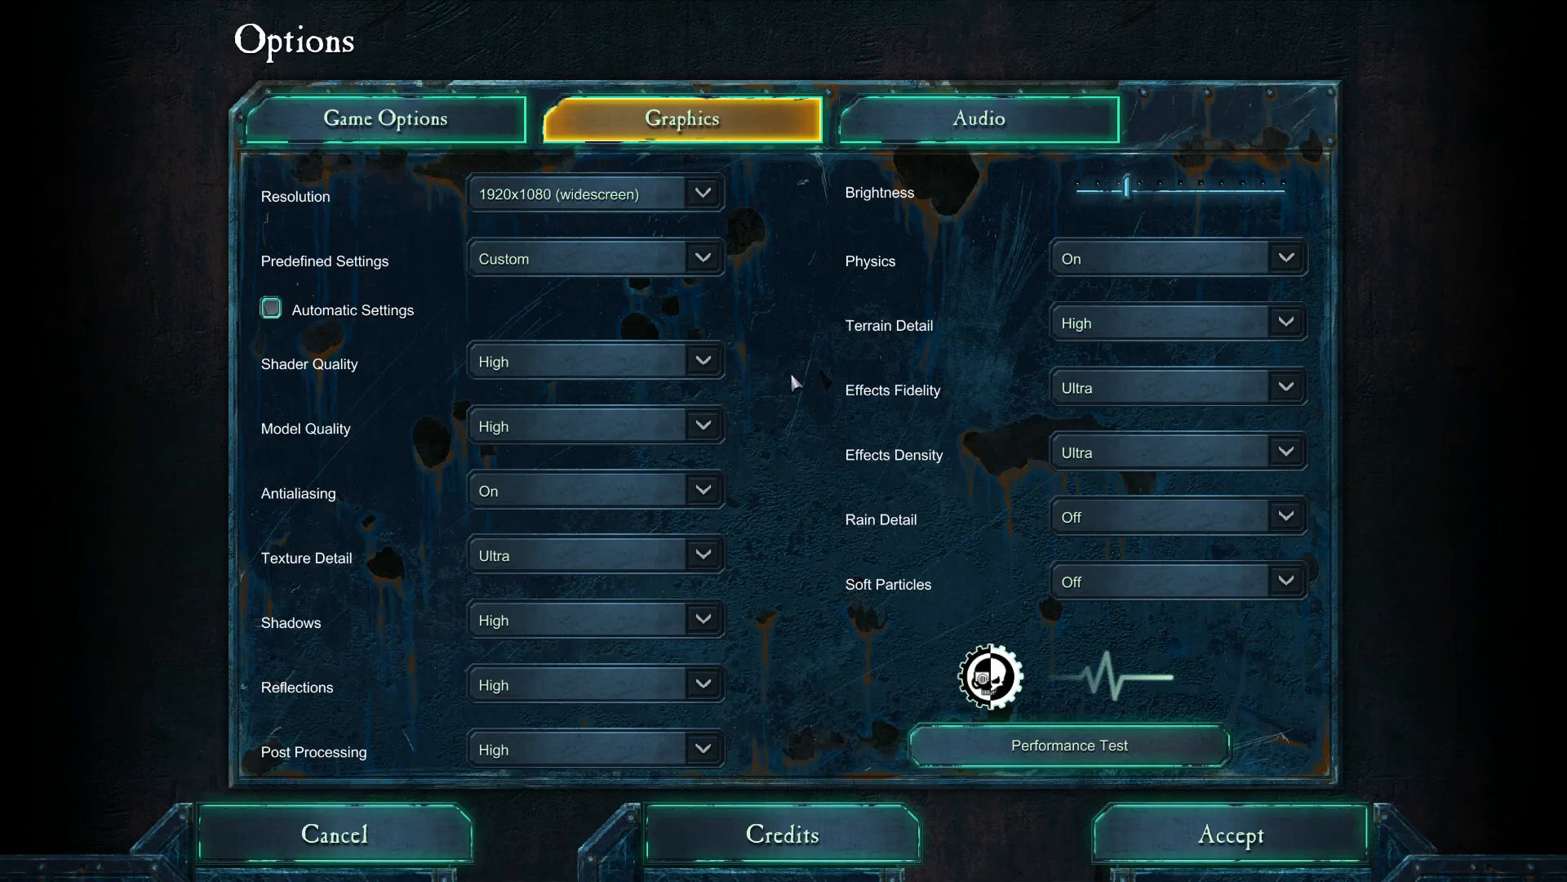
{"action": "mouse_move", "coordinate": [783, 369]}
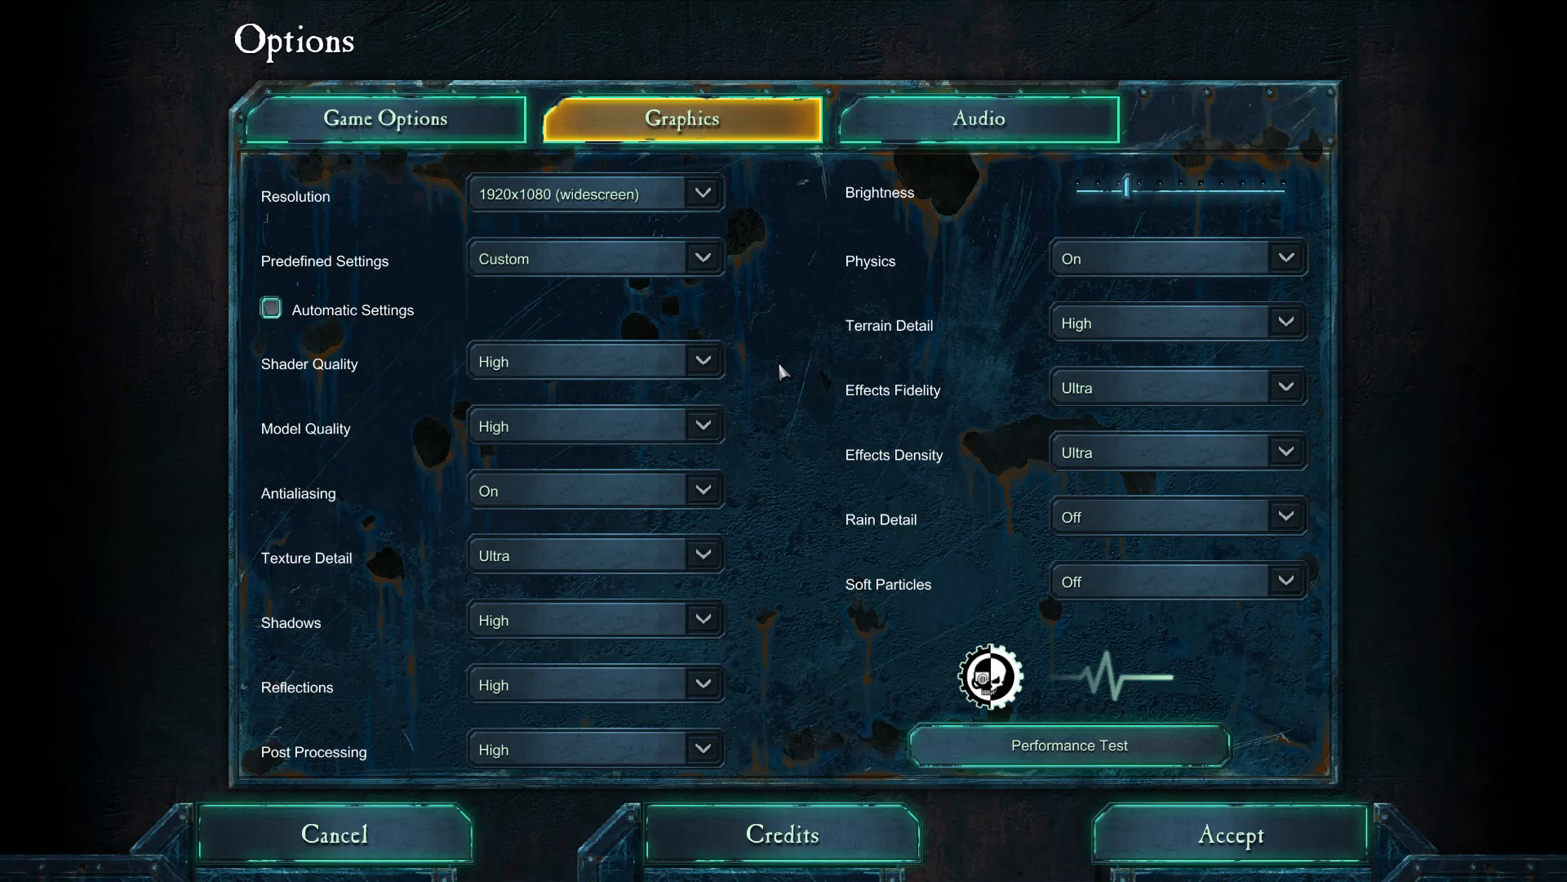
{"action": "mouse_move", "coordinate": [1124, 620]}
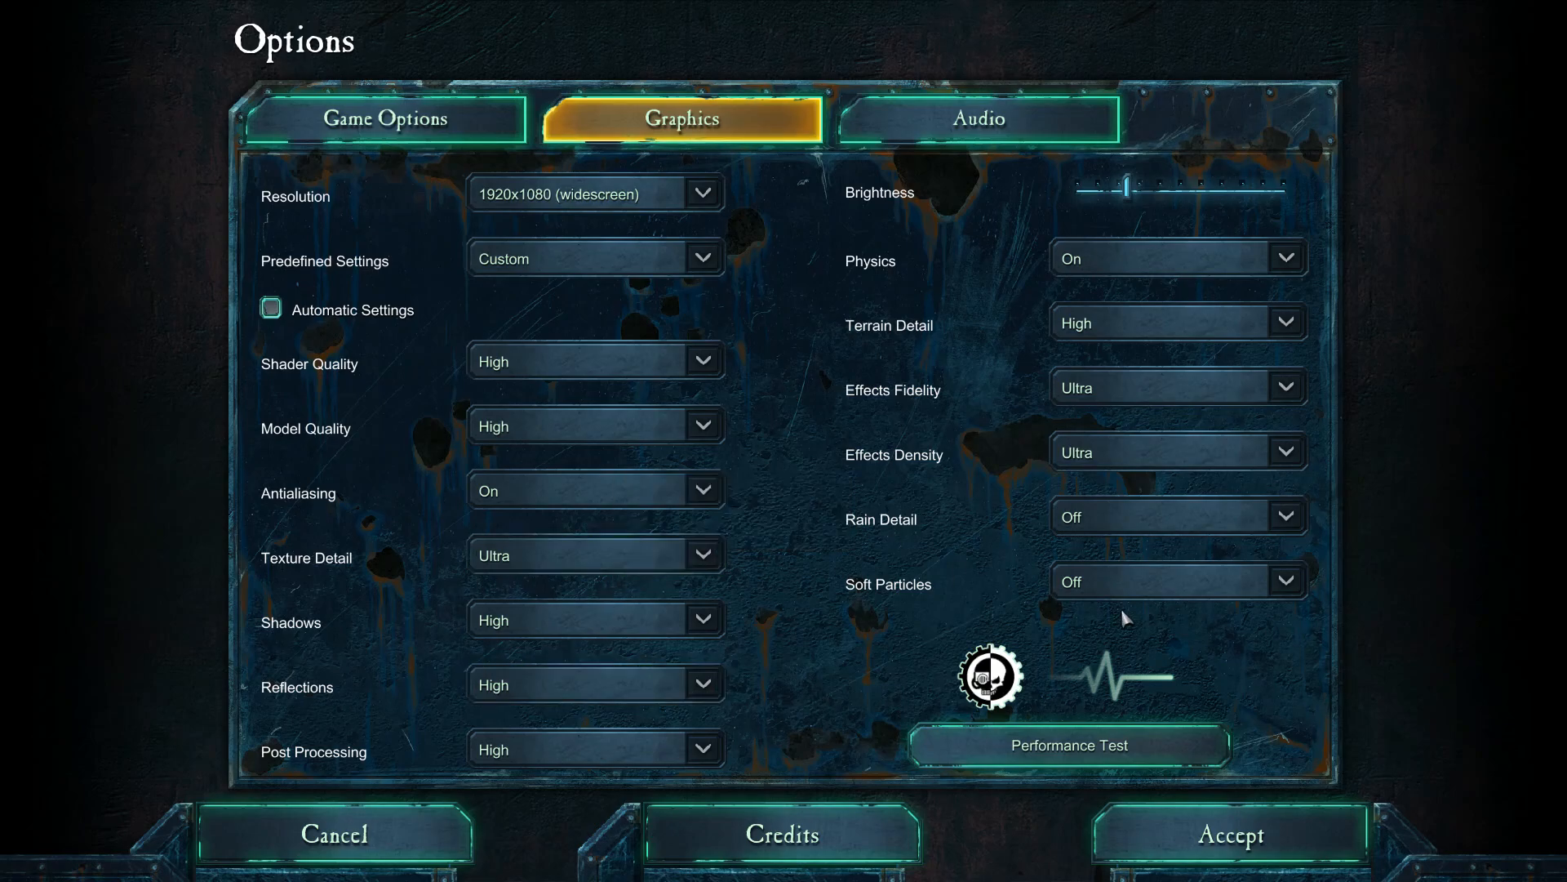
{"action": "mouse_move", "coordinate": [1086, 614]}
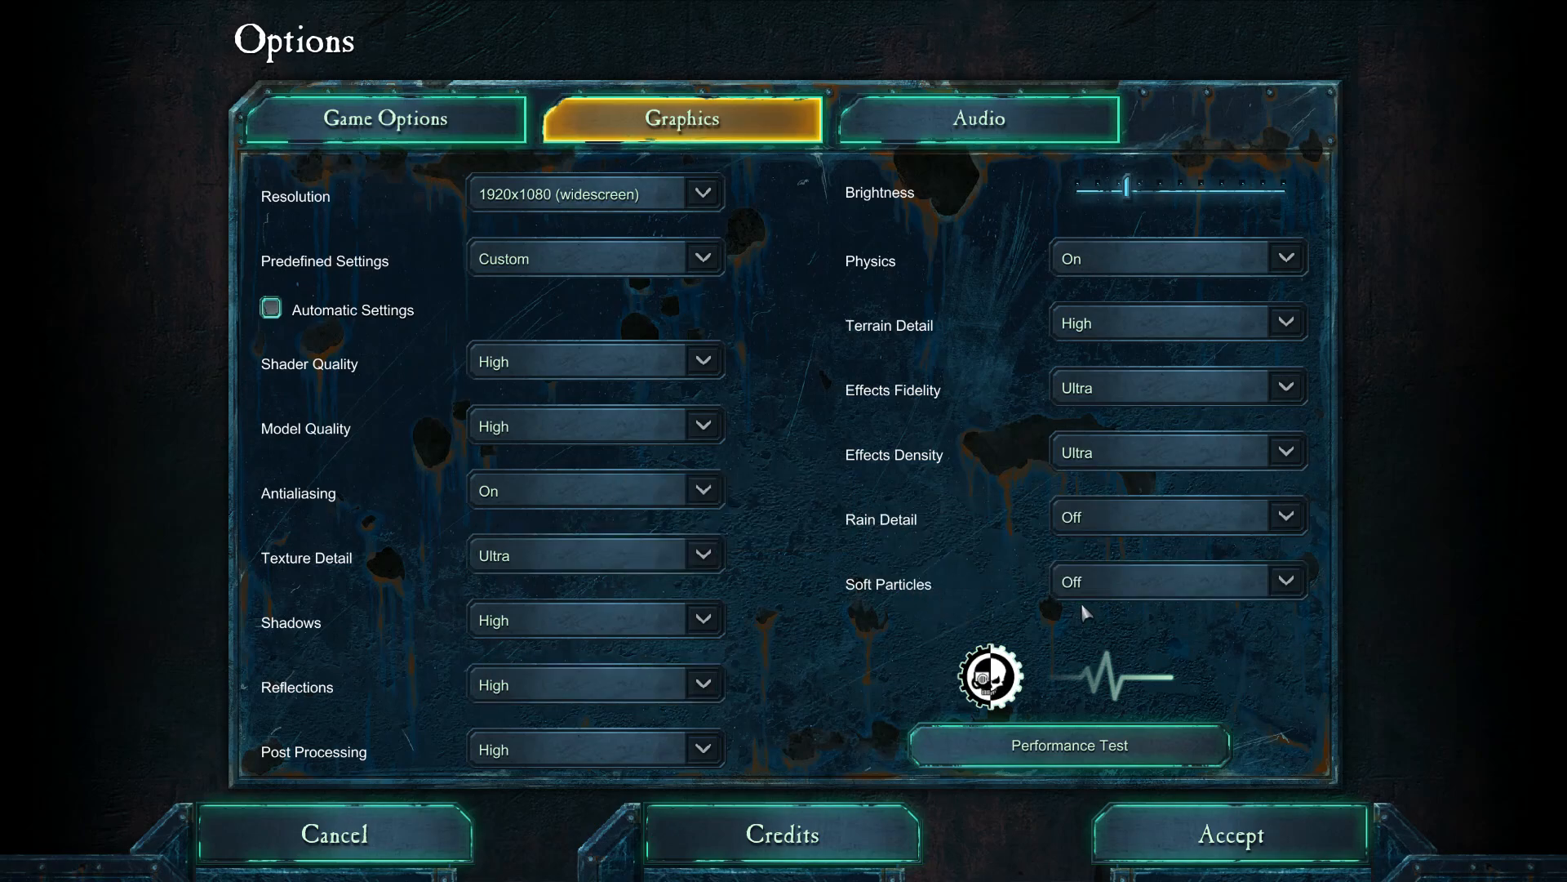
{"action": "mouse_move", "coordinate": [1129, 585]}
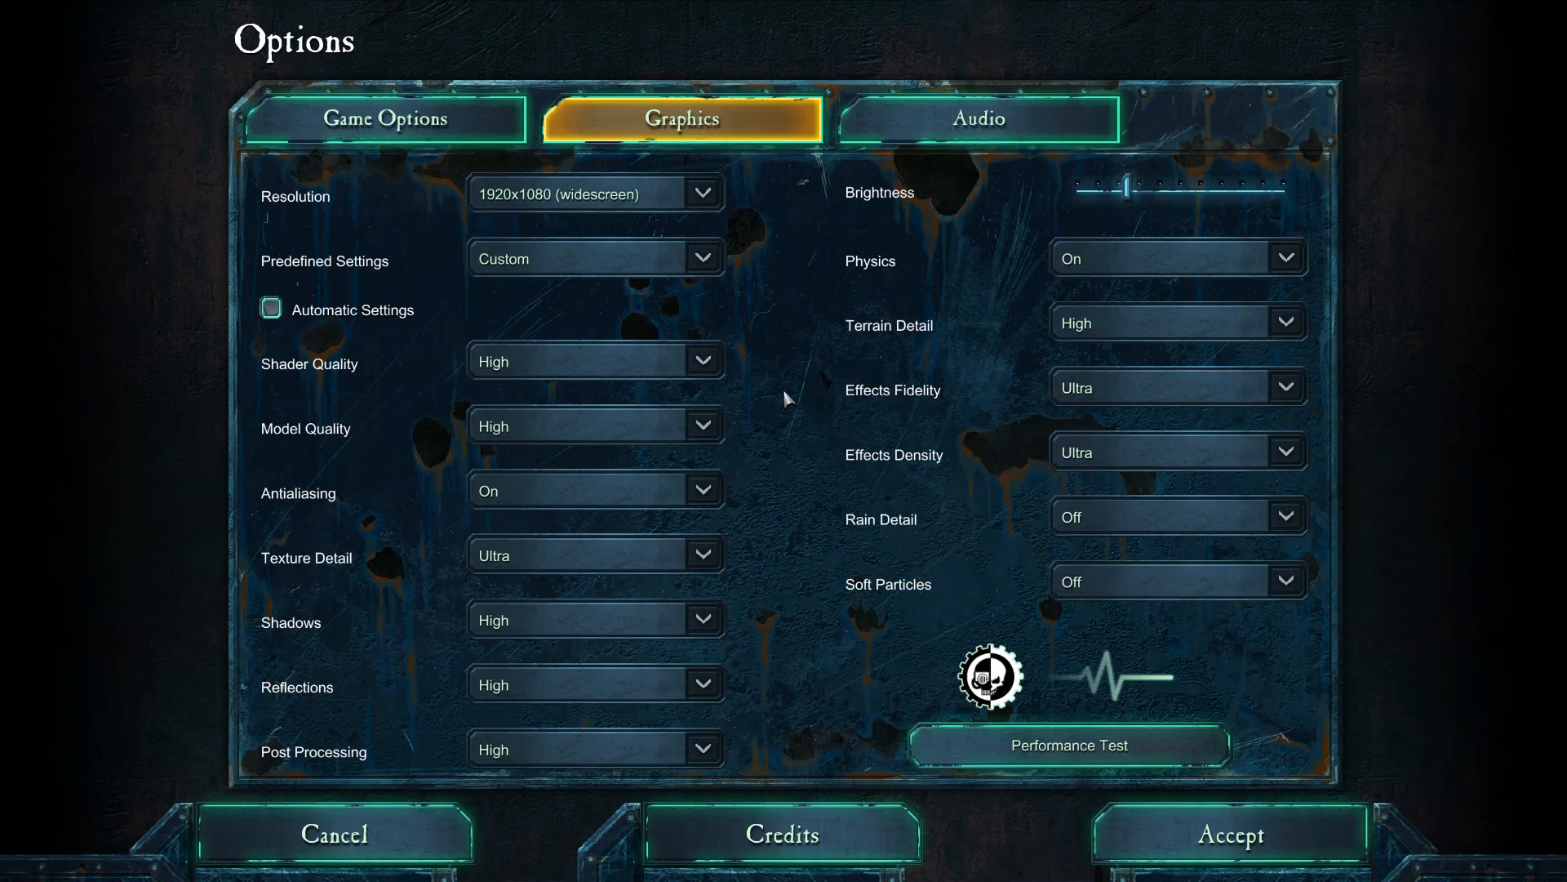
{"action": "mouse_move", "coordinate": [813, 415]}
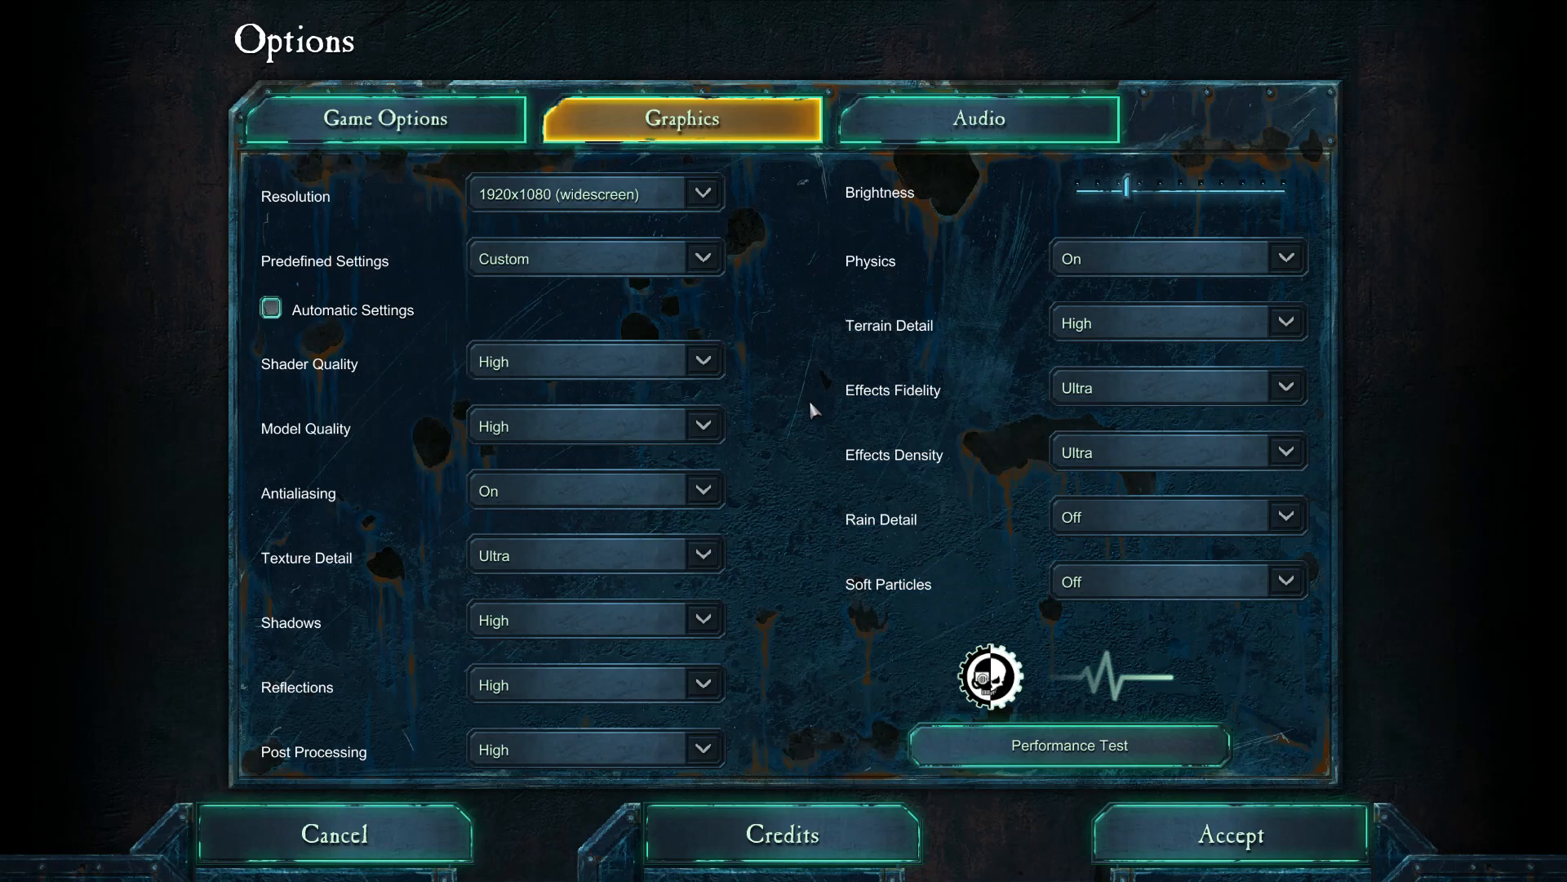
{"action": "mouse_move", "coordinate": [791, 377]}
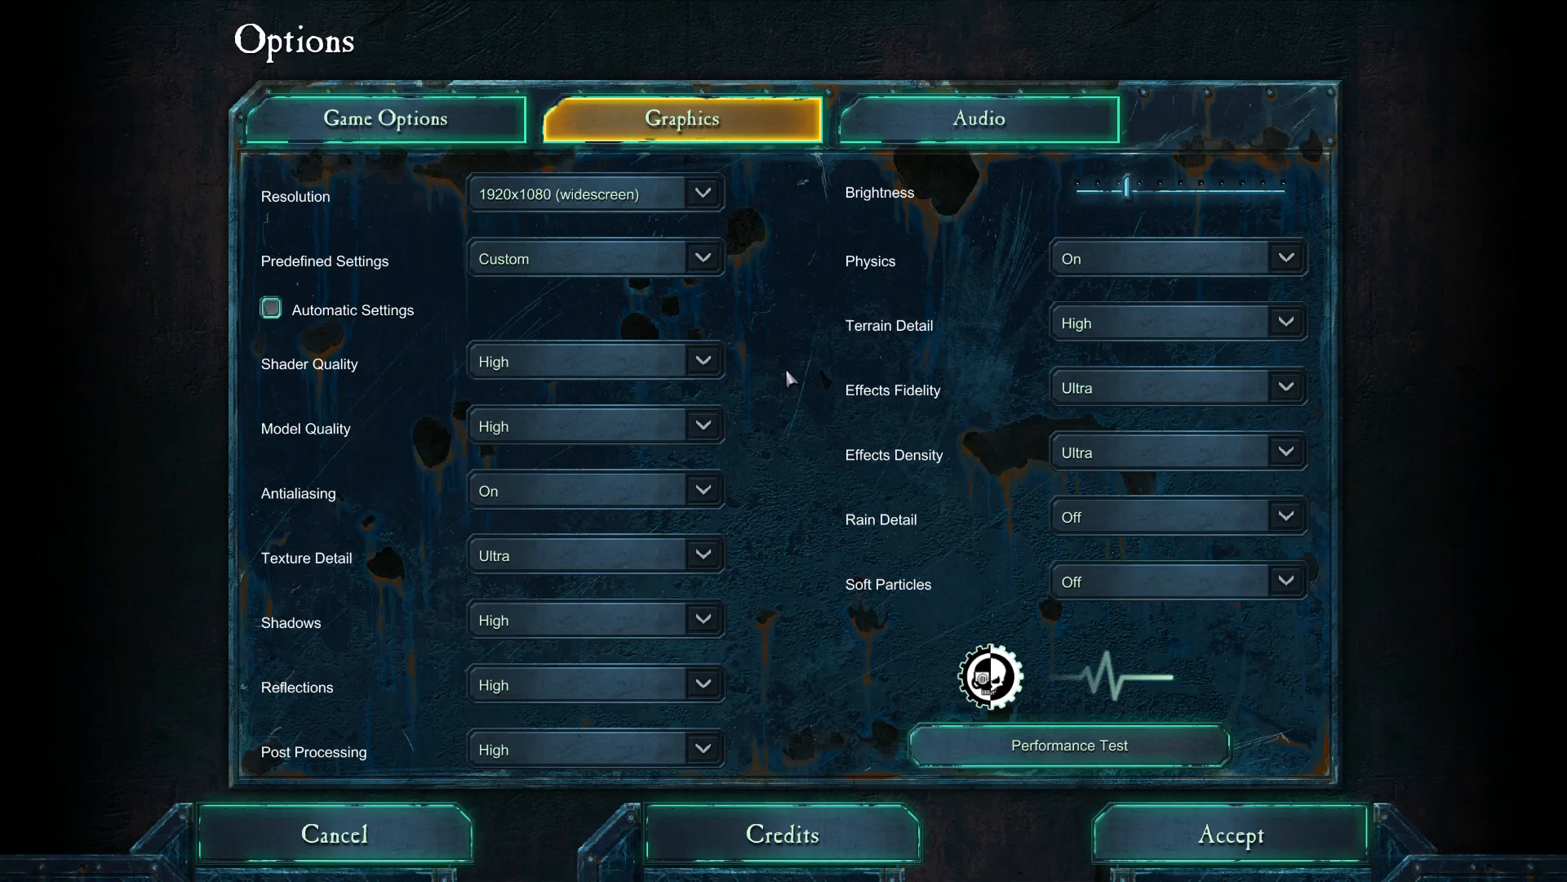
{"action": "mouse_move", "coordinate": [795, 425]}
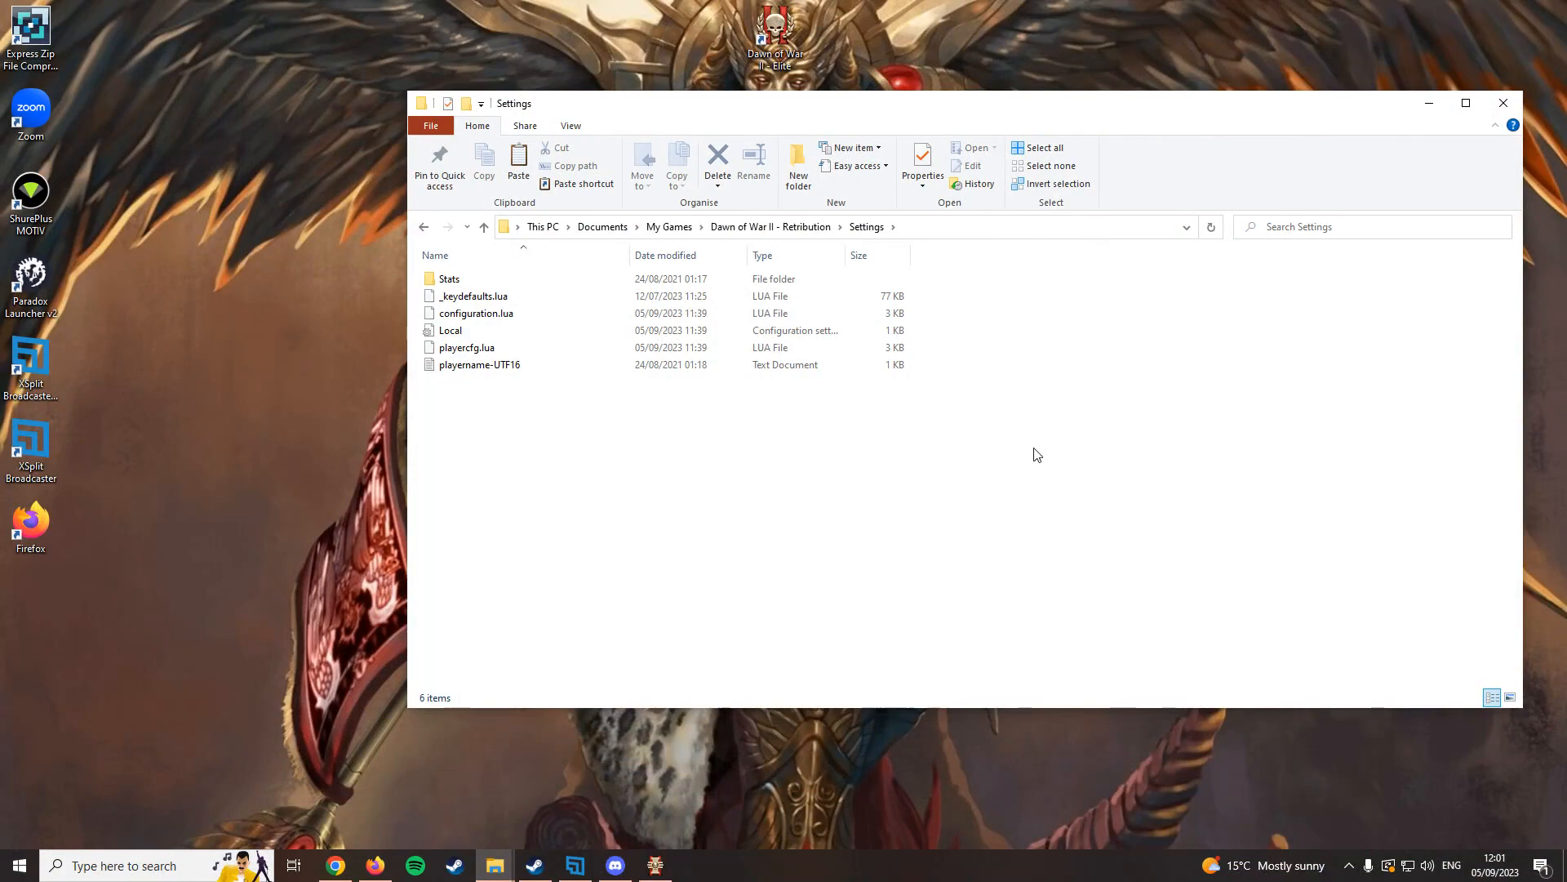
{"action": "mouse_move", "coordinate": [834, 462]}
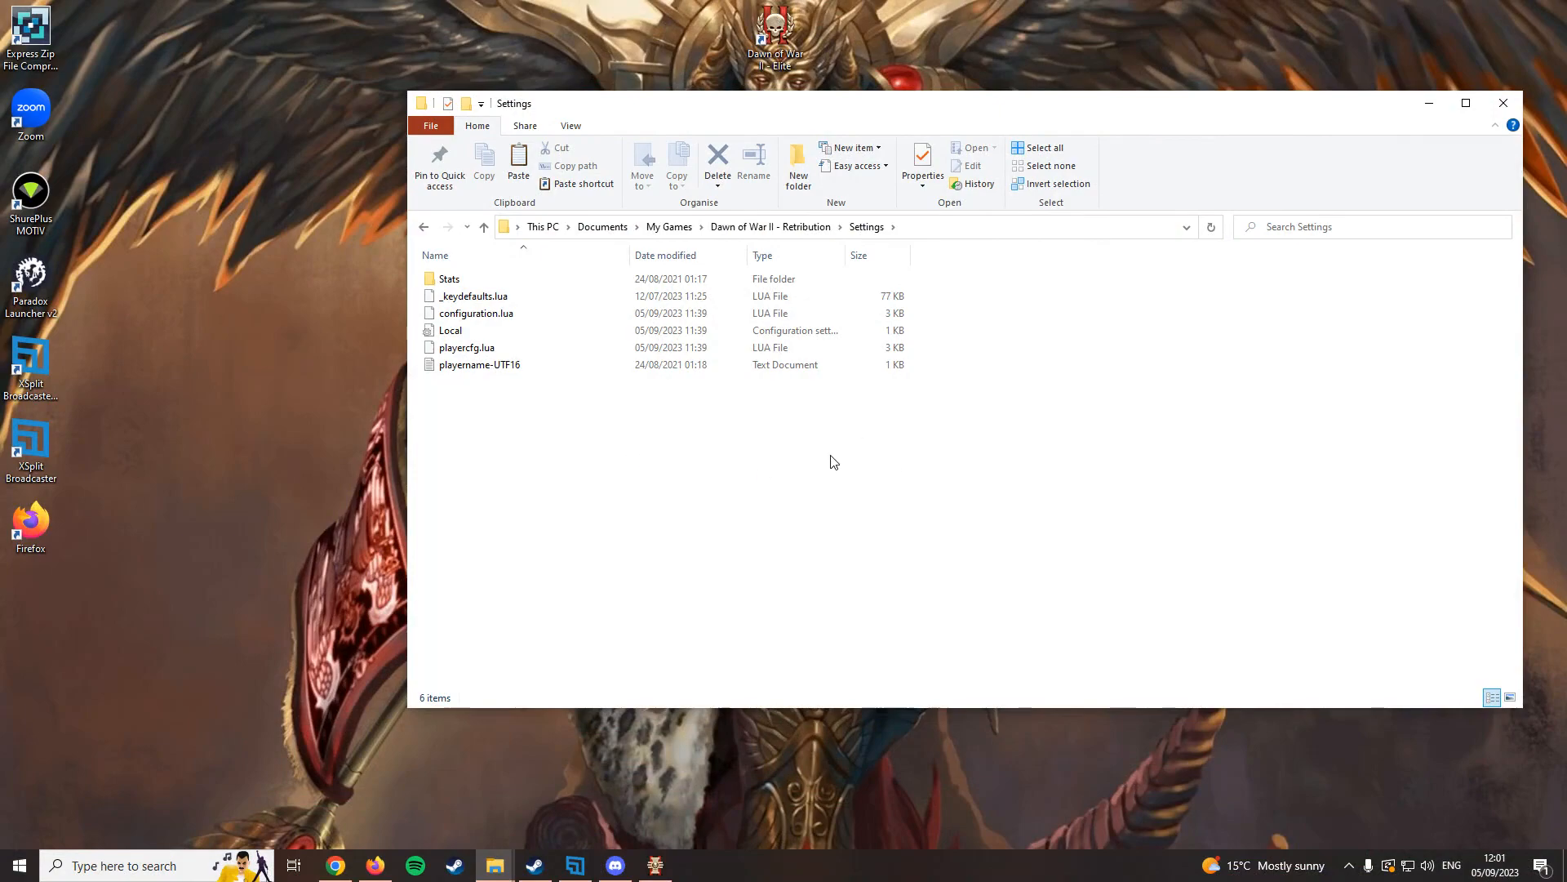
{"action": "mouse_move", "coordinate": [800, 471]}
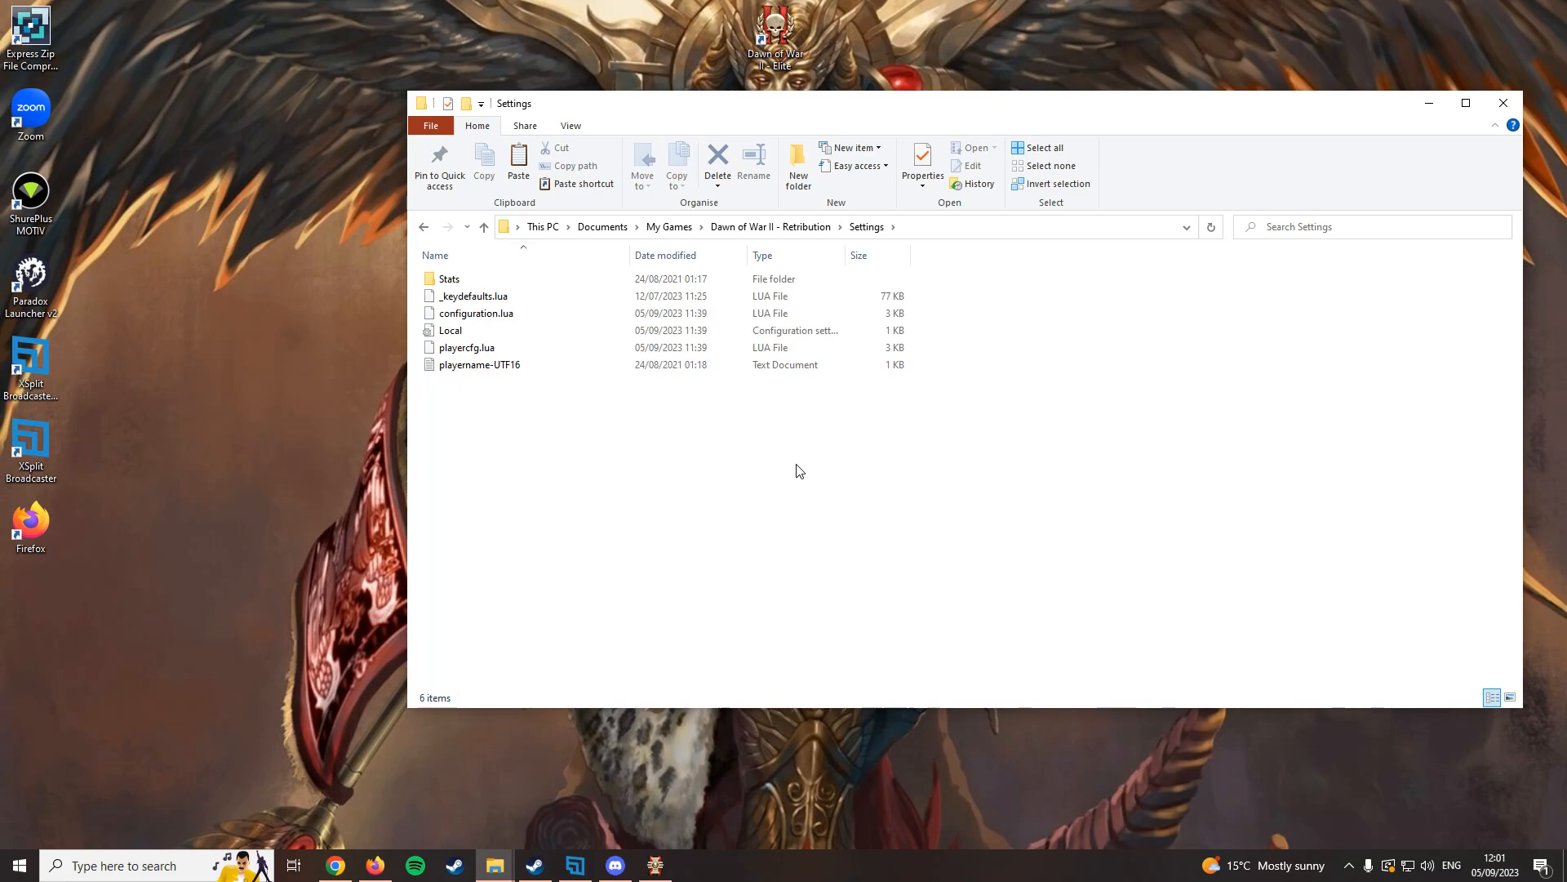
{"action": "mouse_move", "coordinate": [768, 460]}
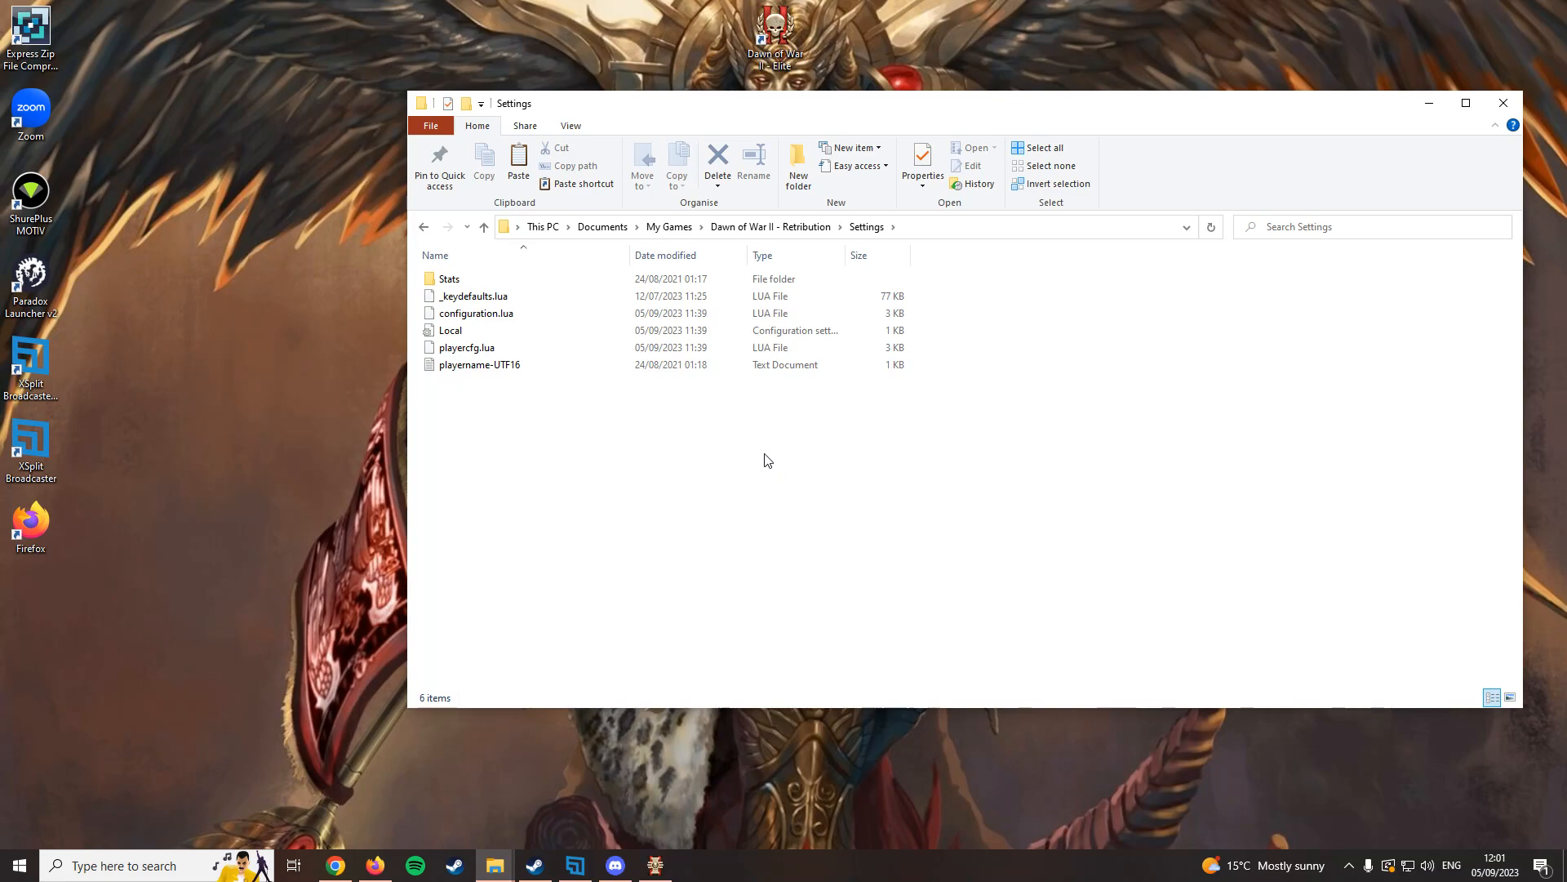
{"action": "mouse_move", "coordinate": [723, 472]}
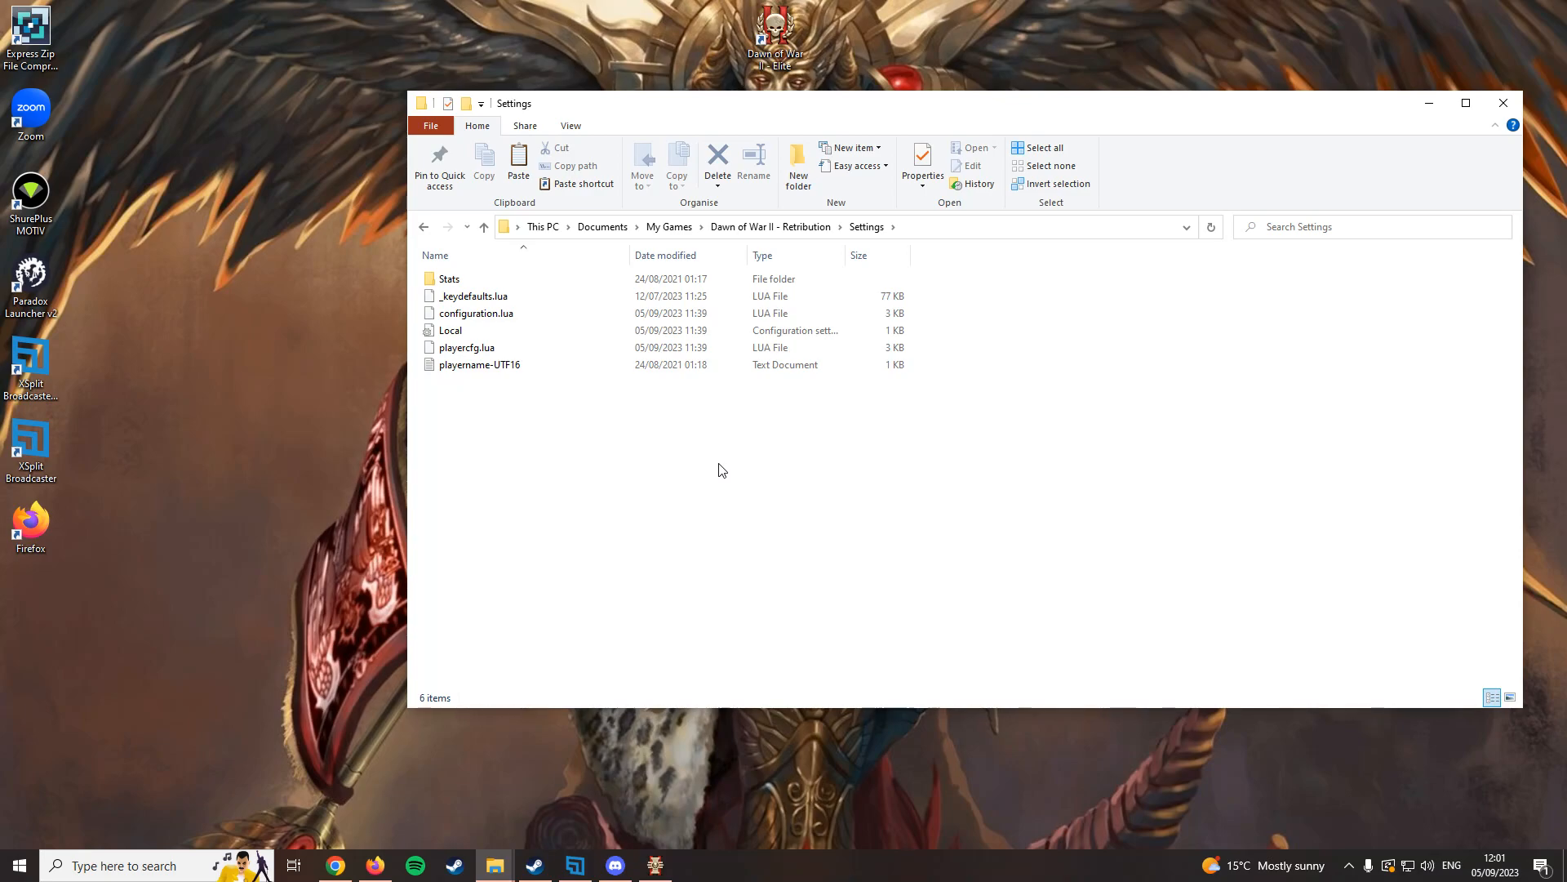
{"action": "mouse_move", "coordinate": [723, 466]}
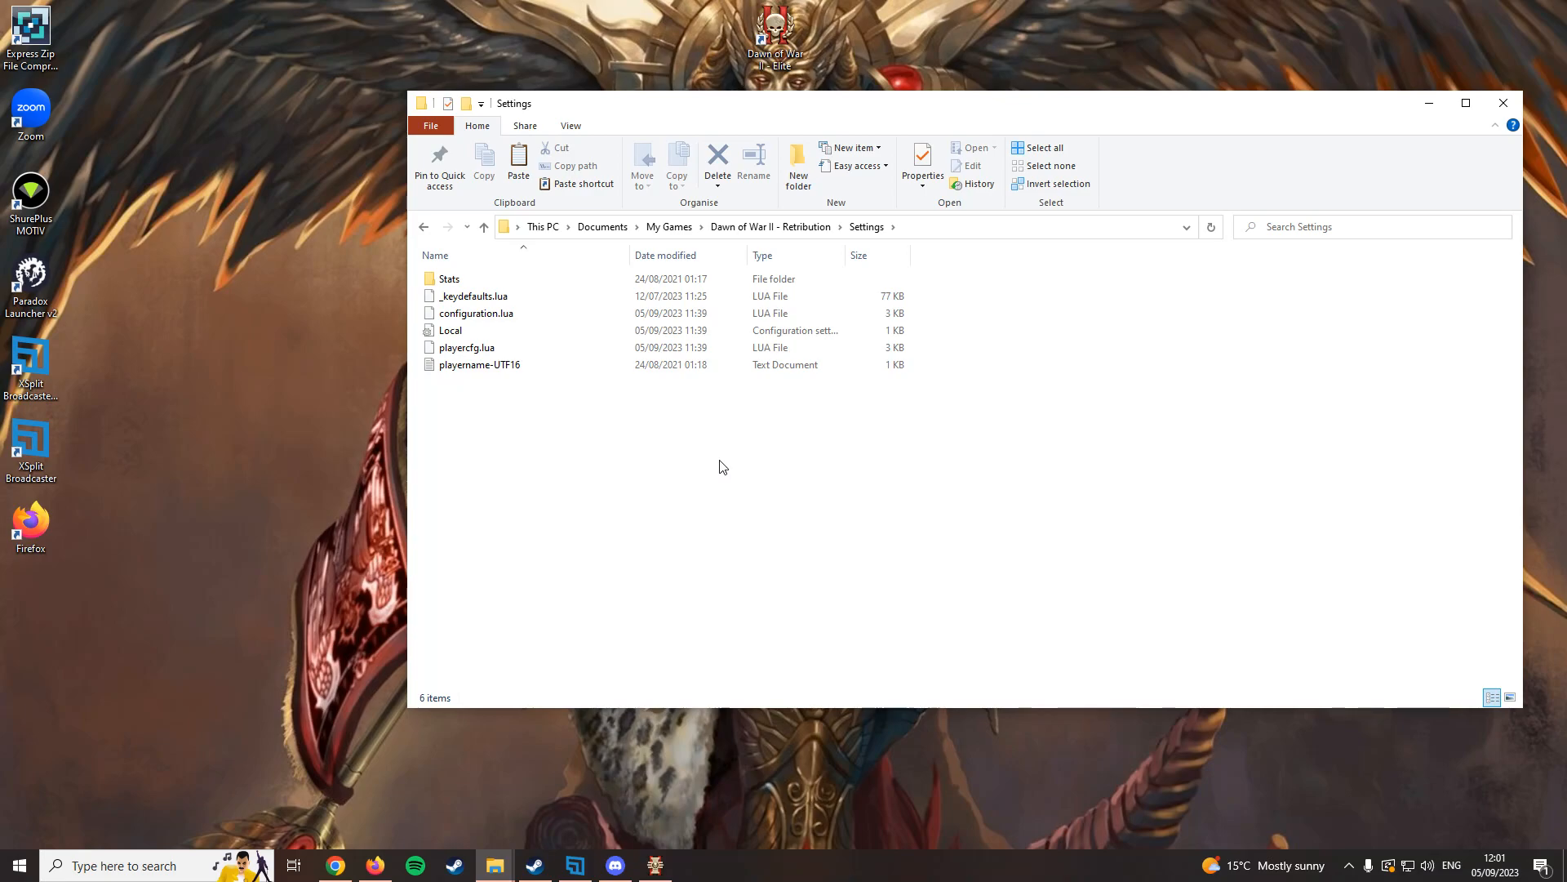
{"action": "mouse_move", "coordinate": [750, 469]}
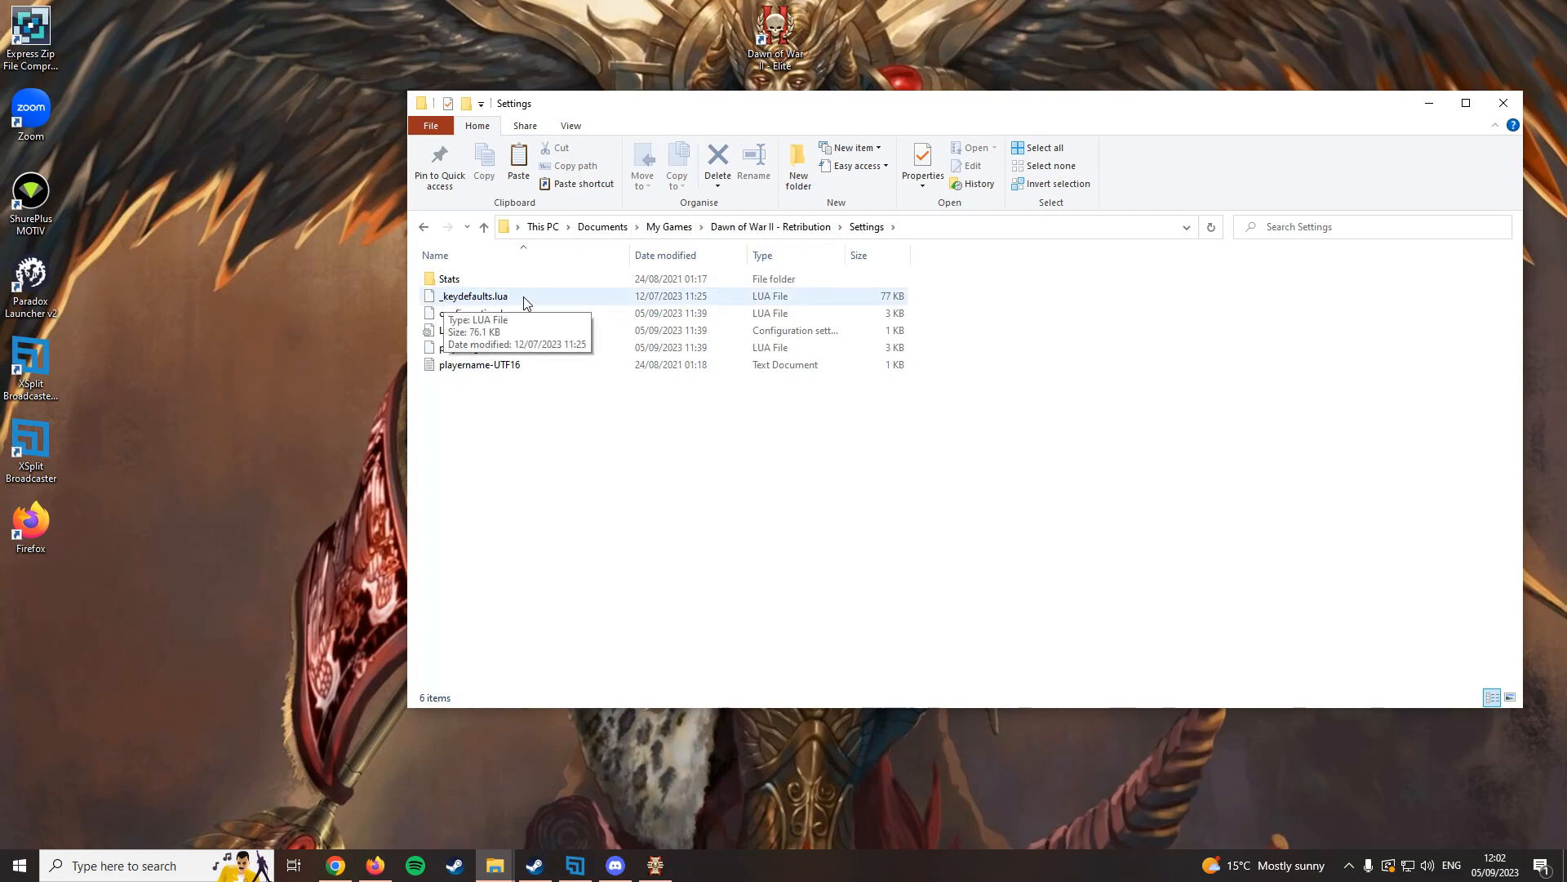
Try opening _keydefaults.lua from the Retribution Settings folder.
{"action": "double_click", "coordinate": [475, 296]}
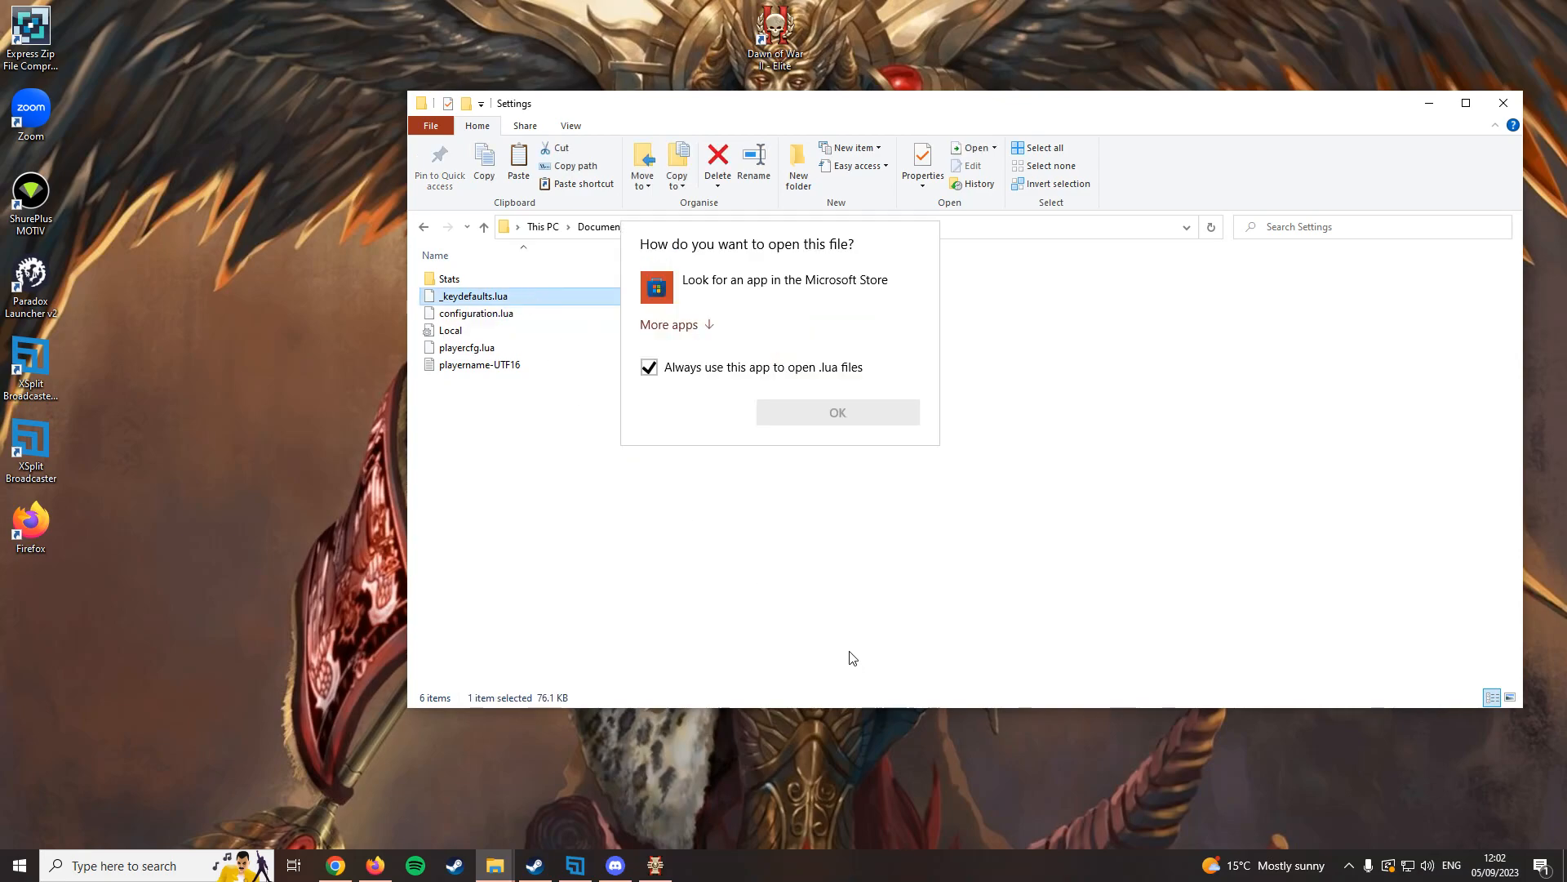
{"action": "left_click", "coordinate": [669, 325]}
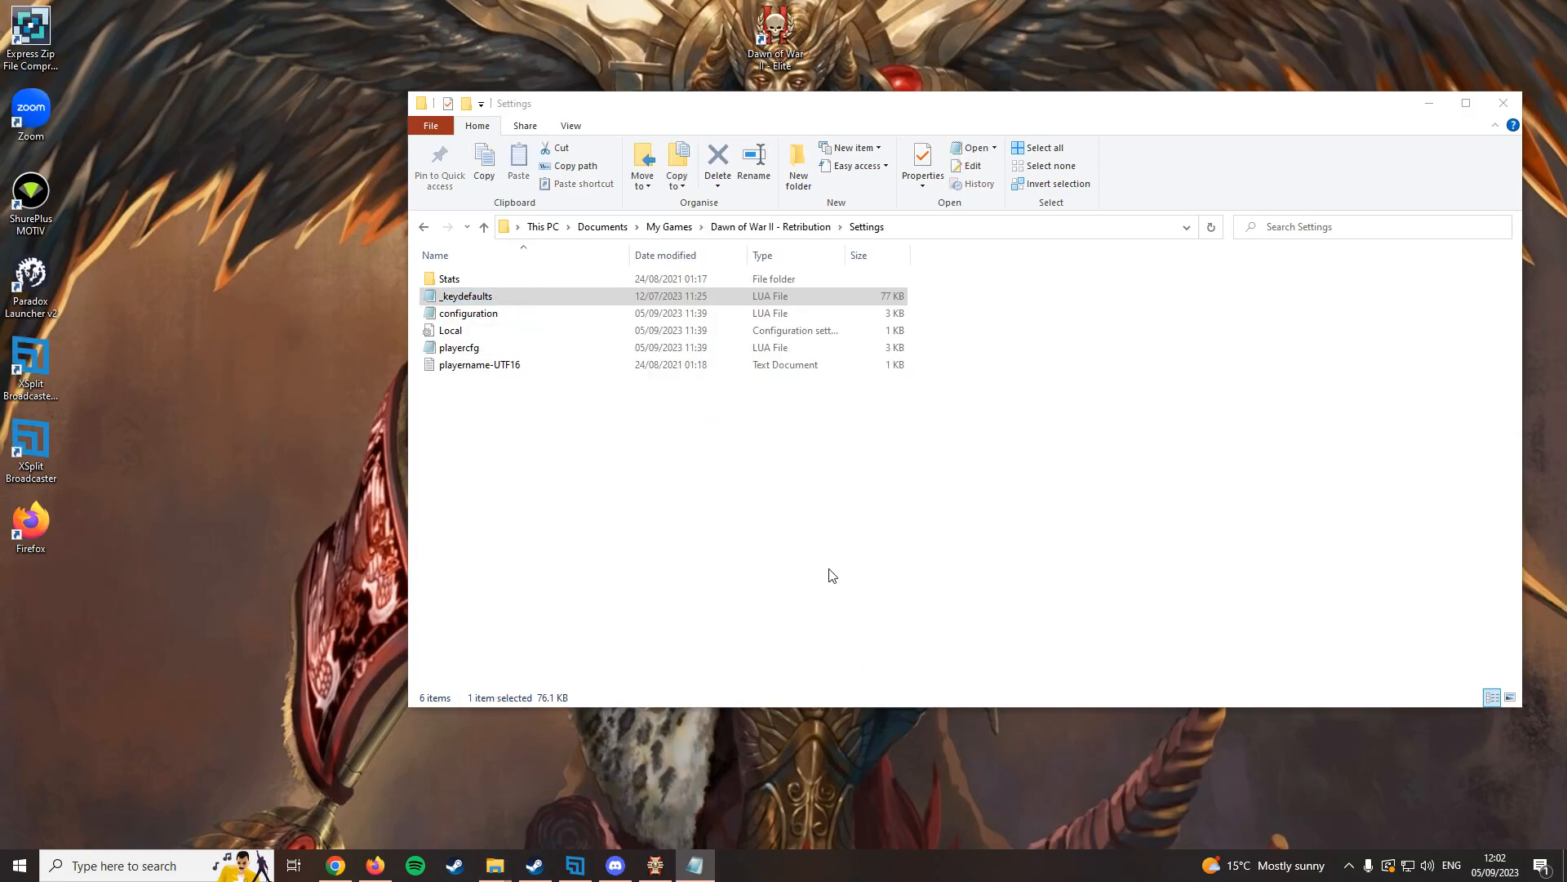
Open _keydefaults in Notepad and scroll down through its key bindings.
{"action": "double_click", "coordinate": [465, 295]}
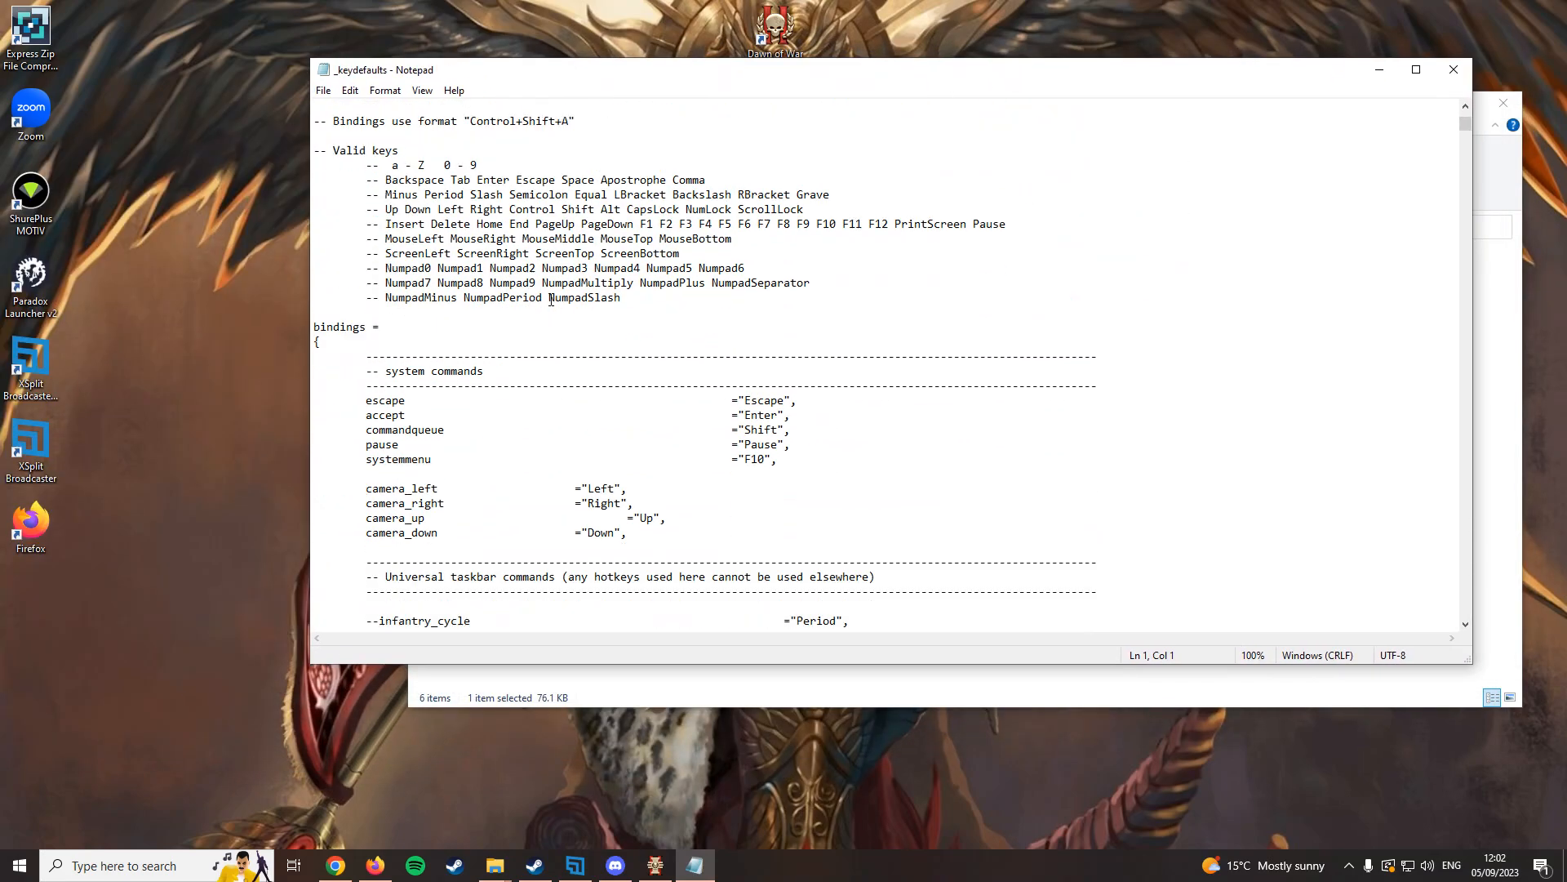
{"action": "scroll", "scroll_direction": "down", "scroll_amount": 3}
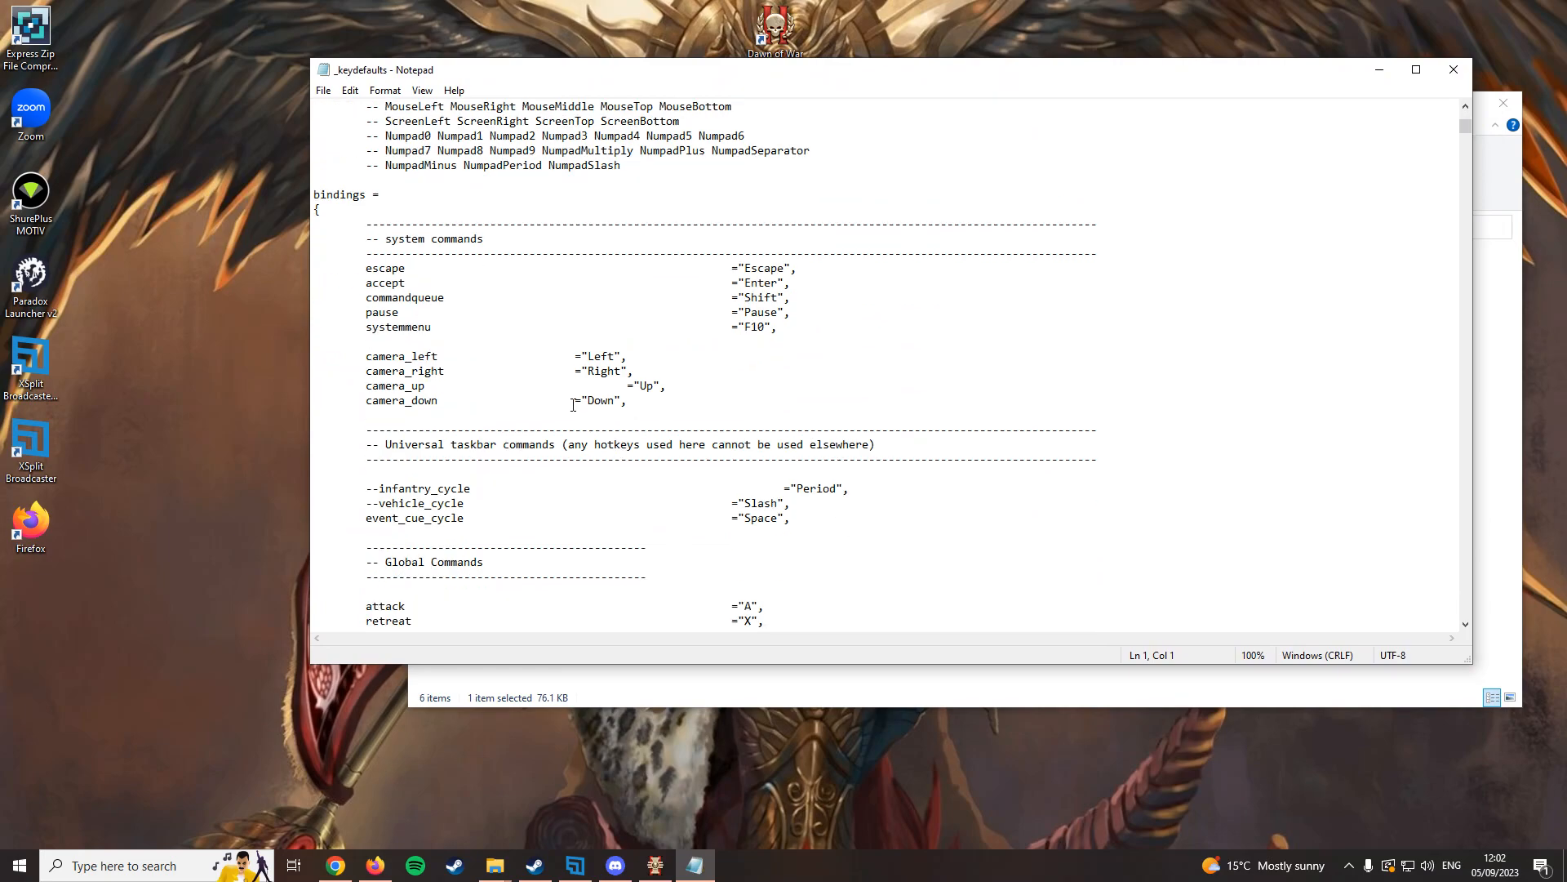
{"action": "scroll", "scroll_direction": "down", "scroll_amount": 3}
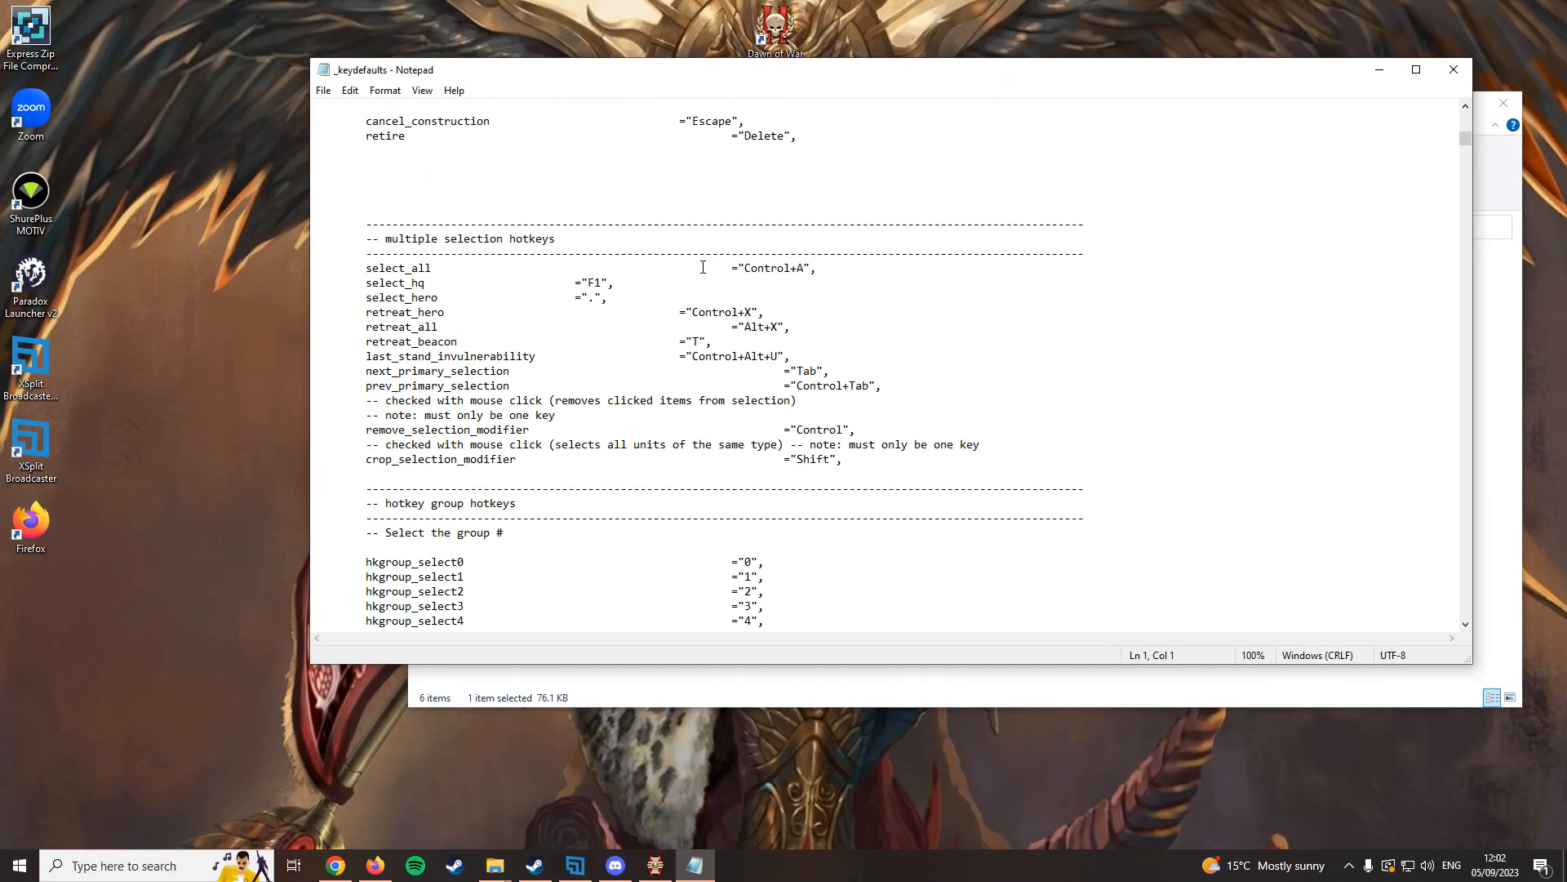
{"action": "scroll", "scroll_direction": "down", "scroll_amount": 3}
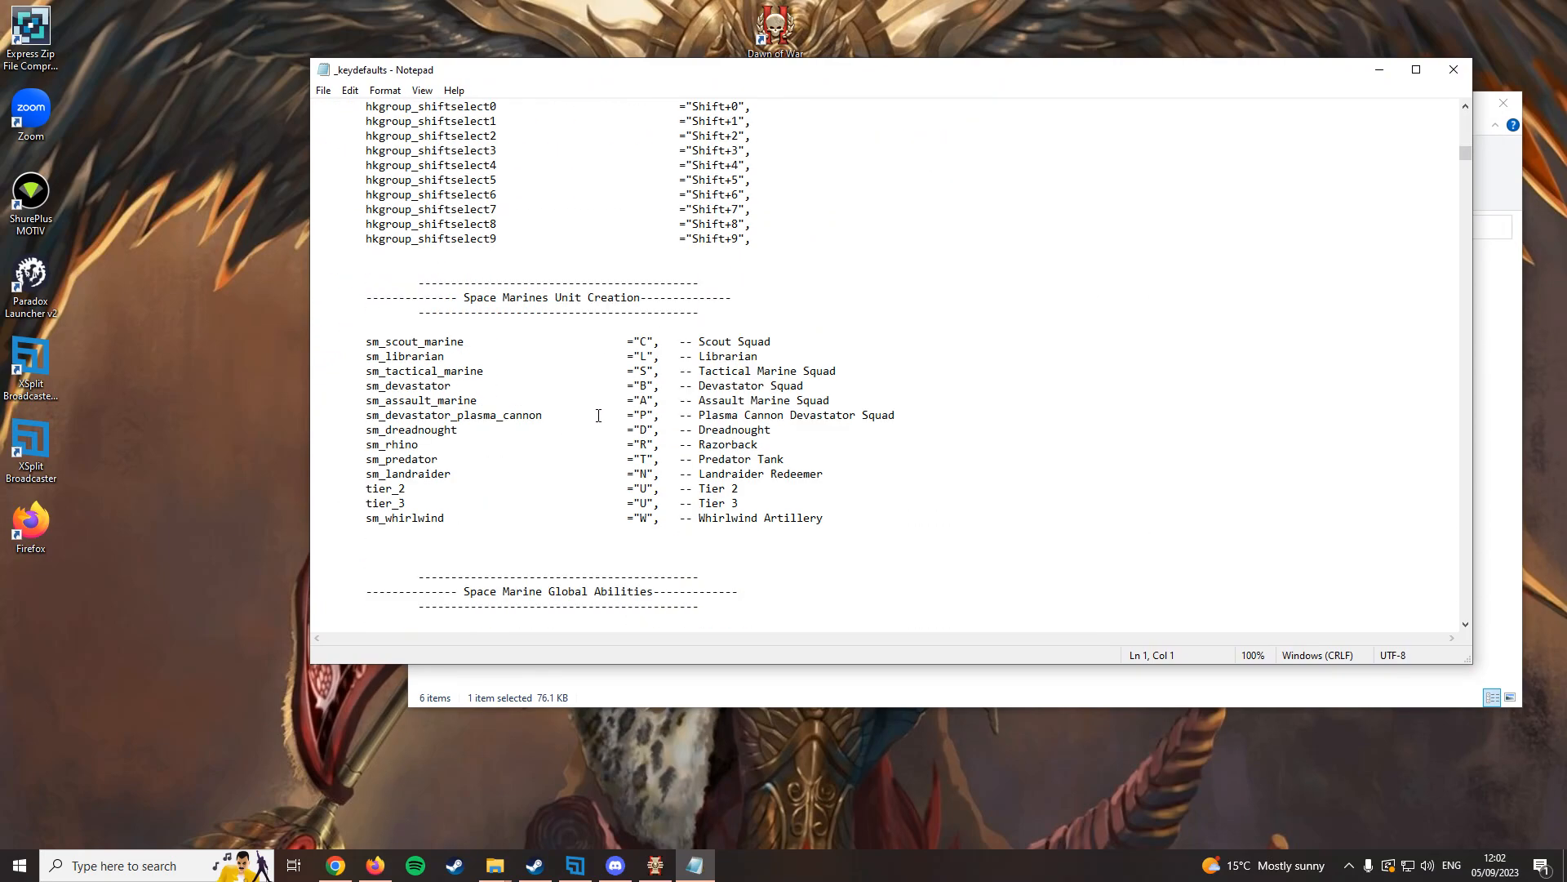
{"action": "scroll", "scroll_direction": "down", "scroll_amount": 3}
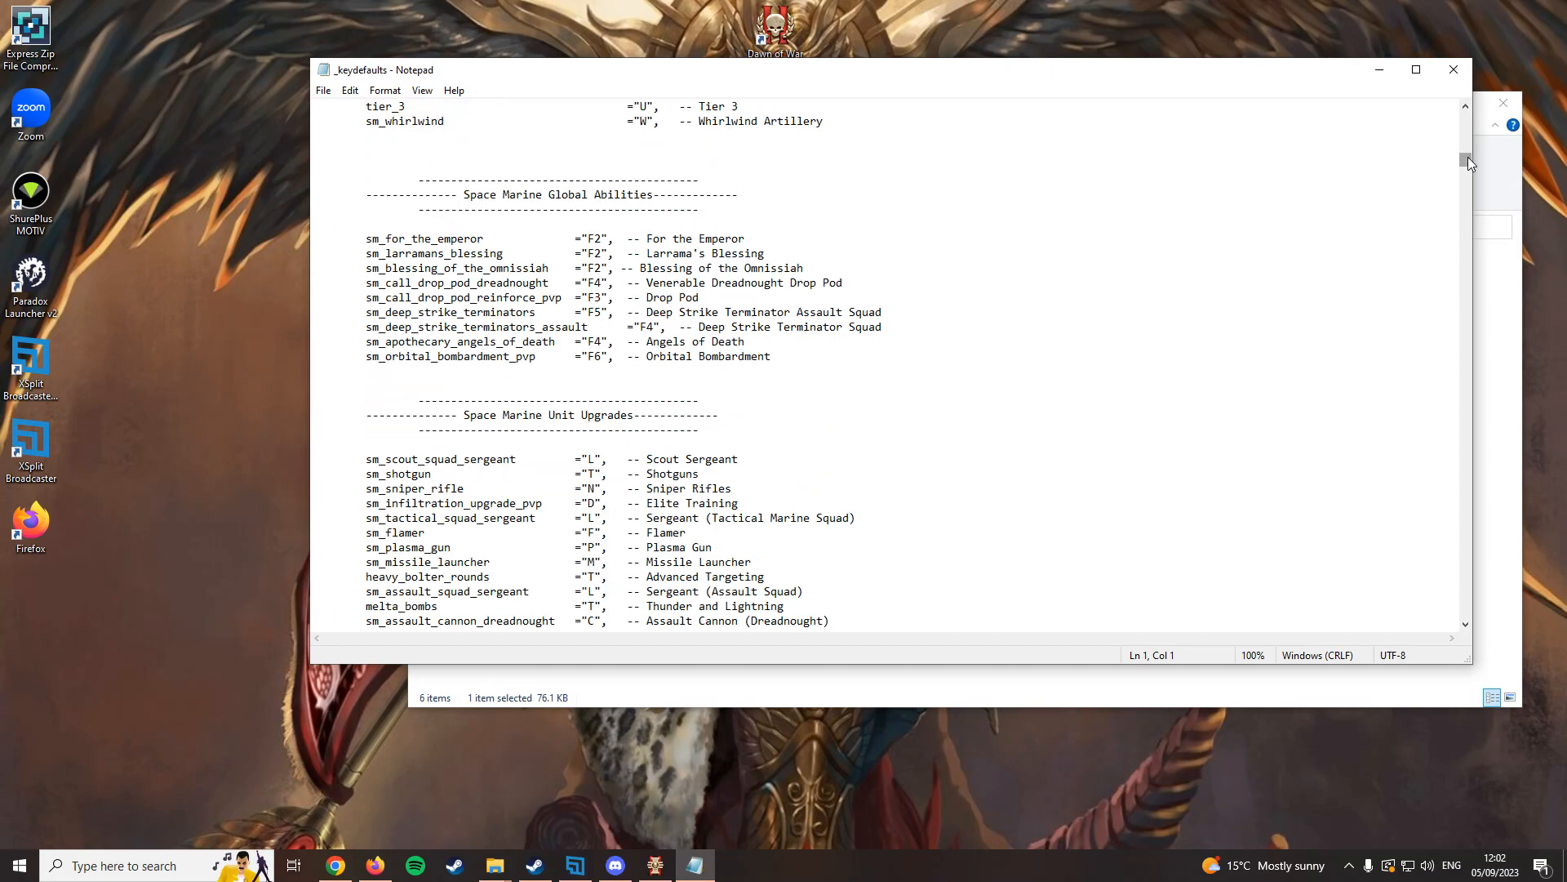
{"action": "scroll", "scroll_direction": "down", "scroll_amount": 3}
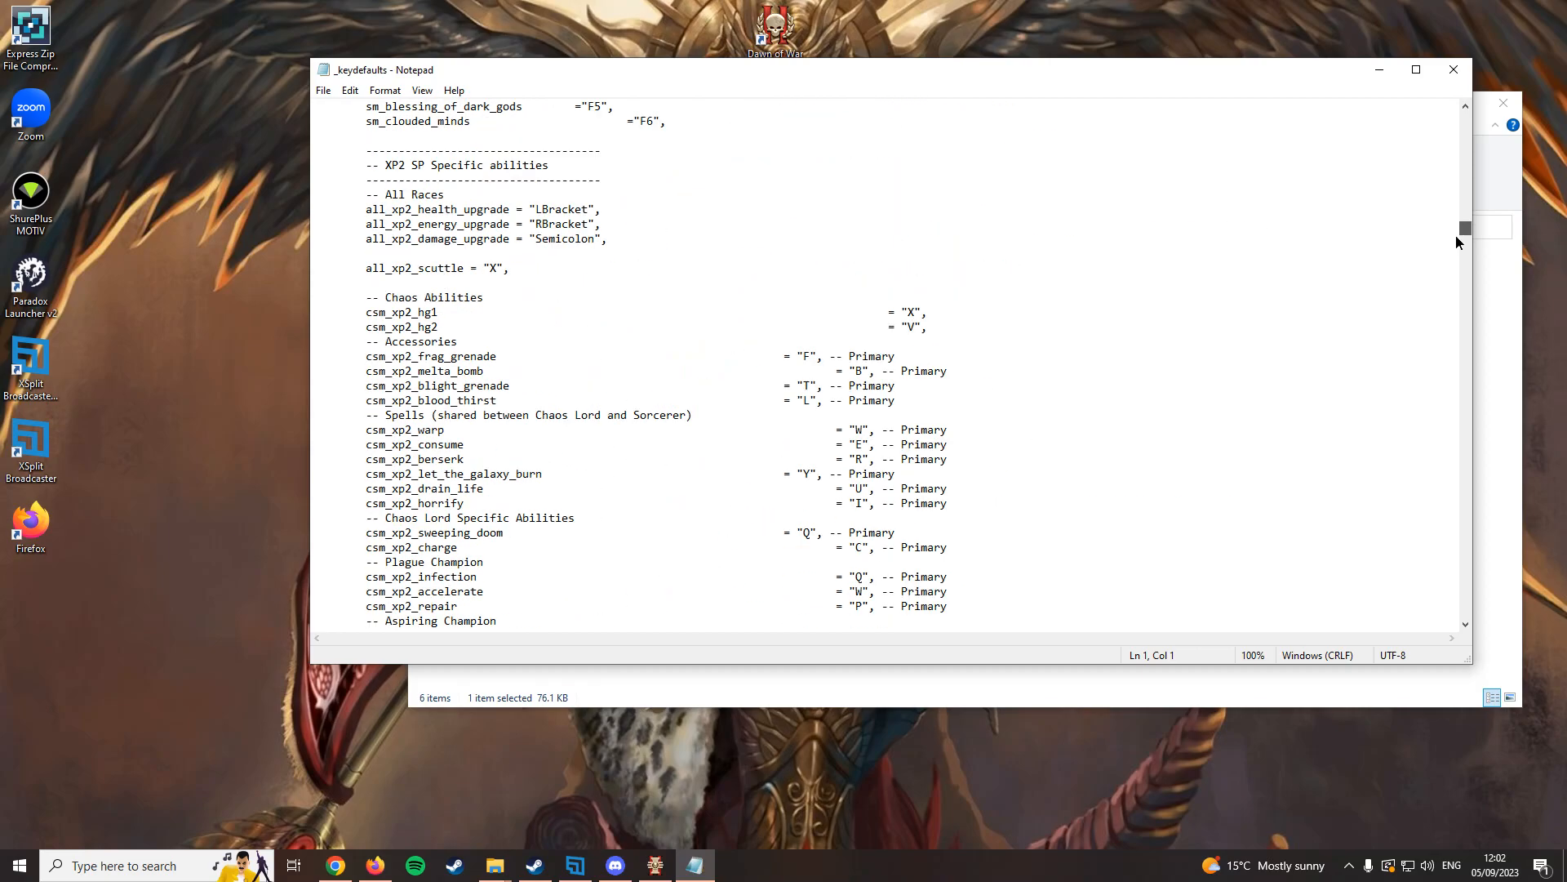
{"action": "scroll", "scroll_direction": "down", "scroll_amount": 3}
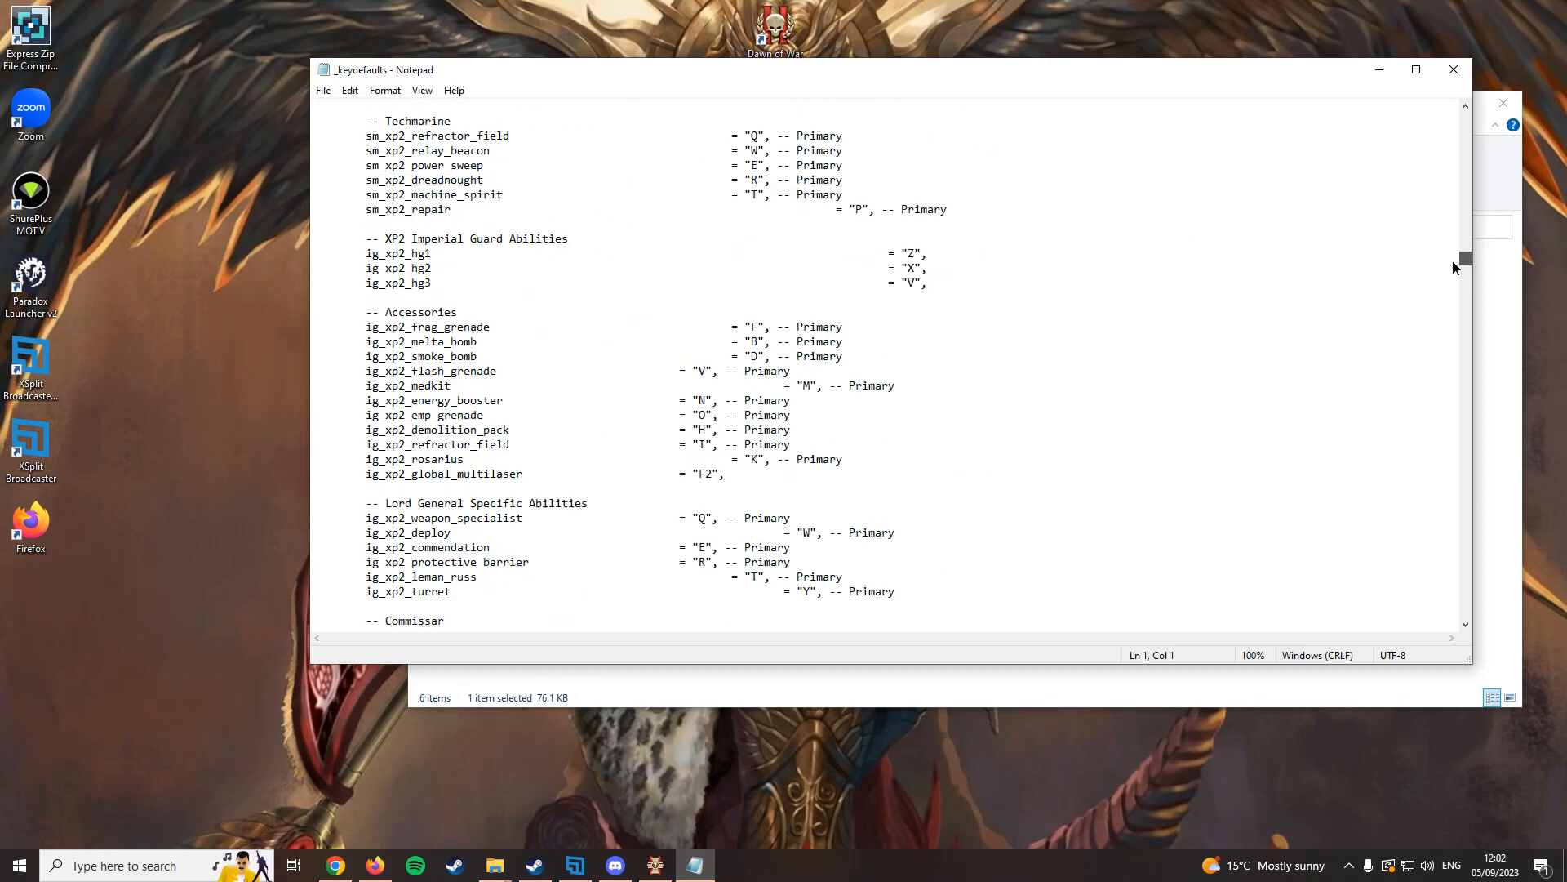
{"action": "scroll", "scroll_direction": "down", "scroll_amount": 3}
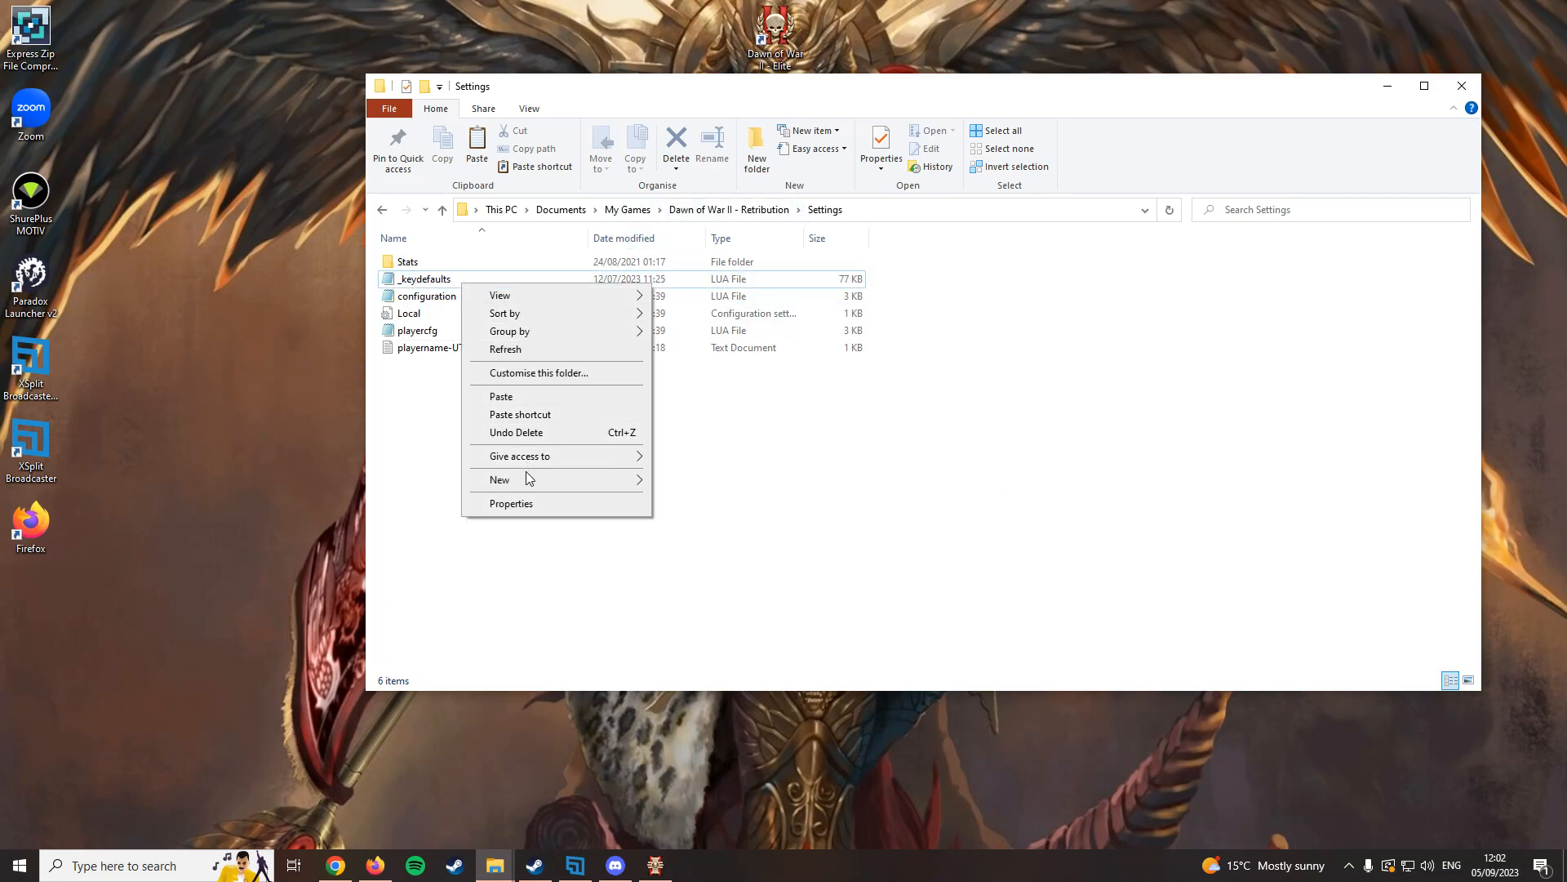
Rename the _keydefaults file in the Retribution Settings folder to keydefaults.
{"action": "left_click", "coordinate": [423, 279]}
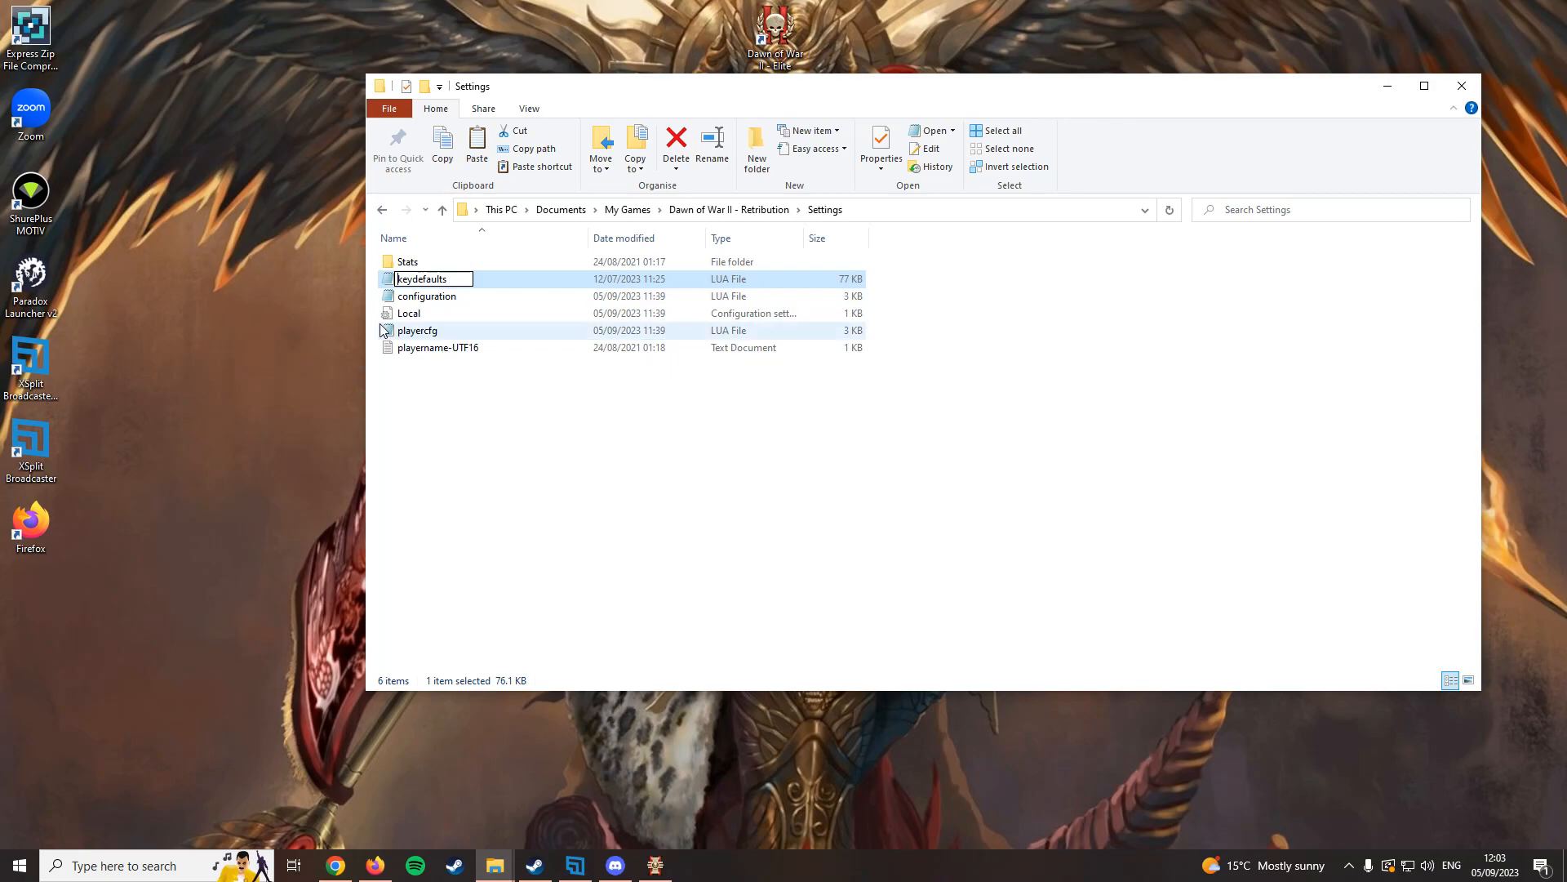
{"action": "left_click", "coordinate": [804, 448]}
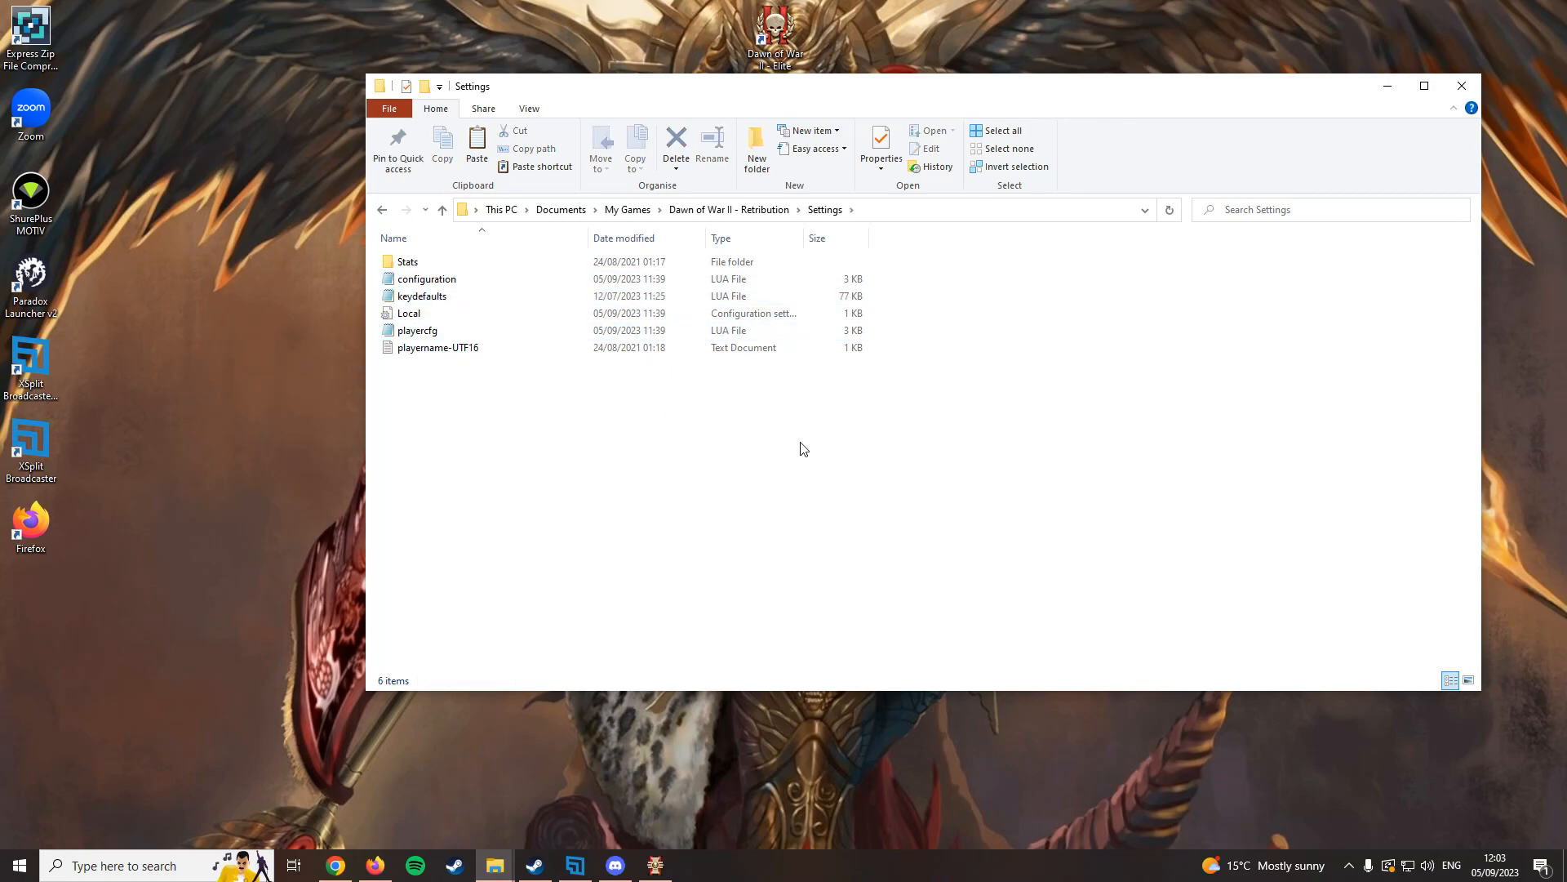
{"action": "mouse_move", "coordinate": [709, 390]}
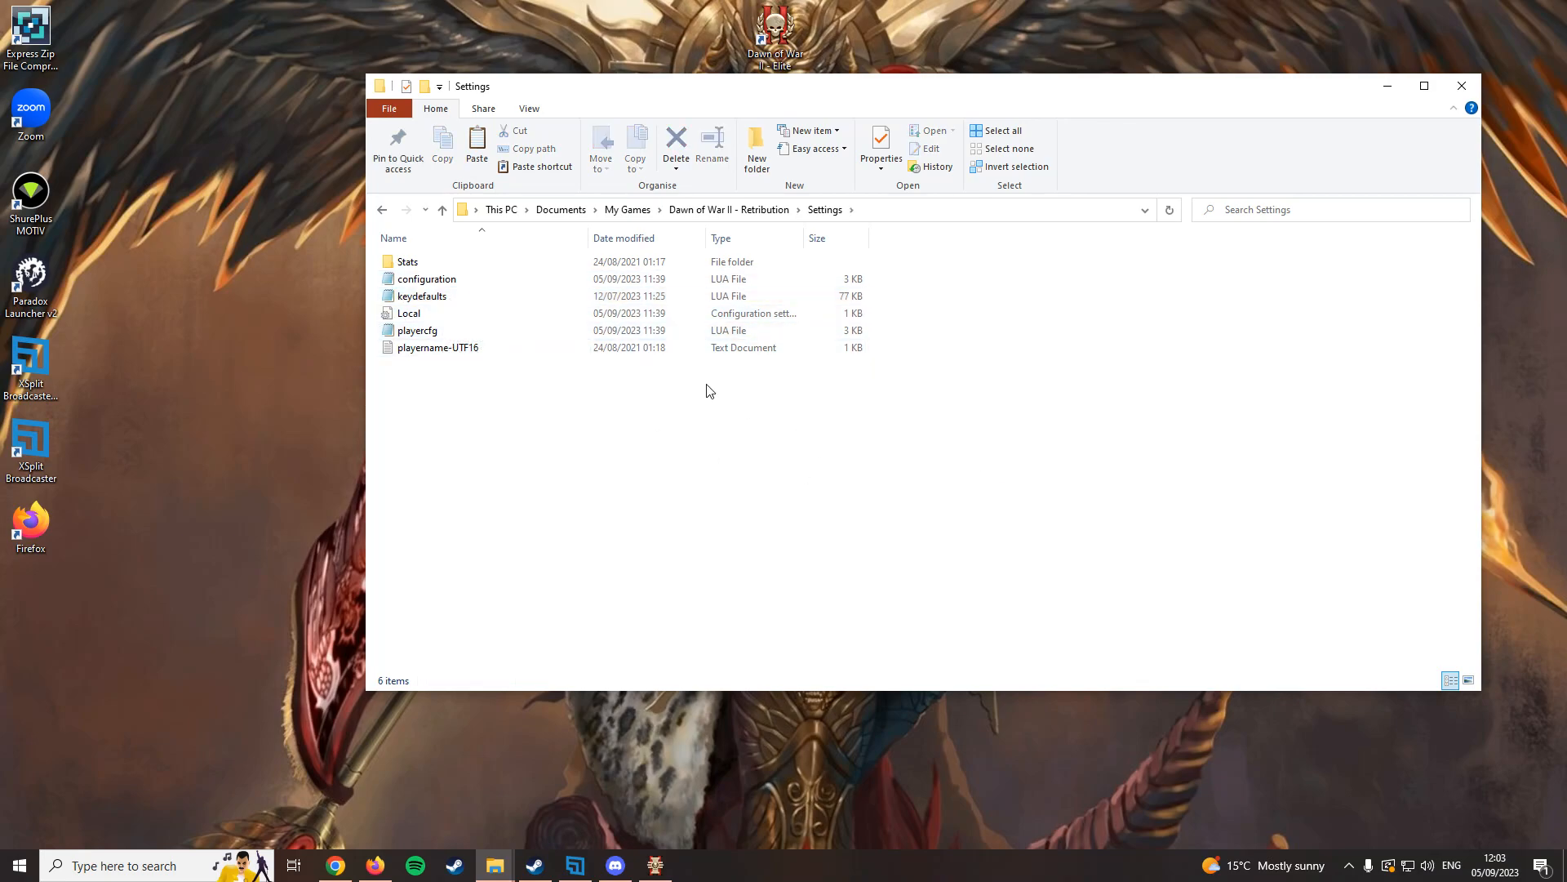
{"action": "mouse_move", "coordinate": [923, 424]}
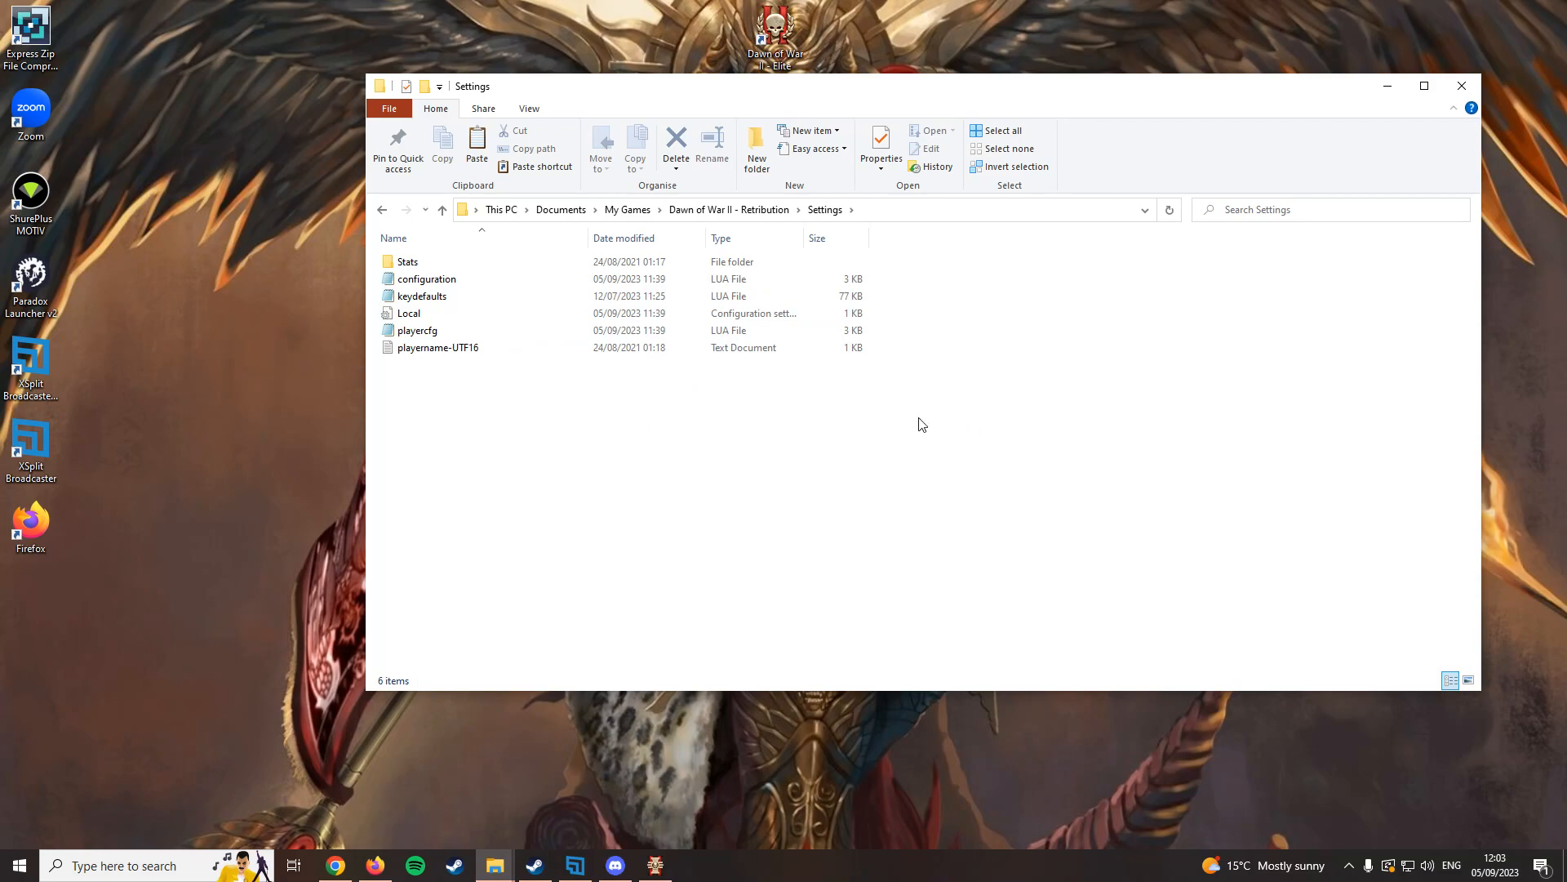
{"action": "mouse_move", "coordinate": [913, 424]}
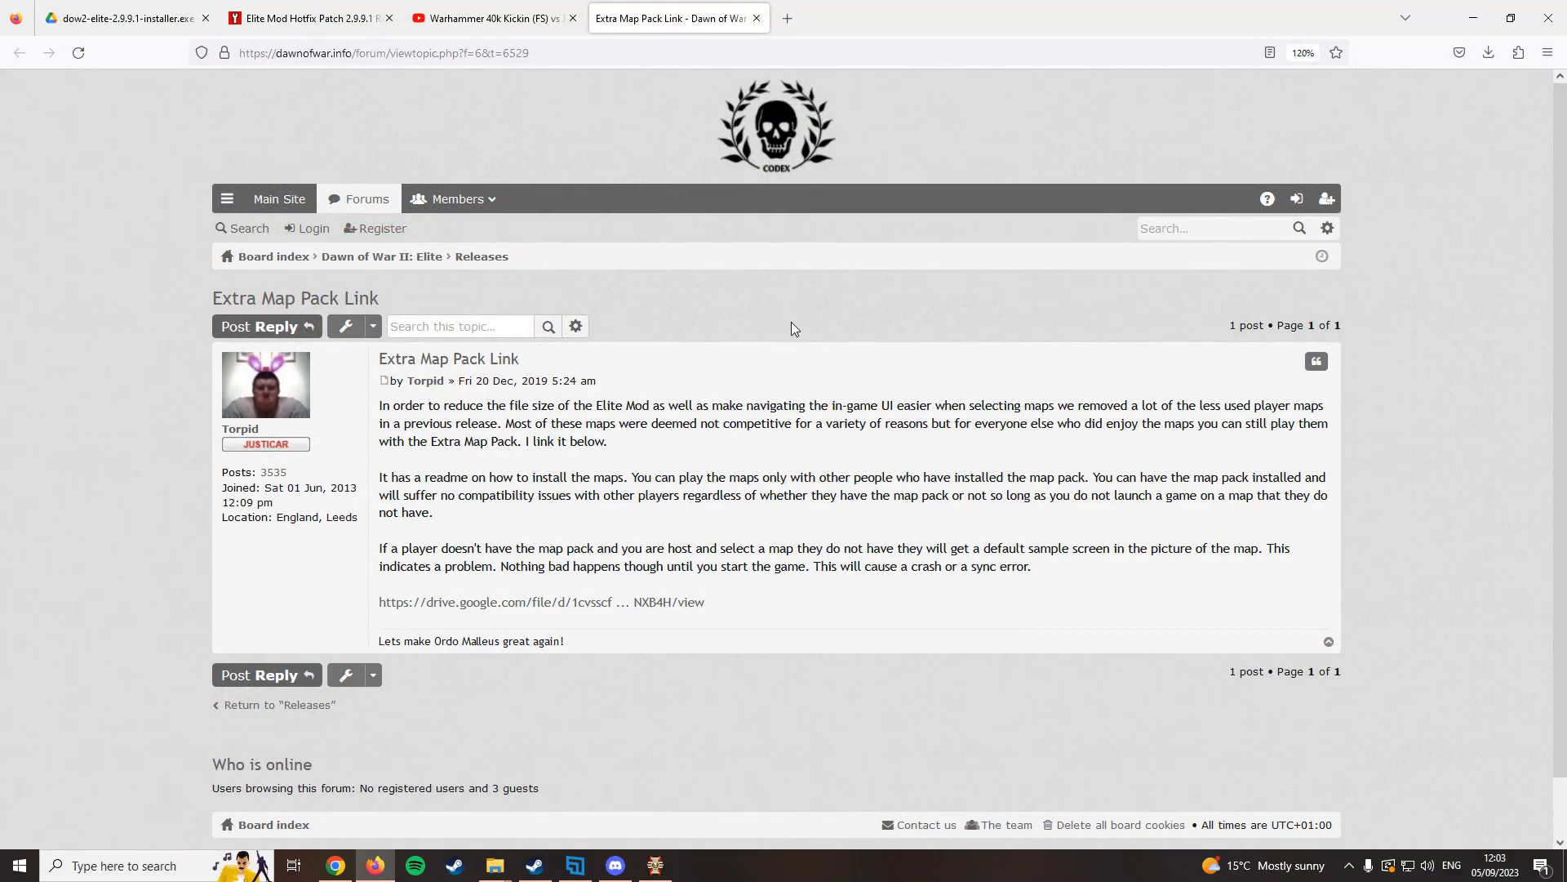
{"action": "mouse_move", "coordinate": [765, 302]}
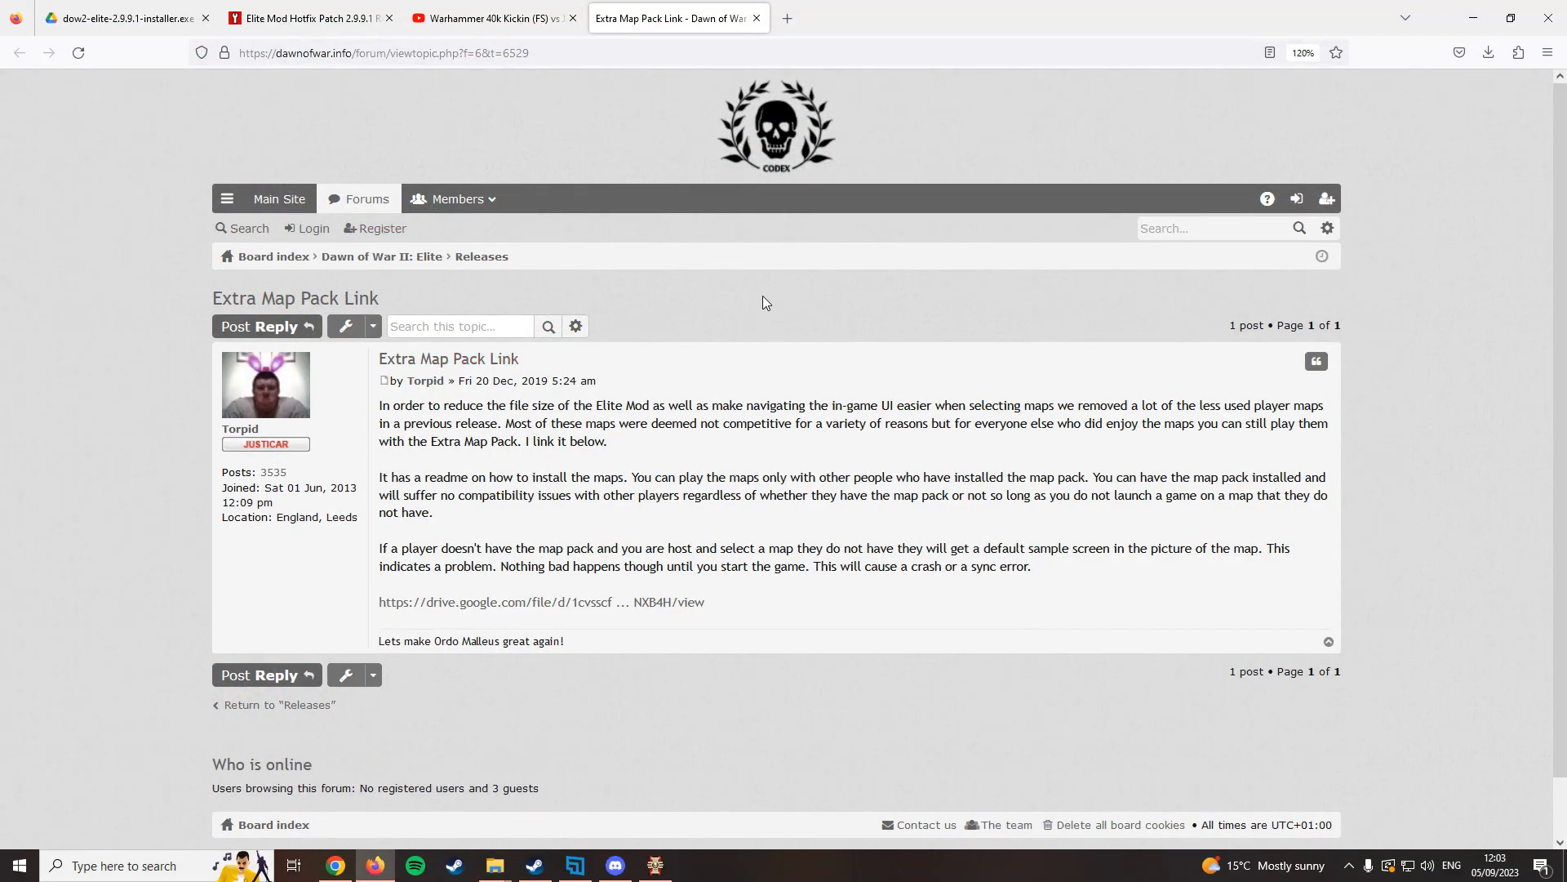
{"action": "mouse_move", "coordinate": [752, 289]}
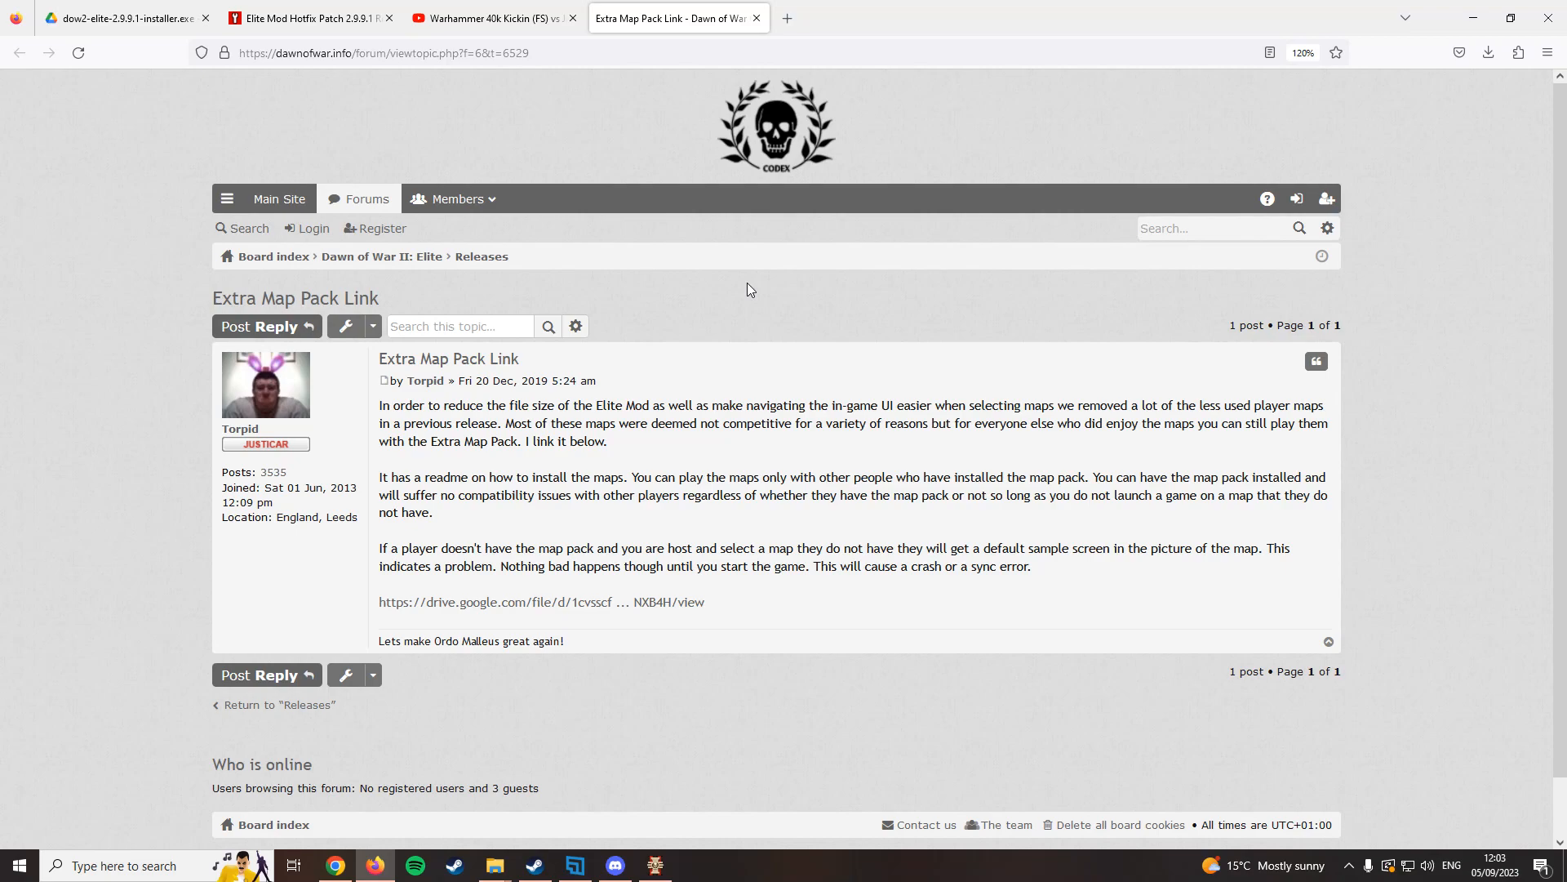
{"action": "mouse_move", "coordinate": [775, 294]}
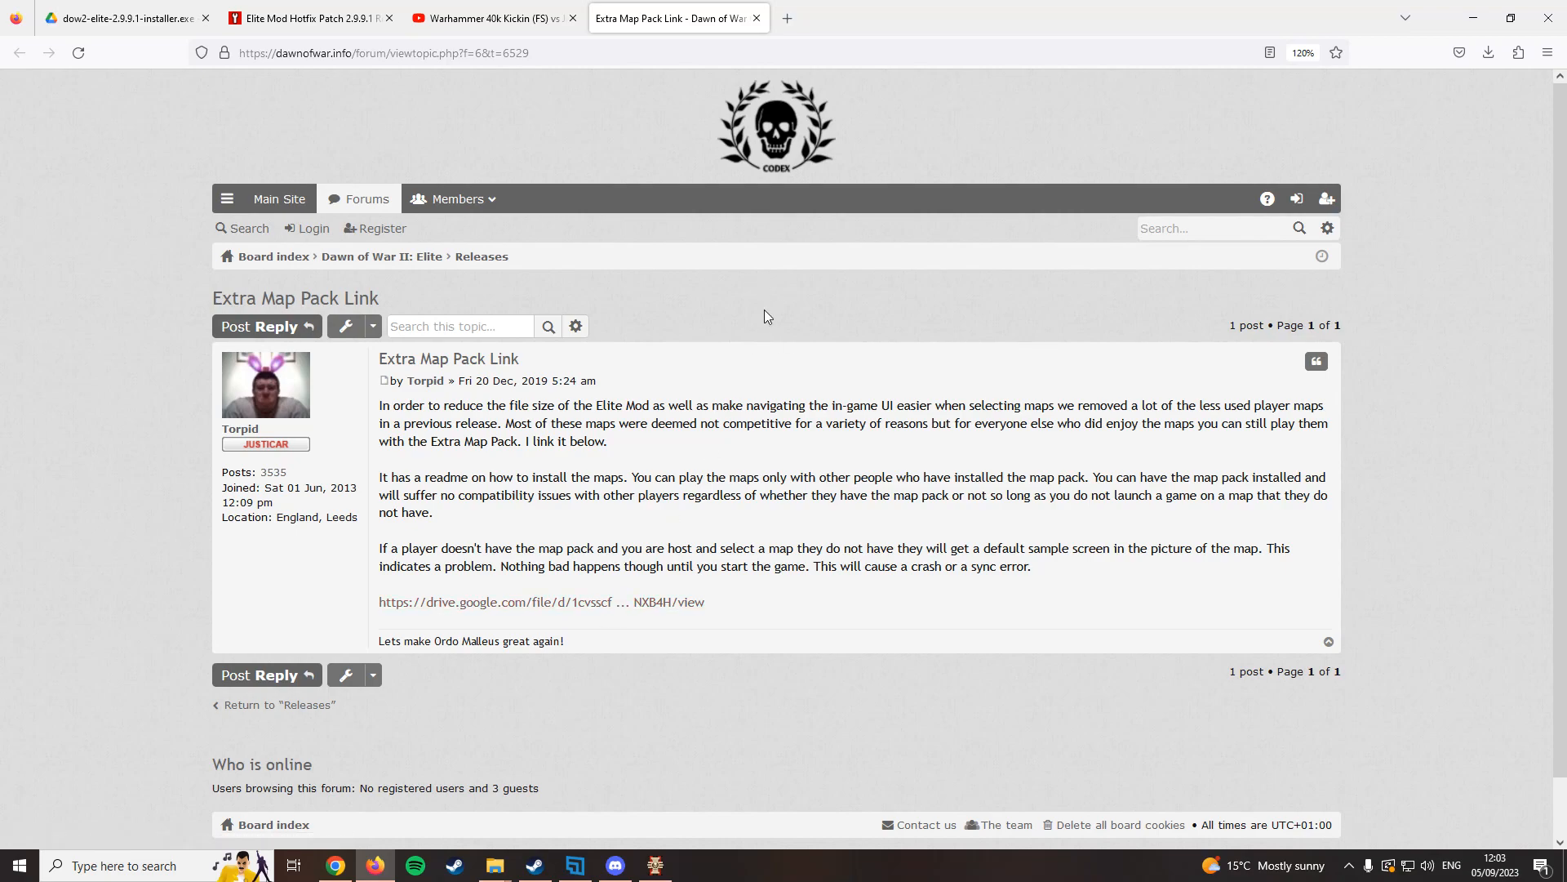
{"action": "mouse_move", "coordinate": [779, 300]}
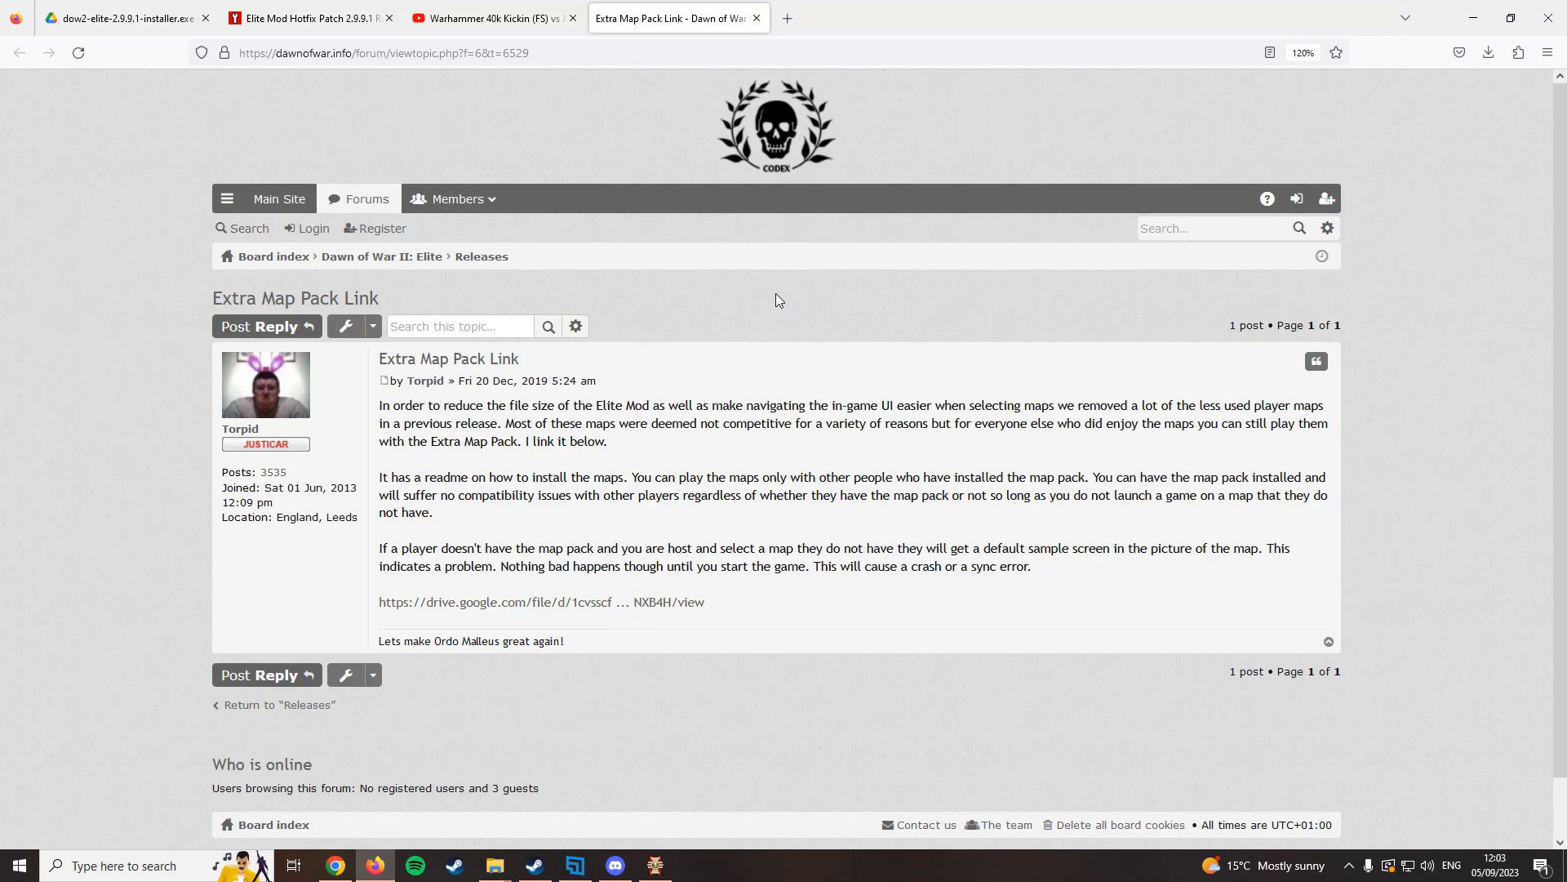
{"action": "mouse_move", "coordinate": [711, 294]}
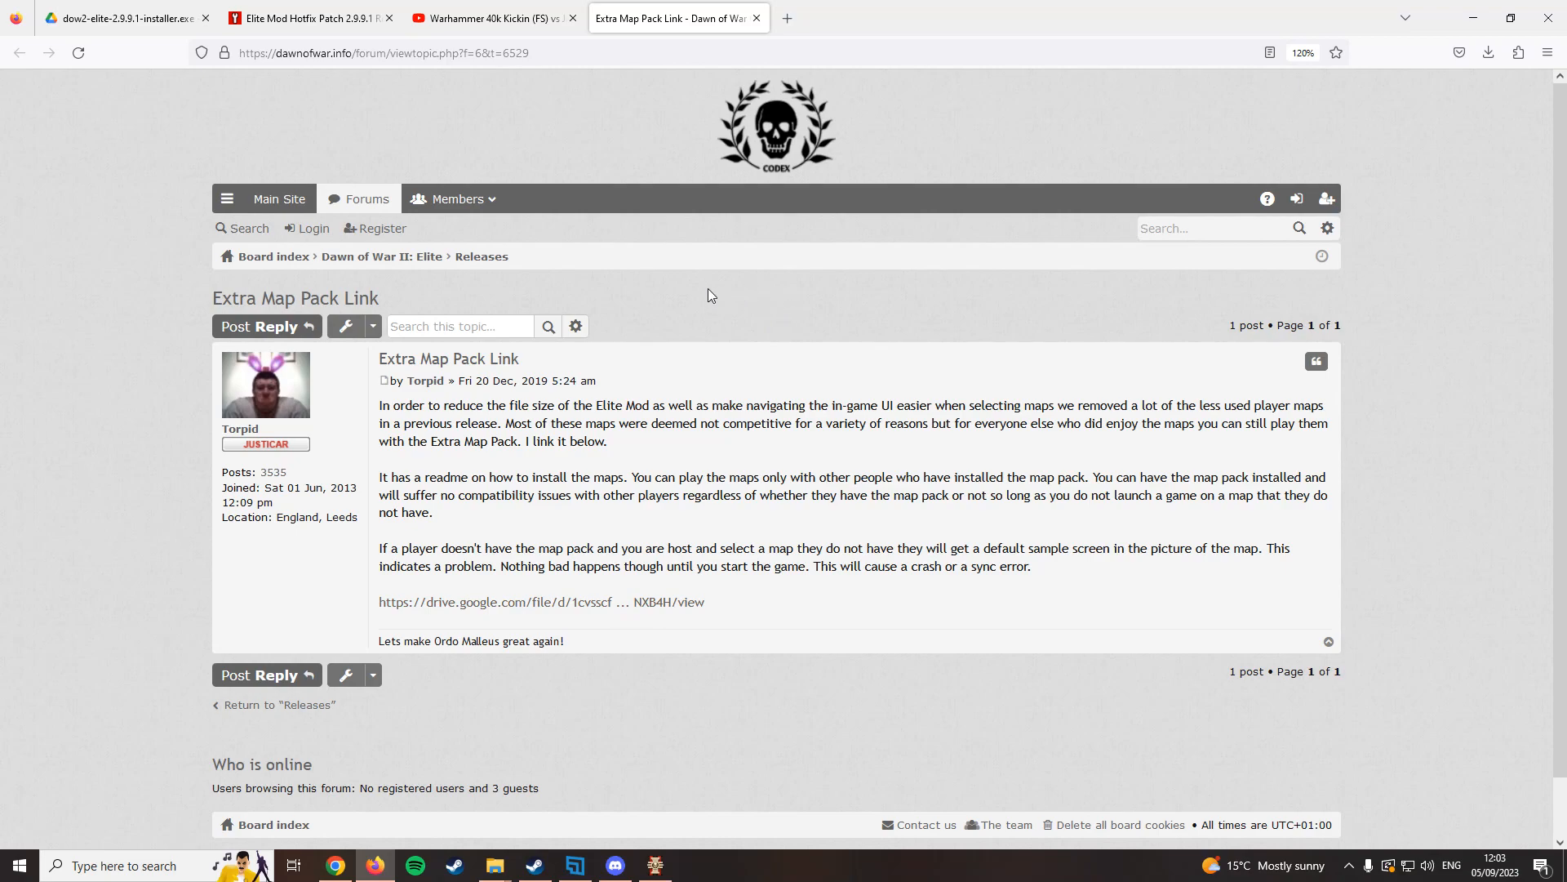
{"action": "mouse_move", "coordinate": [671, 287]}
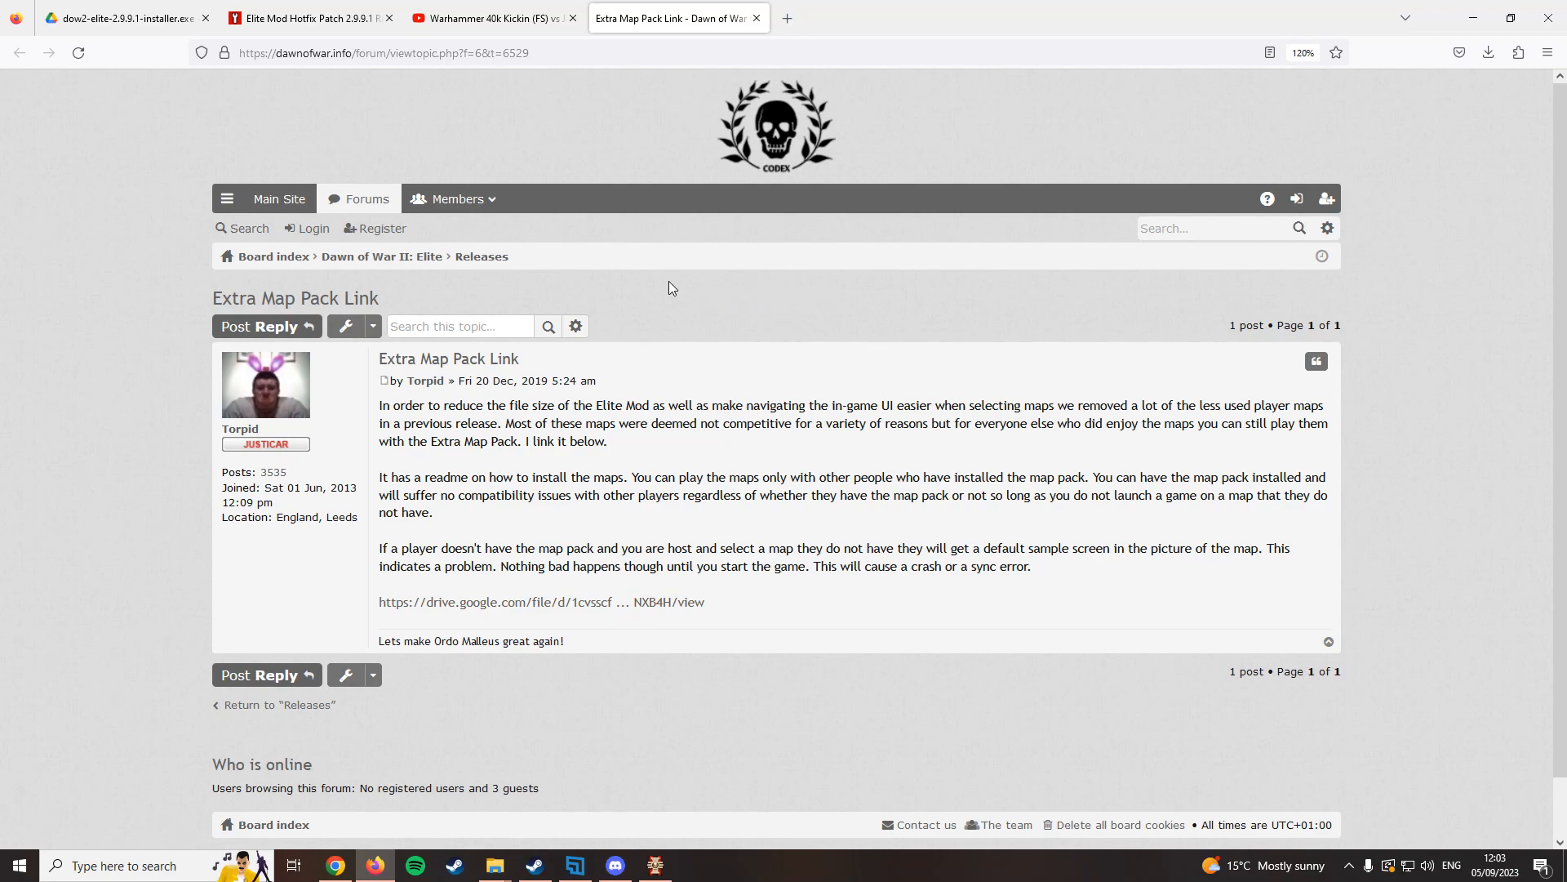
{"action": "mouse_move", "coordinate": [902, 292]}
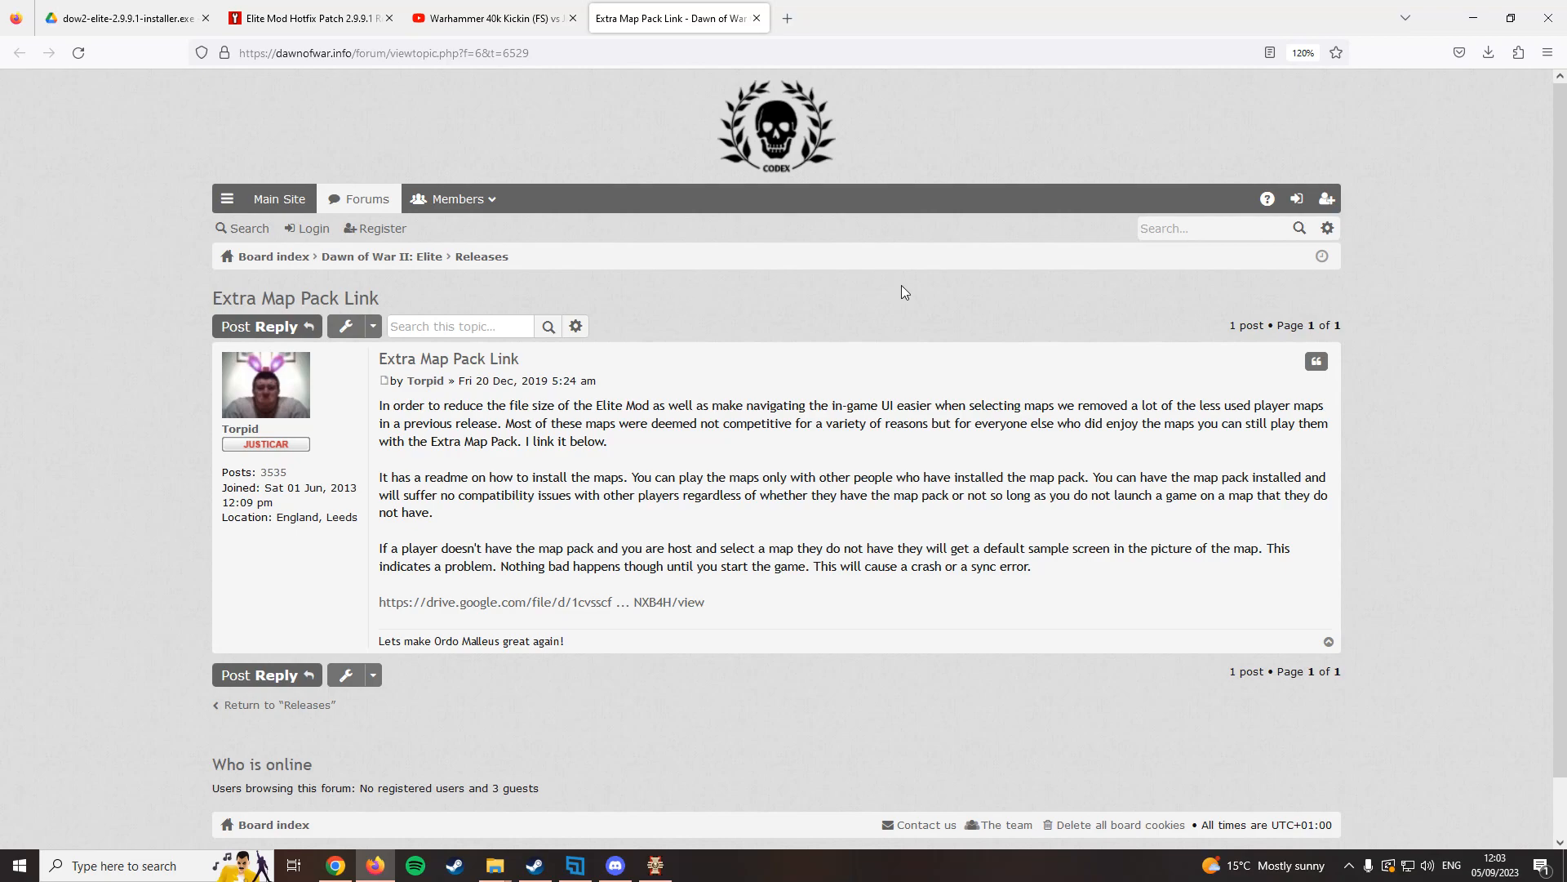
{"action": "mouse_move", "coordinate": [657, 300]}
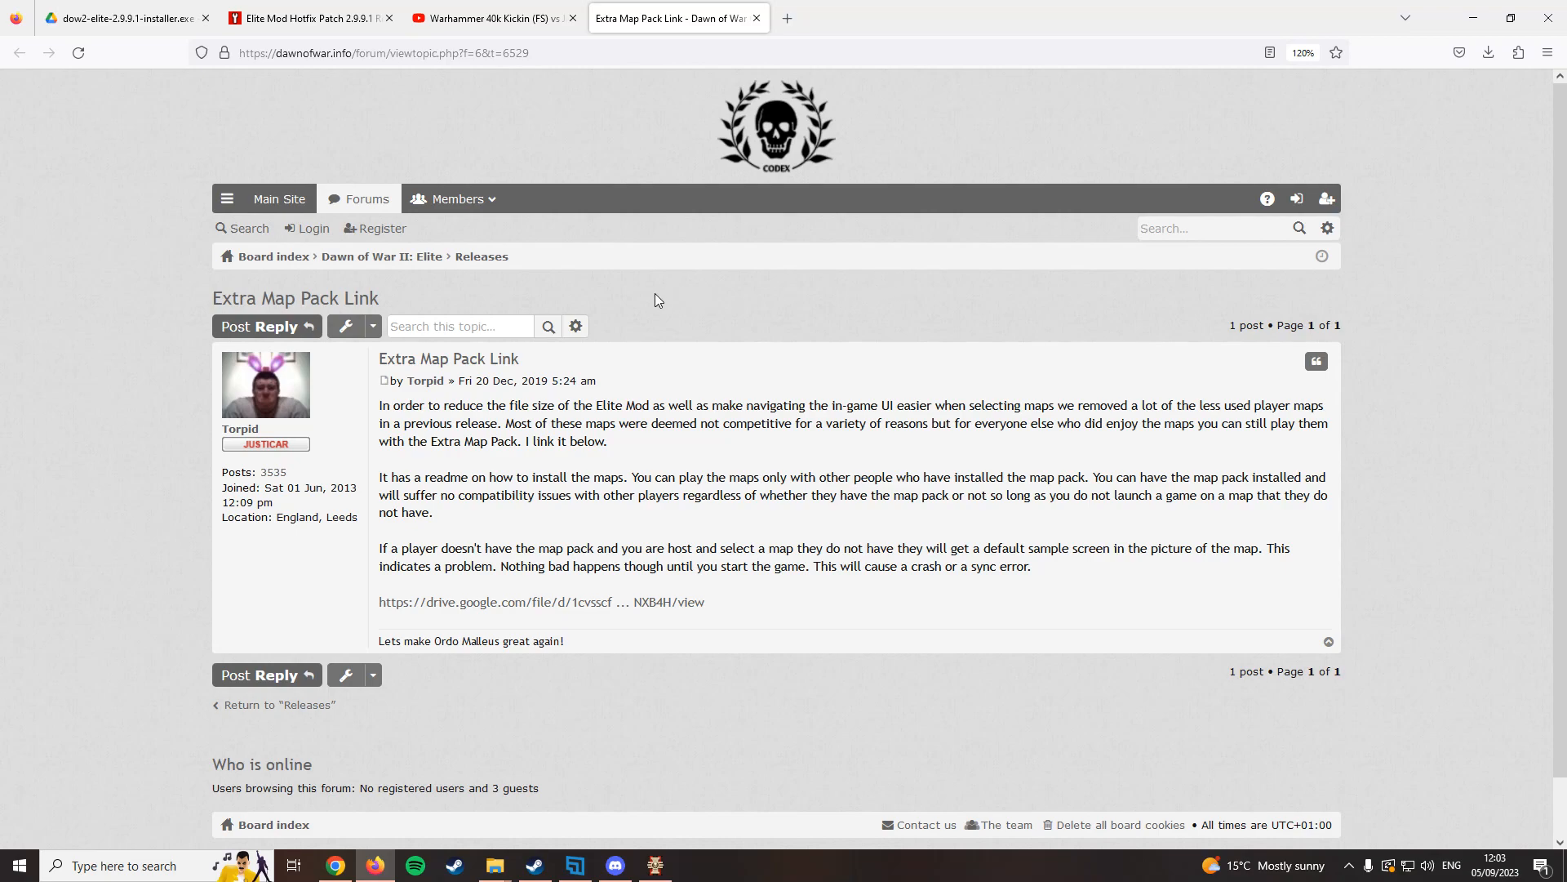
{"action": "mouse_move", "coordinate": [674, 291]}
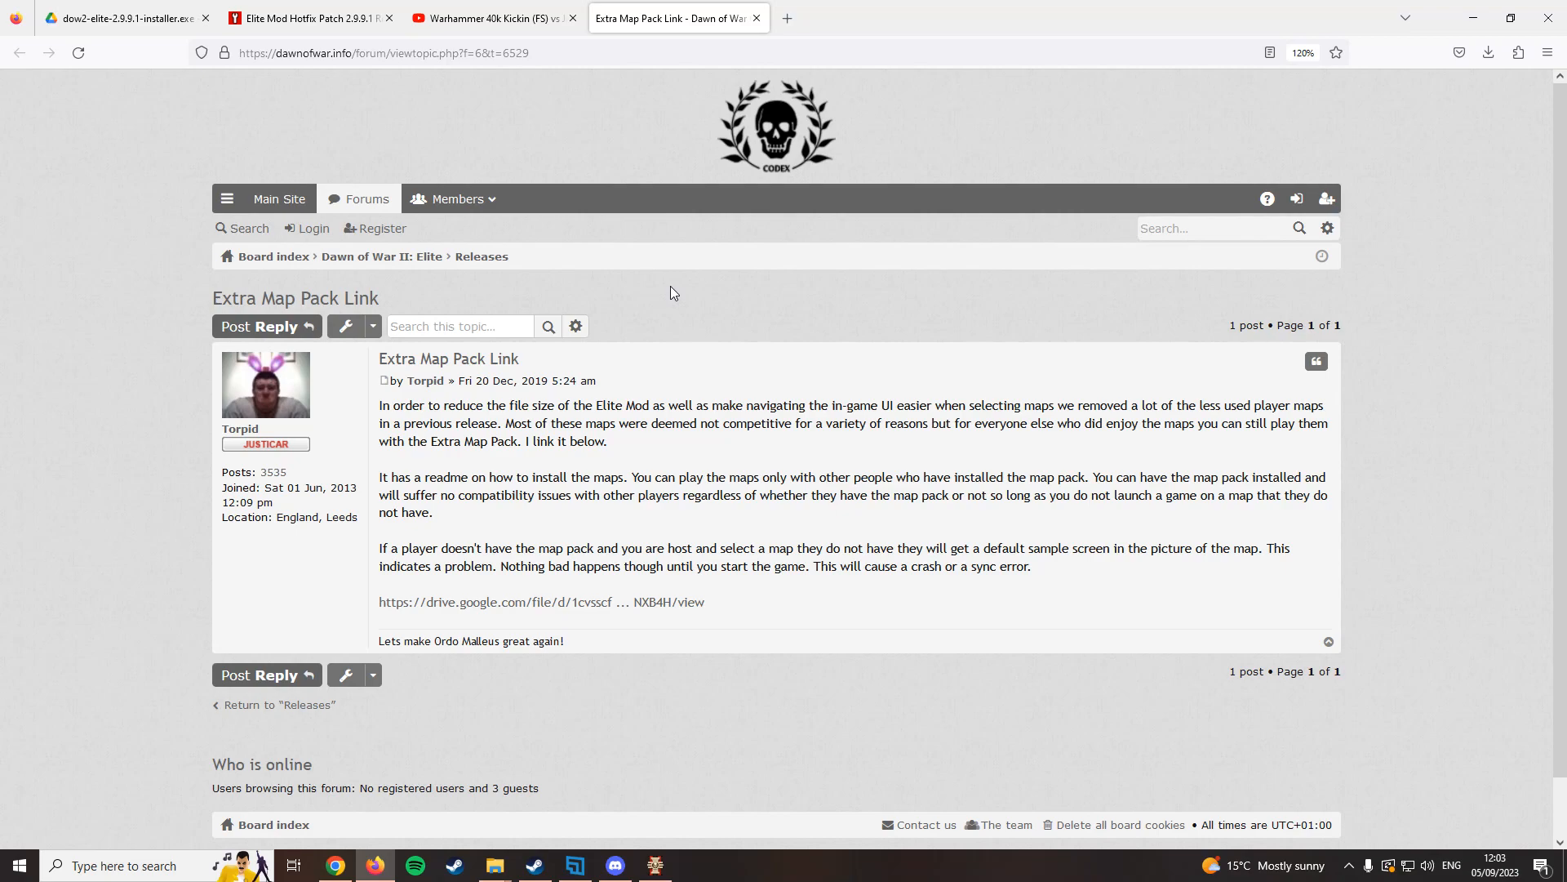